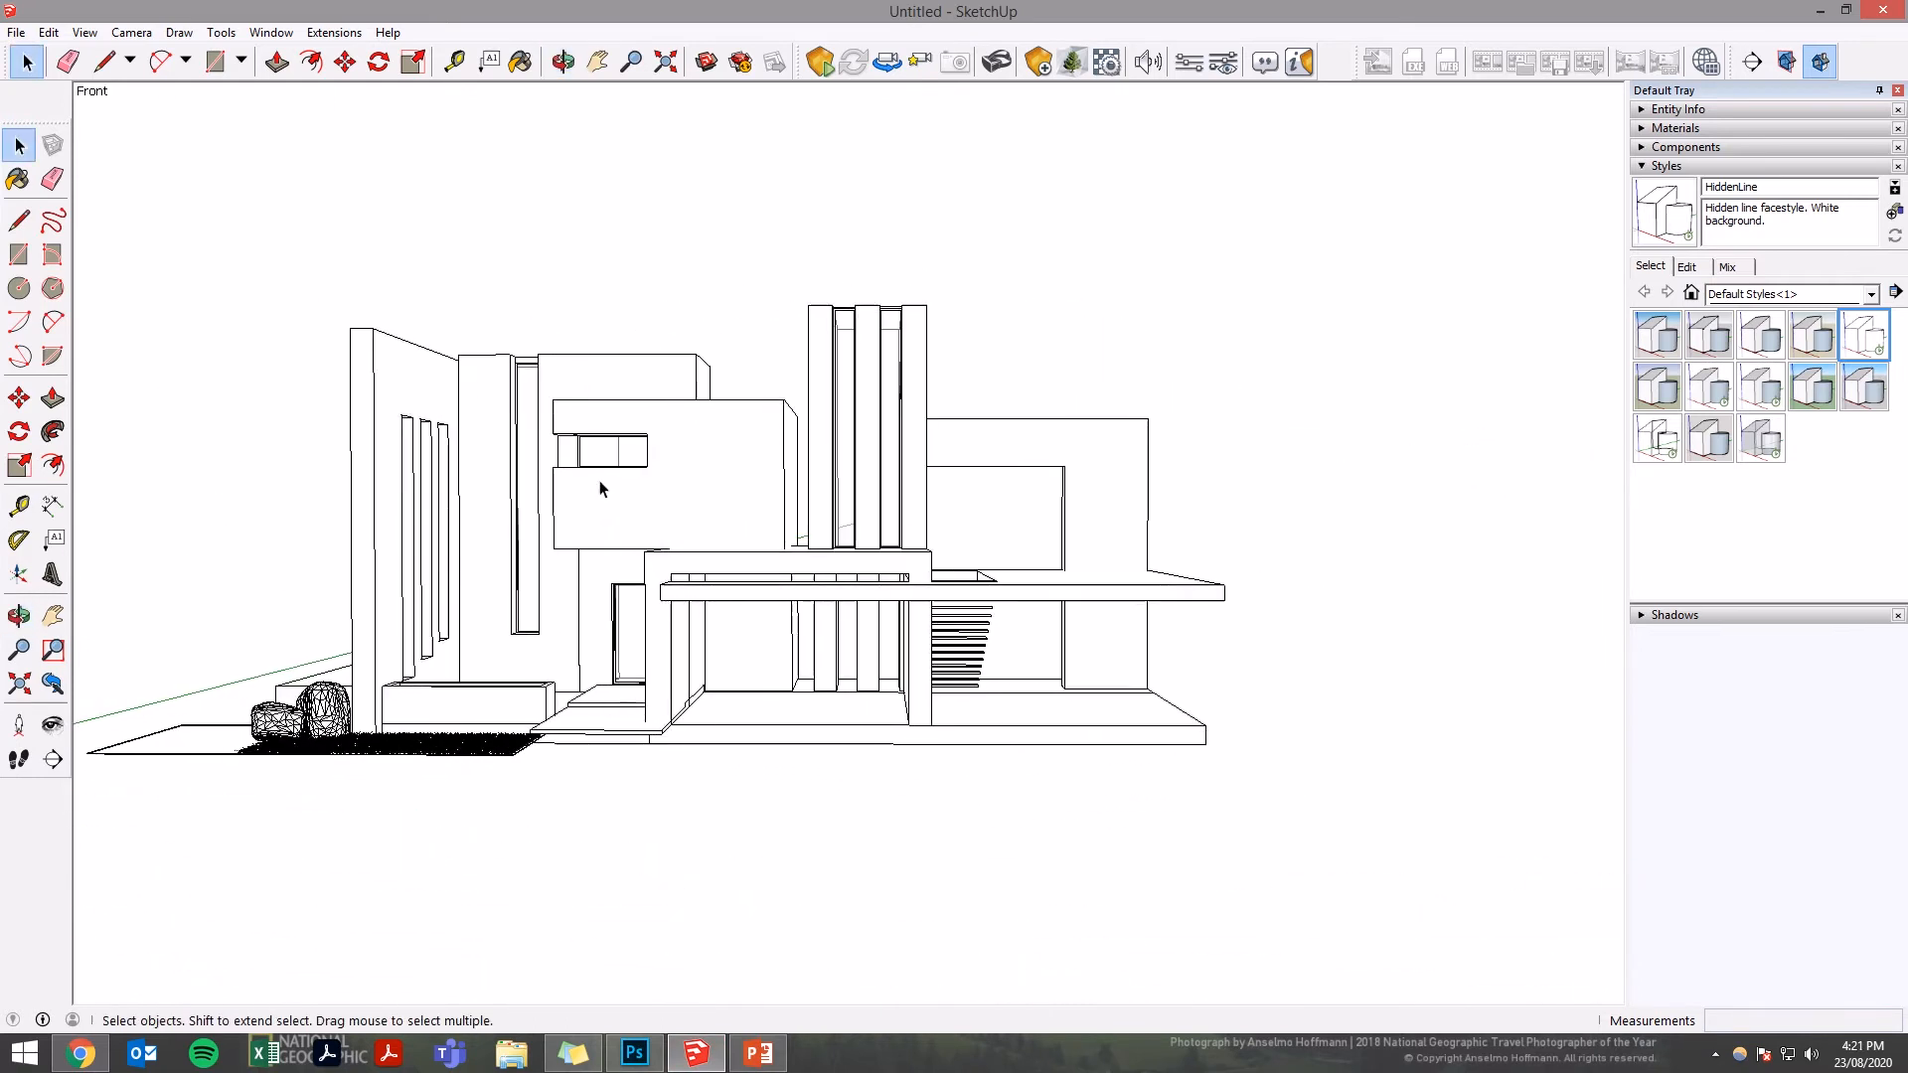
# - Switch the camera to the Front standard view and save the elevation as a scene
pyautogui.click(131, 32)
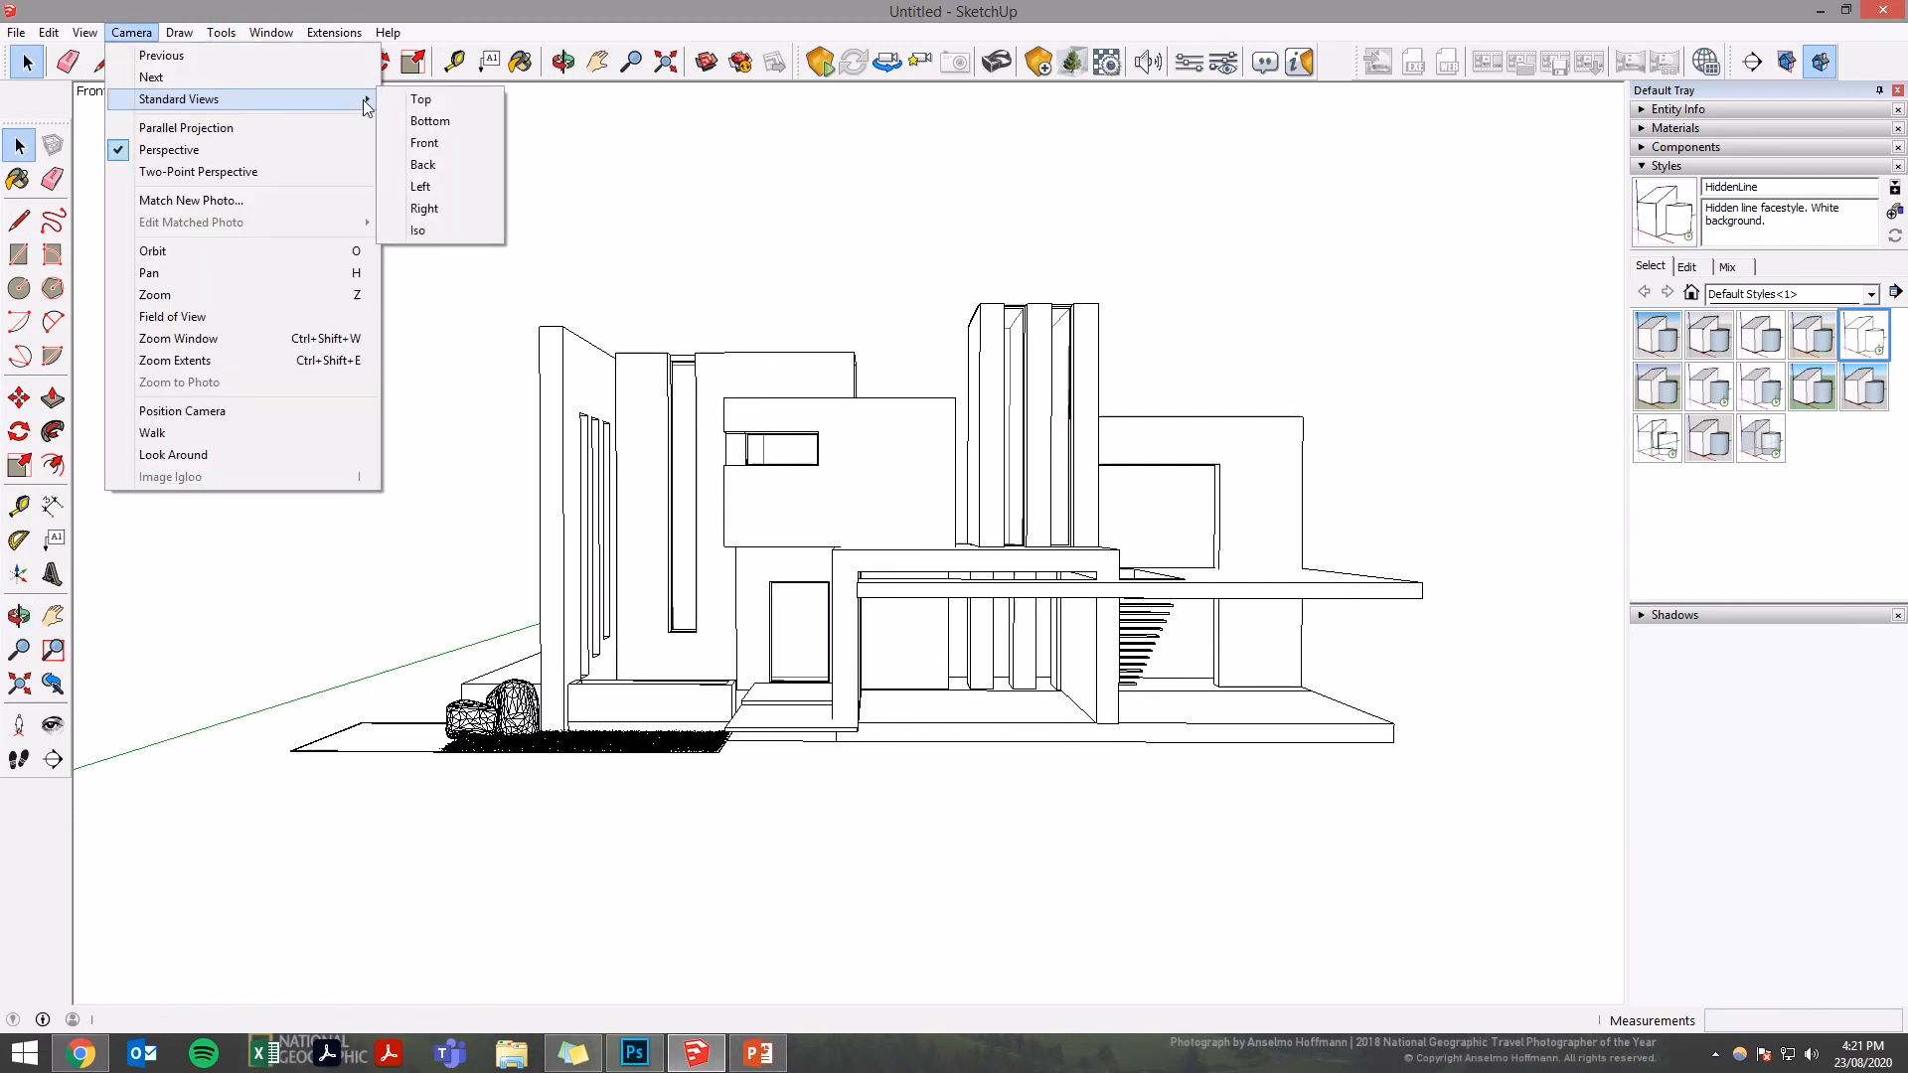
pyautogui.click(425, 143)
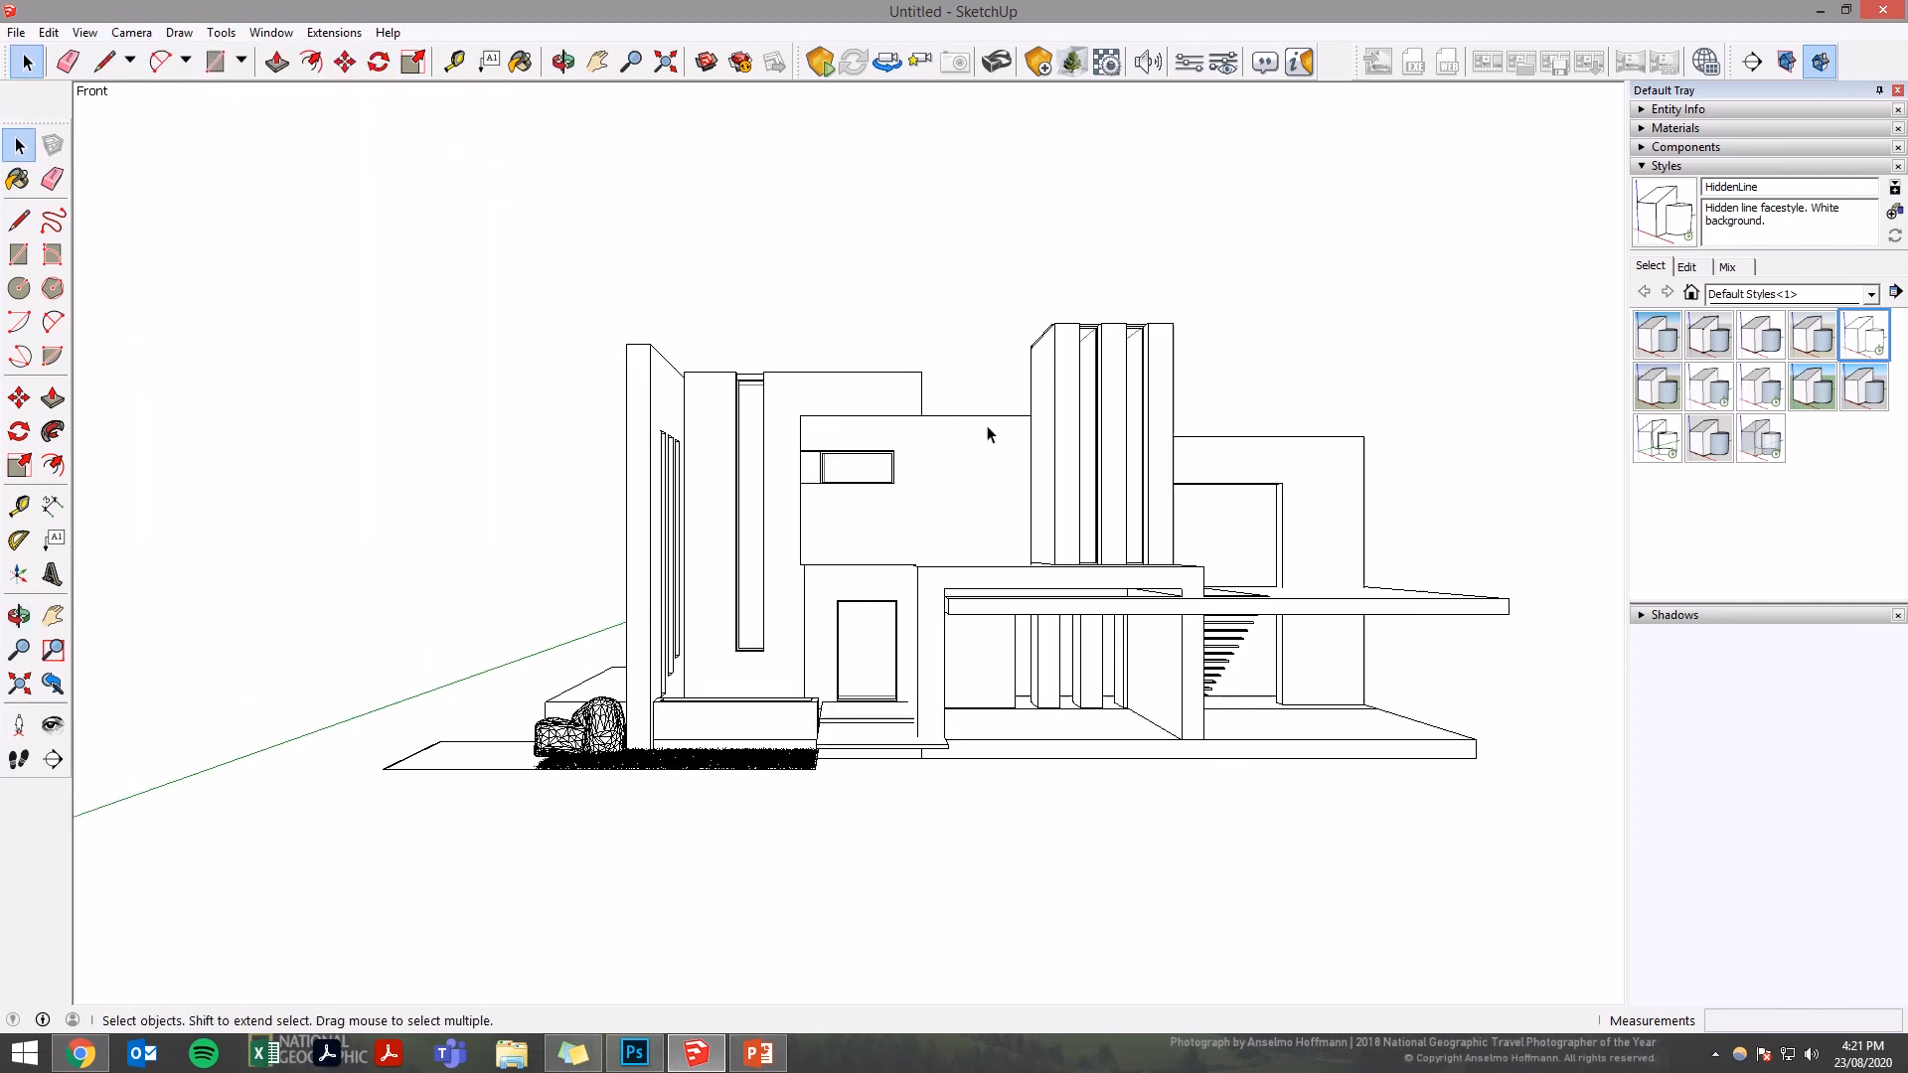
pyautogui.click(561, 62)
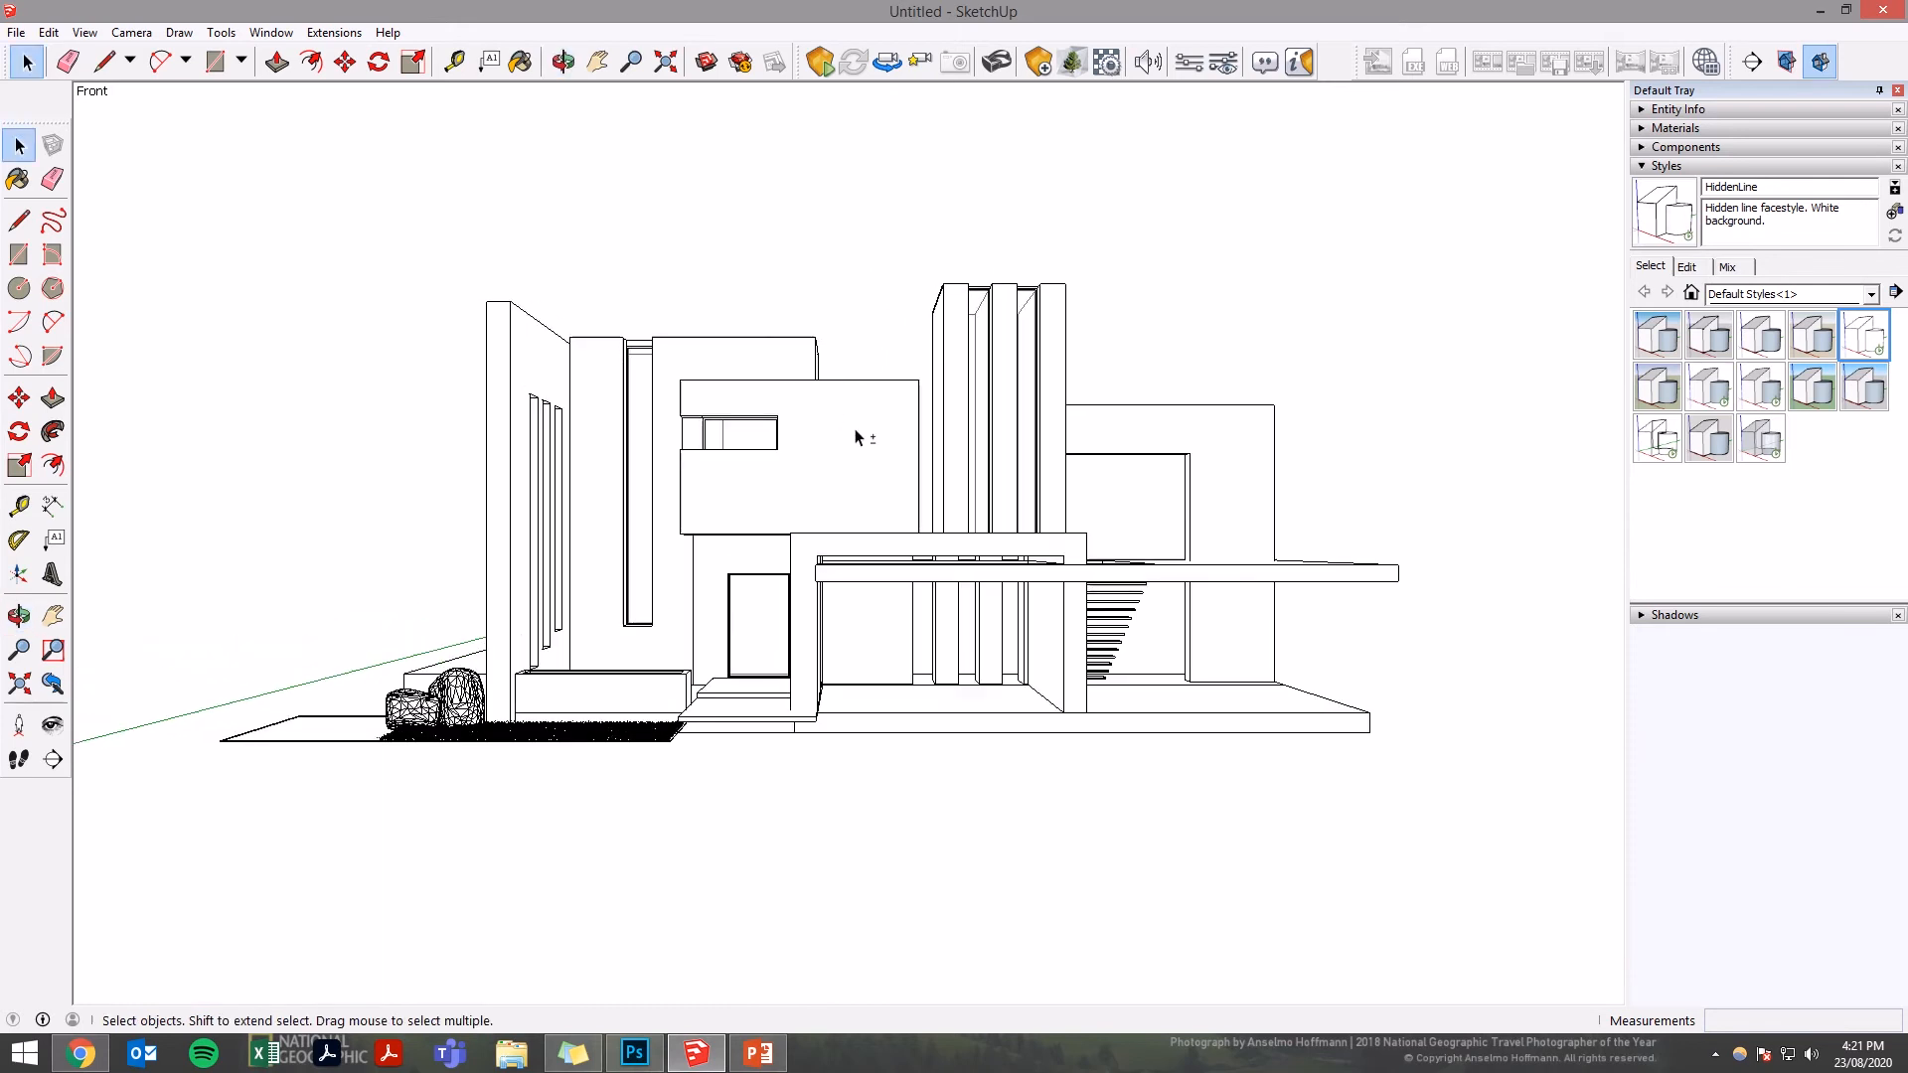
pyautogui.click(560, 61)
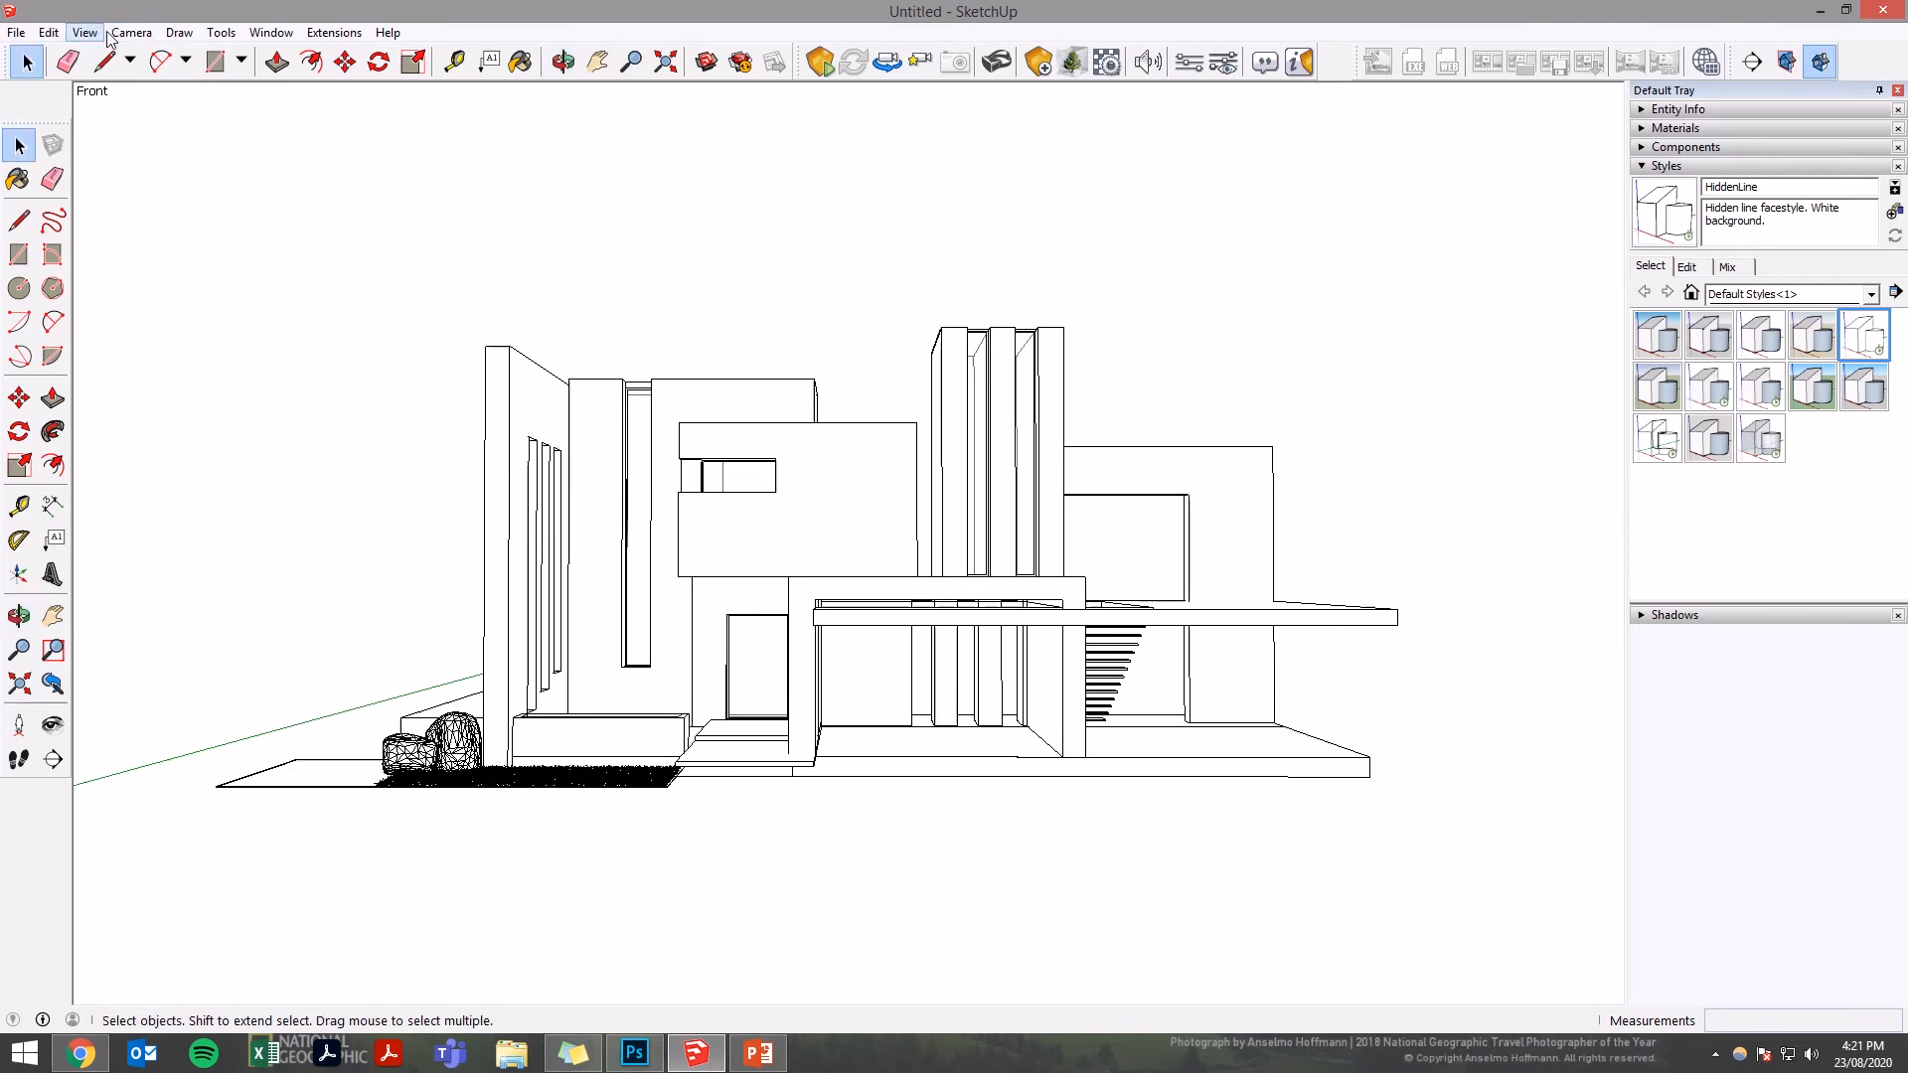
pyautogui.click(84, 32)
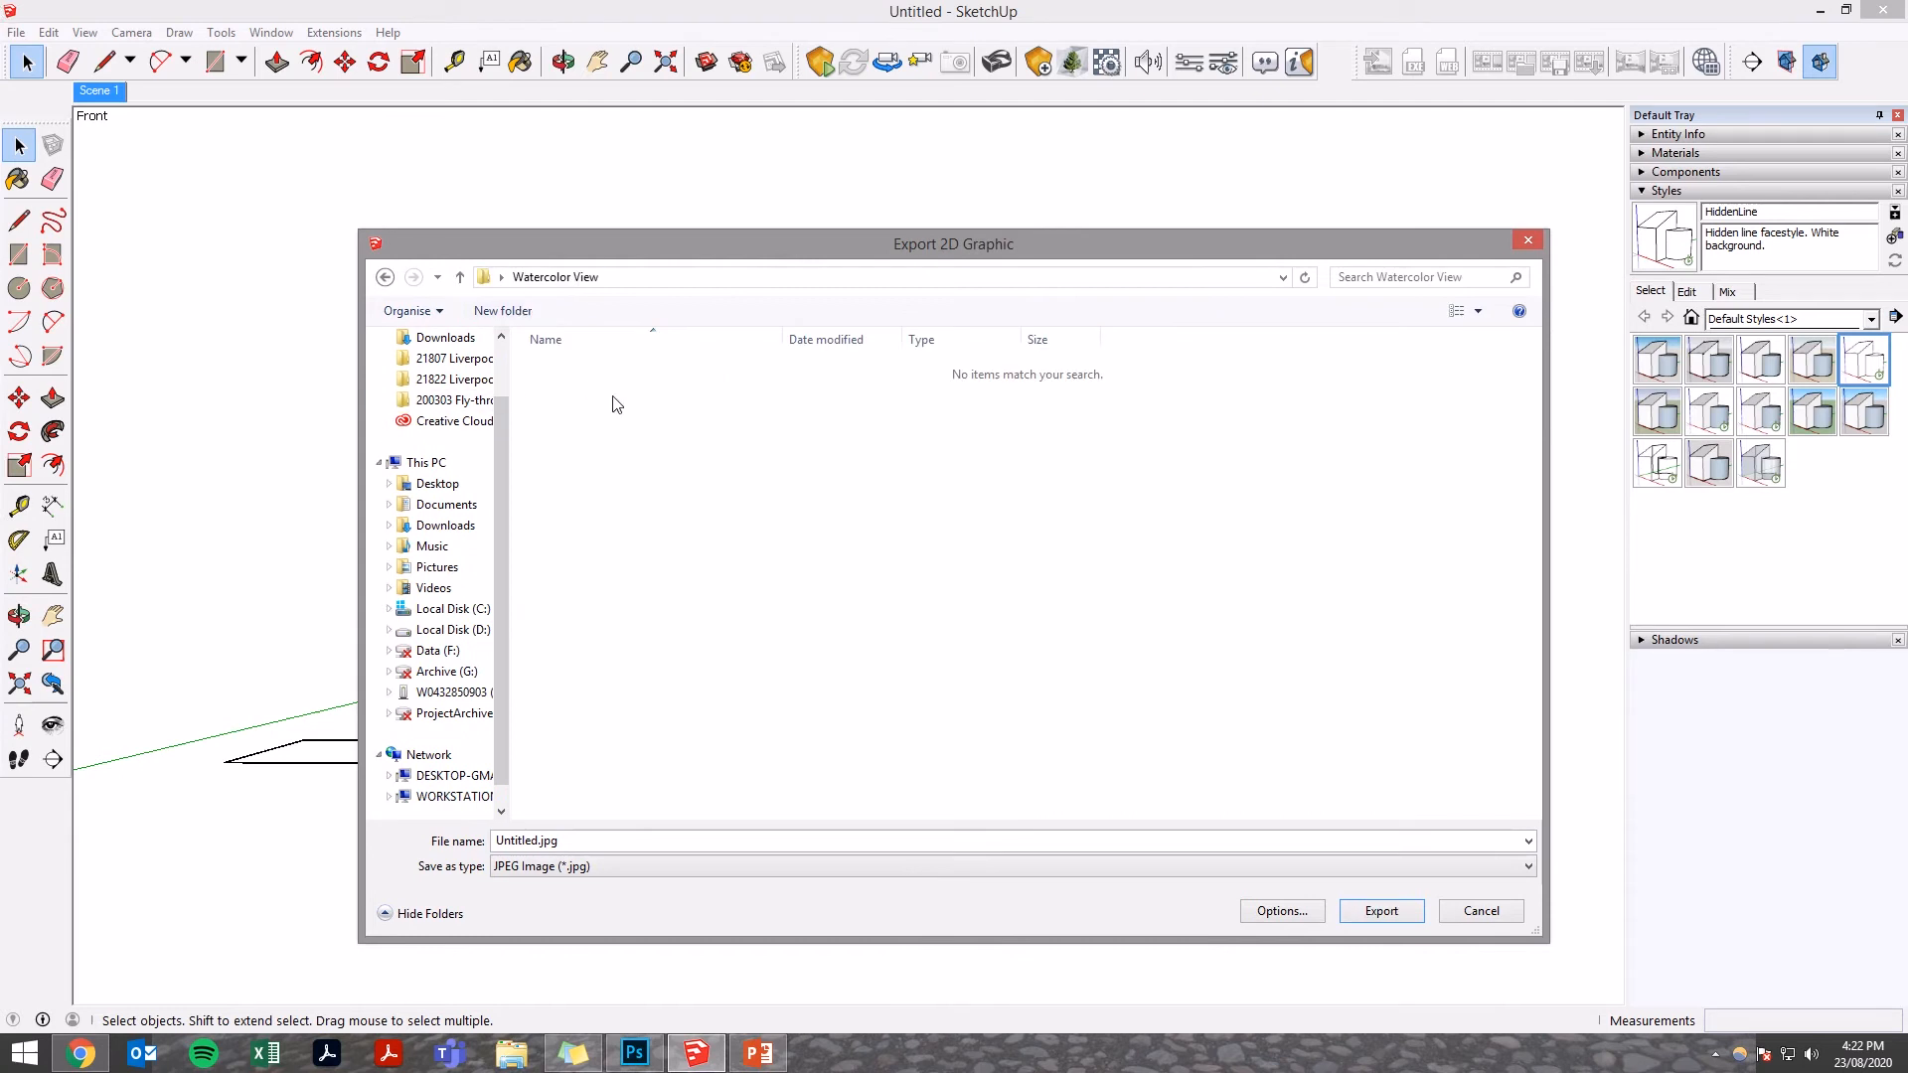
# - Export the line drawing as 'Outline', apply the Shaded style and launch the Enscape preview
pyautogui.write('Outline')
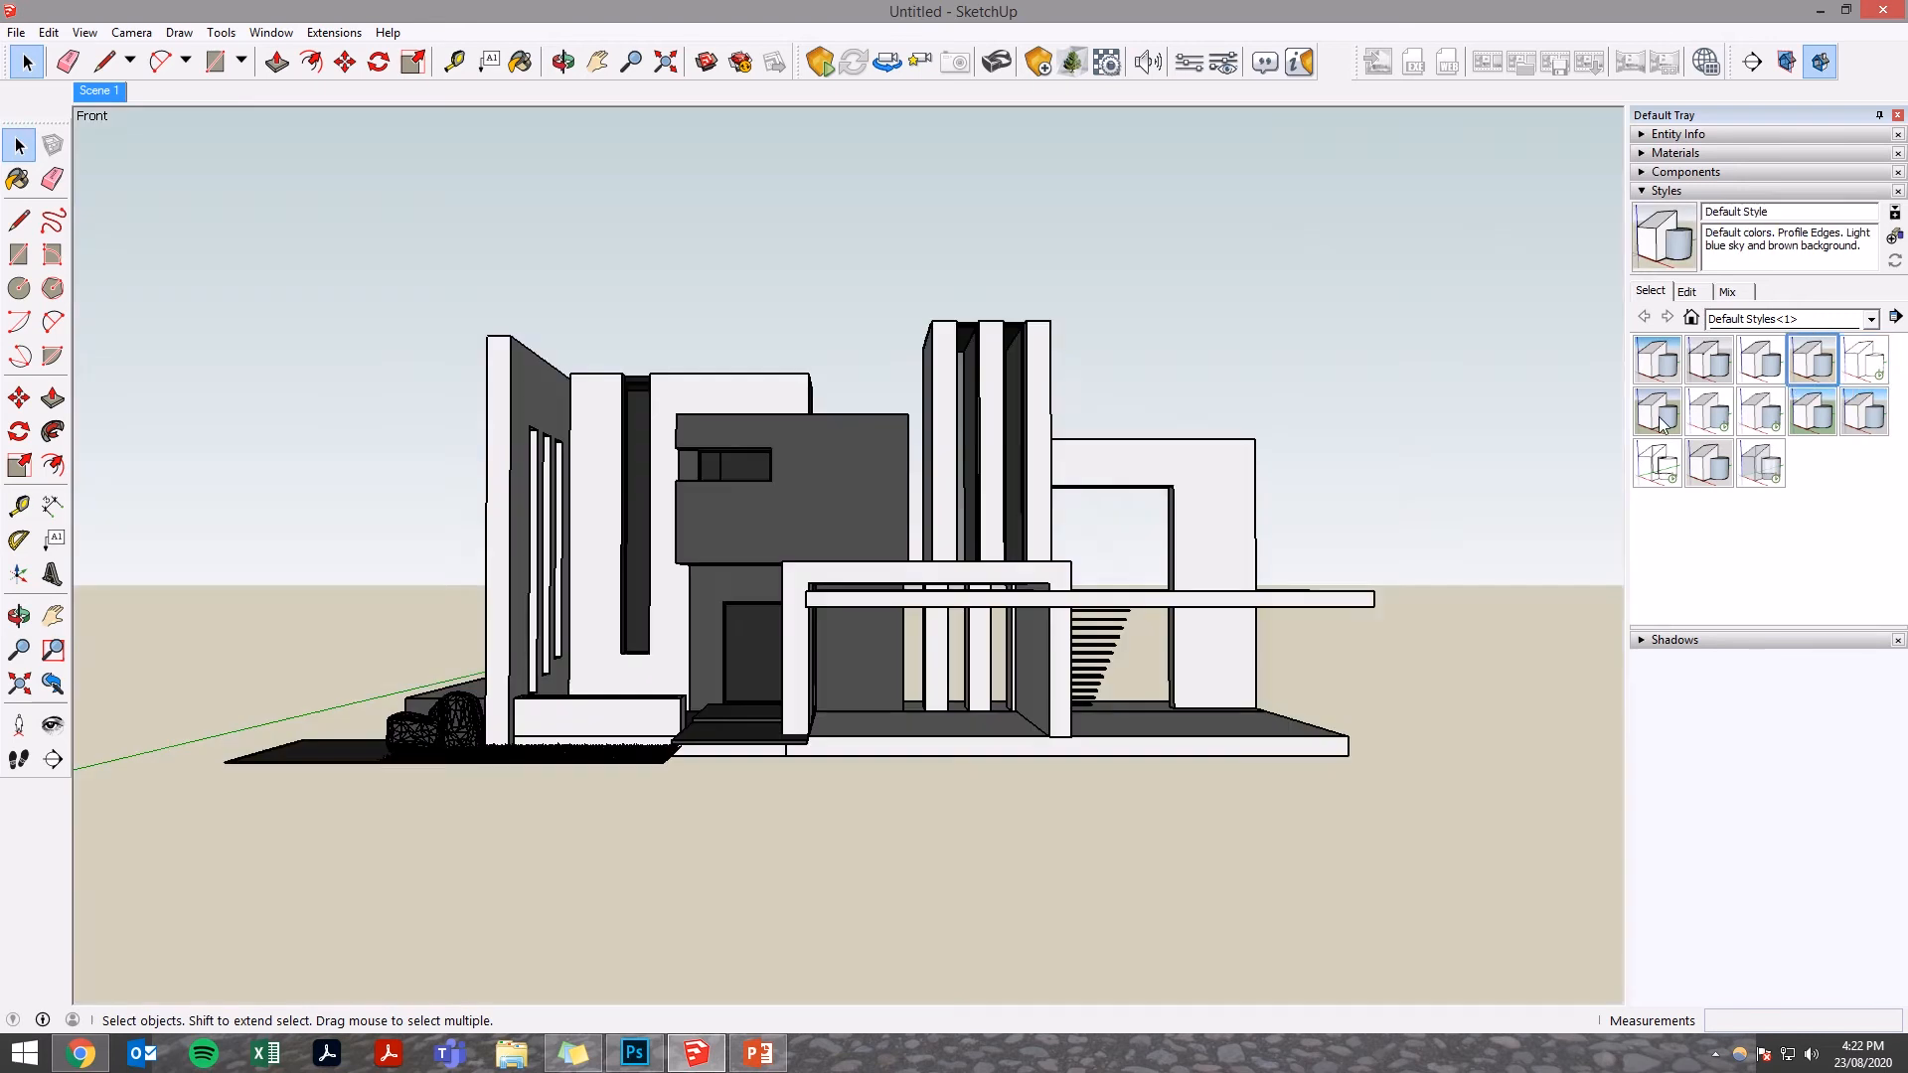
pyautogui.click(1707, 411)
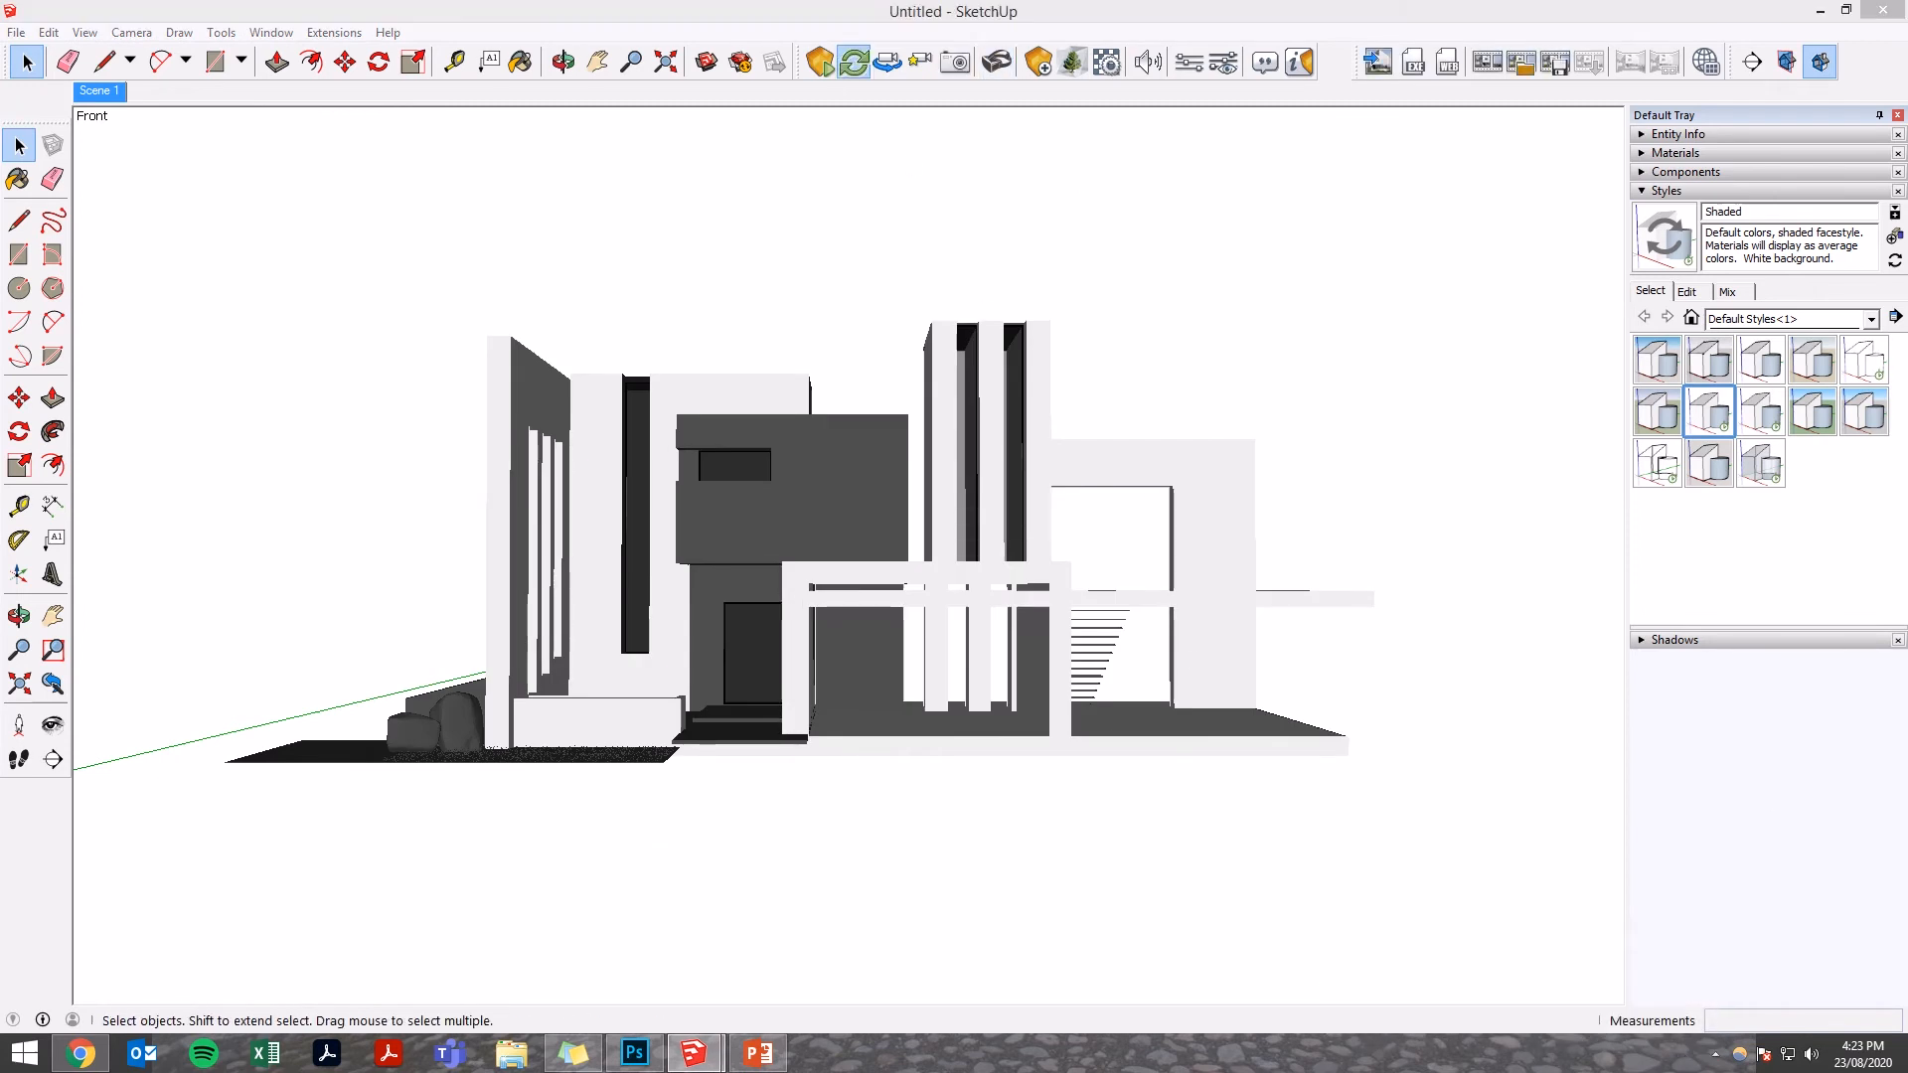
pyautogui.click(853, 62)
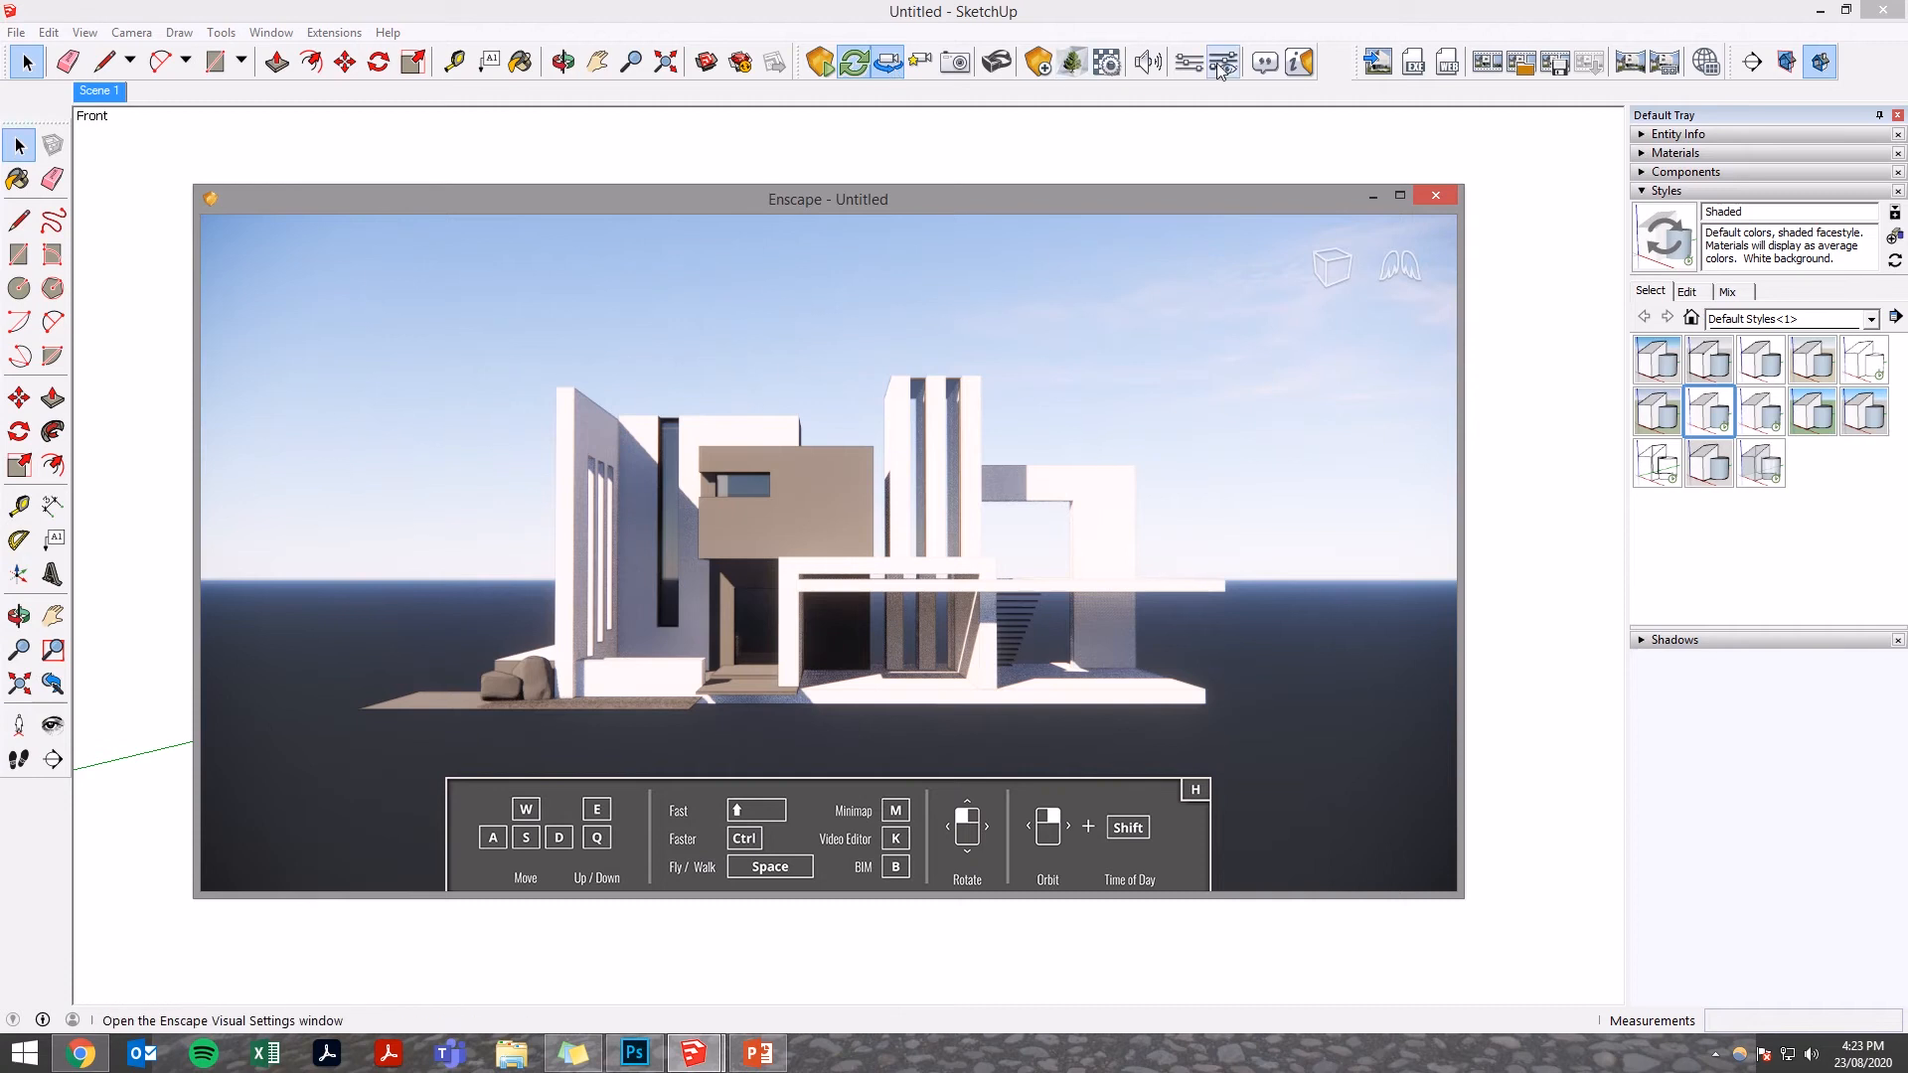
# - In Enscape Visual Settings, set the Rendering mode to White
pyautogui.click(1433, 195)
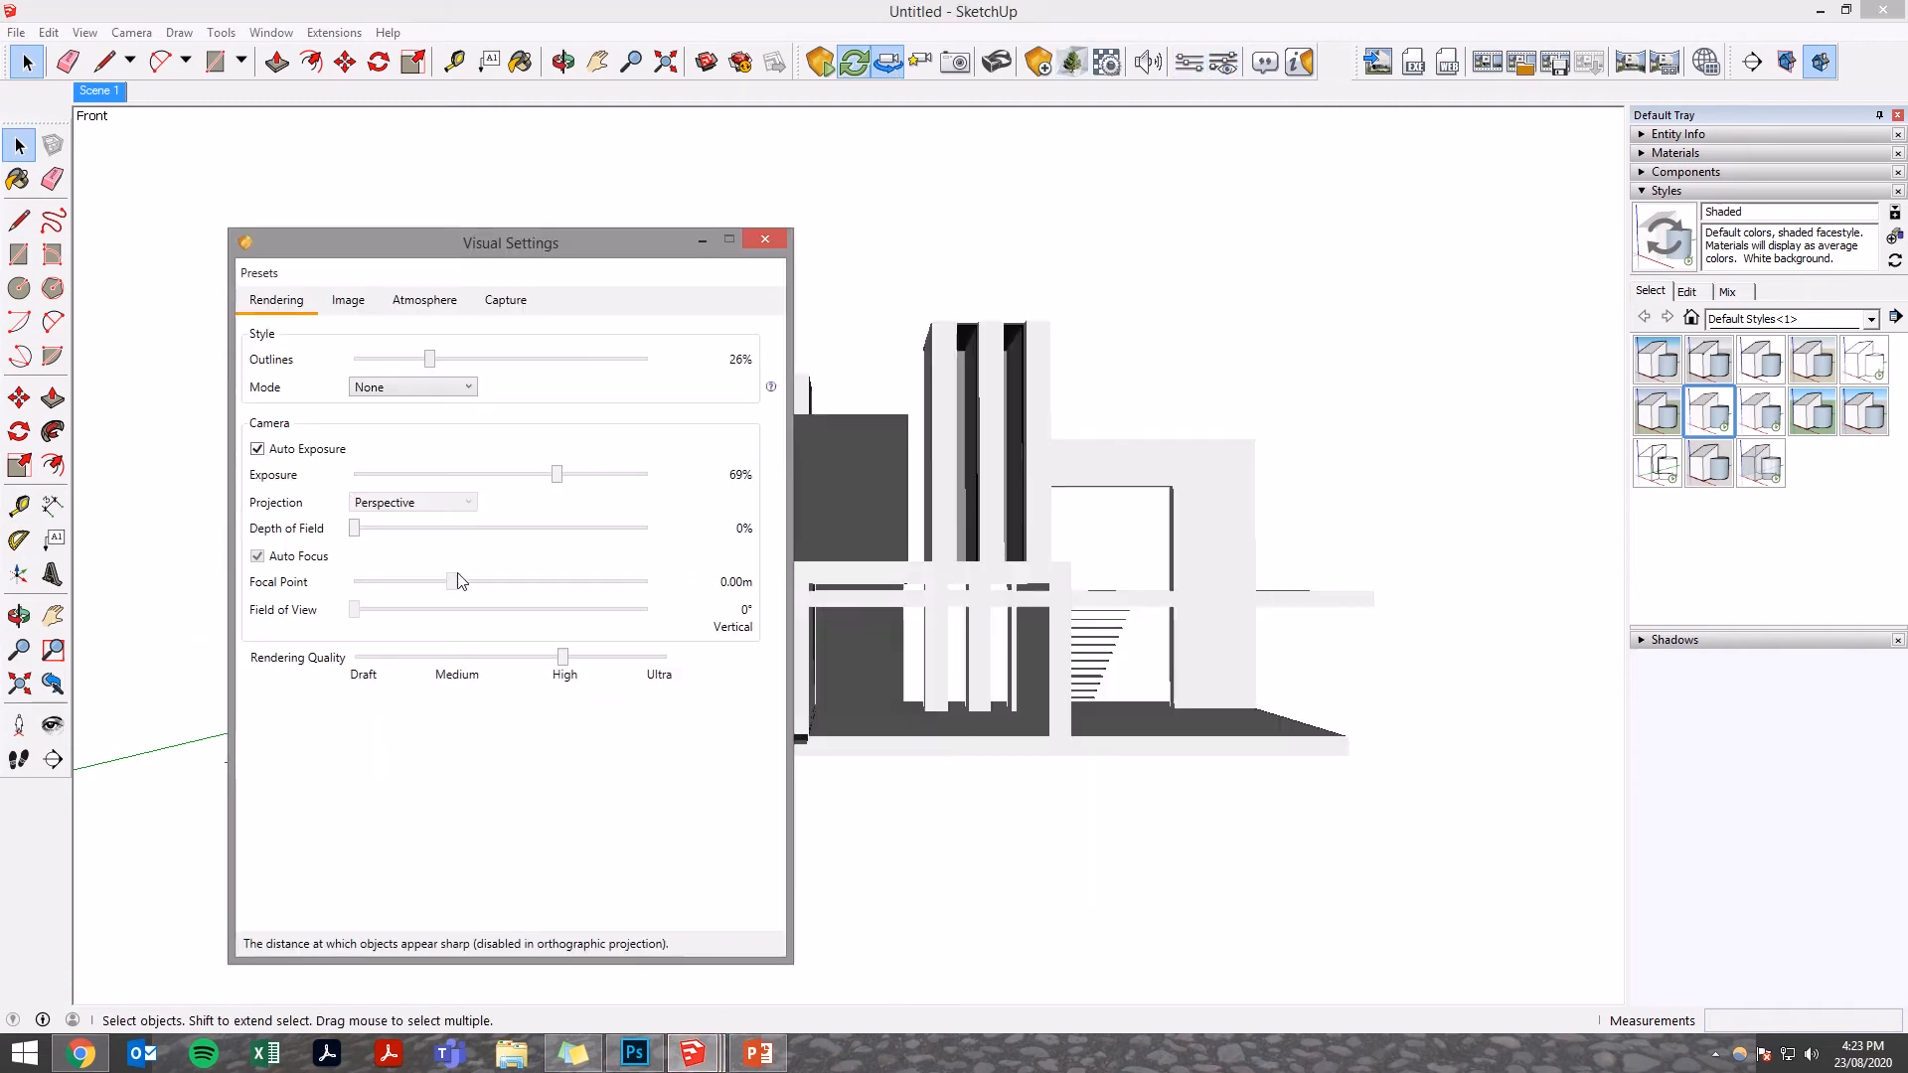
pyautogui.click(347, 300)
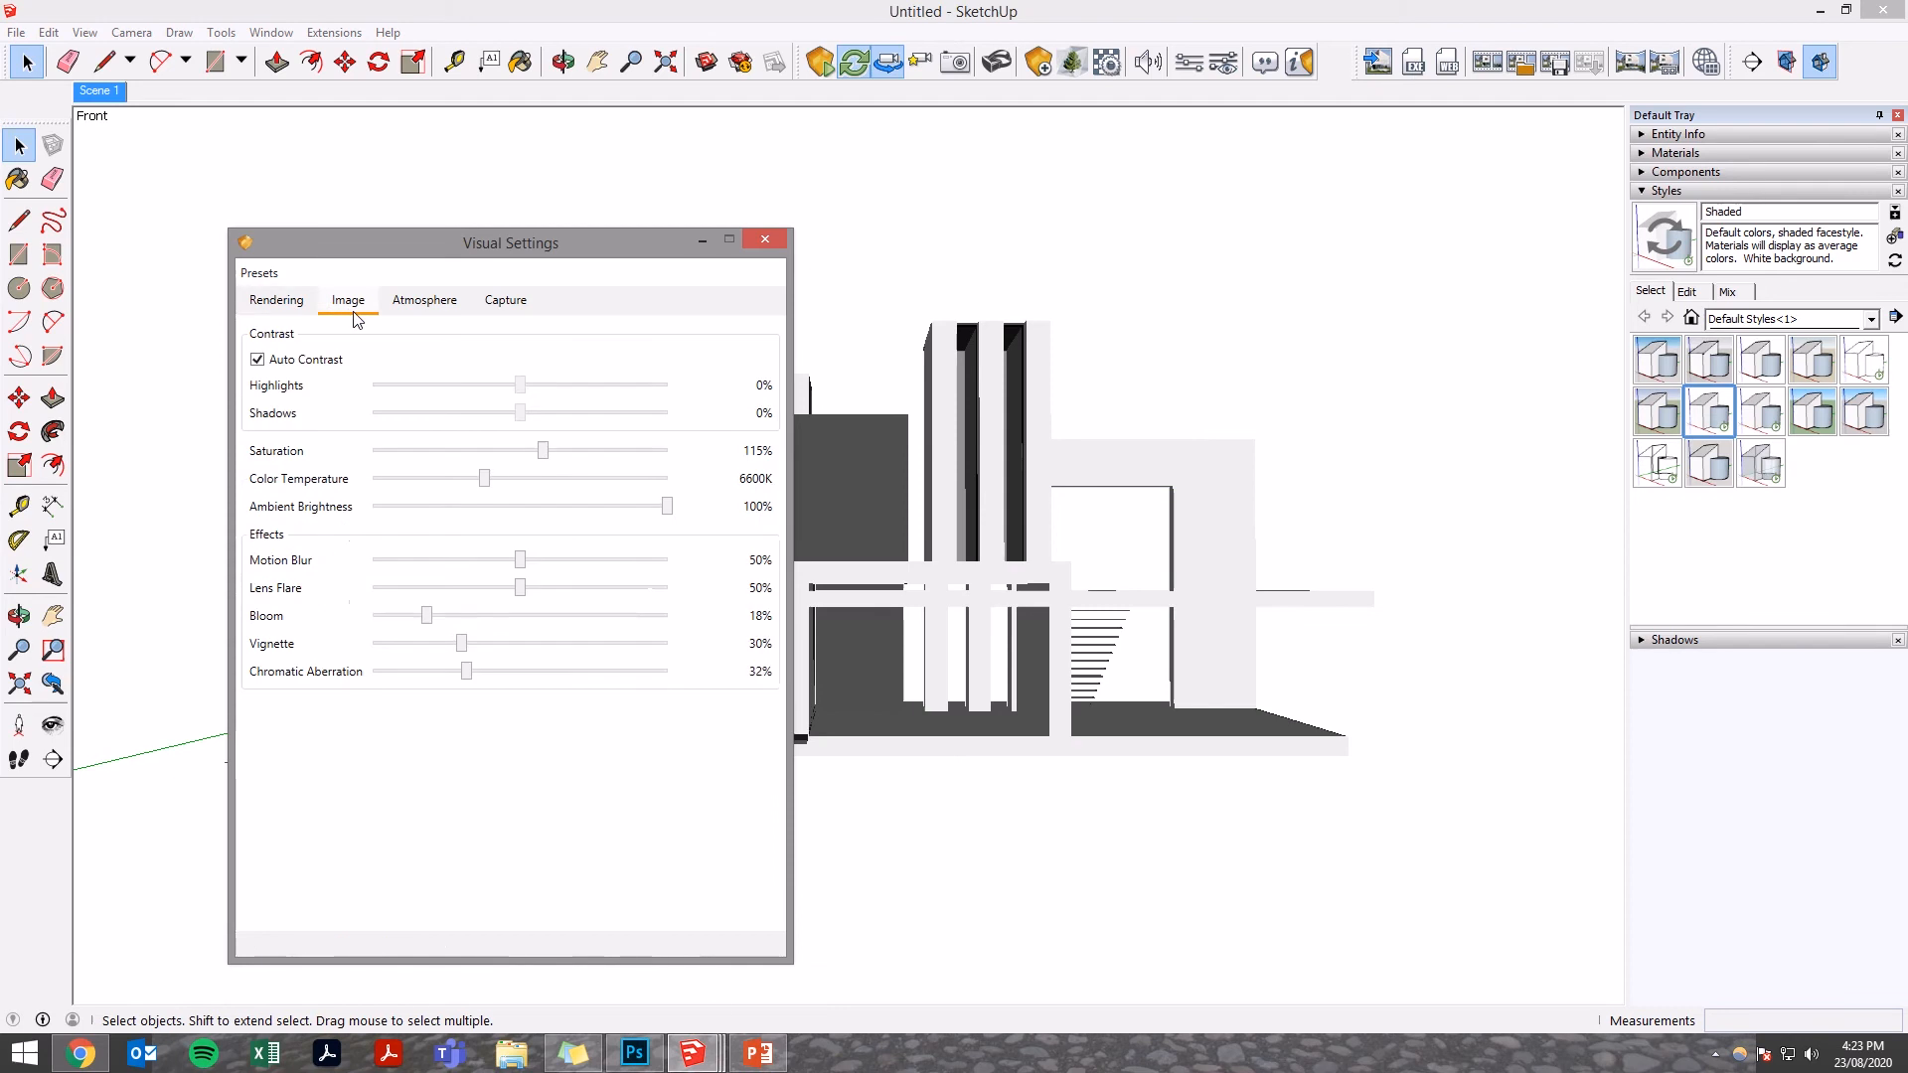
pyautogui.click(276, 301)
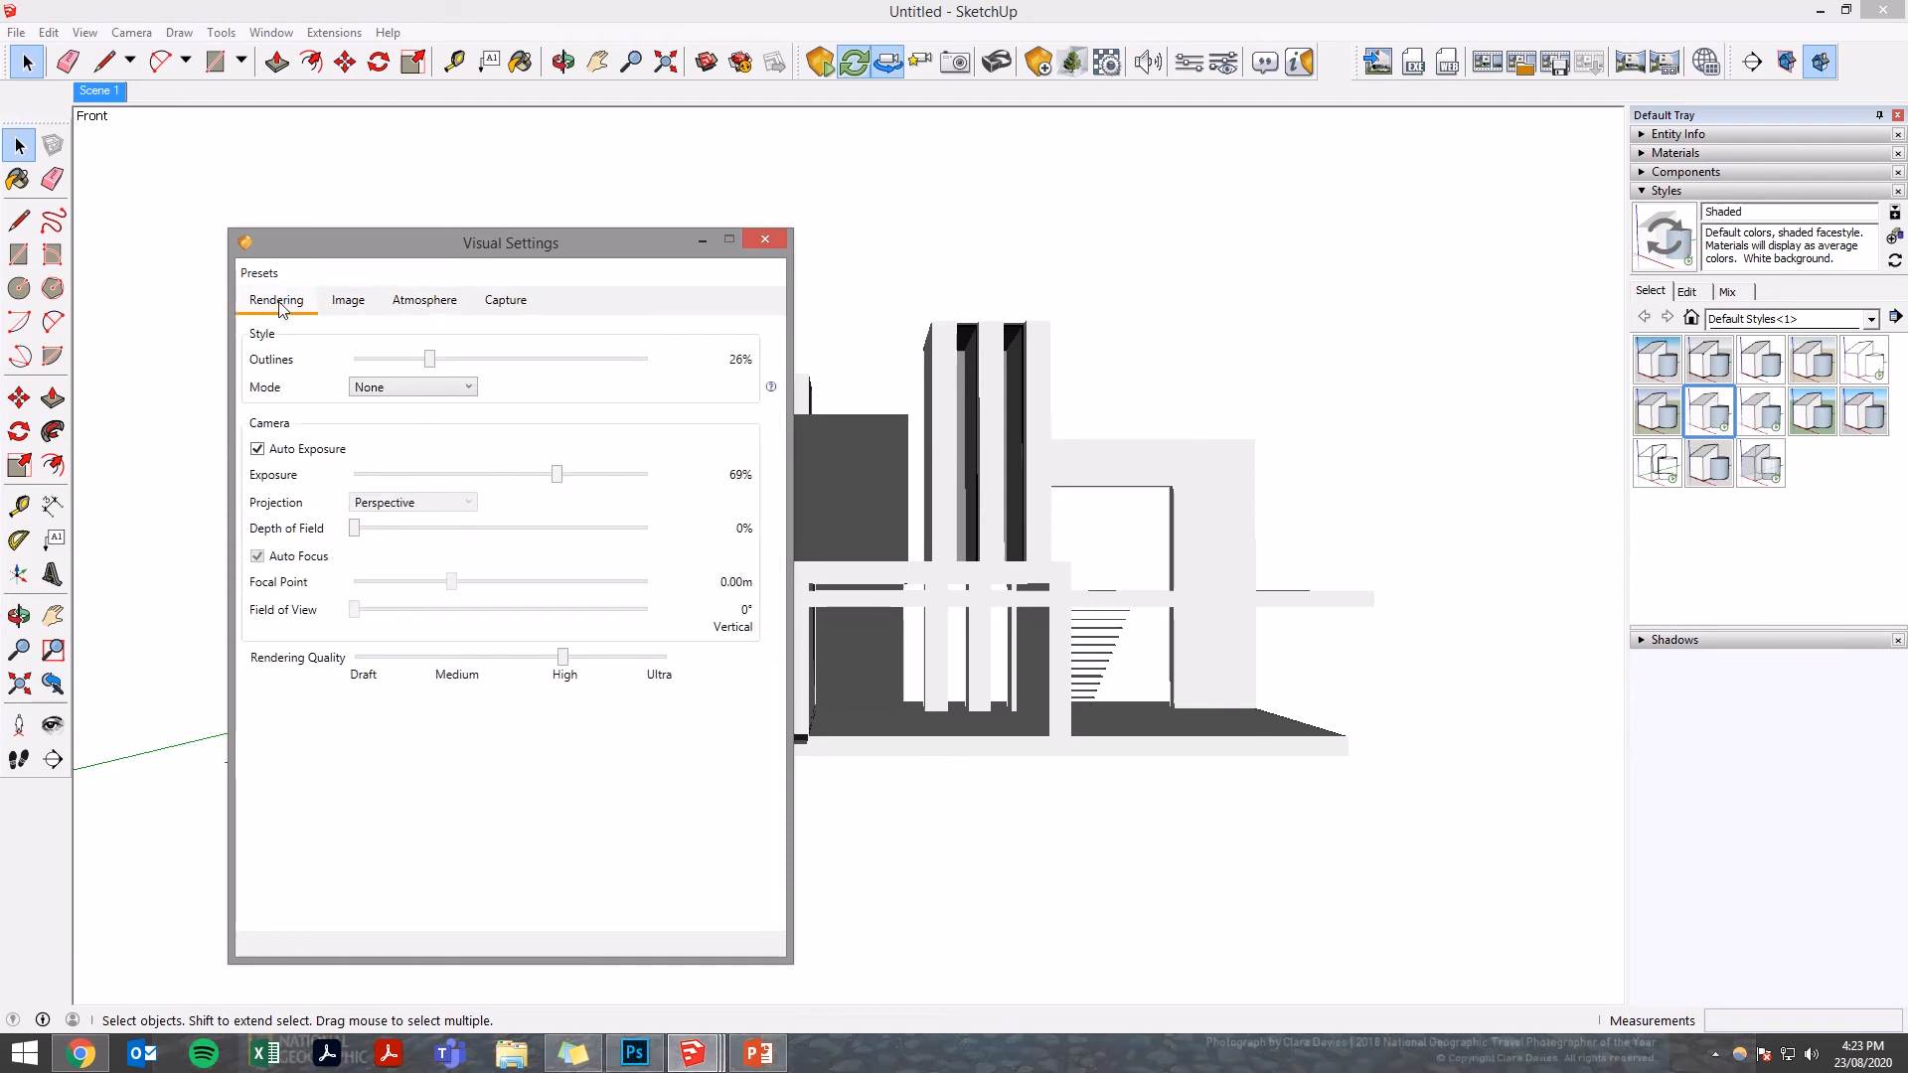
pyautogui.click(411, 388)
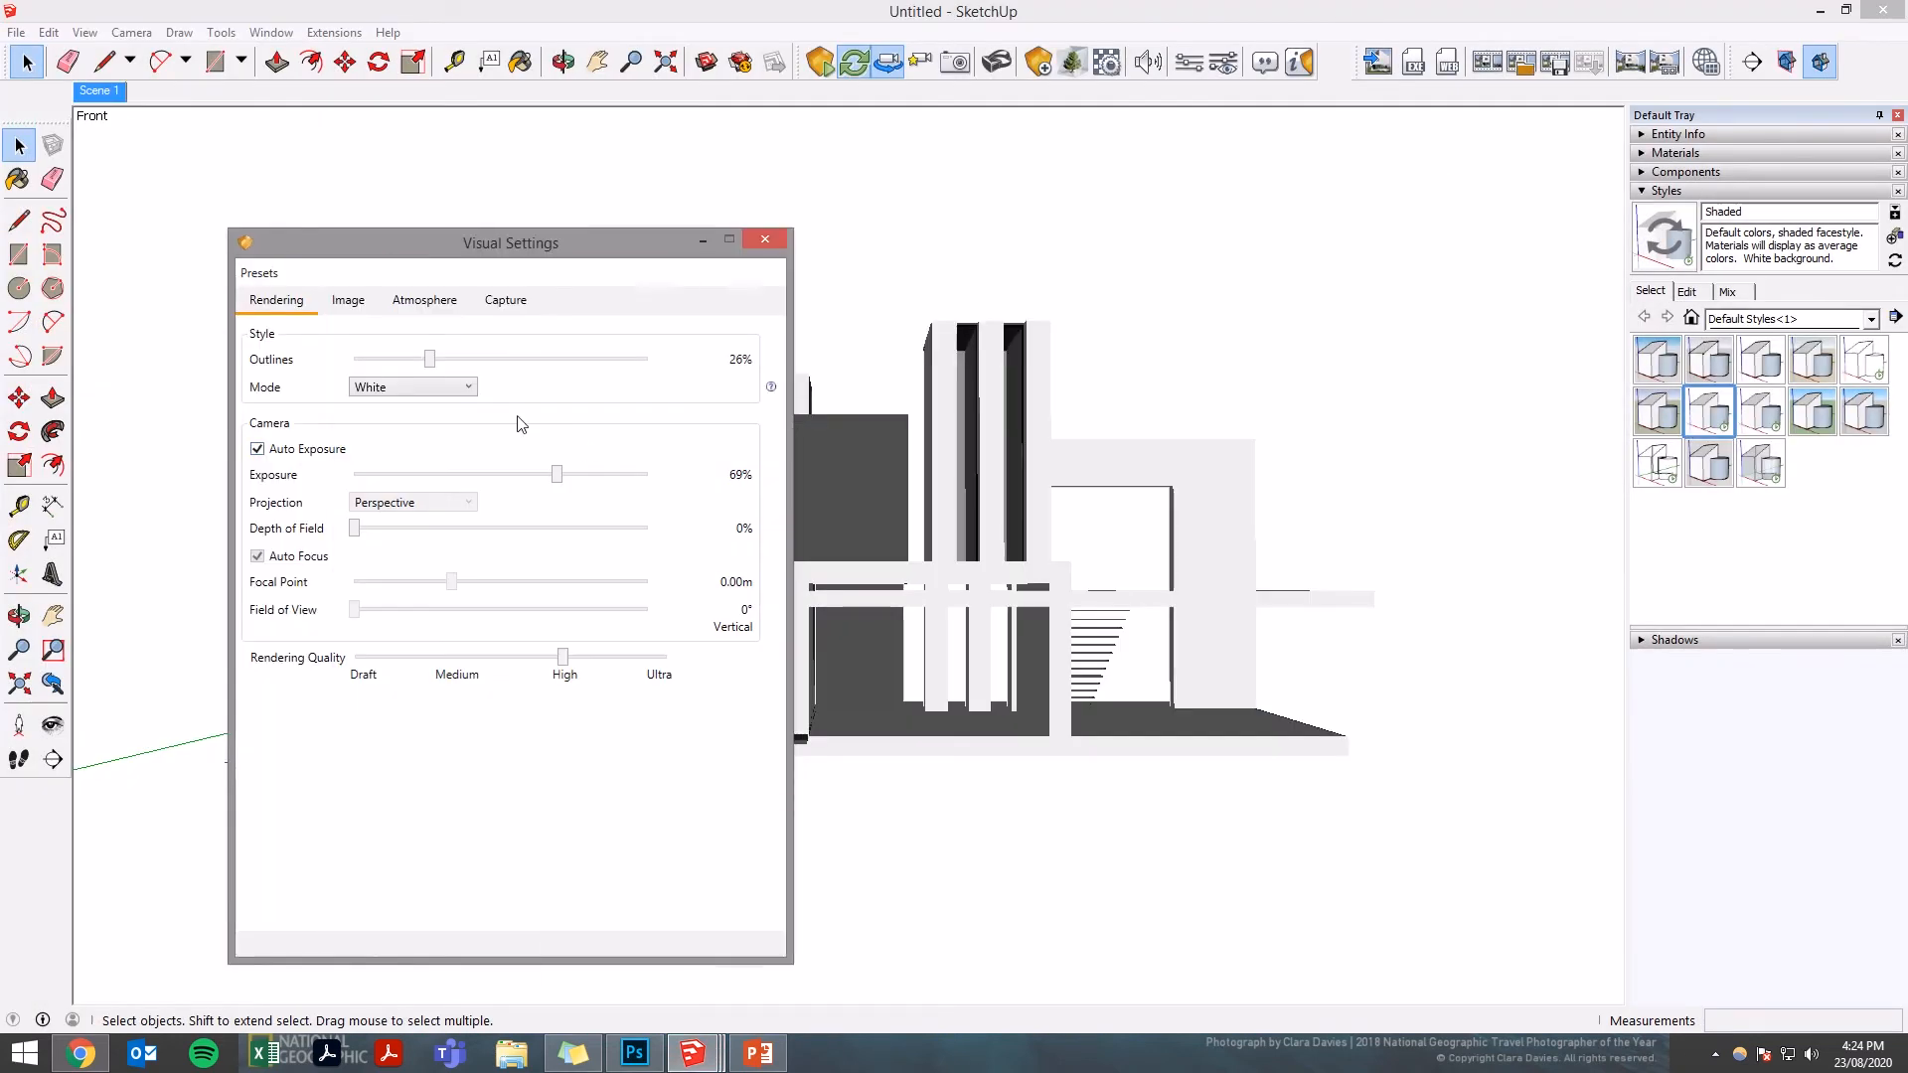
# - Review the Image and Atmosphere settings tabs
pyautogui.click(346, 301)
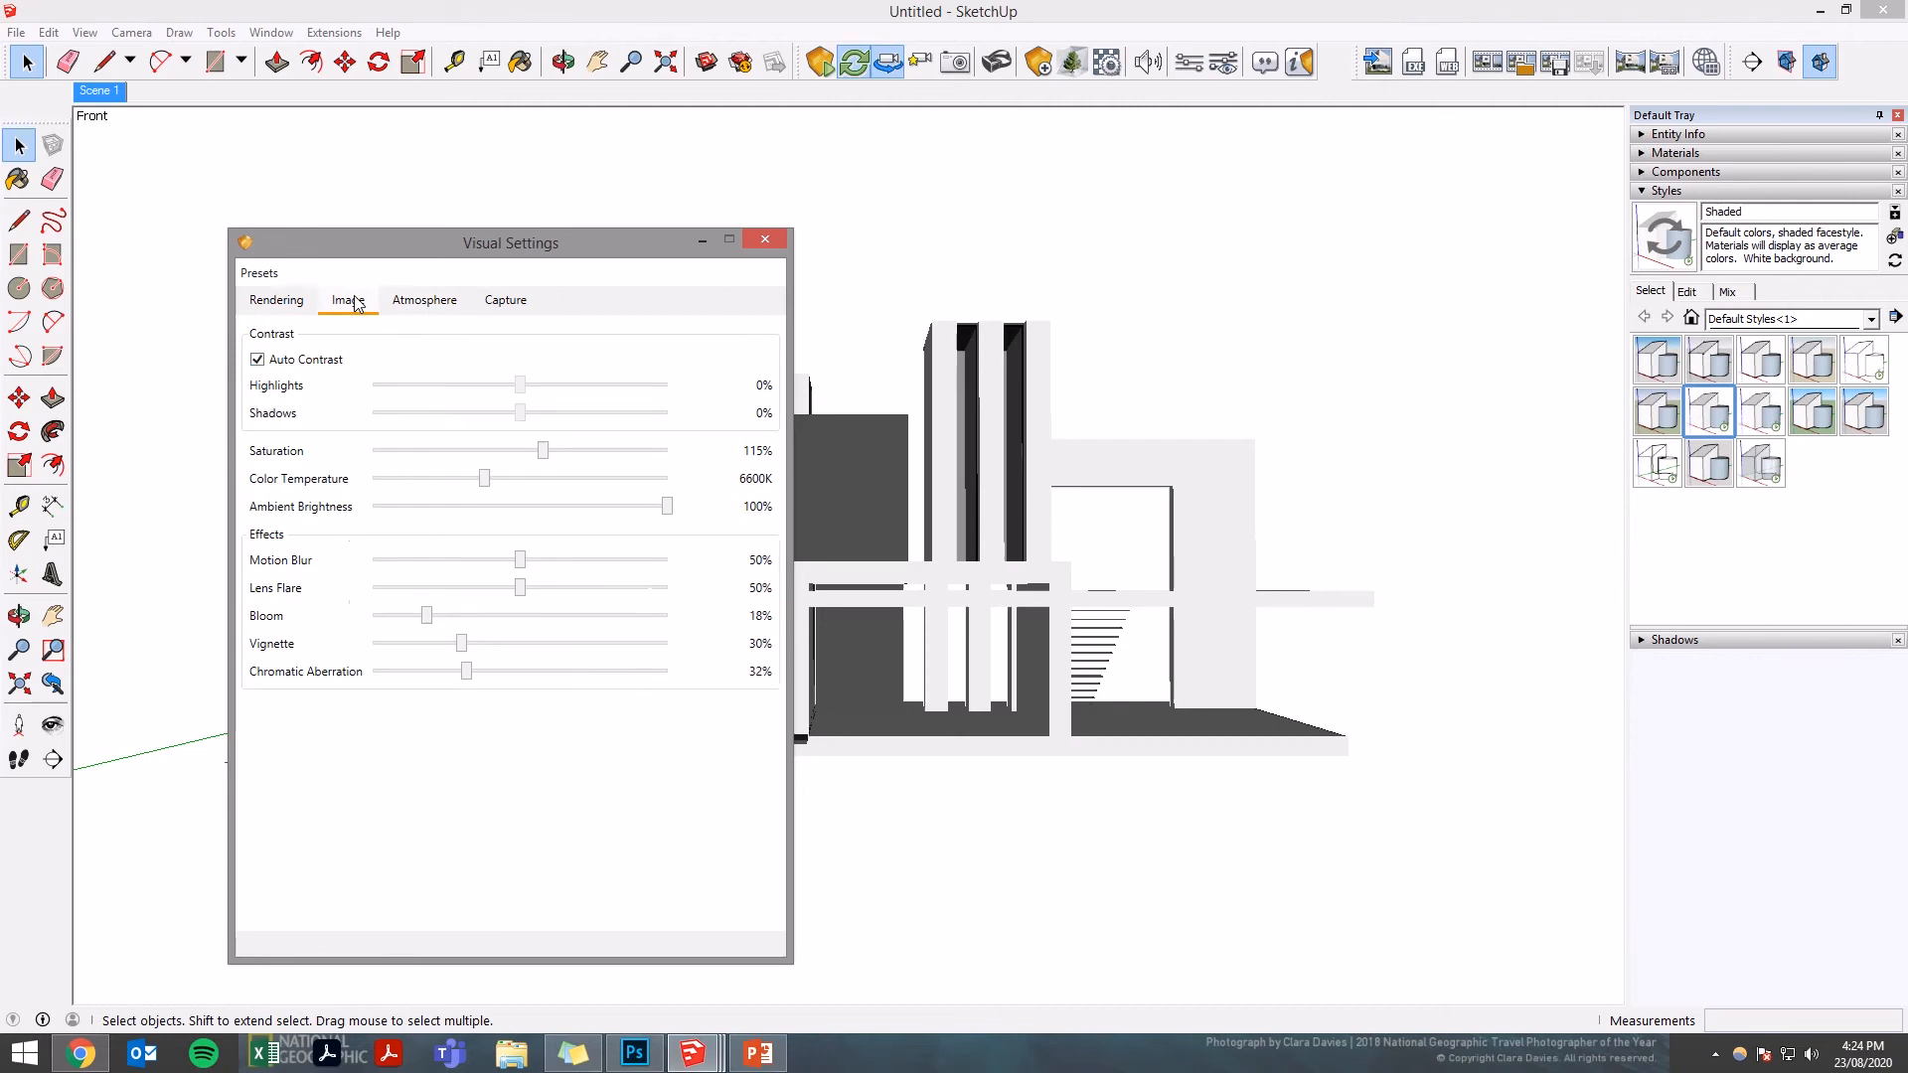
pyautogui.click(425, 300)
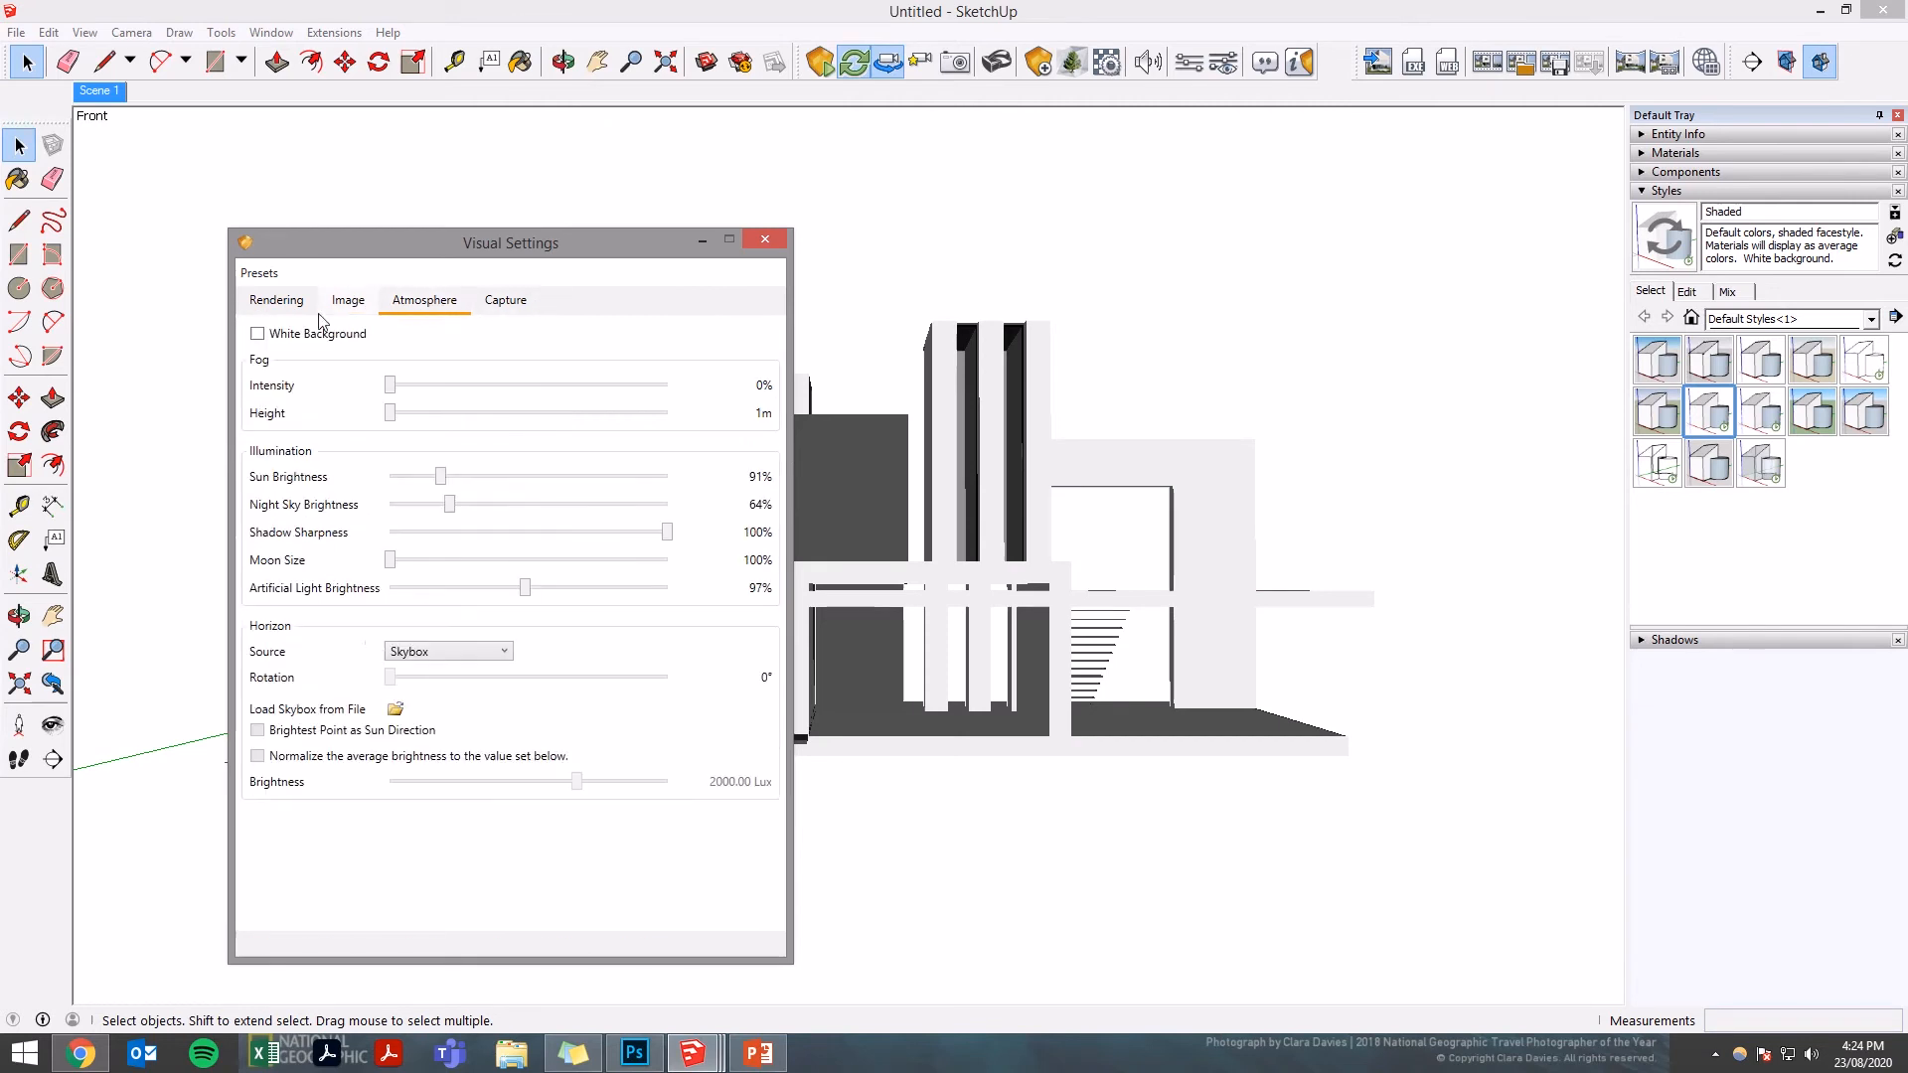
pyautogui.click(257, 334)
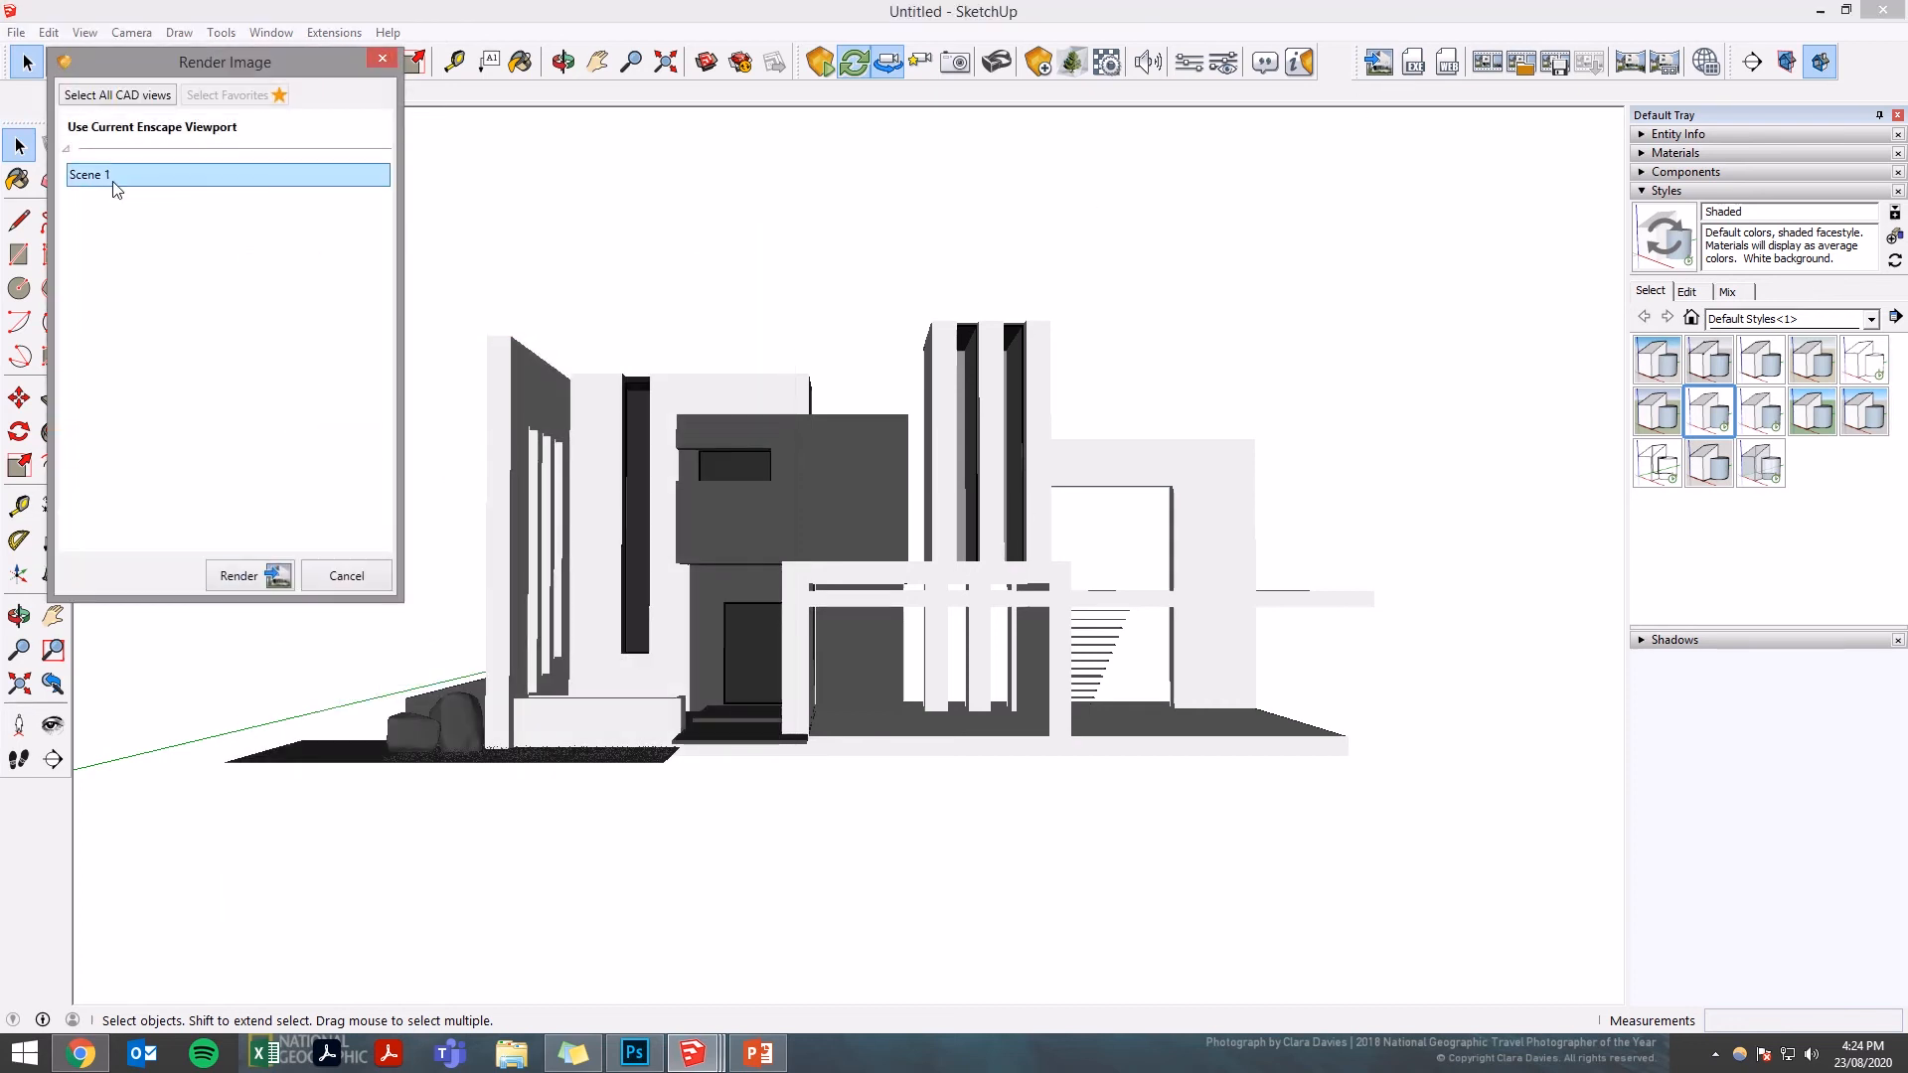
# - Render Scene 1 into the Watercolor View folder
pyautogui.click(239, 577)
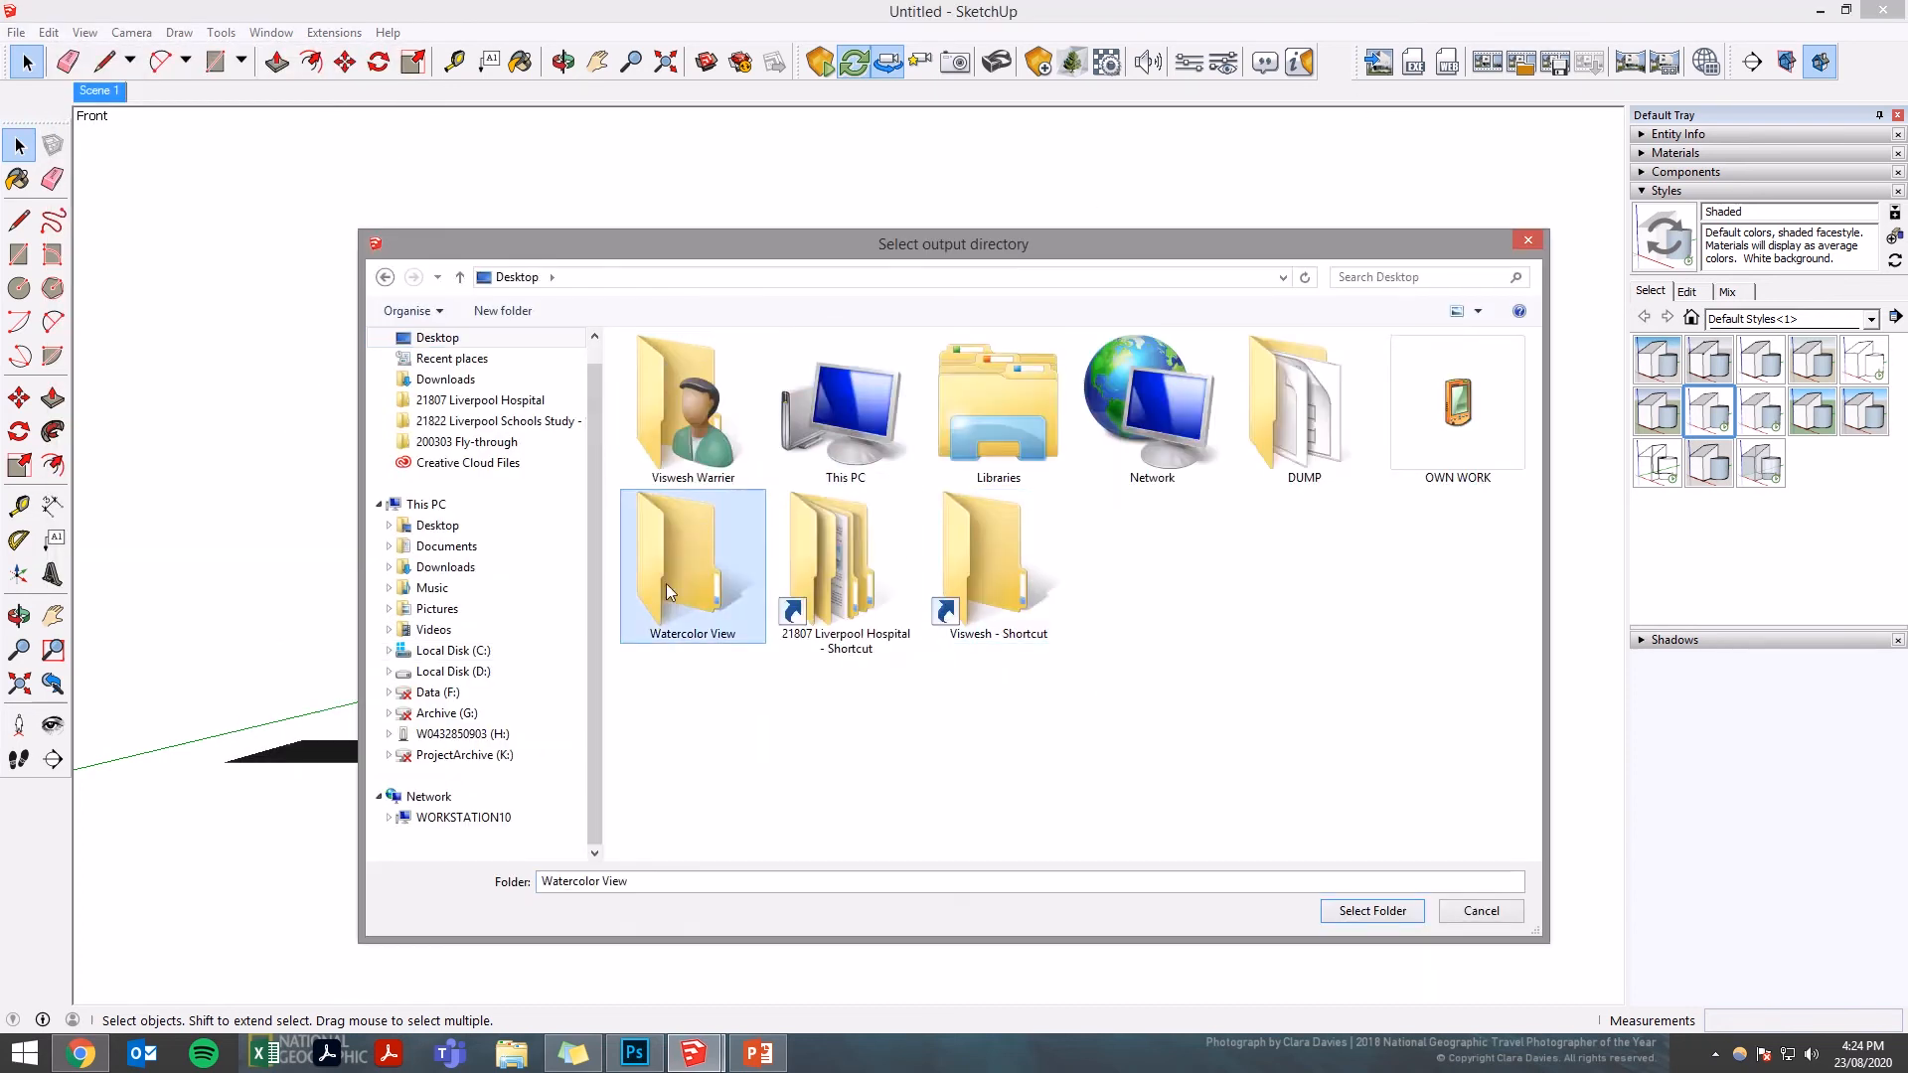
pyautogui.click(1369, 910)
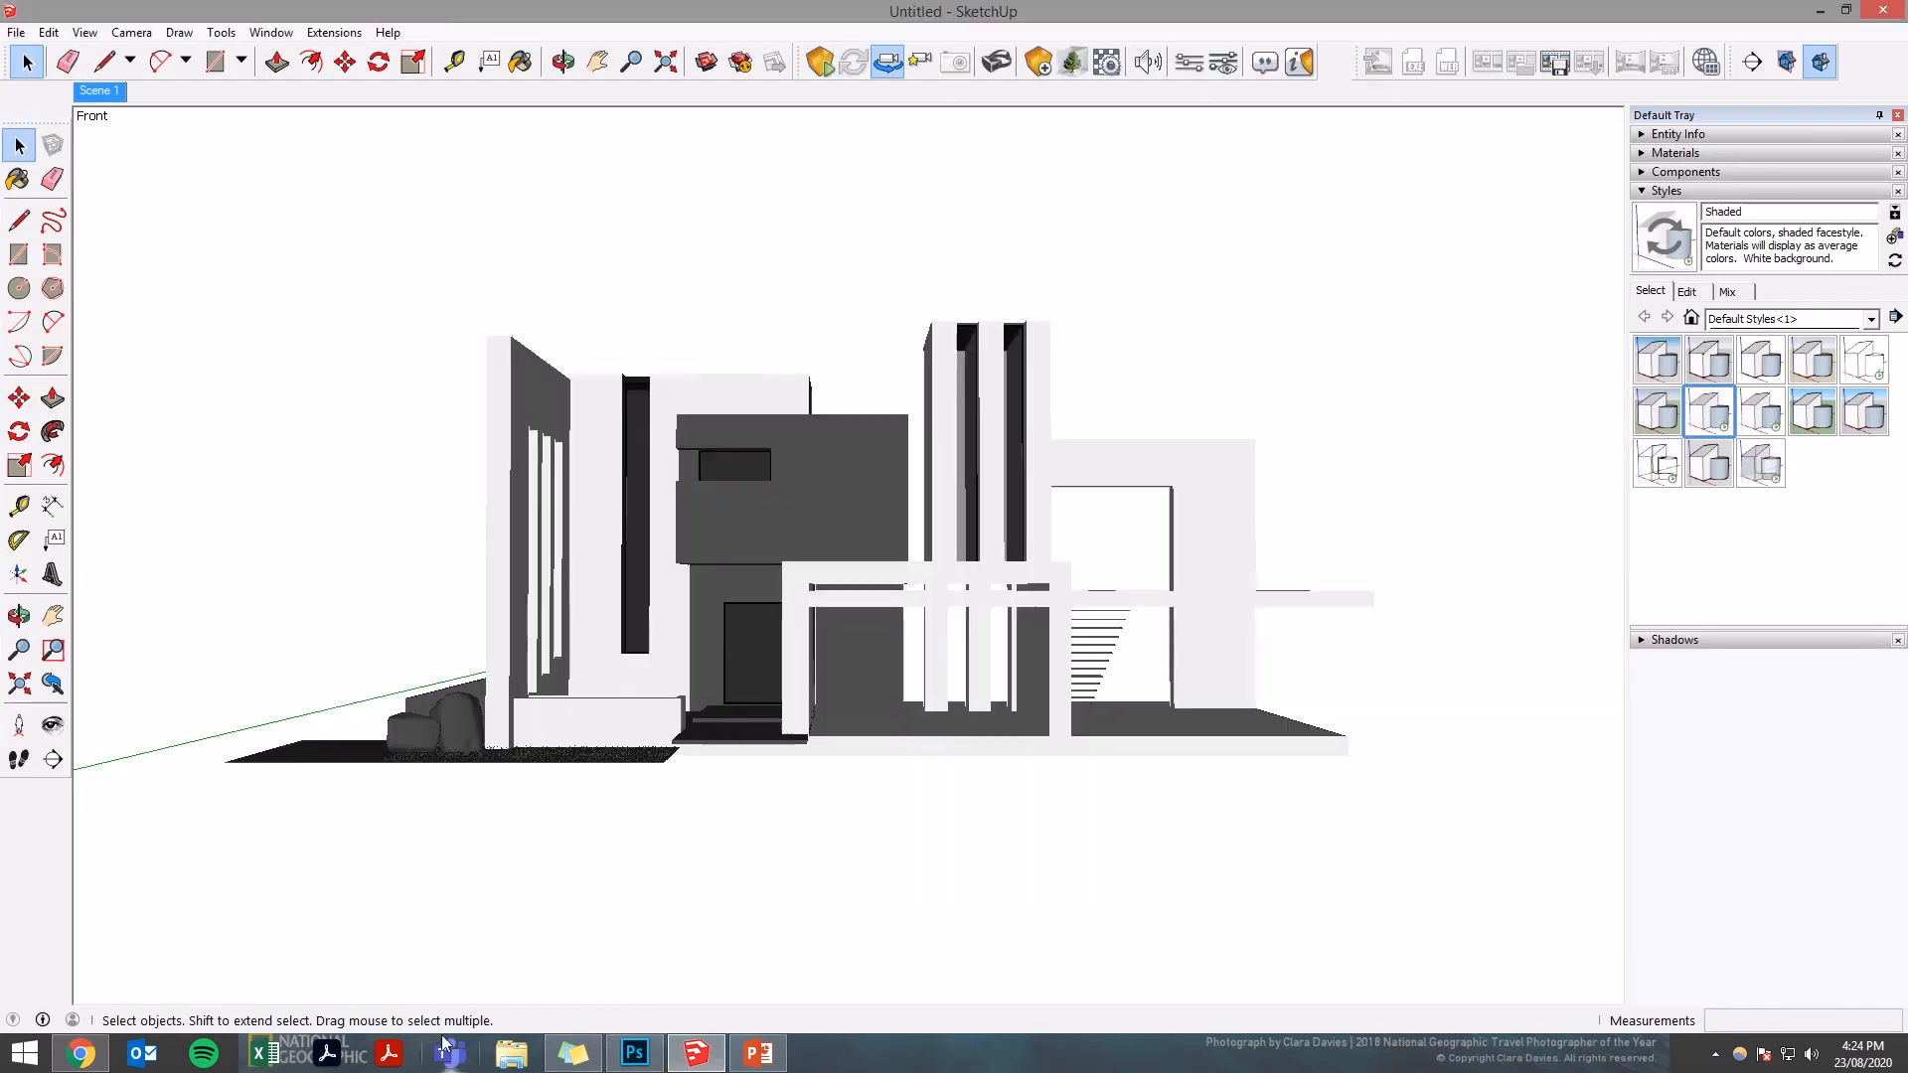
pyautogui.click(511, 1053)
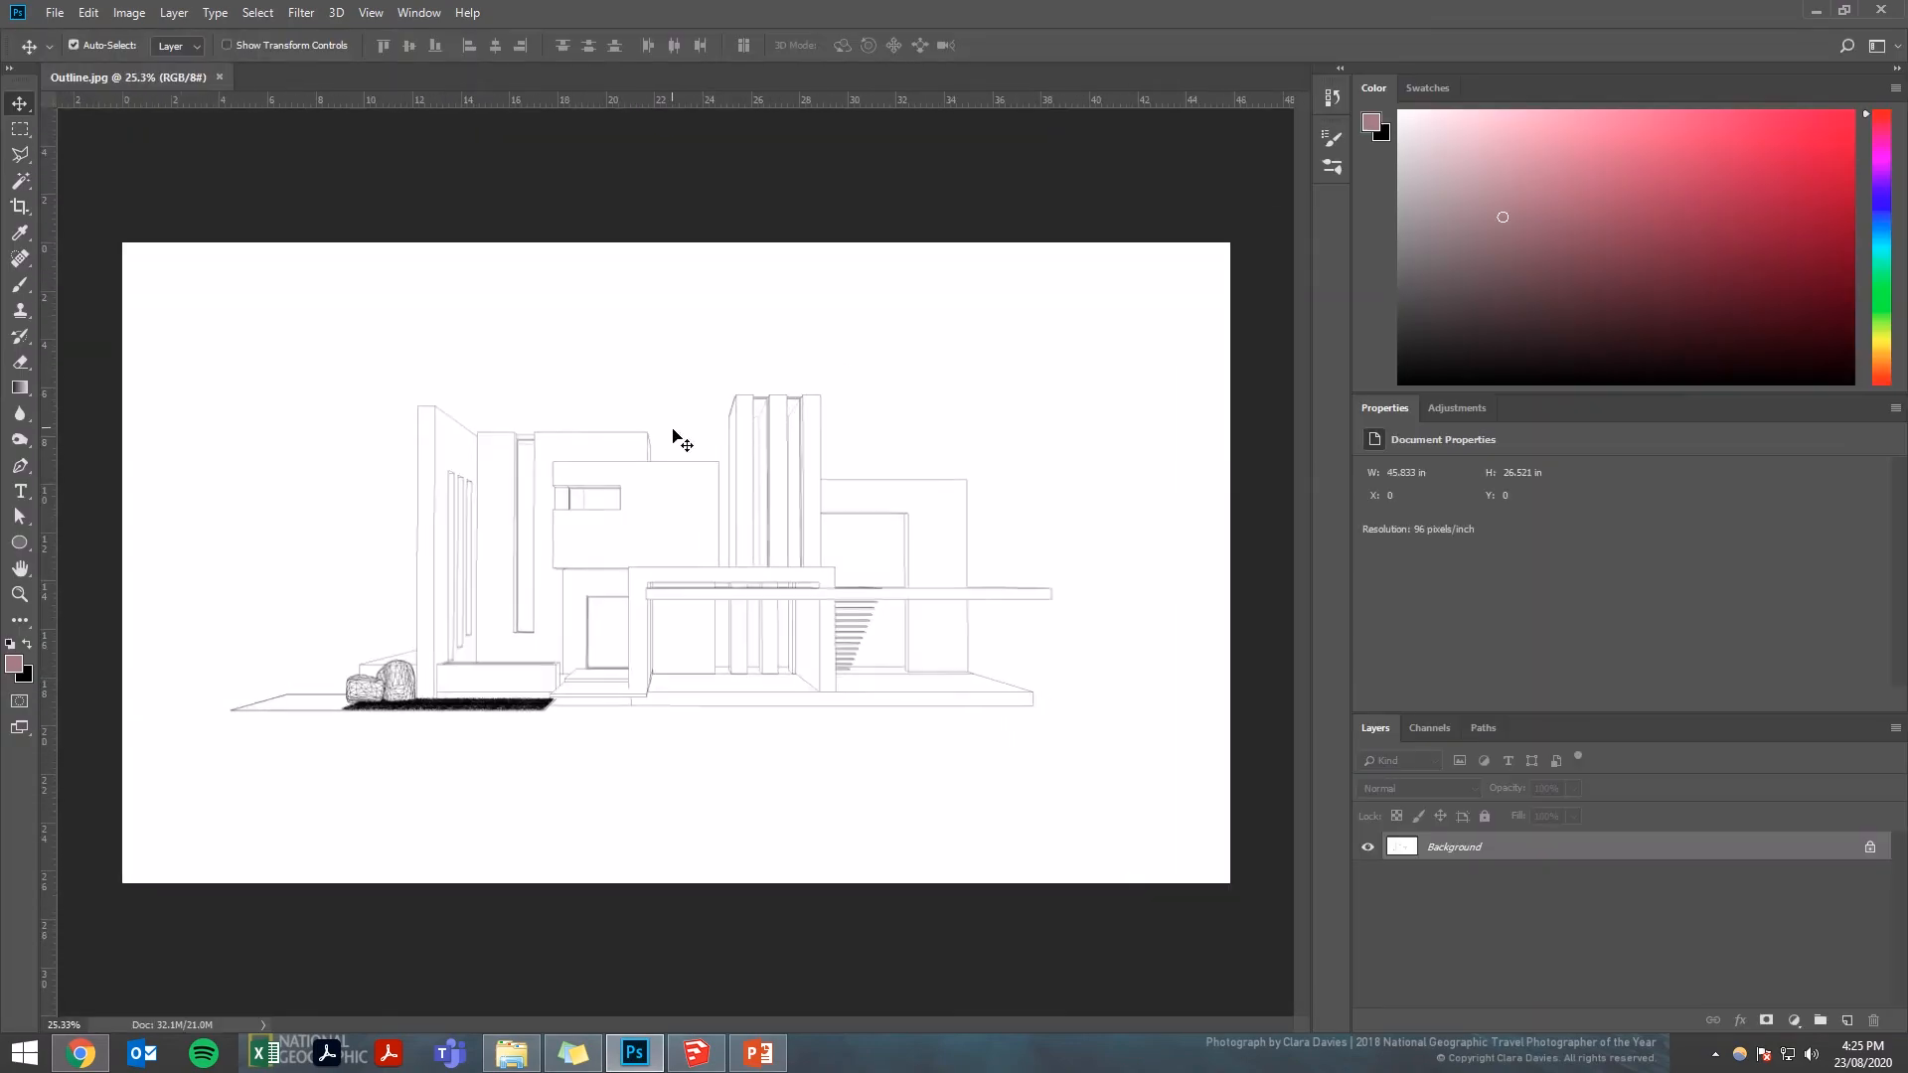
# - Place the Color image as a layer, name the background copy 'Outline' and move it below Color
pyautogui.click(511, 1053)
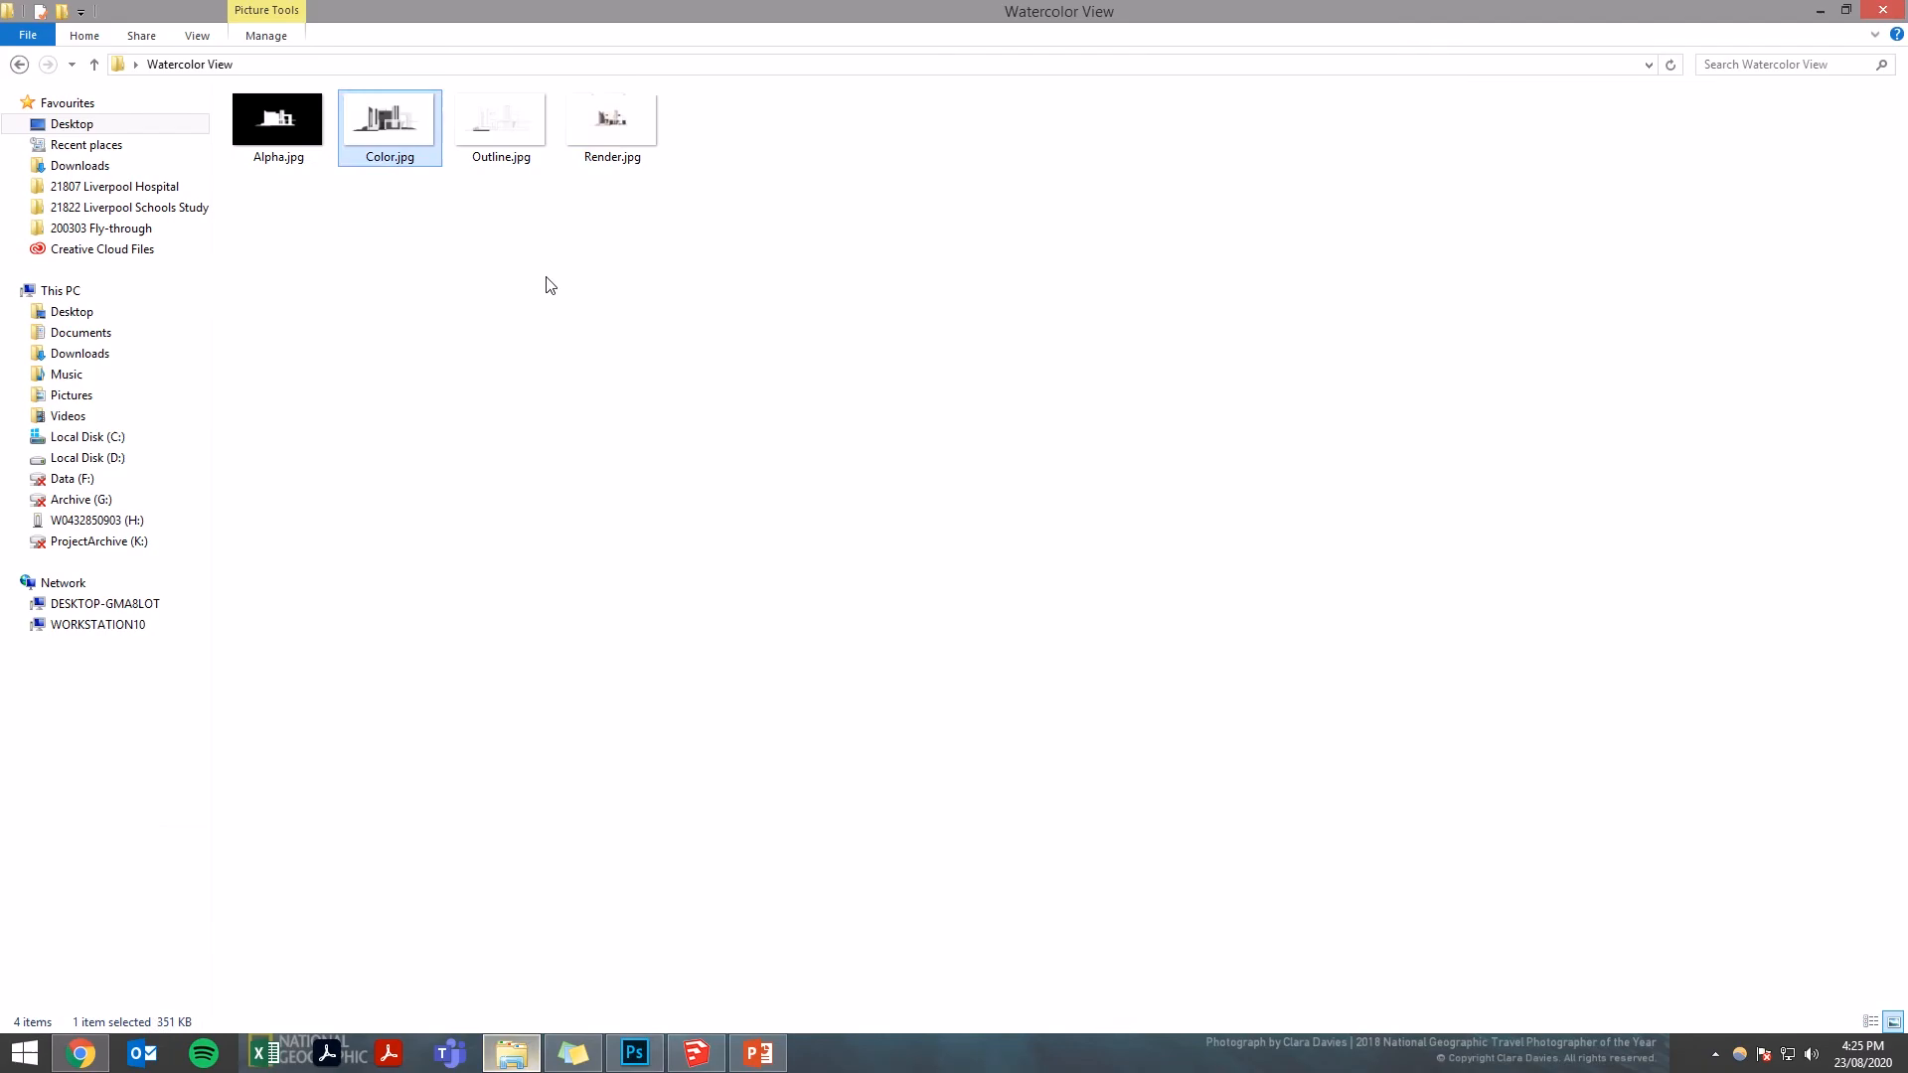
pyautogui.click(632, 1054)
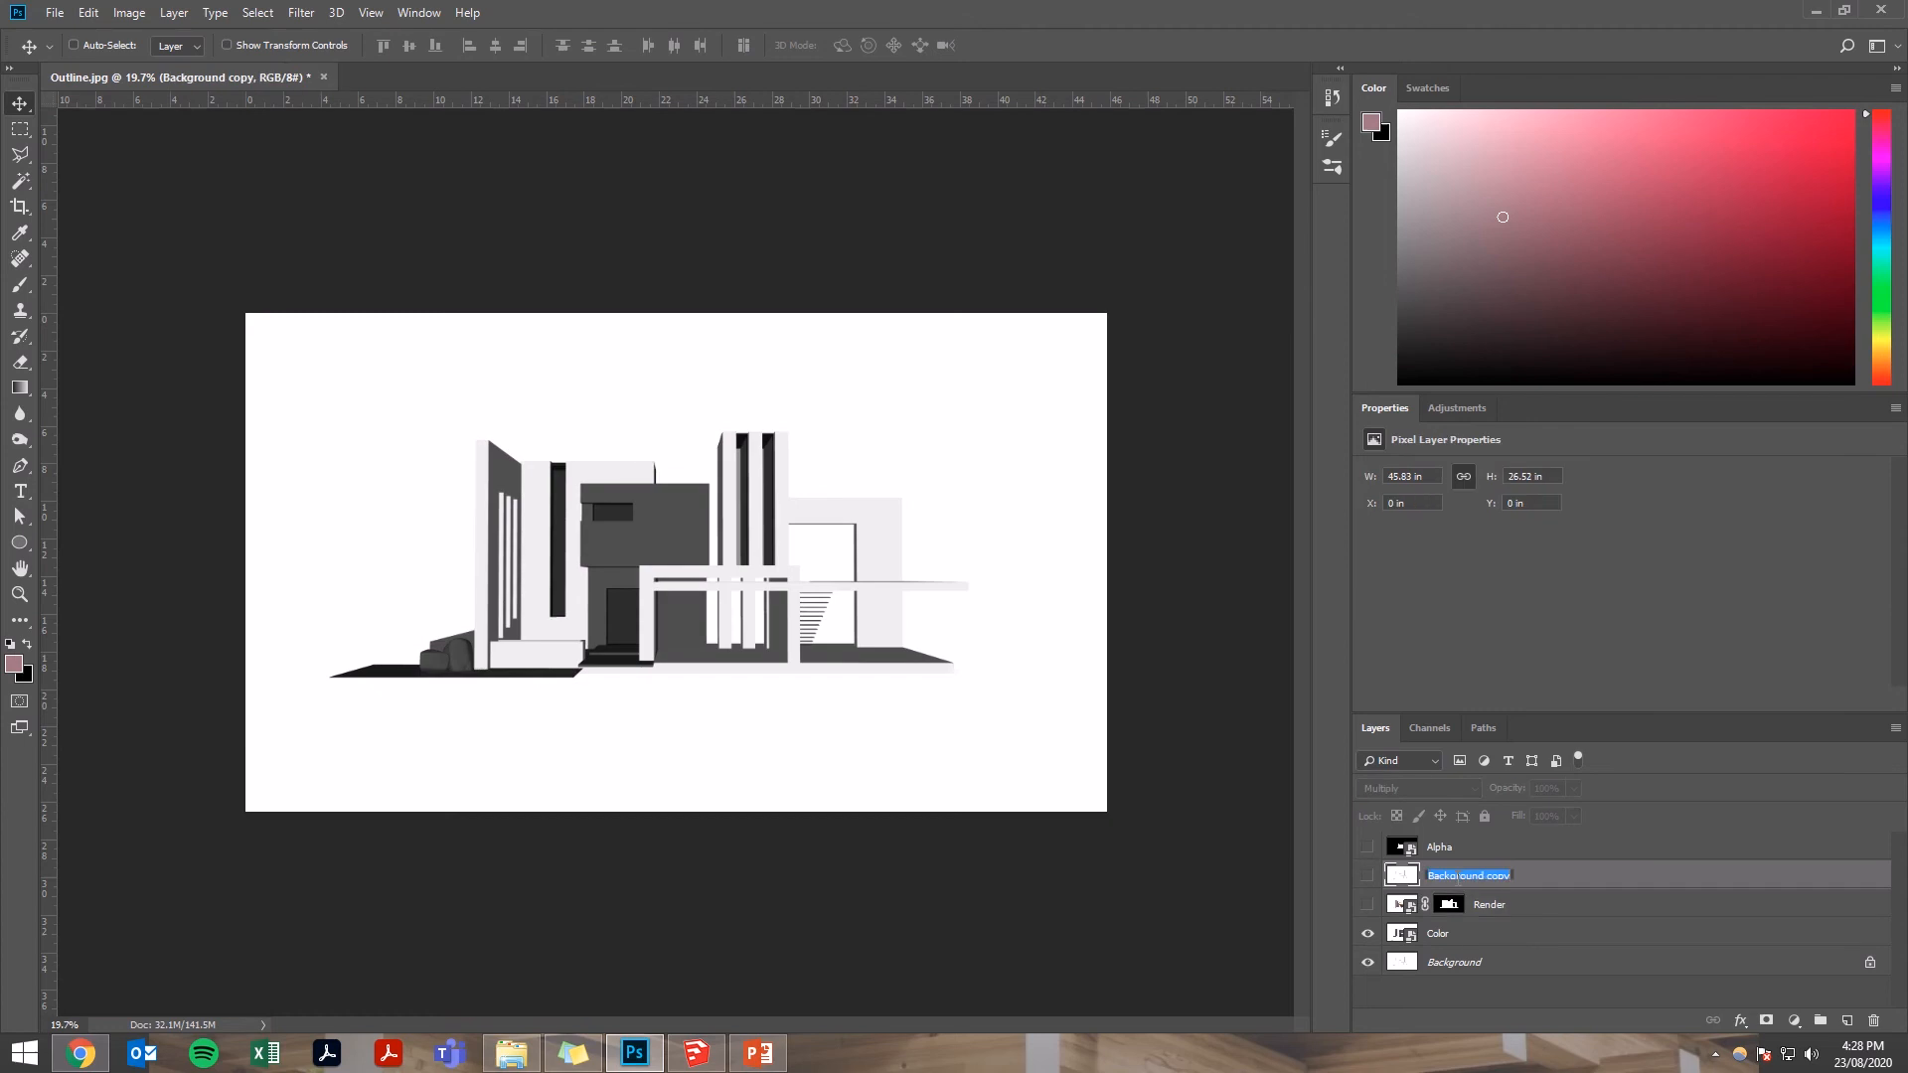
pyautogui.write('Outline')
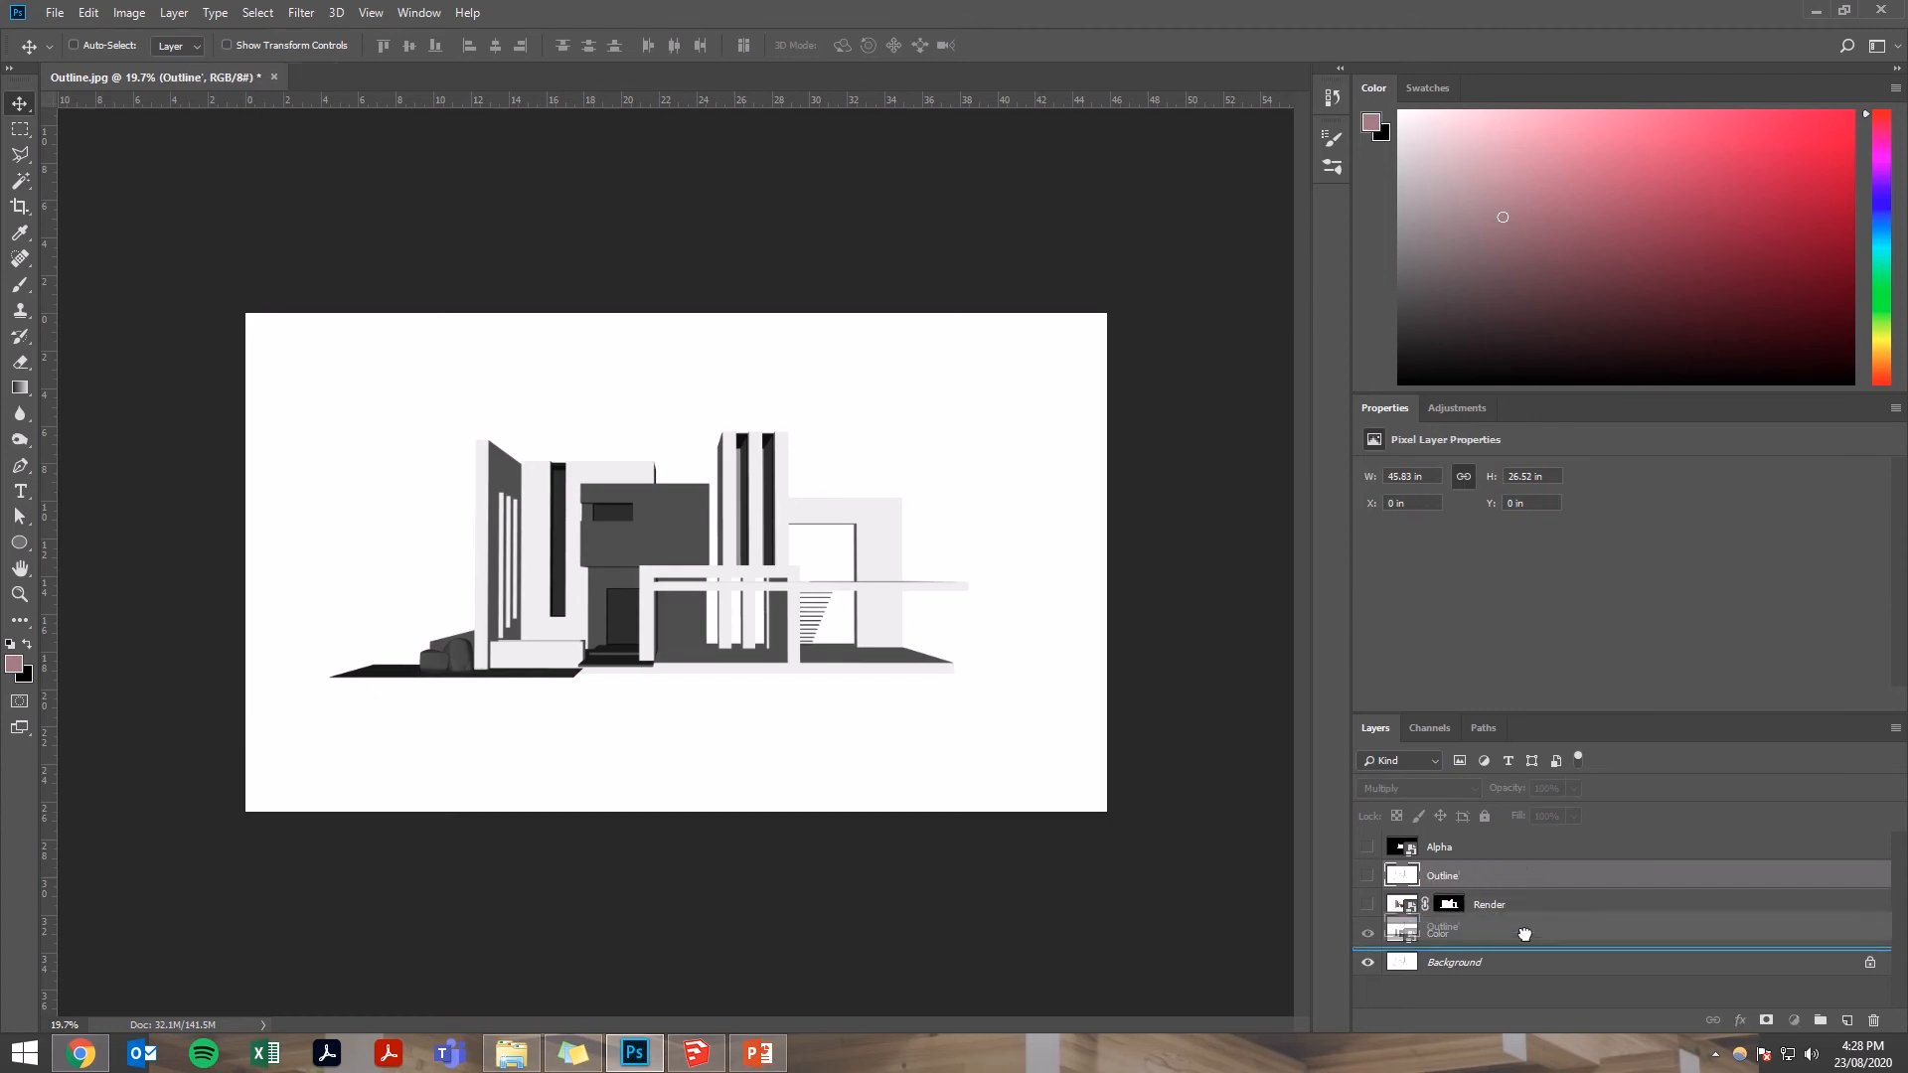
pyautogui.click(1368, 934)
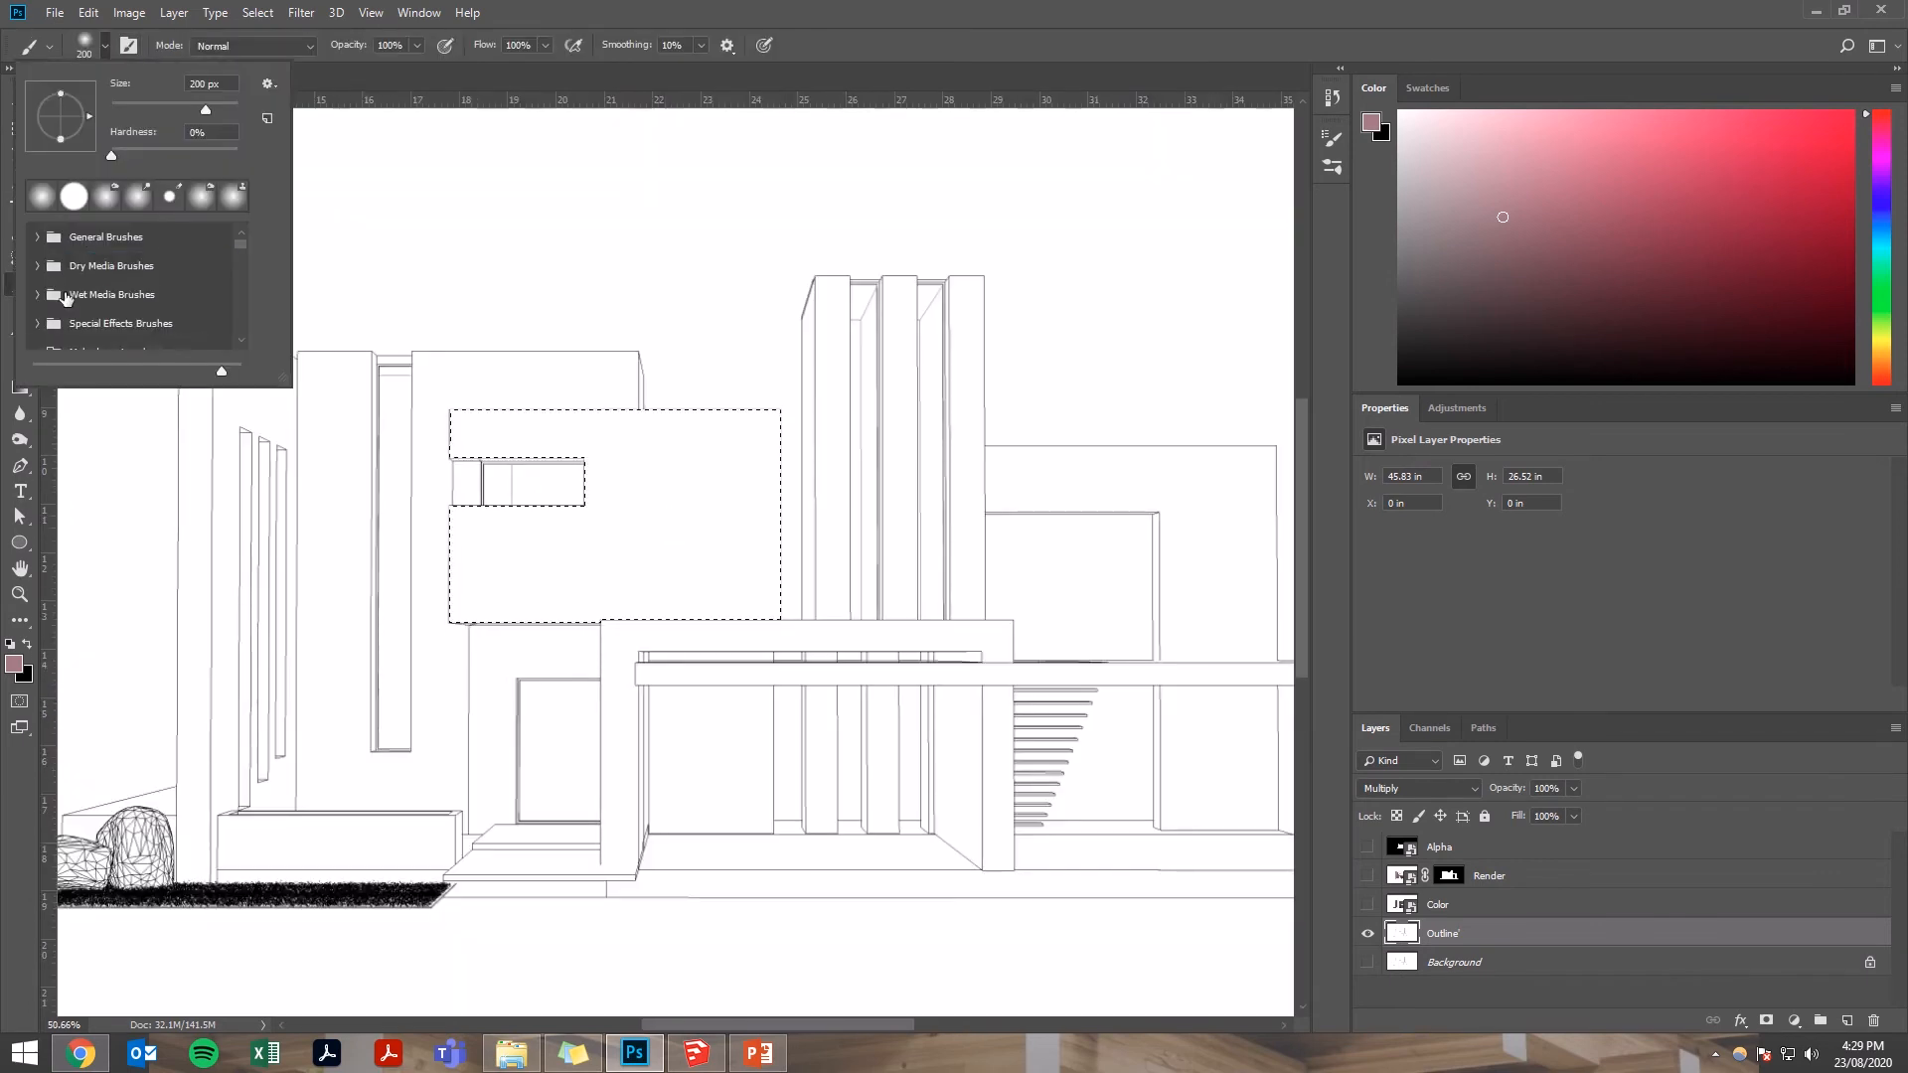
# - Choose a watercolour brush preset from the brush list
pyautogui.scroll(-3)
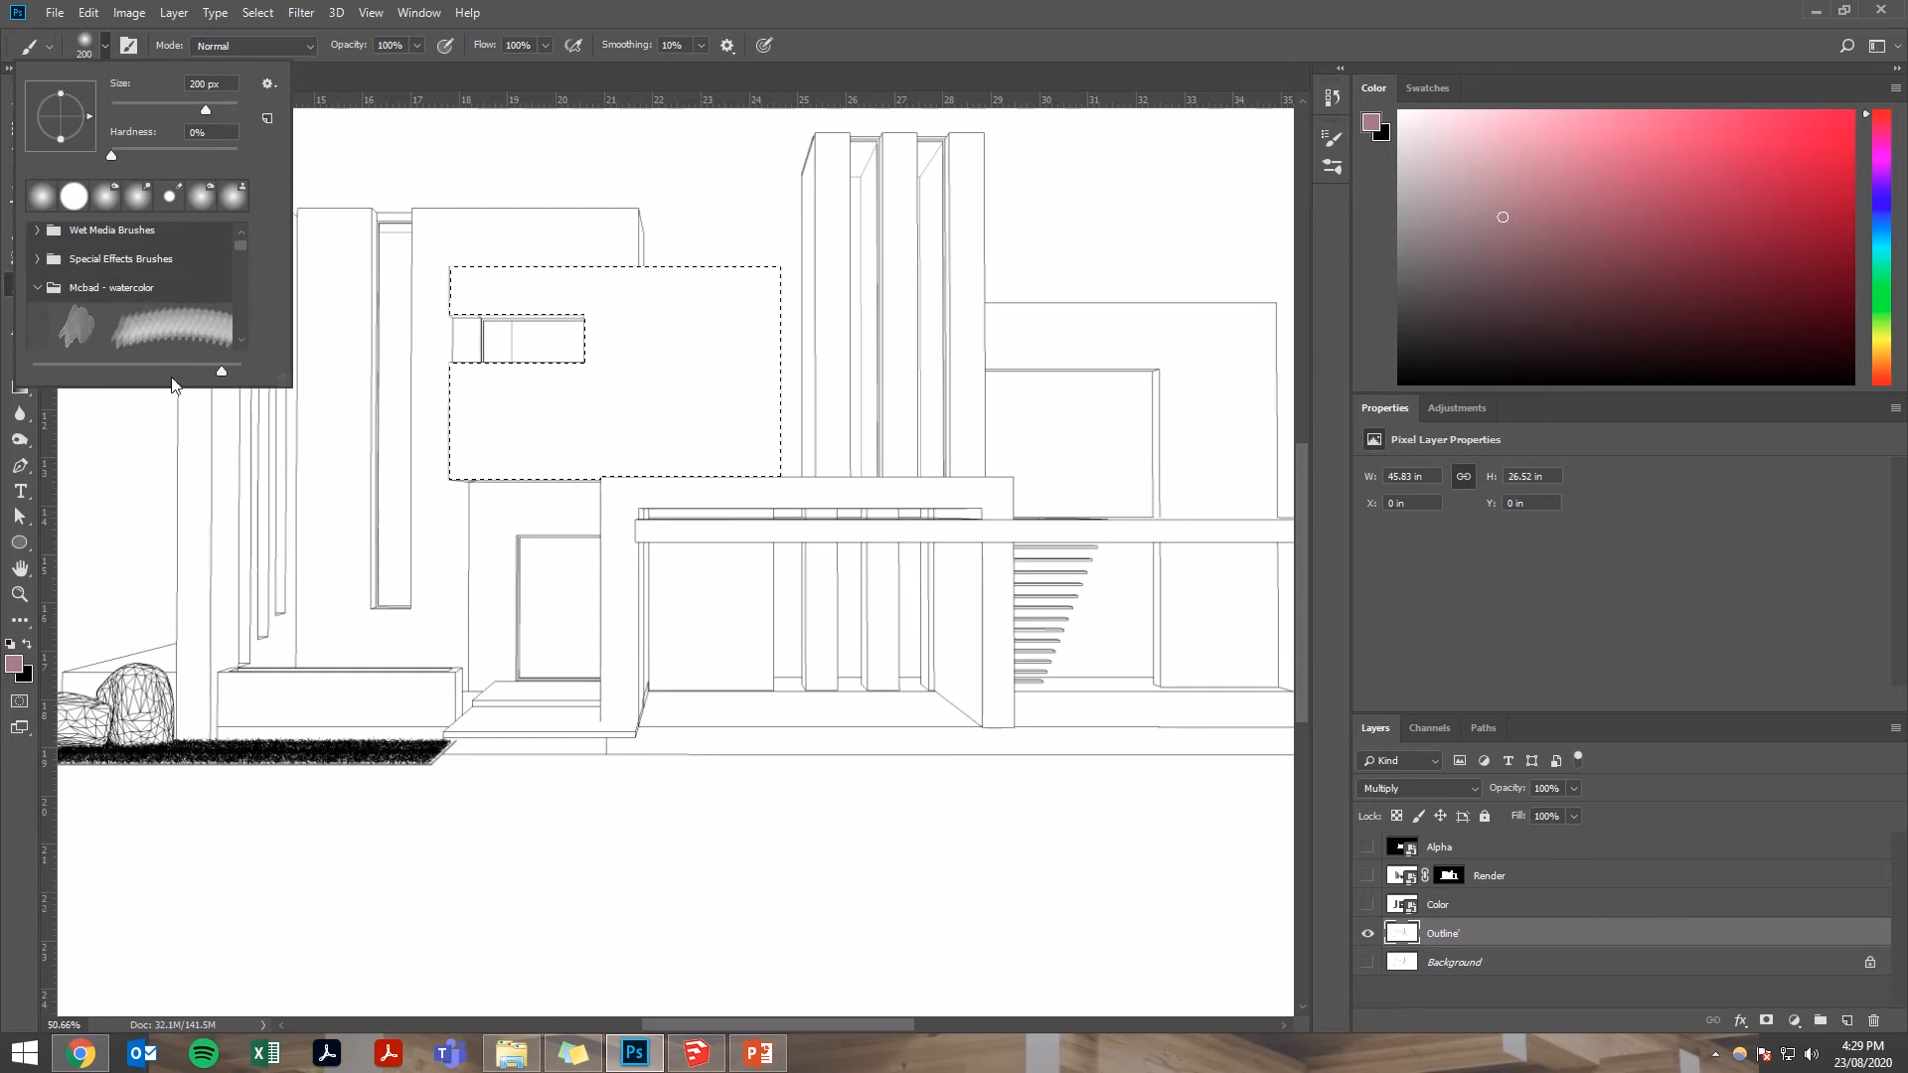
pyautogui.scroll(-3)
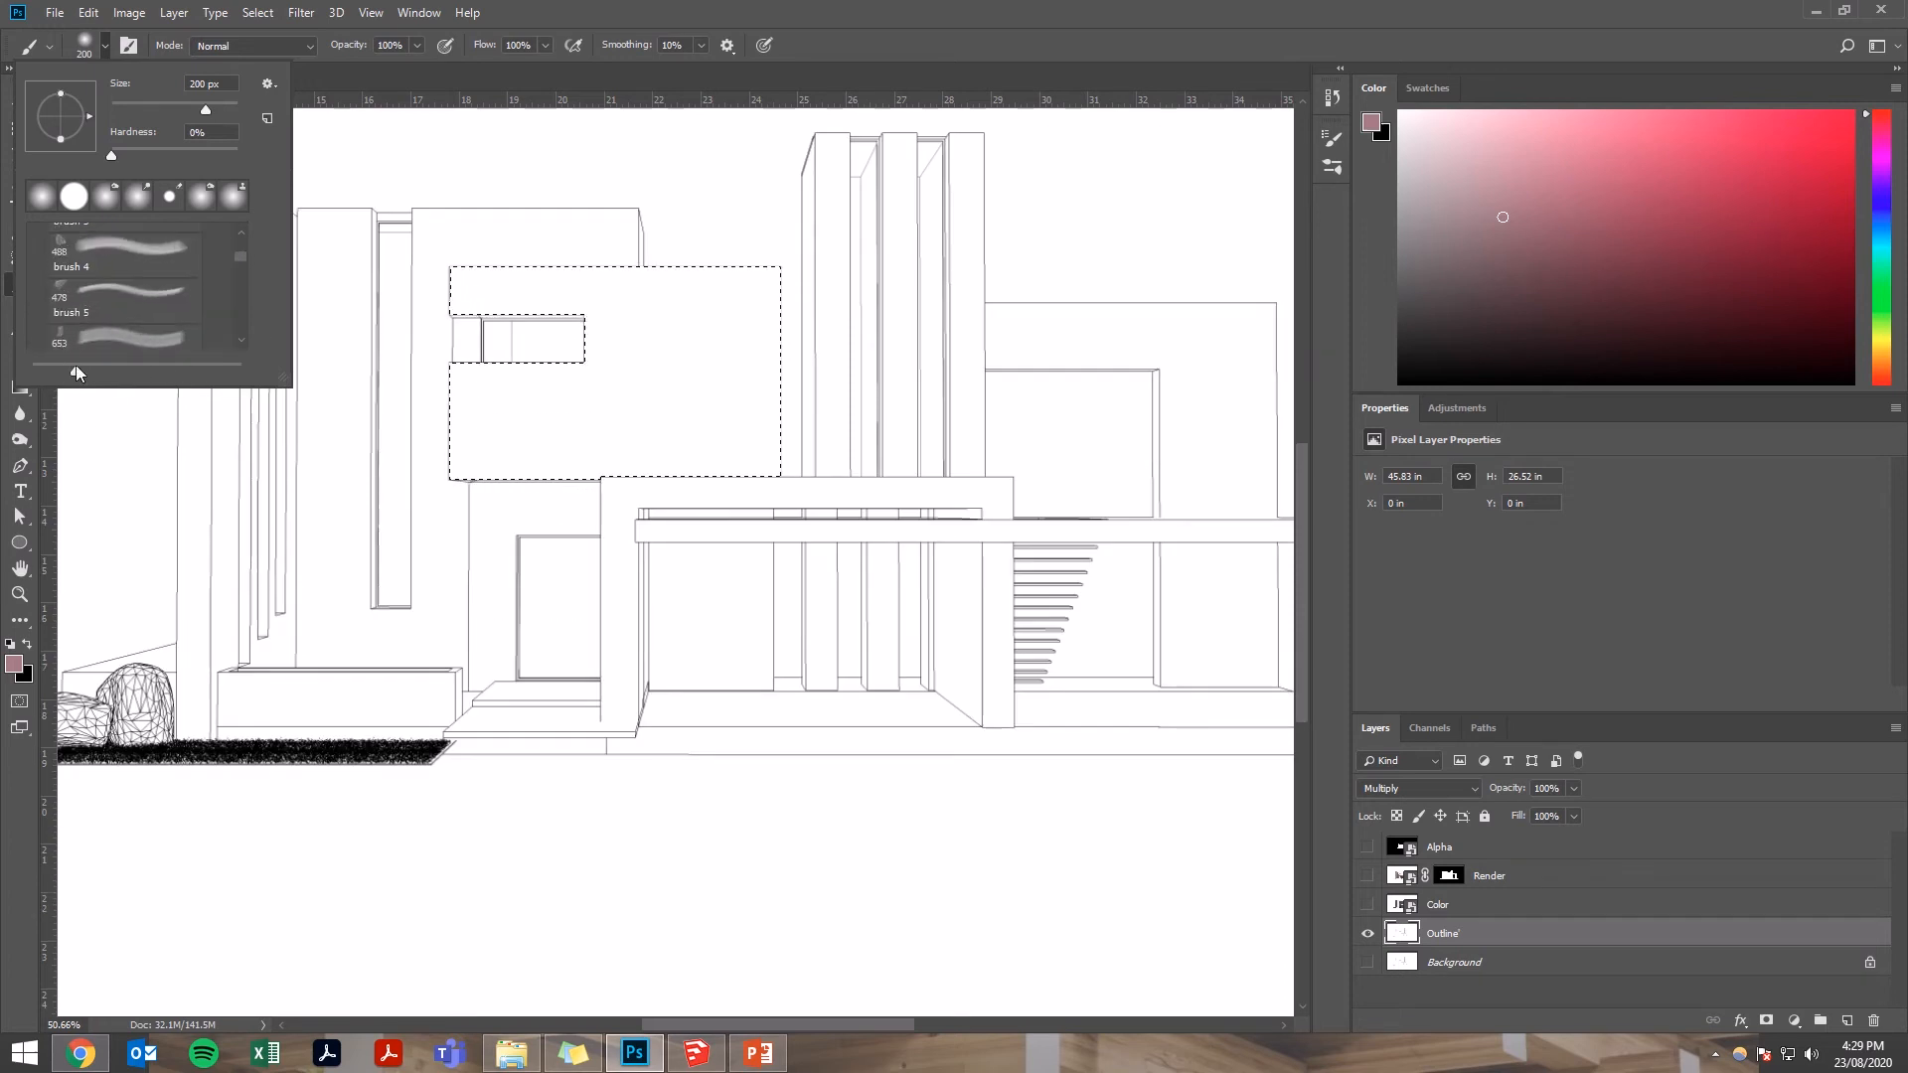
pyautogui.scroll(-3)
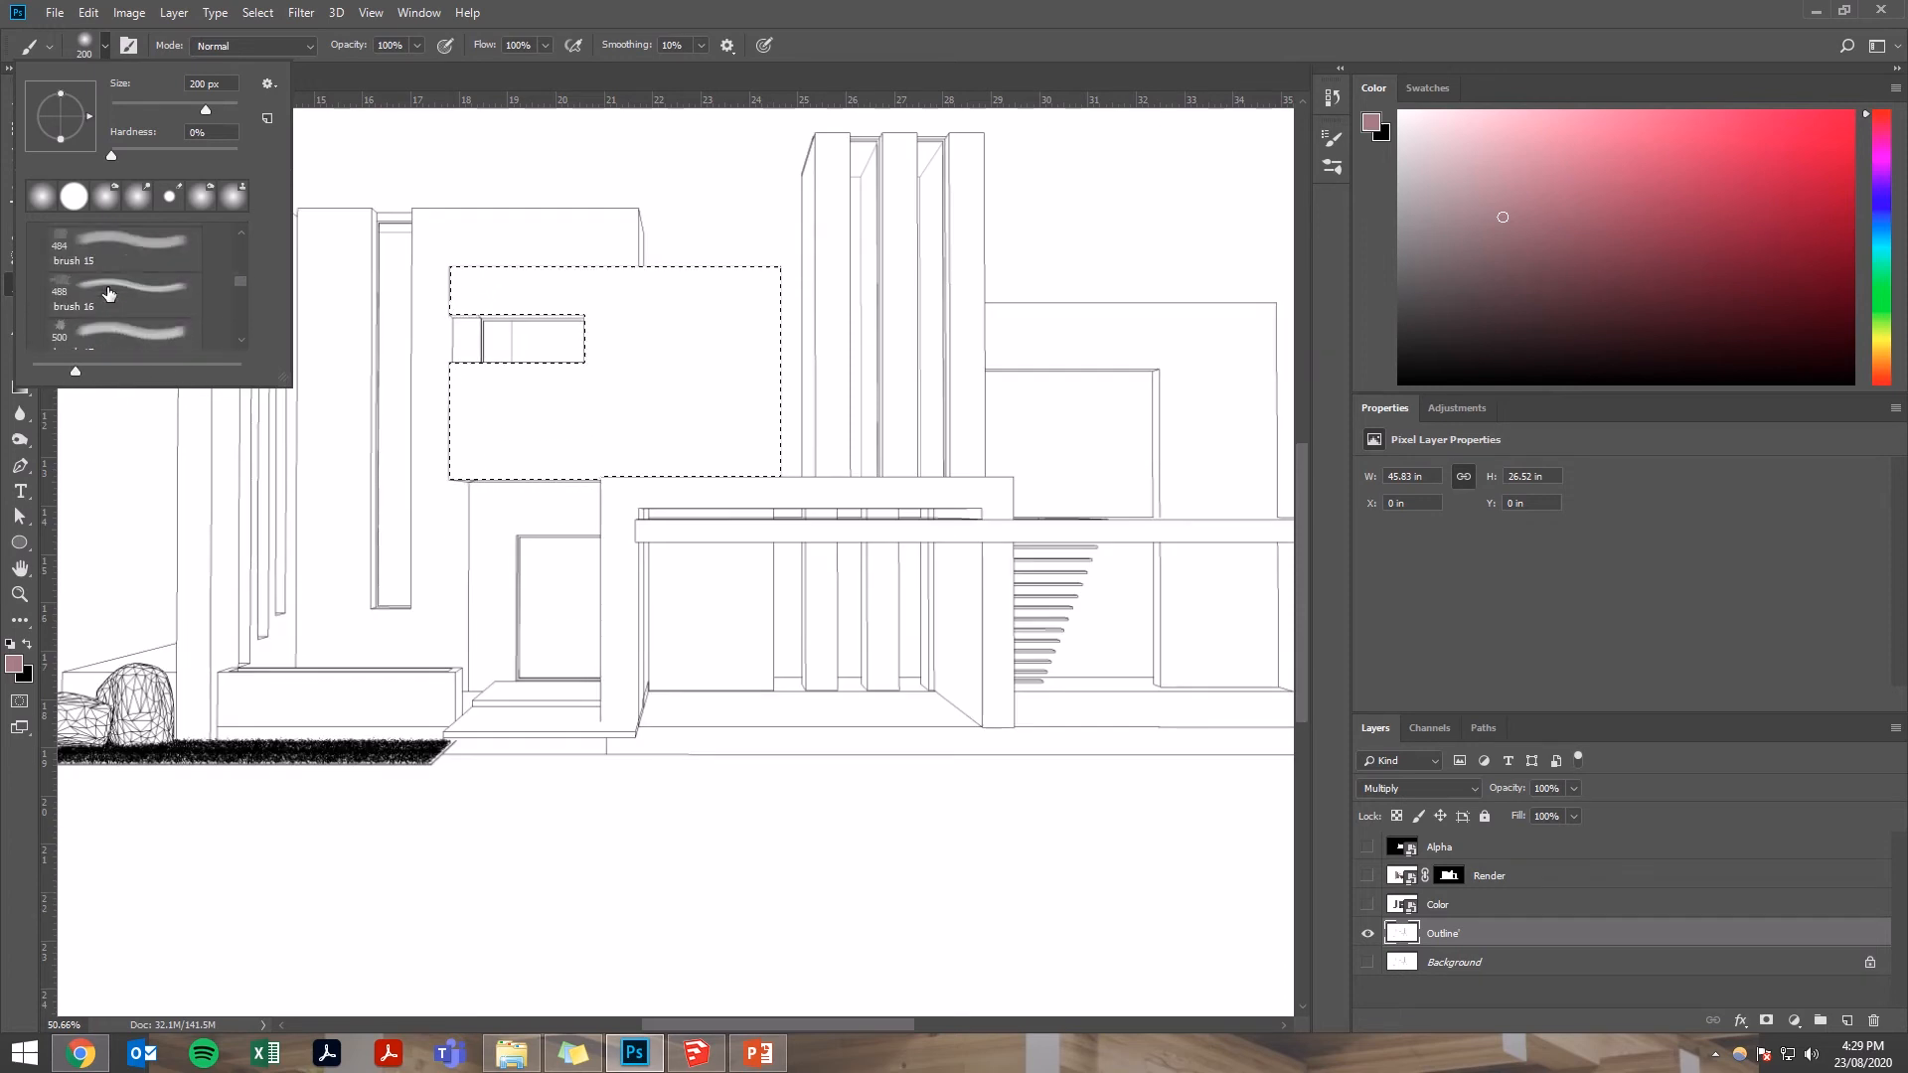
pyautogui.scroll(-3)
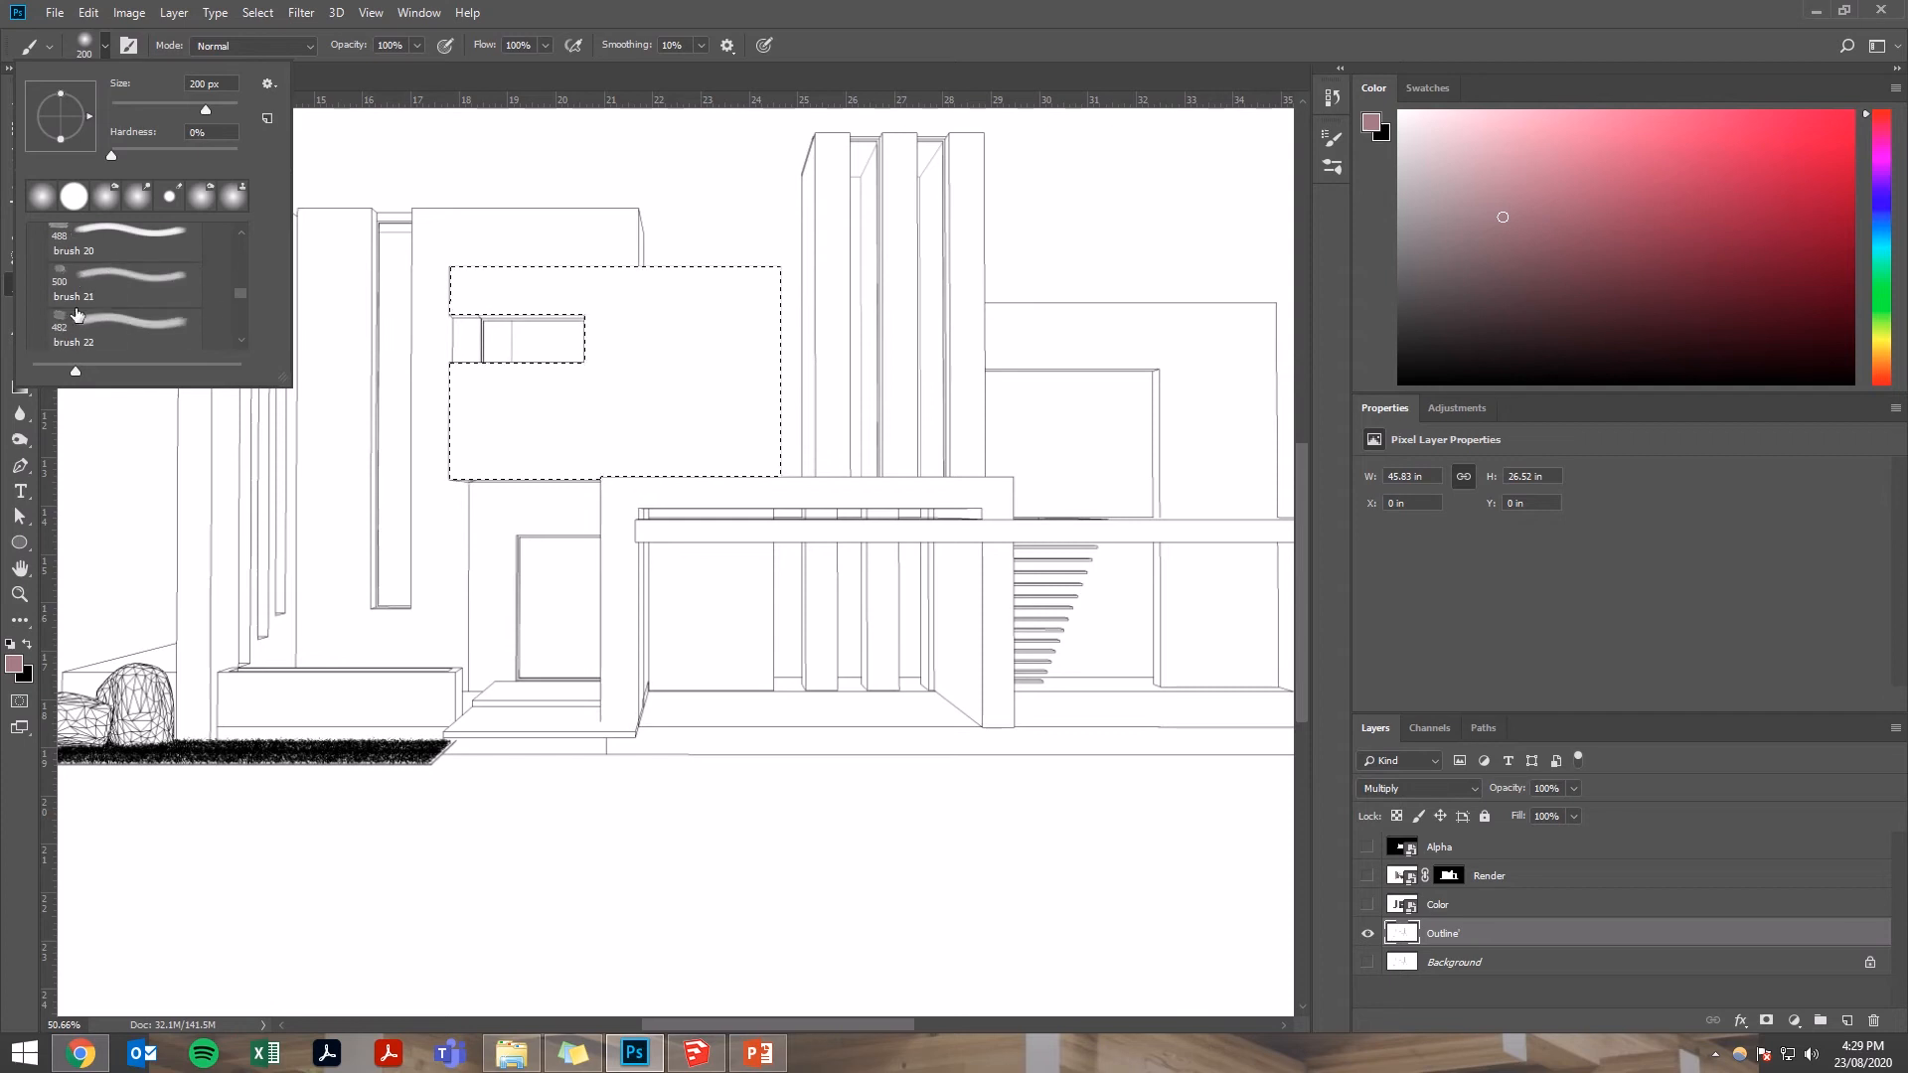
pyautogui.click(121, 258)
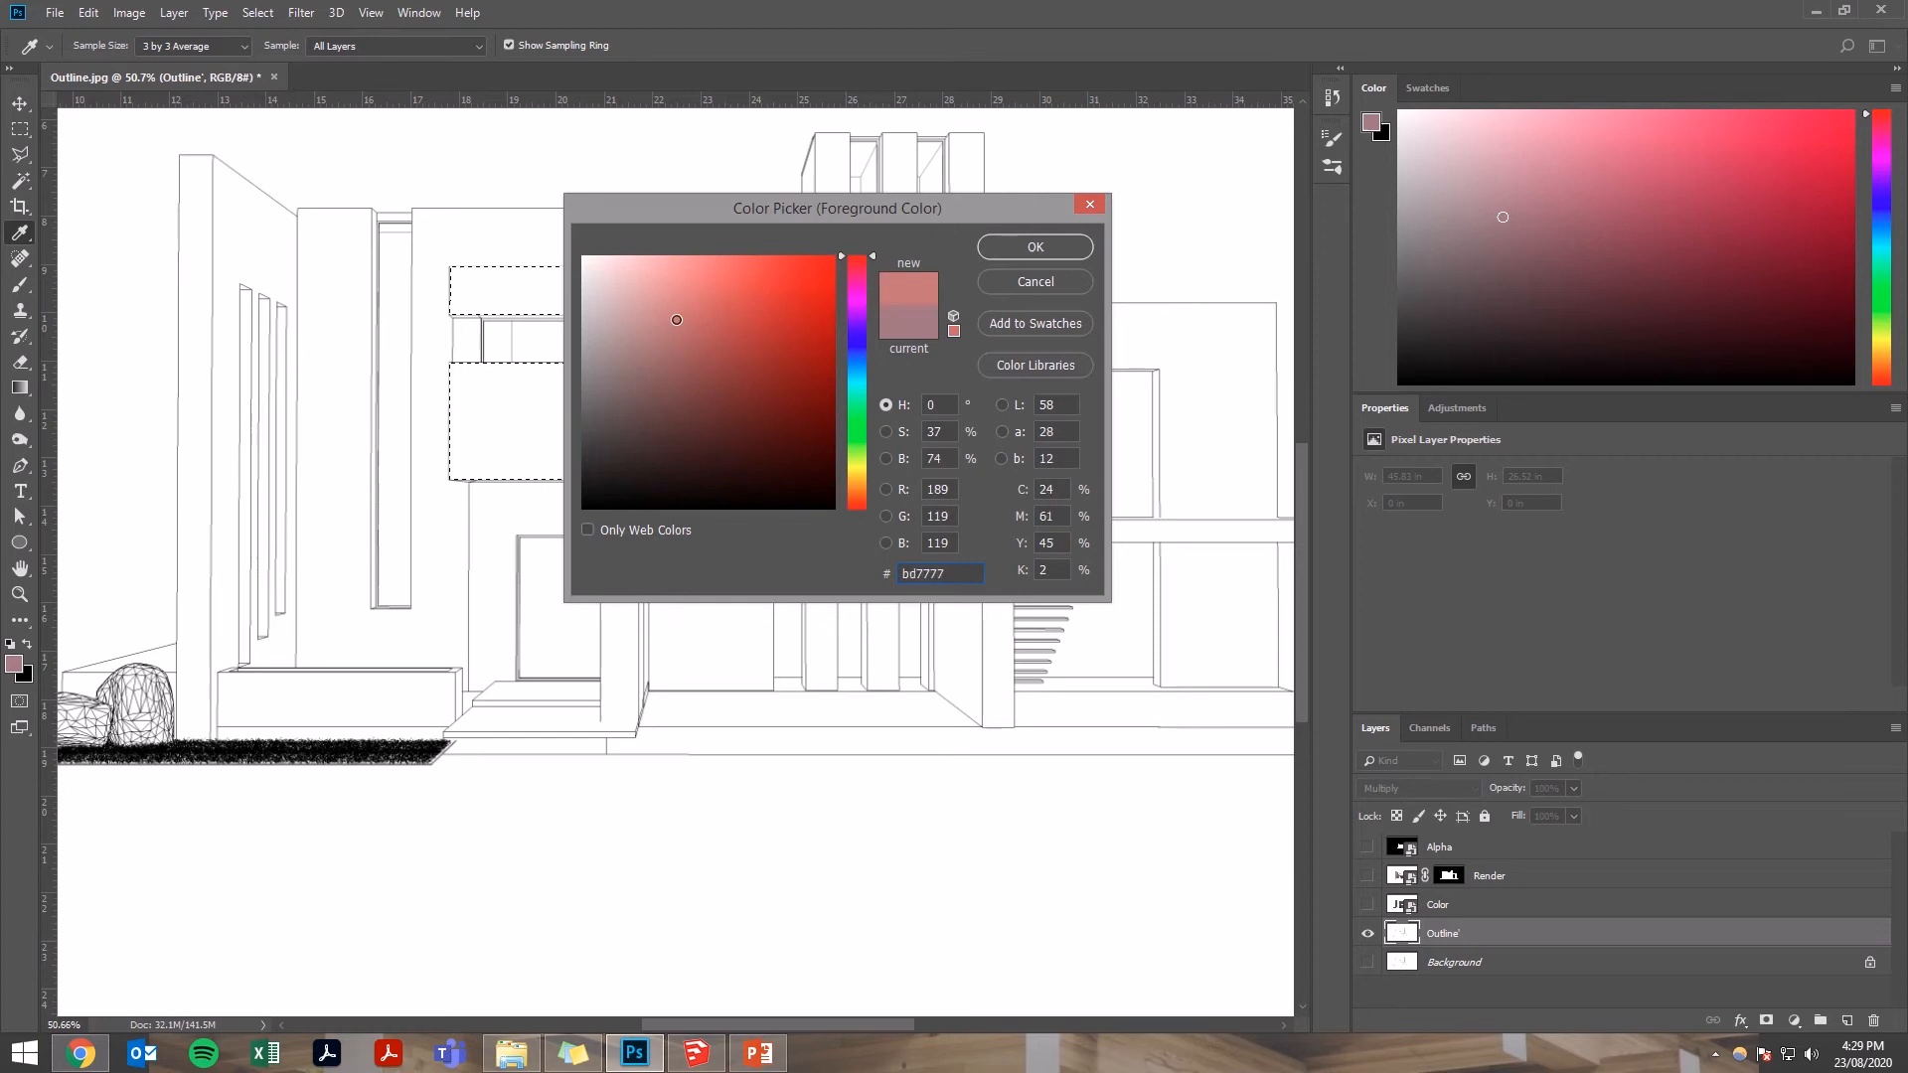
# - Set the foreground colour to muted reddish-brown b76248 for the brick wash
pyautogui.click(705, 324)
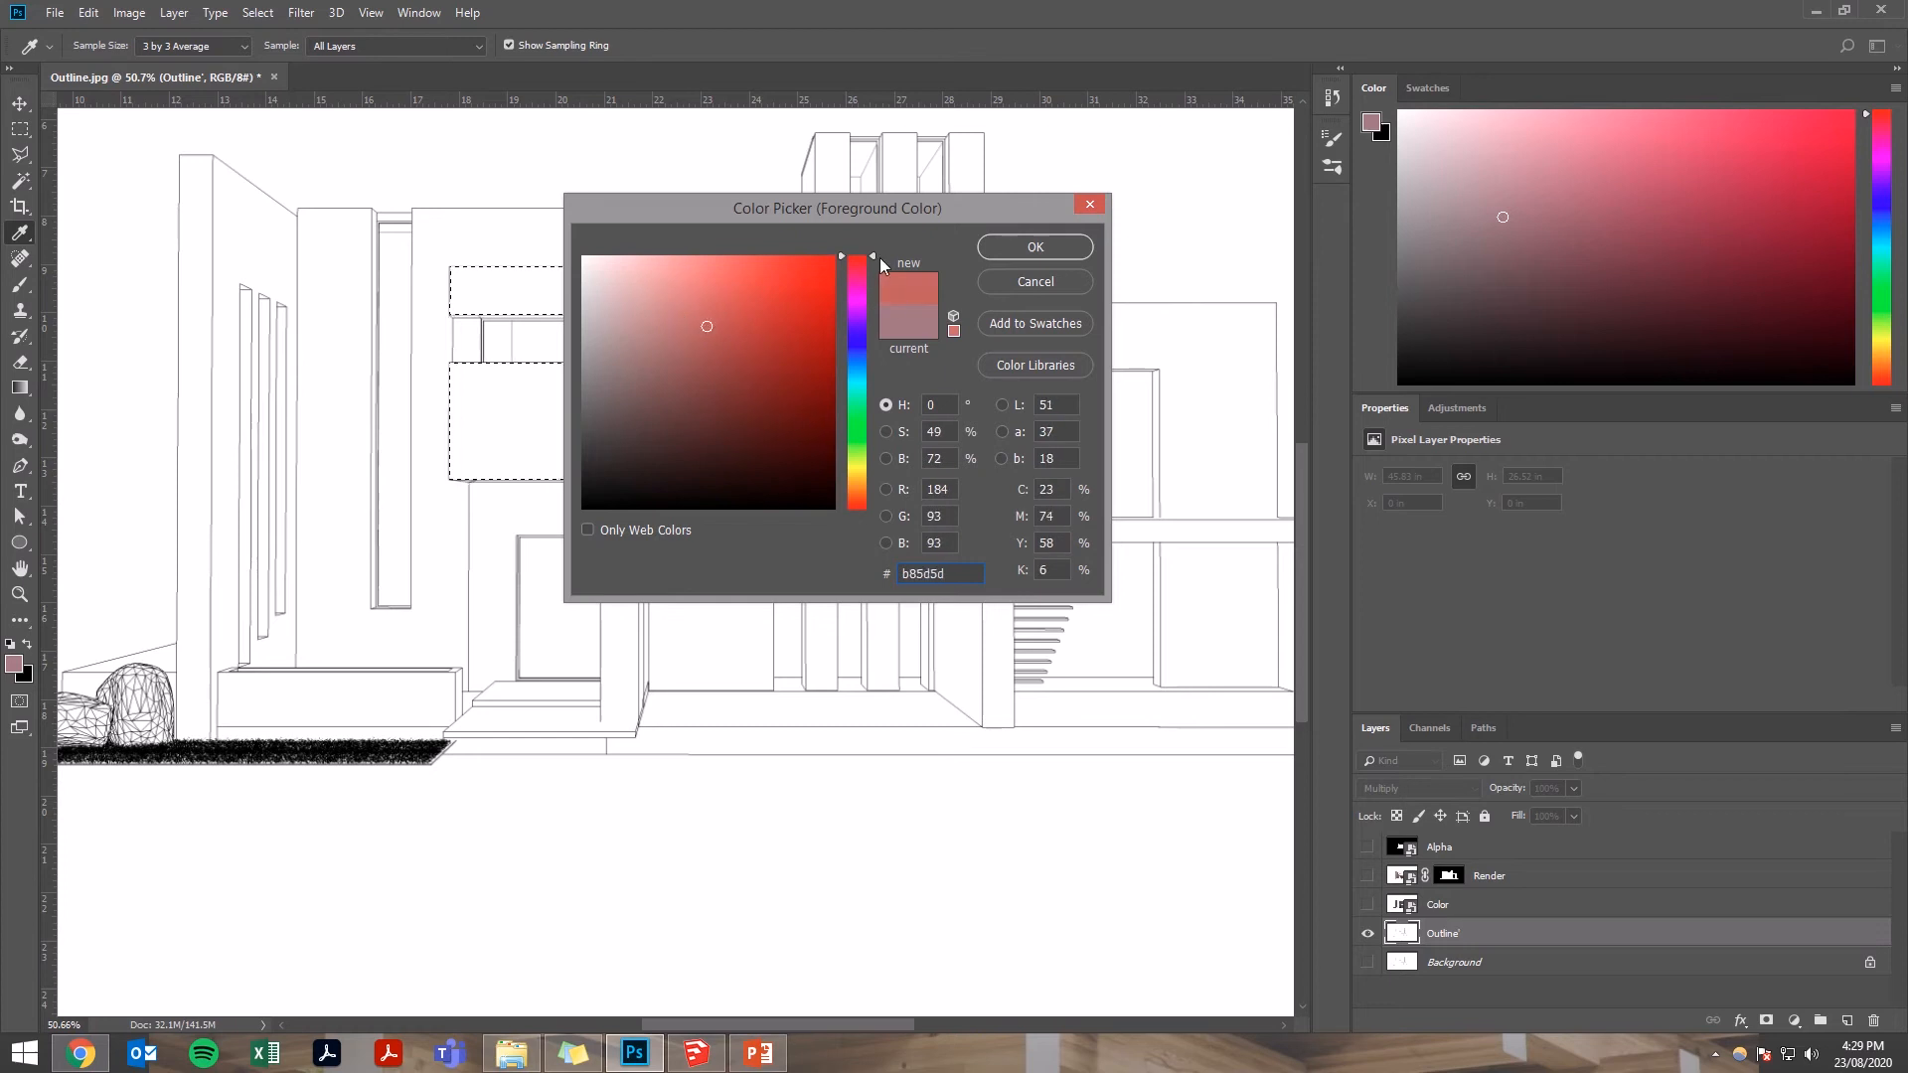
pyautogui.moveTo(858, 258); pyautogui.dragTo(859, 487)
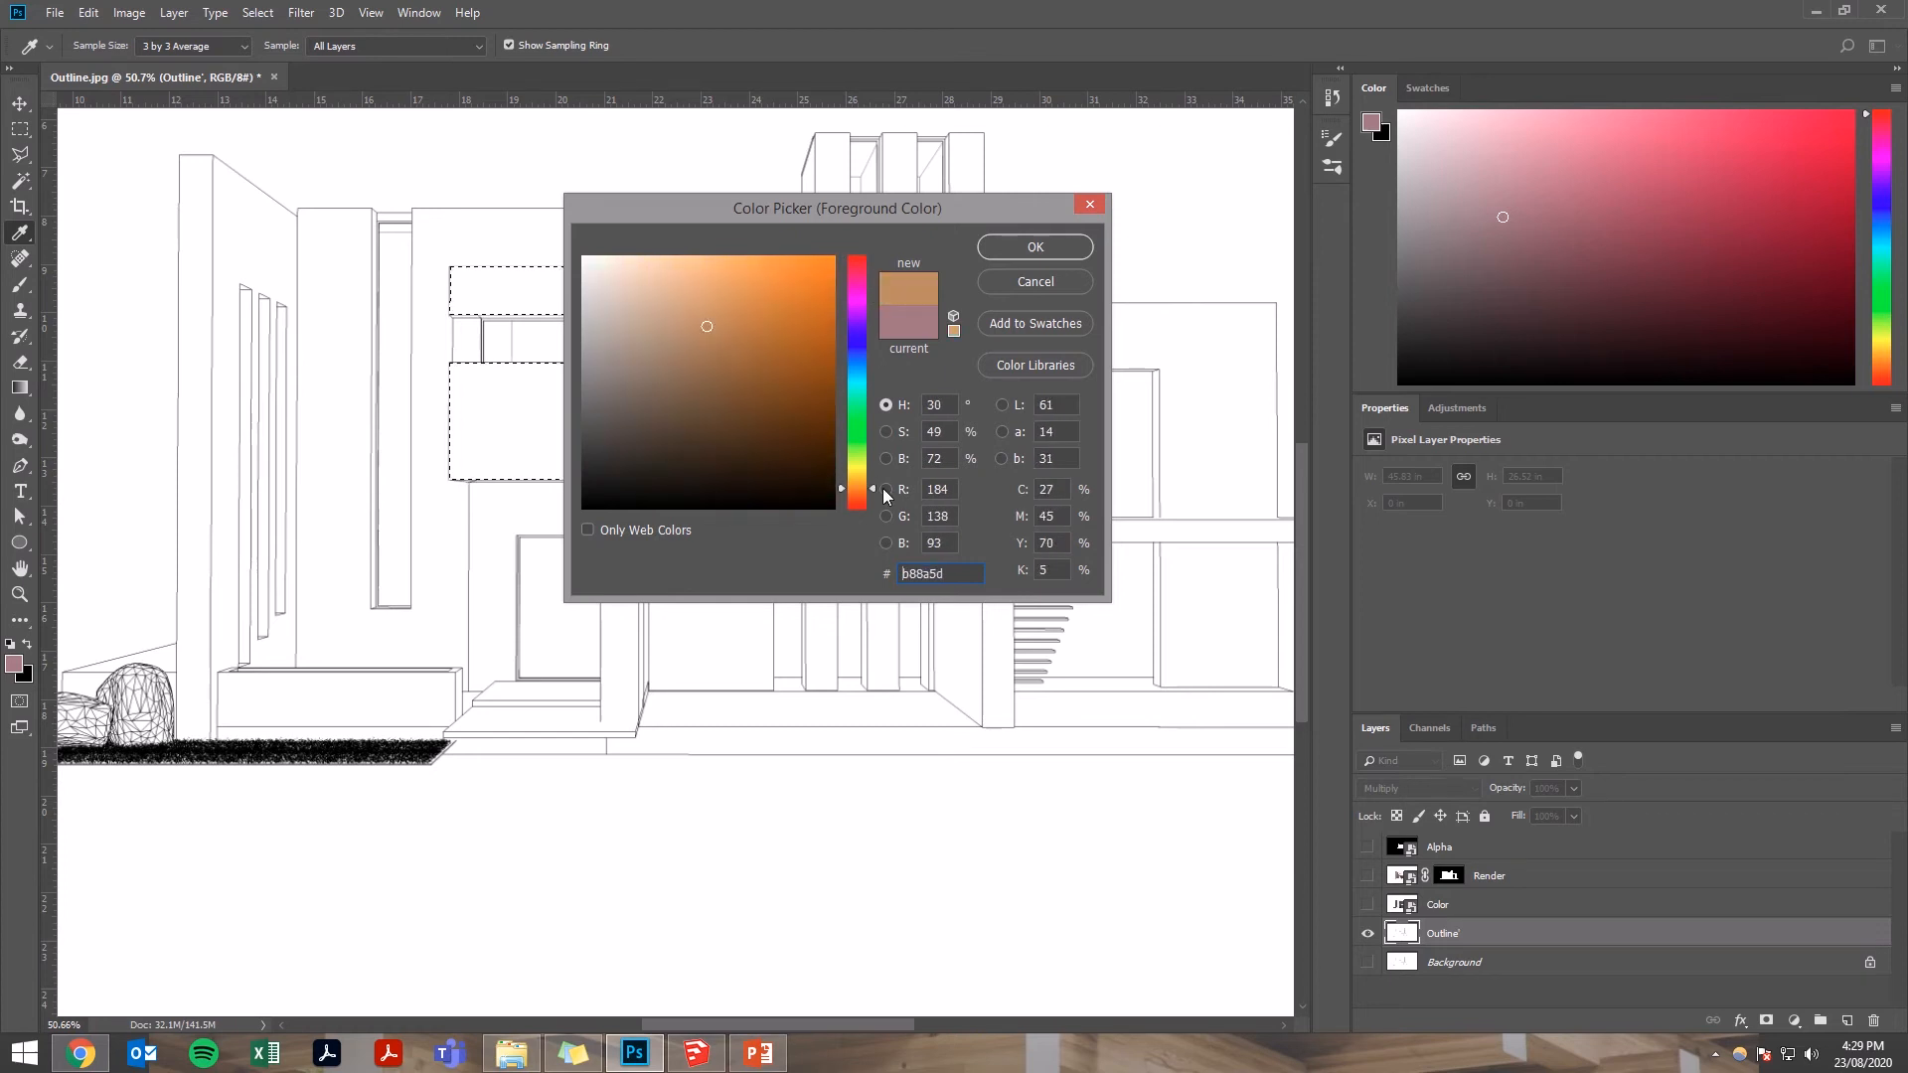
pyautogui.click(726, 324)
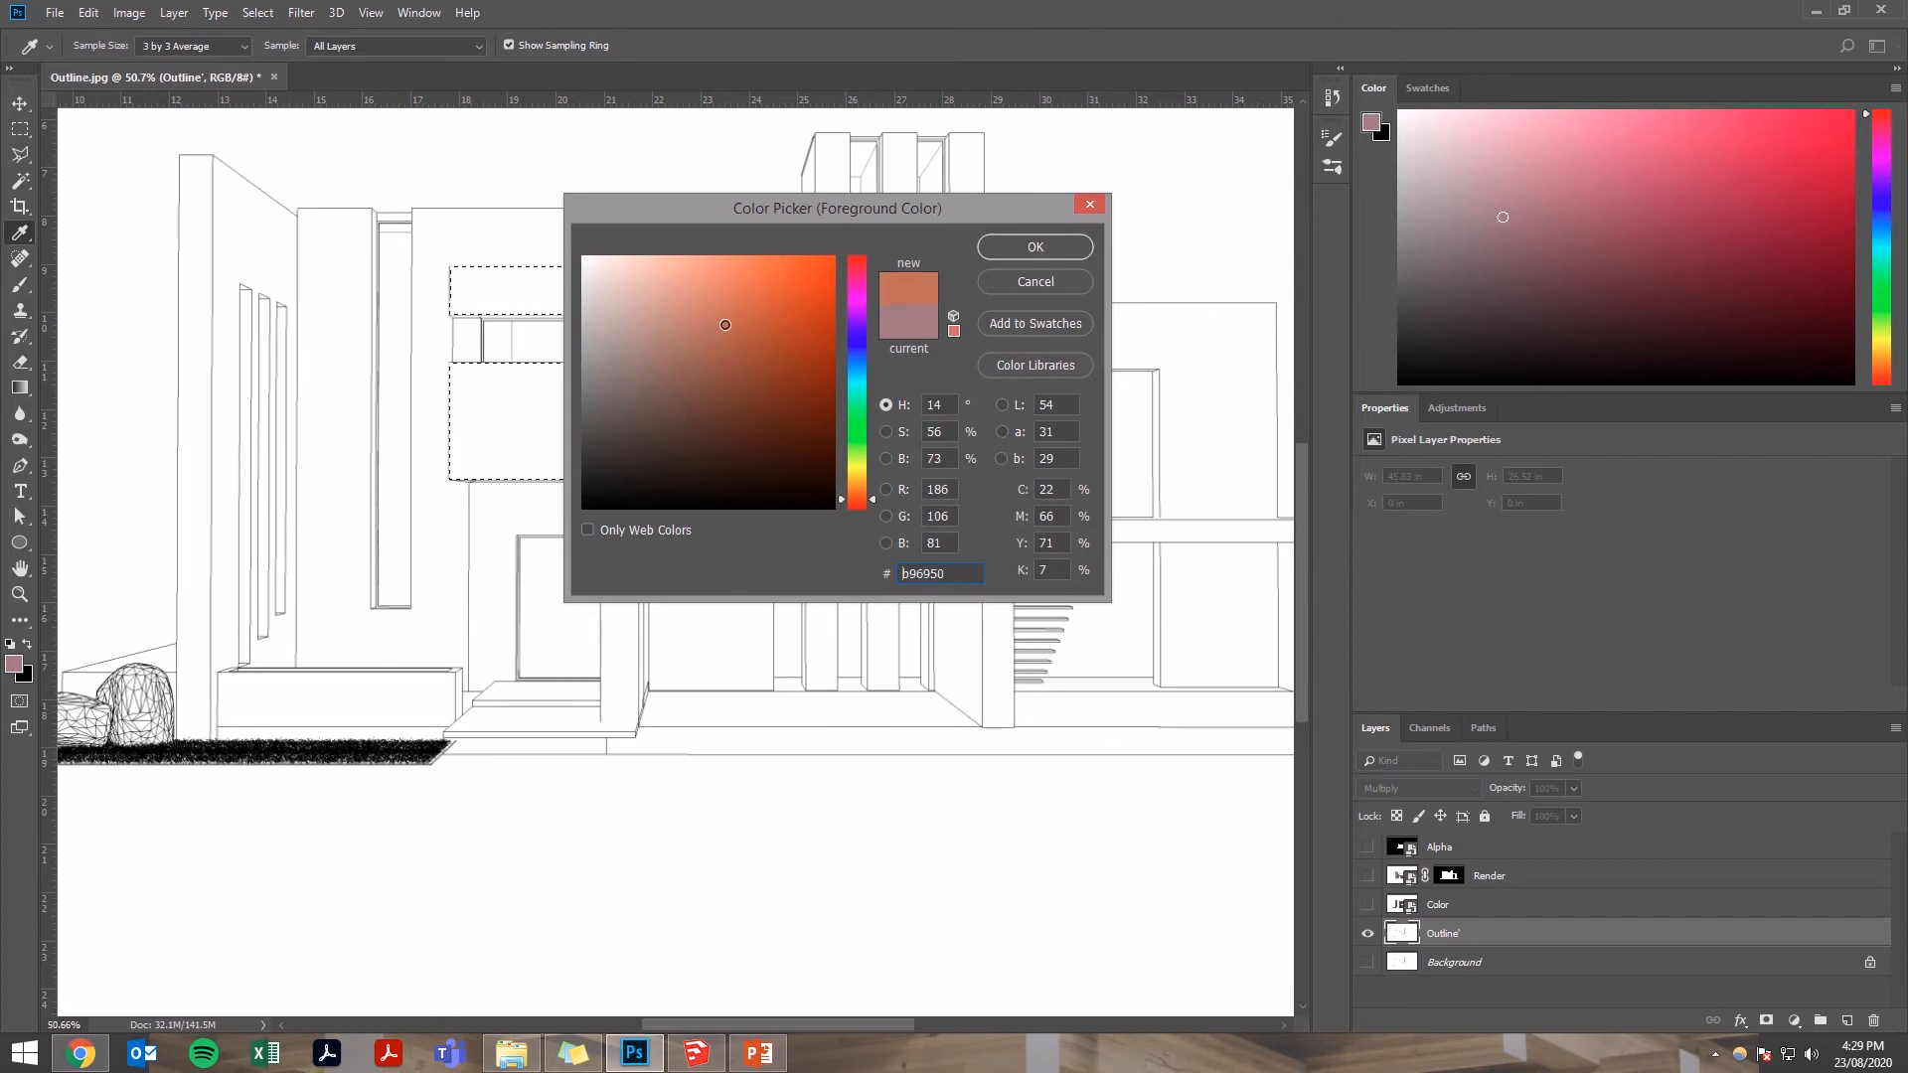
pyautogui.click(733, 326)
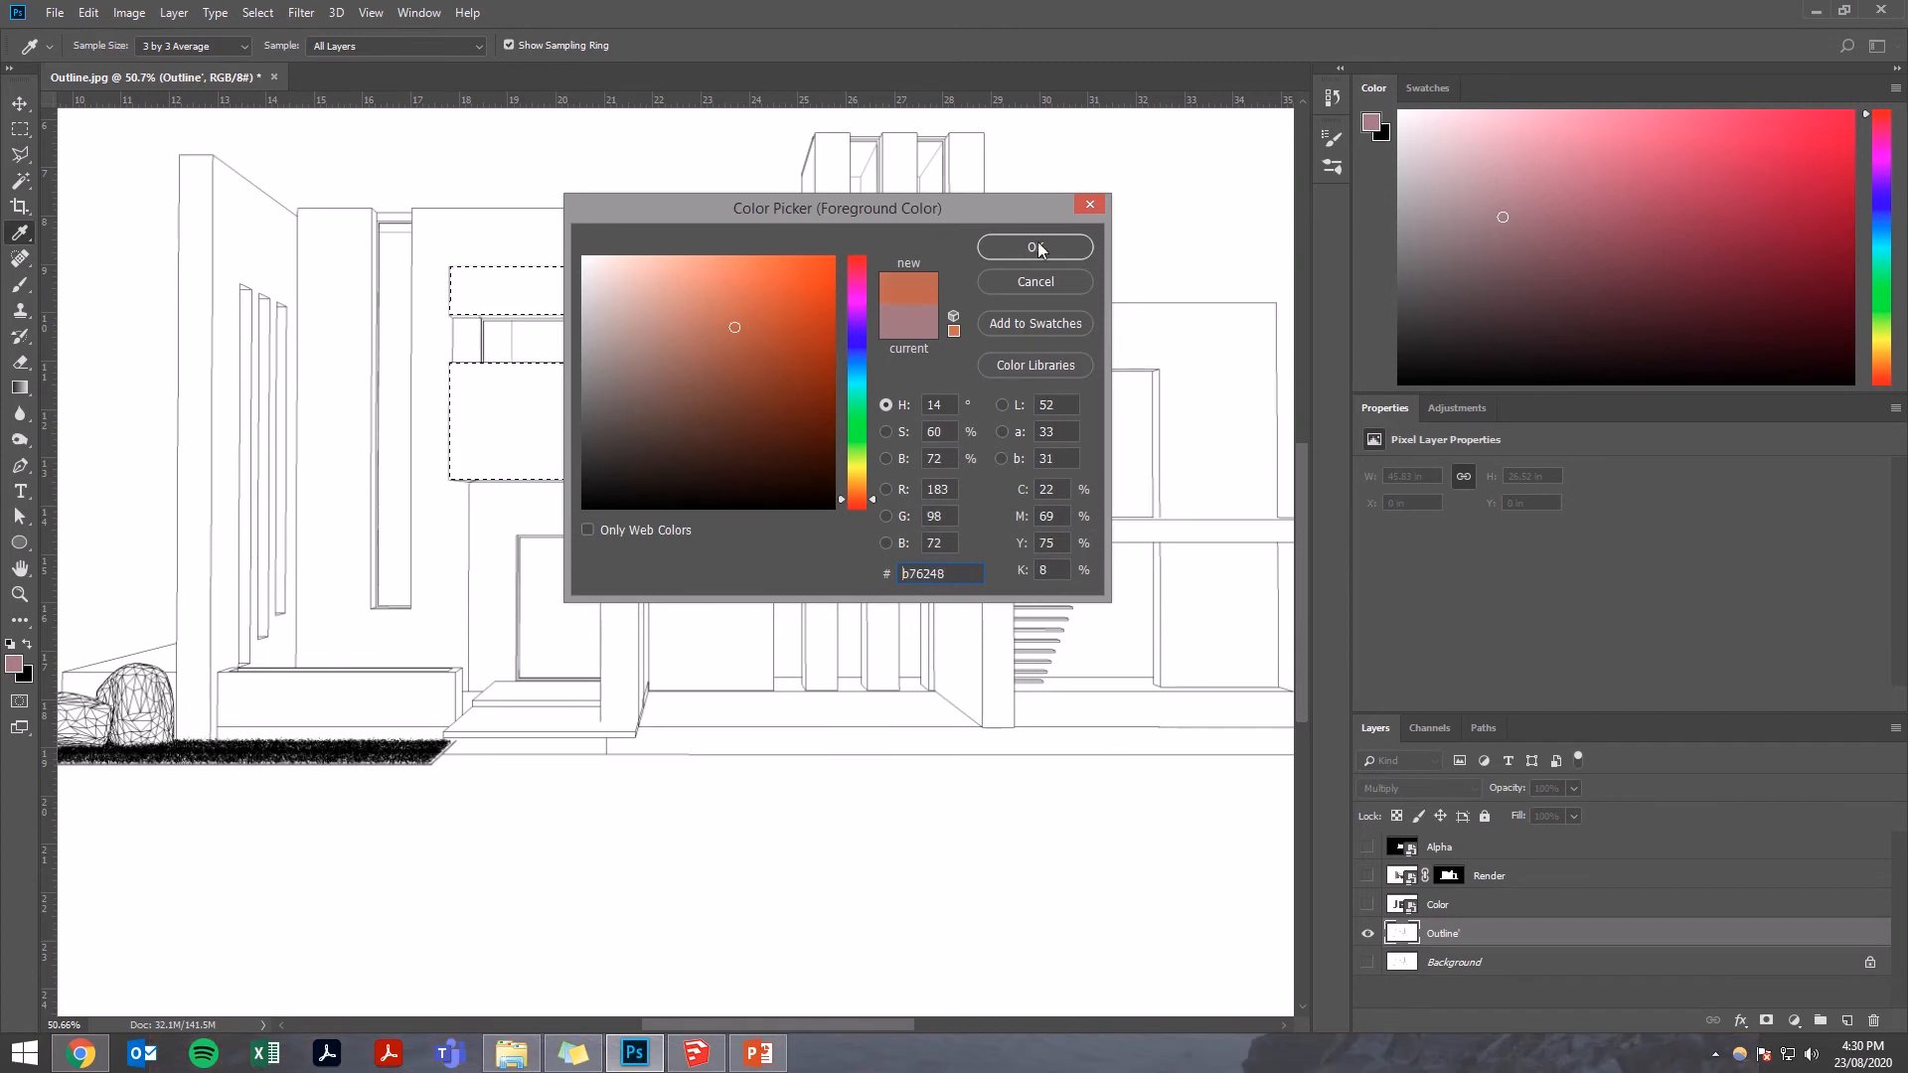
pyautogui.click(1033, 246)
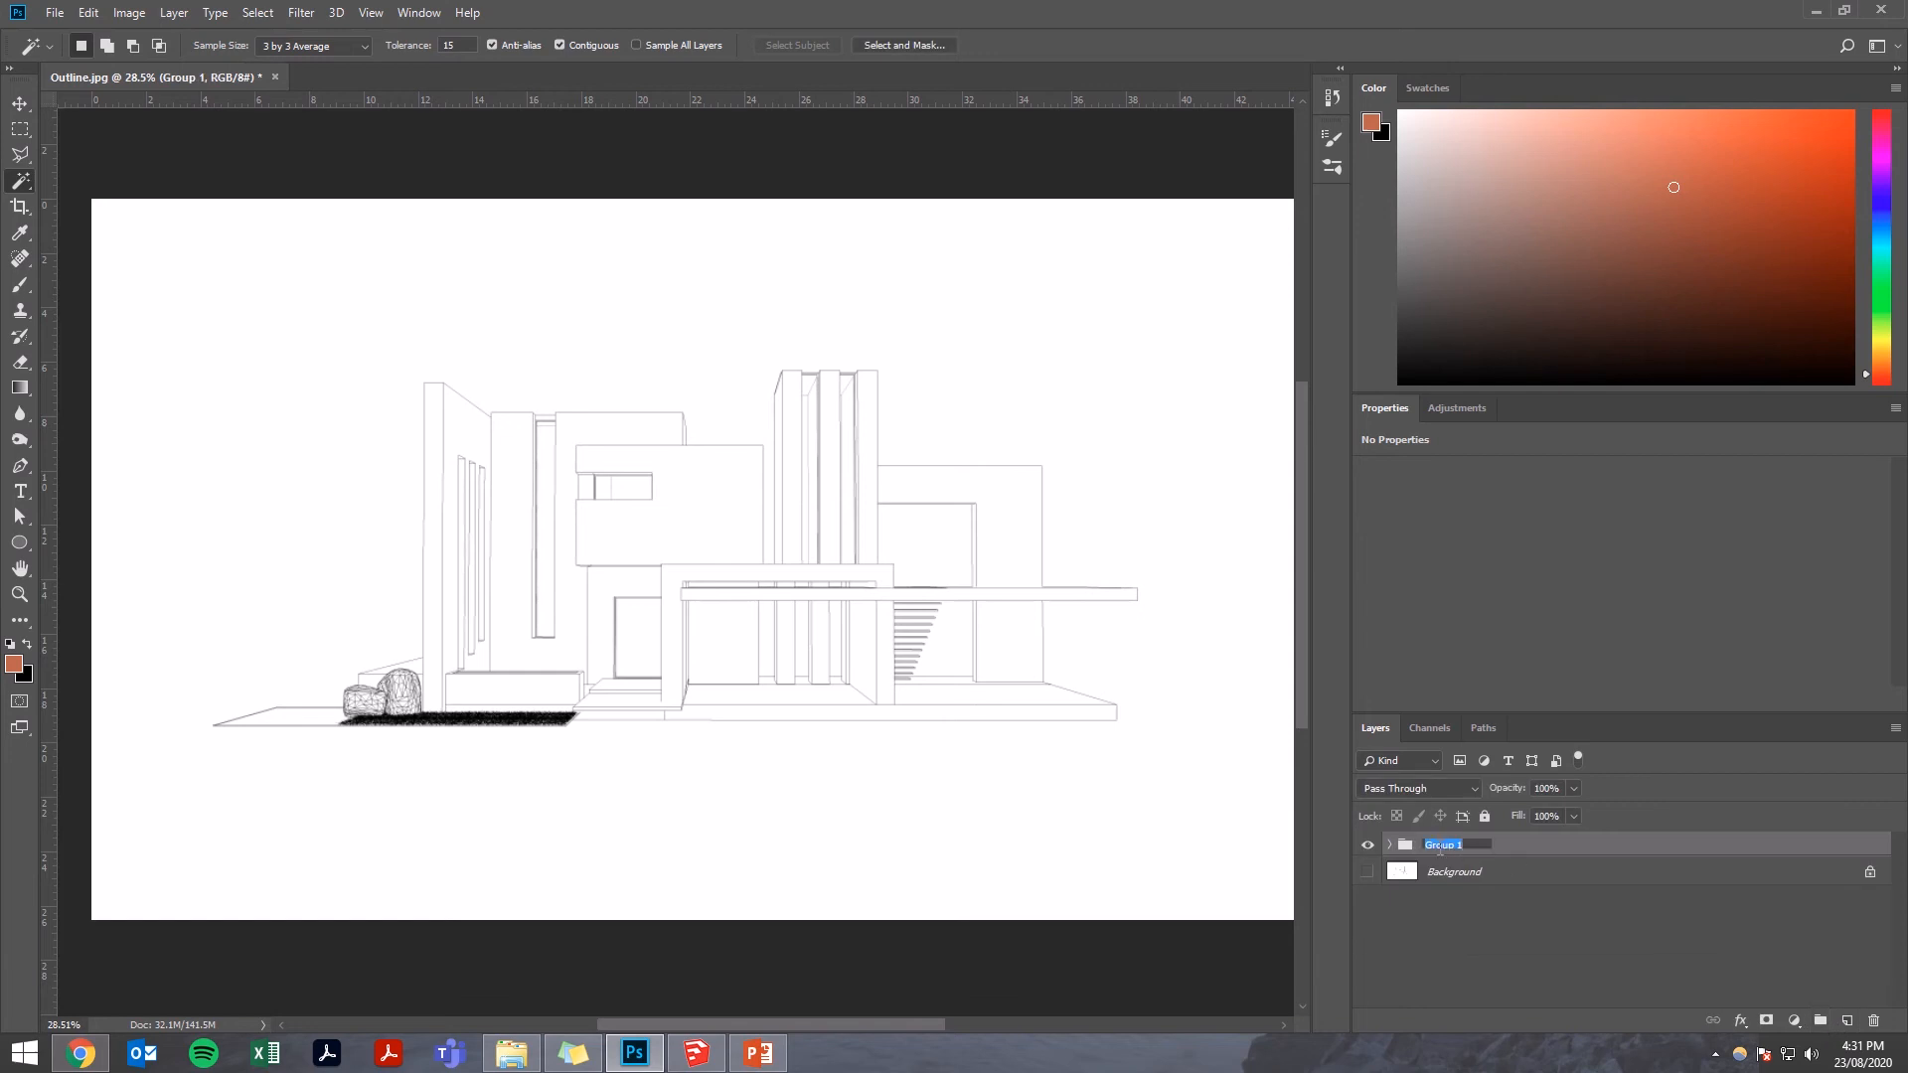
# - Name the layer group BASE, rename the new layer BRICk and confirm a brick-red colour
pyautogui.write('BASE')
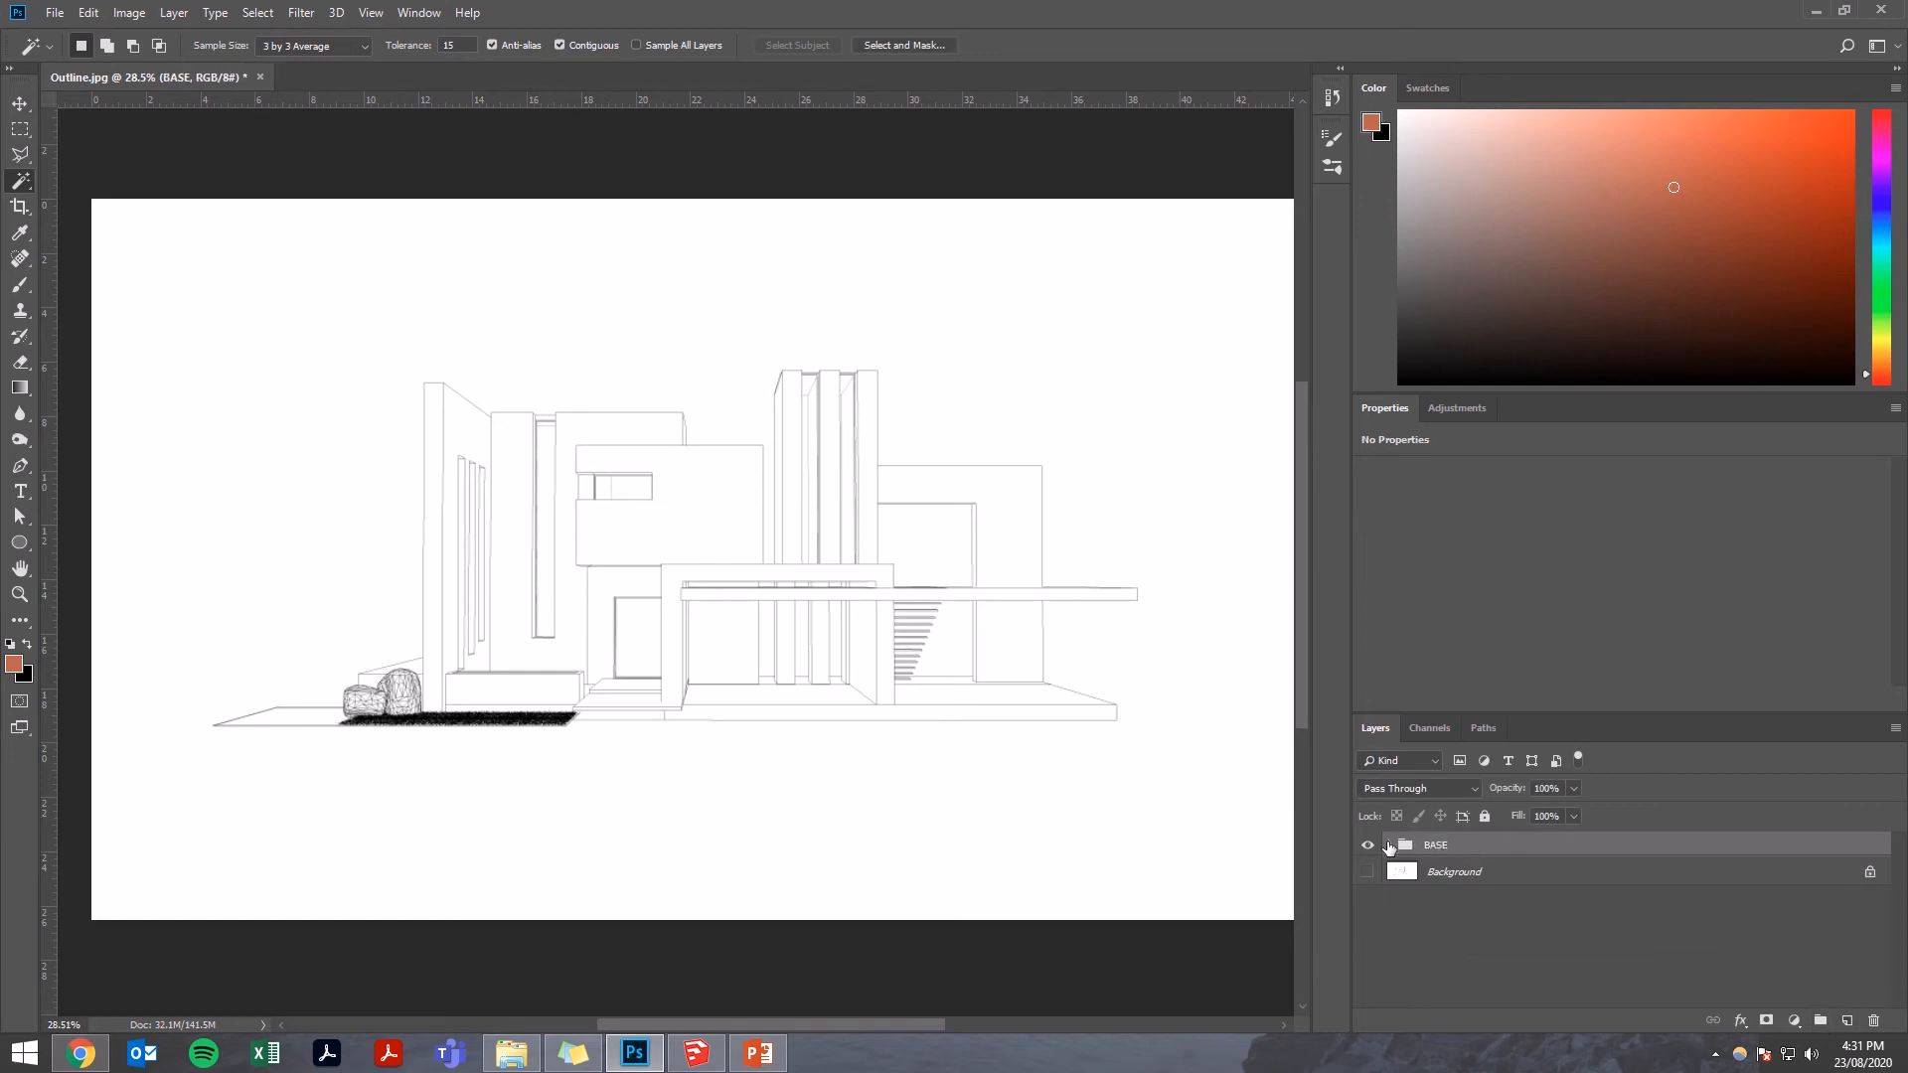
pyautogui.click(1392, 845)
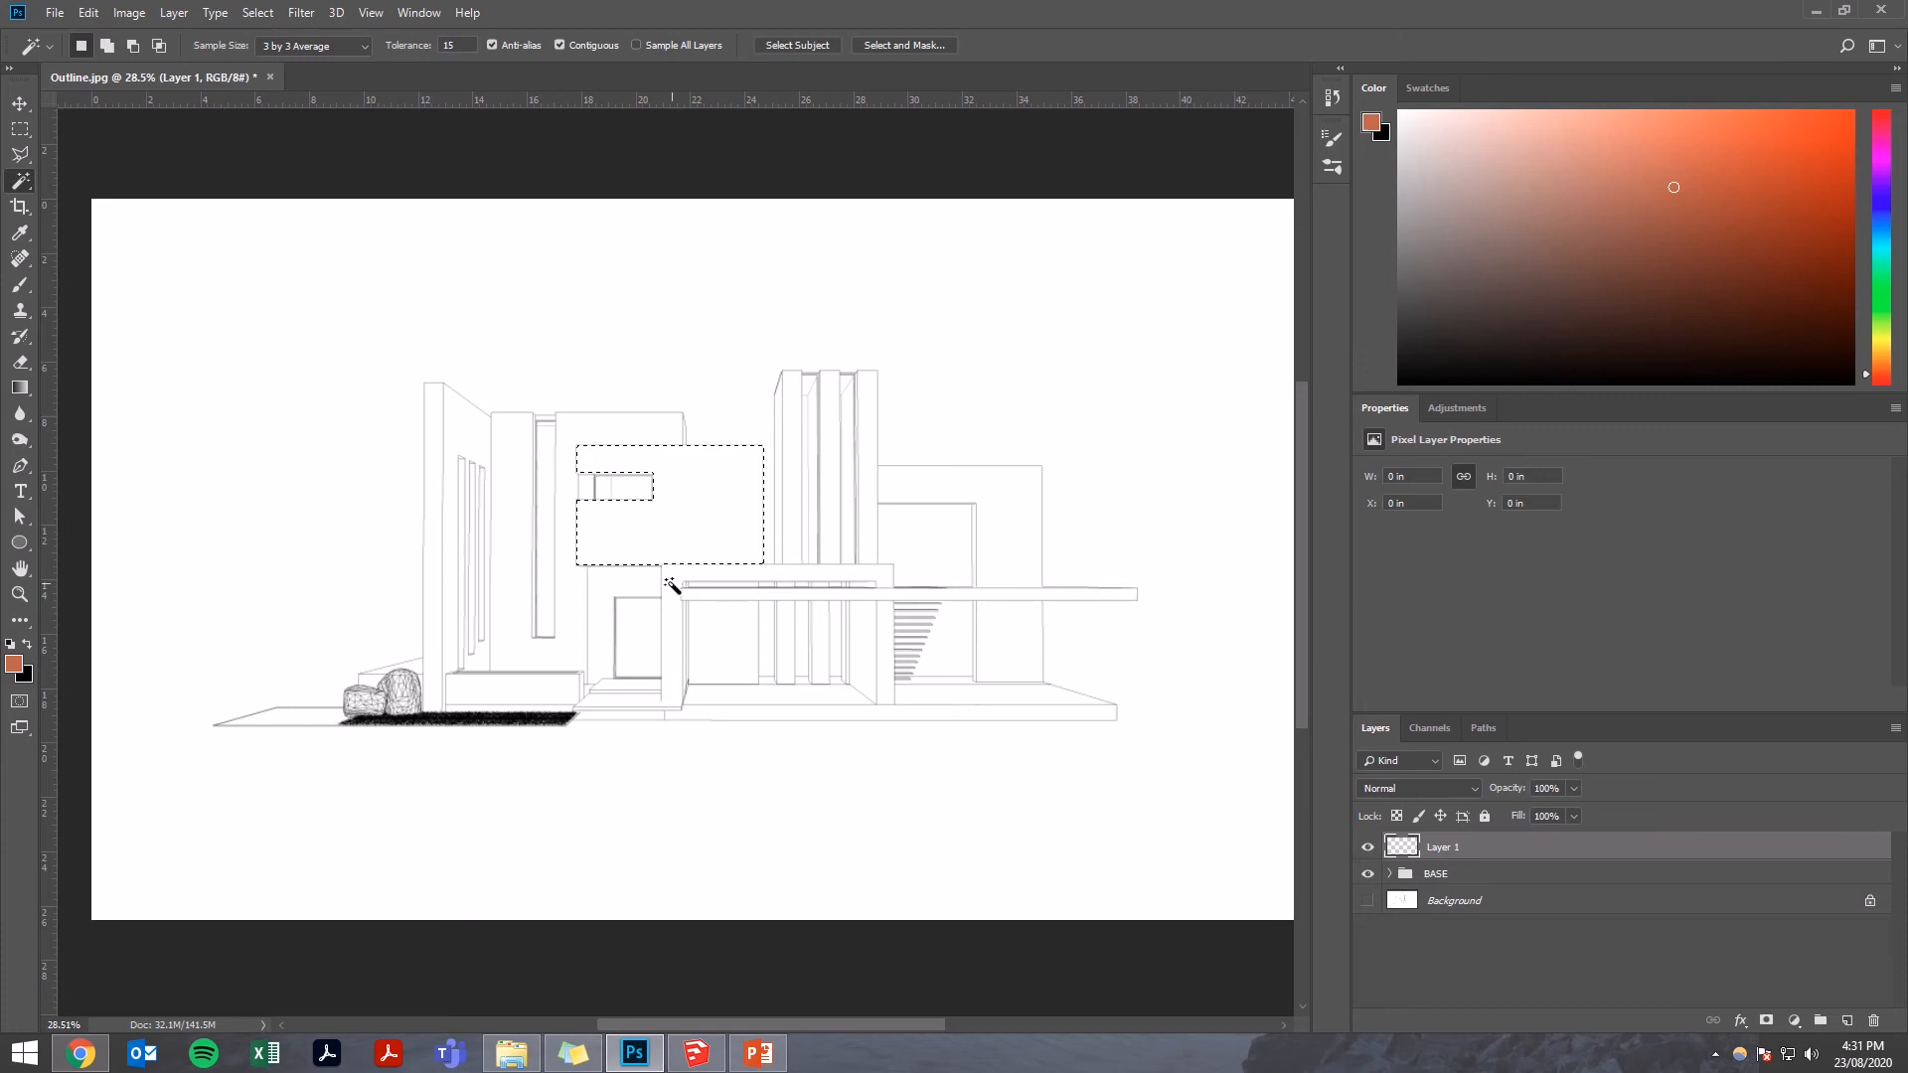
pyautogui.doubleClick(1443, 847)
pyautogui.write('BRICk')
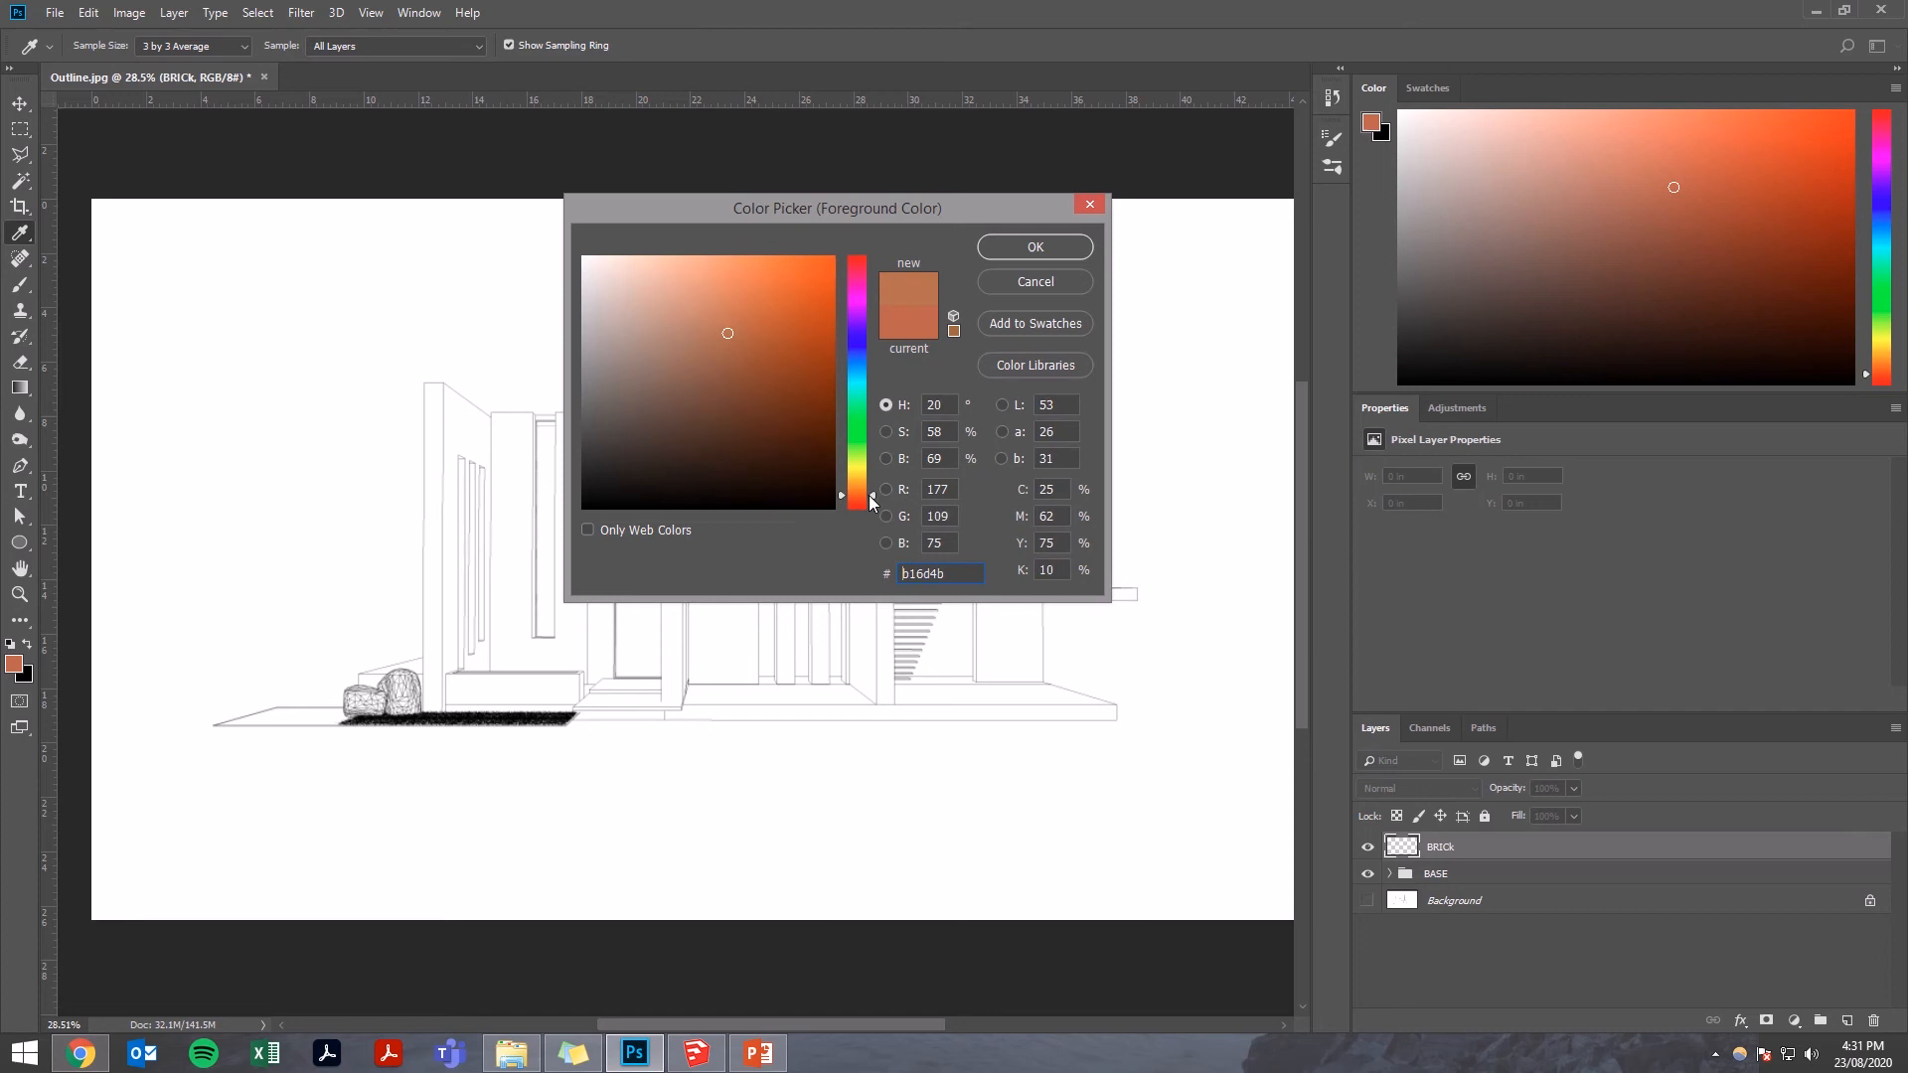
pyautogui.click(1034, 247)
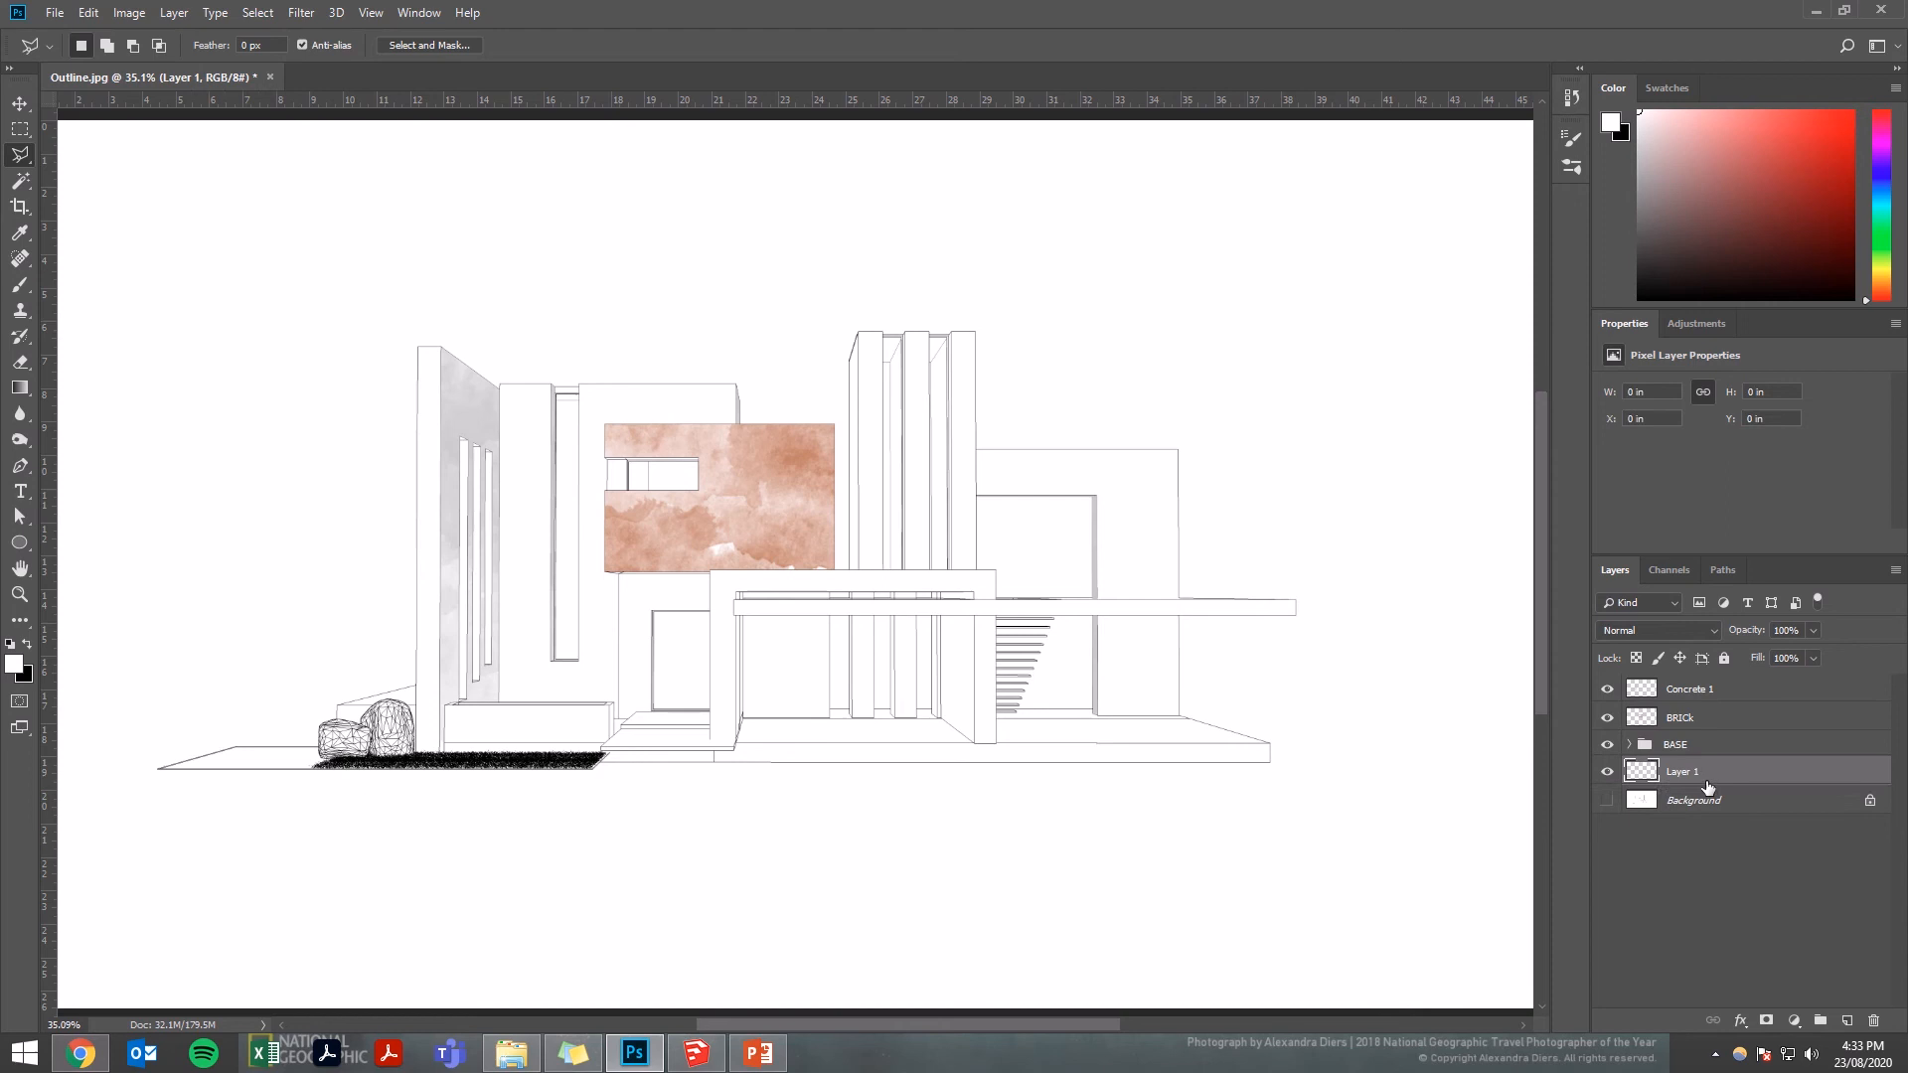
# - Select the backdrop layer and set the foreground to 939393 grey for the main walls
pyautogui.click(1608, 744)
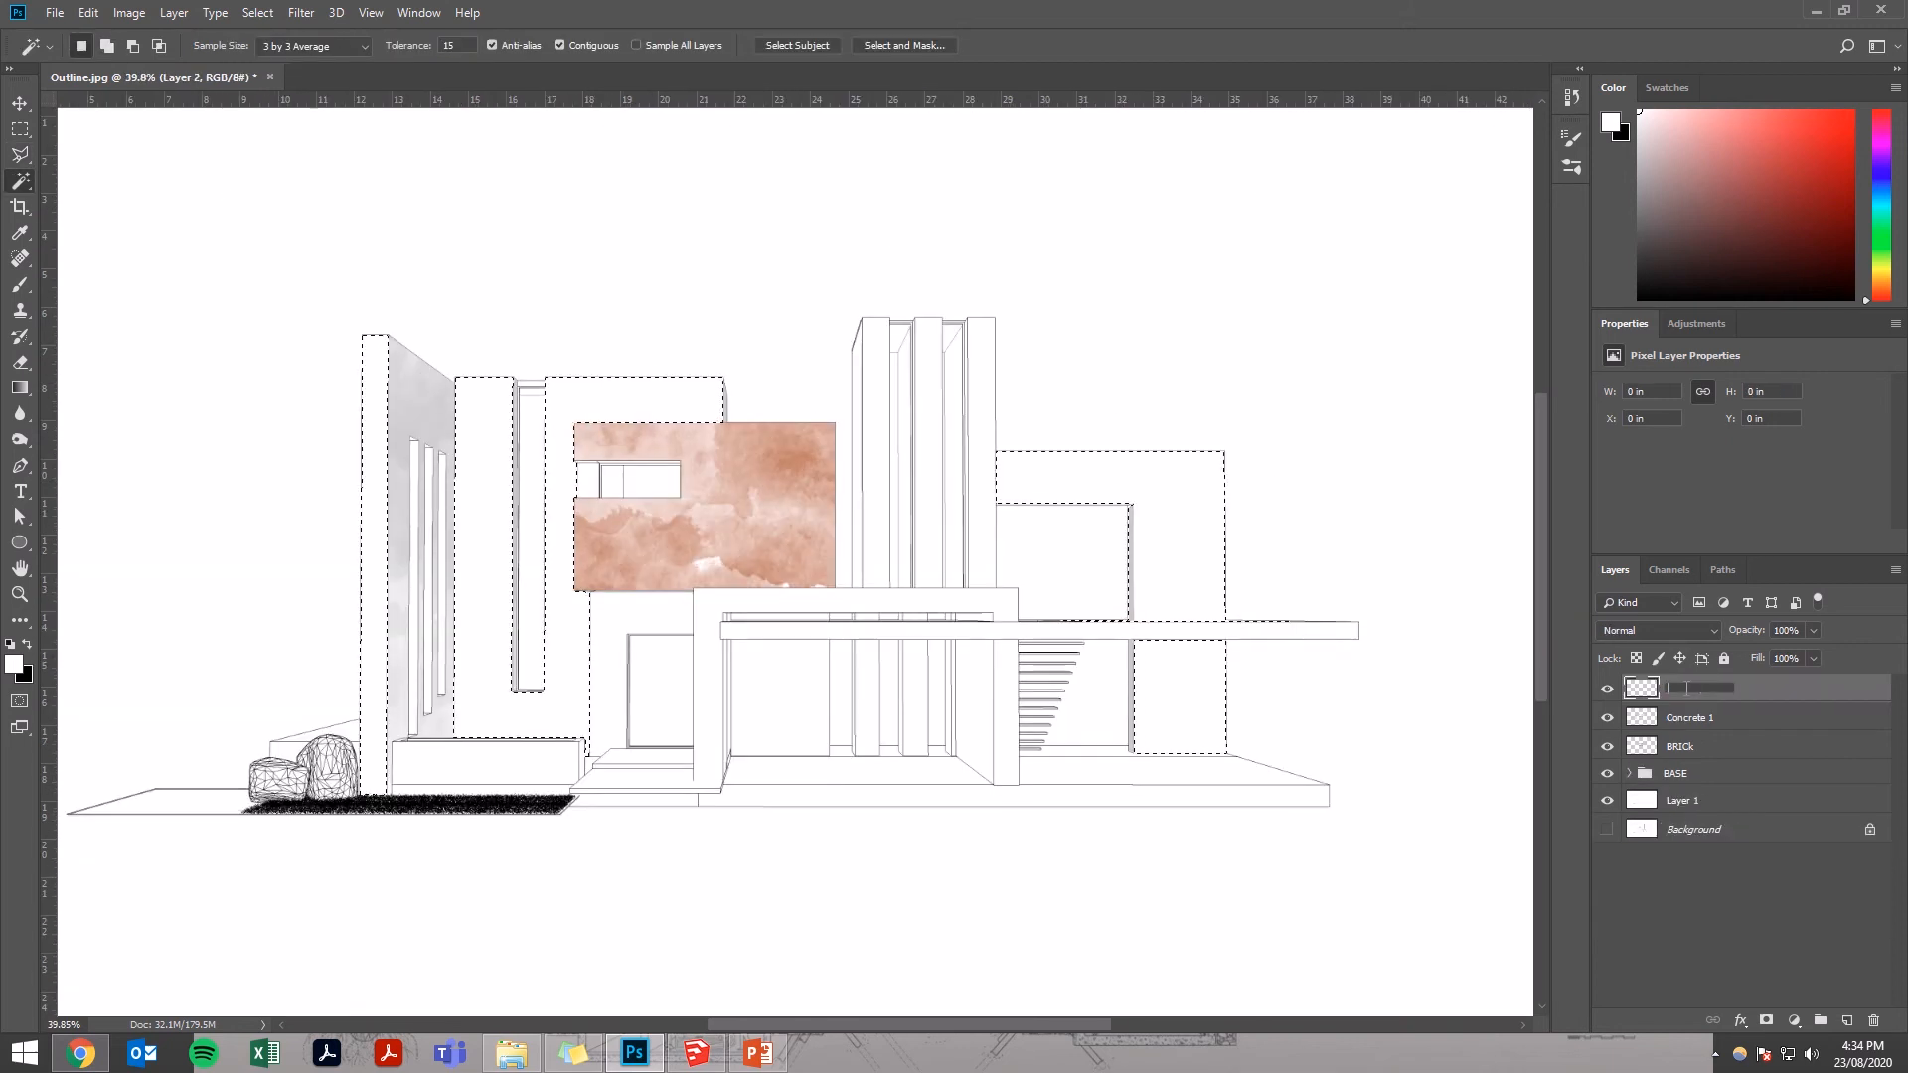
pyautogui.click(1614, 123)
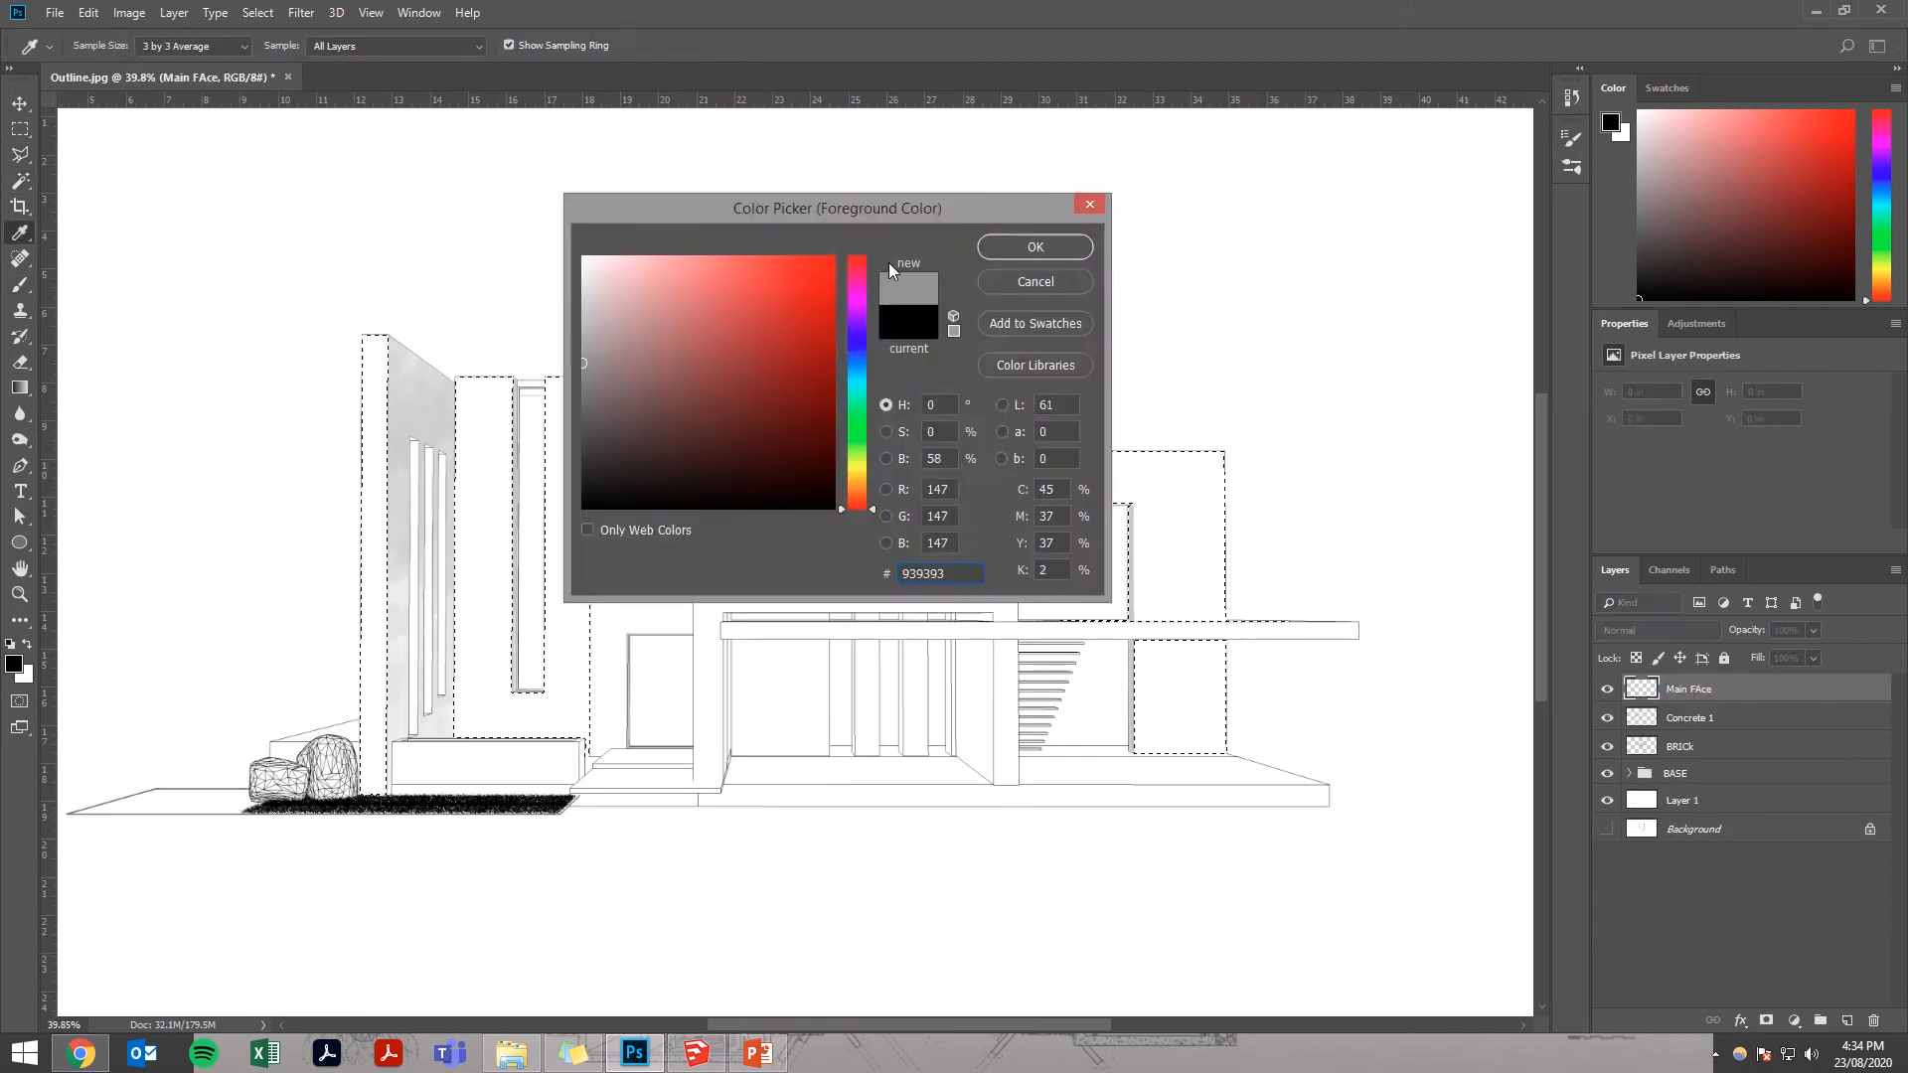
pyautogui.click(1034, 246)
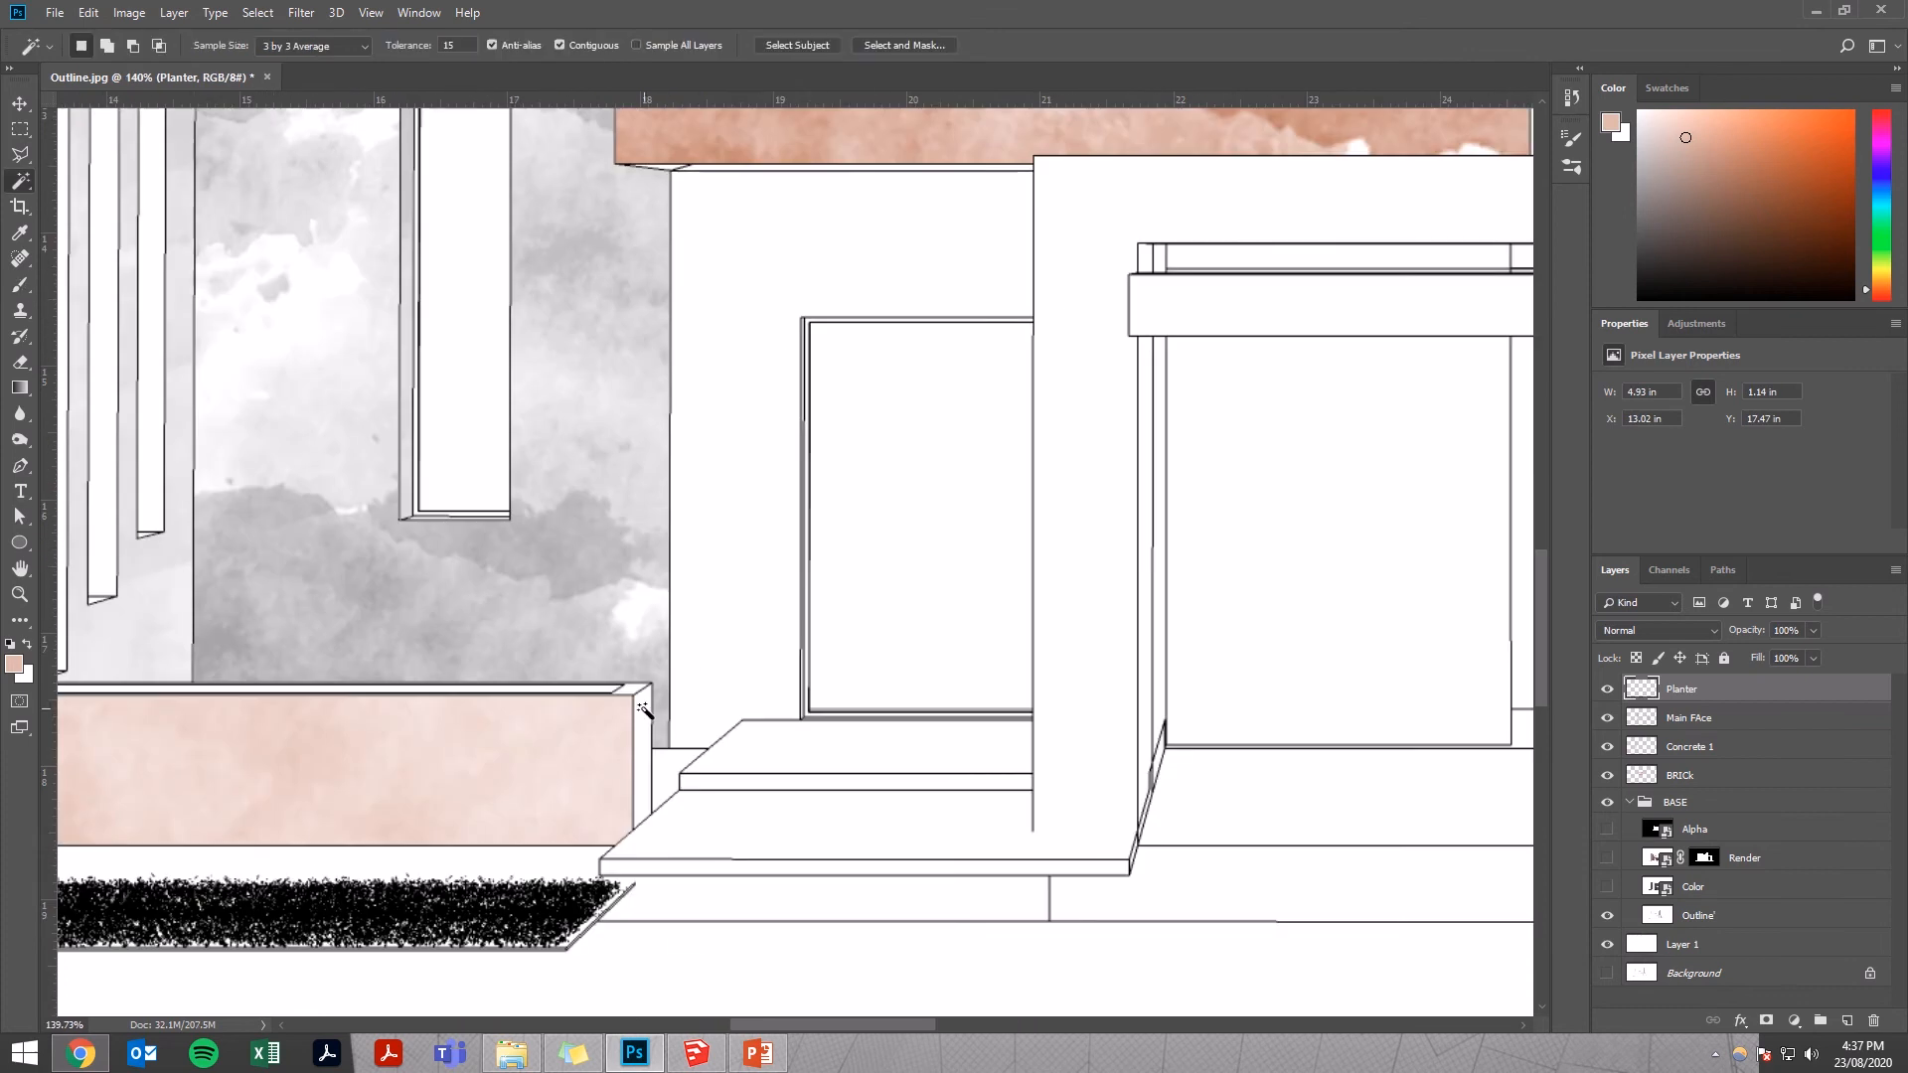
# - Magic-wand the planter face to receive the pale pink wash
pyautogui.click(1697, 915)
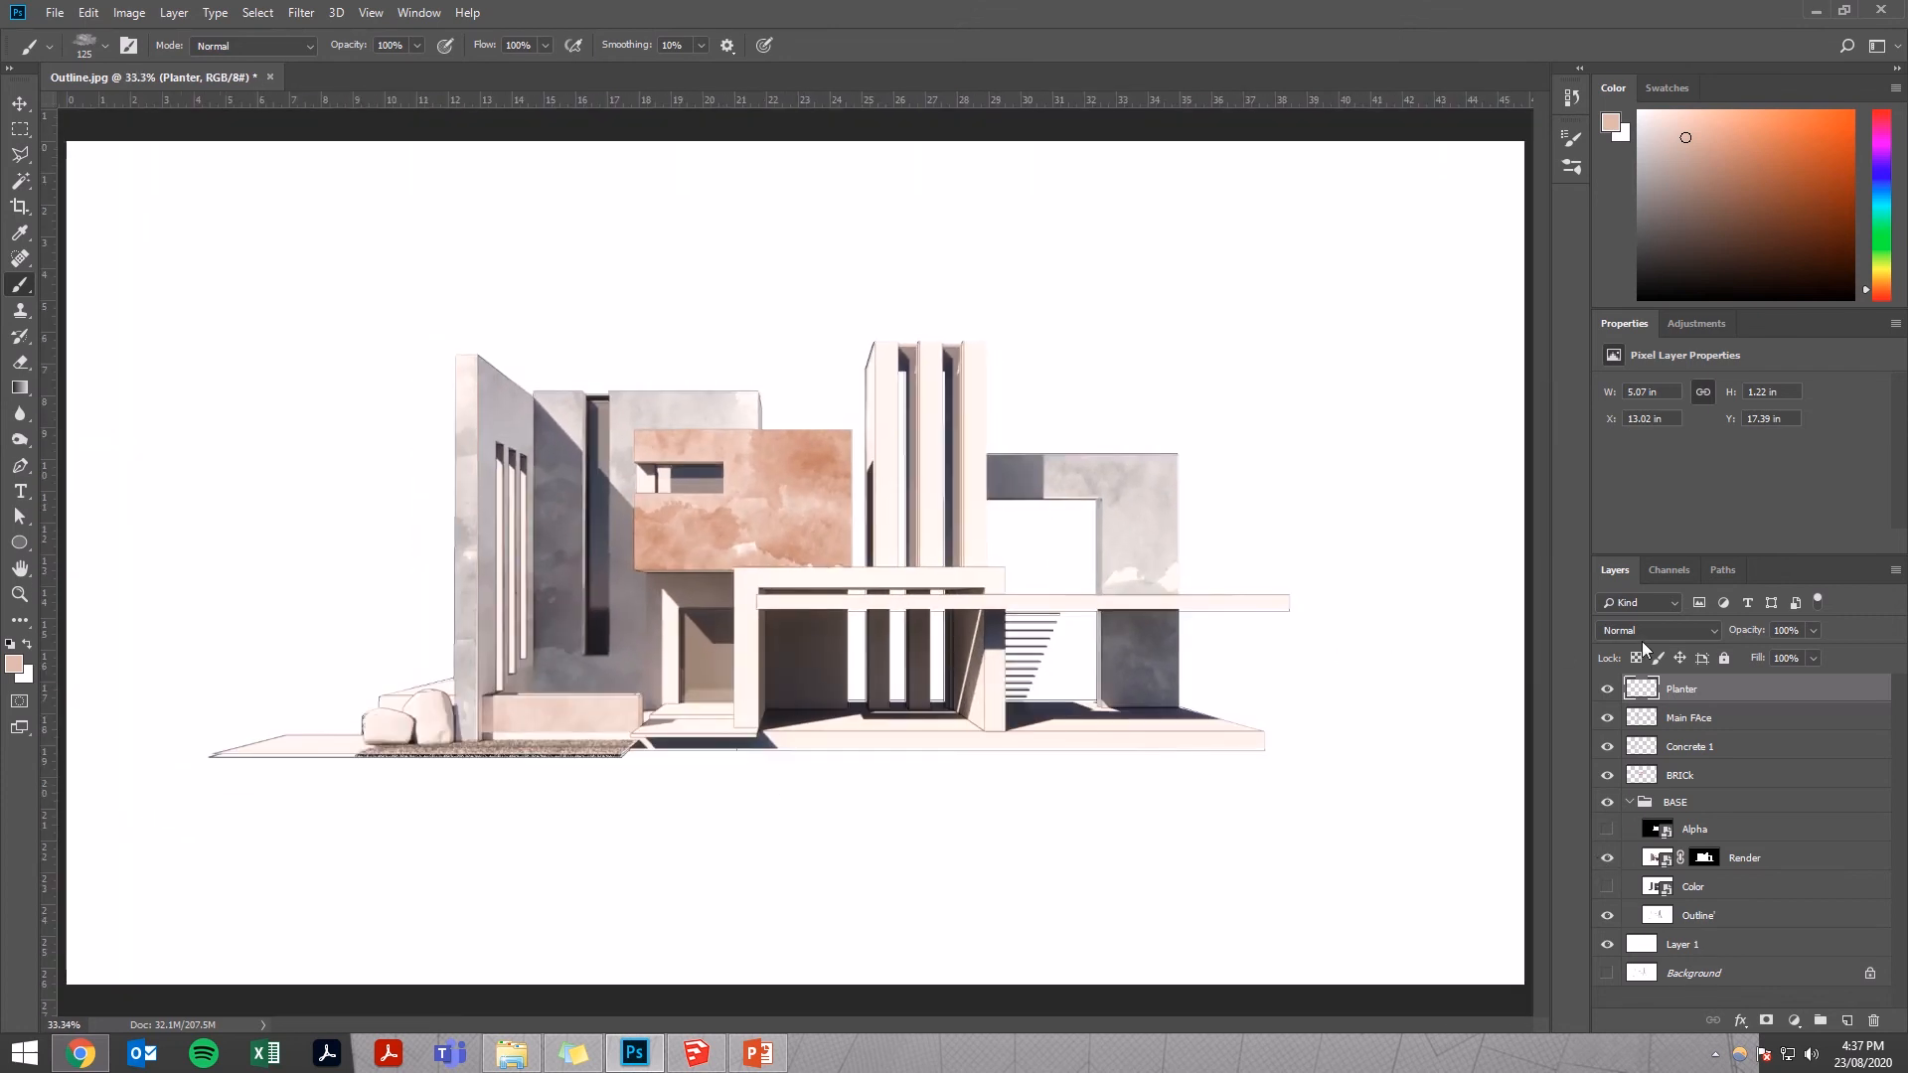
# - Set Planter opacity to 77% and lower the Render layer's opacity to 64%
pyautogui.click(1787, 630)
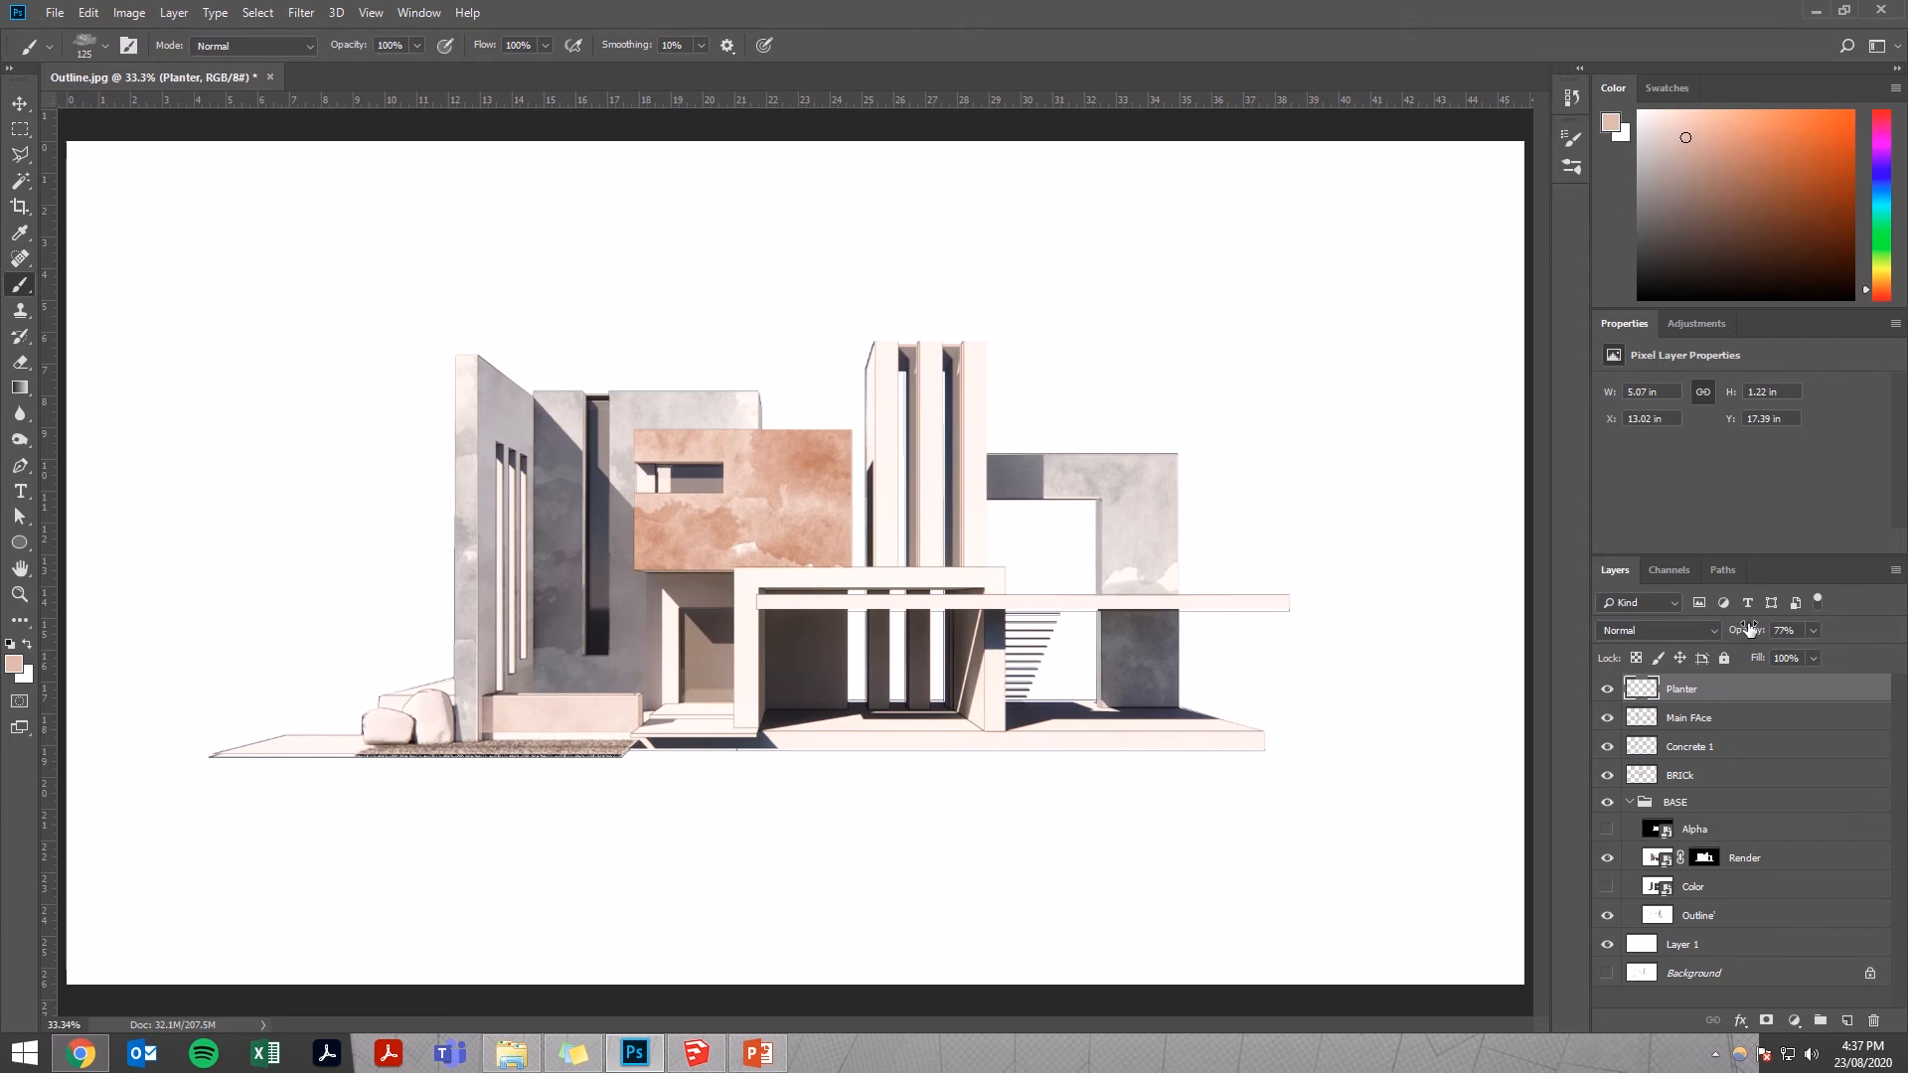
pyautogui.click(1743, 859)
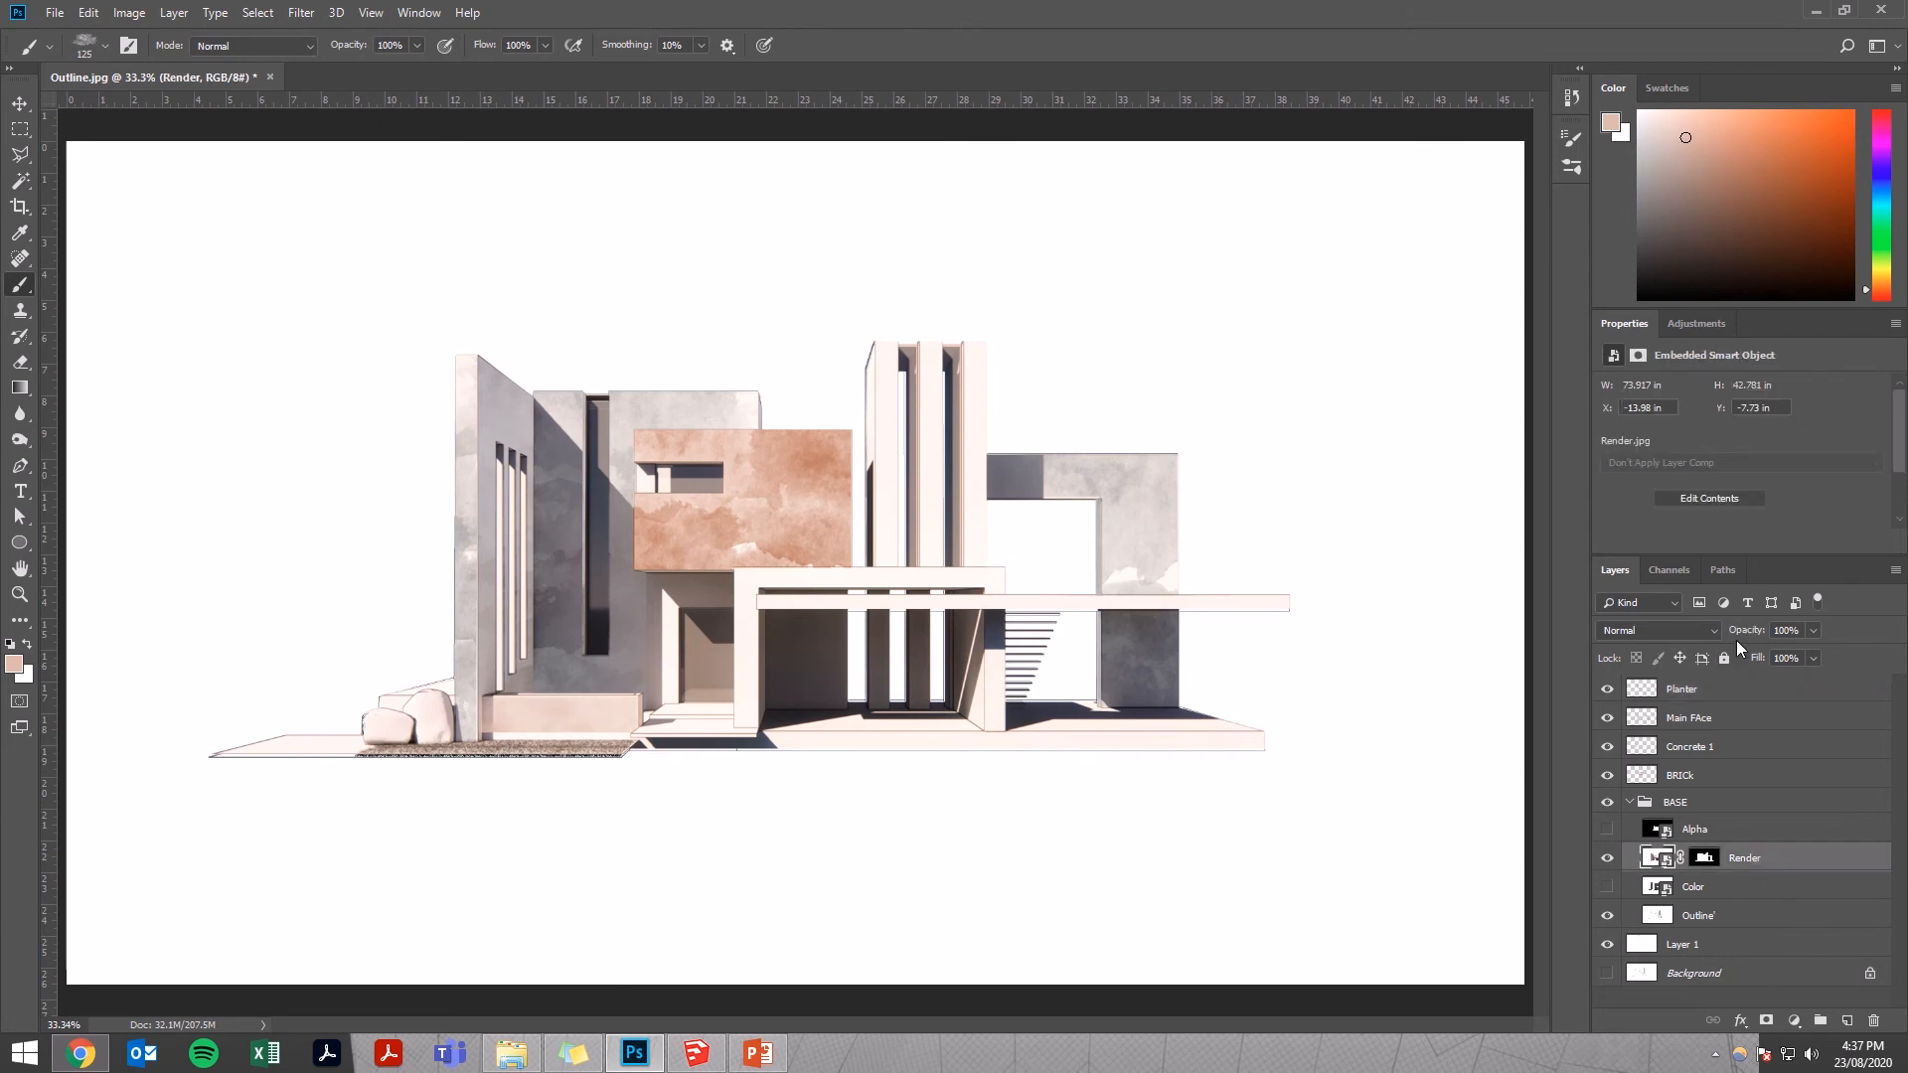
pyautogui.click(1787, 631)
pyautogui.write('64')
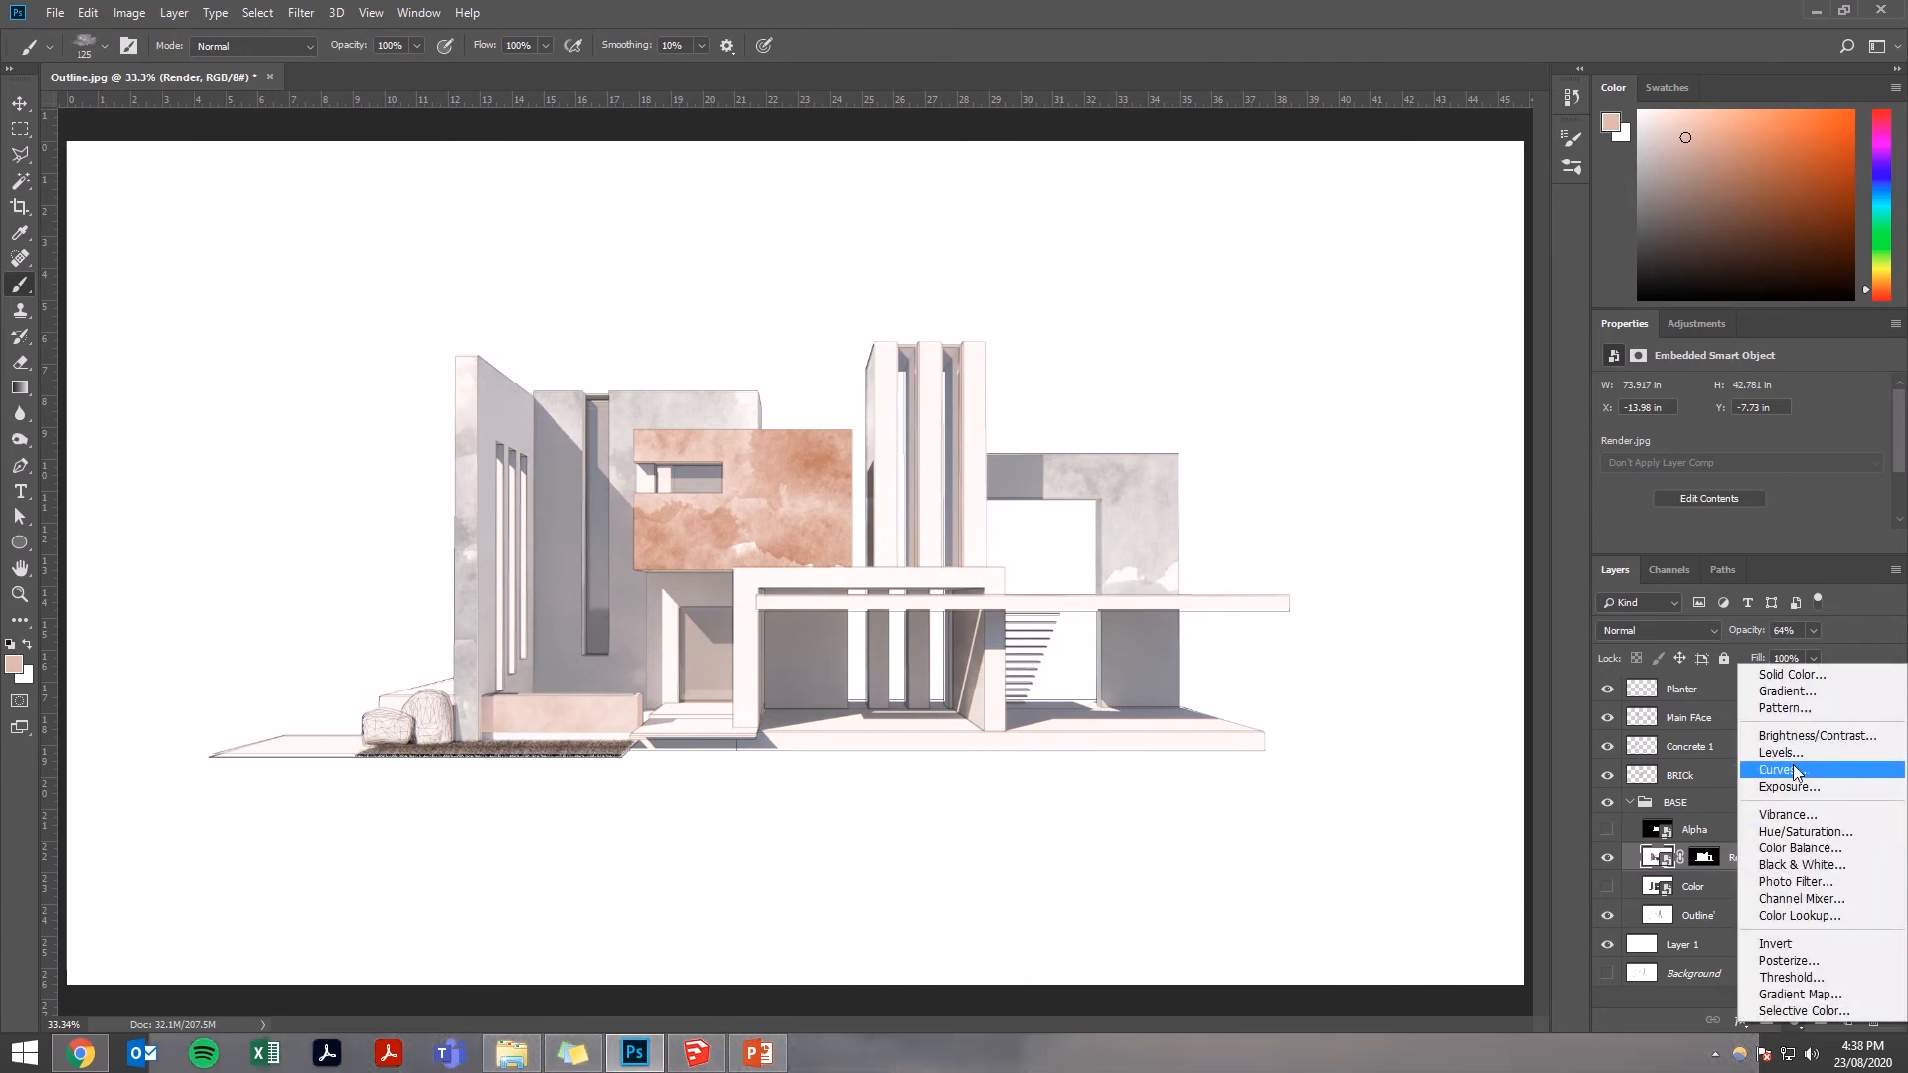
# - Add Levels clipped to Render with white point 239 and midtones 0.81
pyautogui.click(1779, 751)
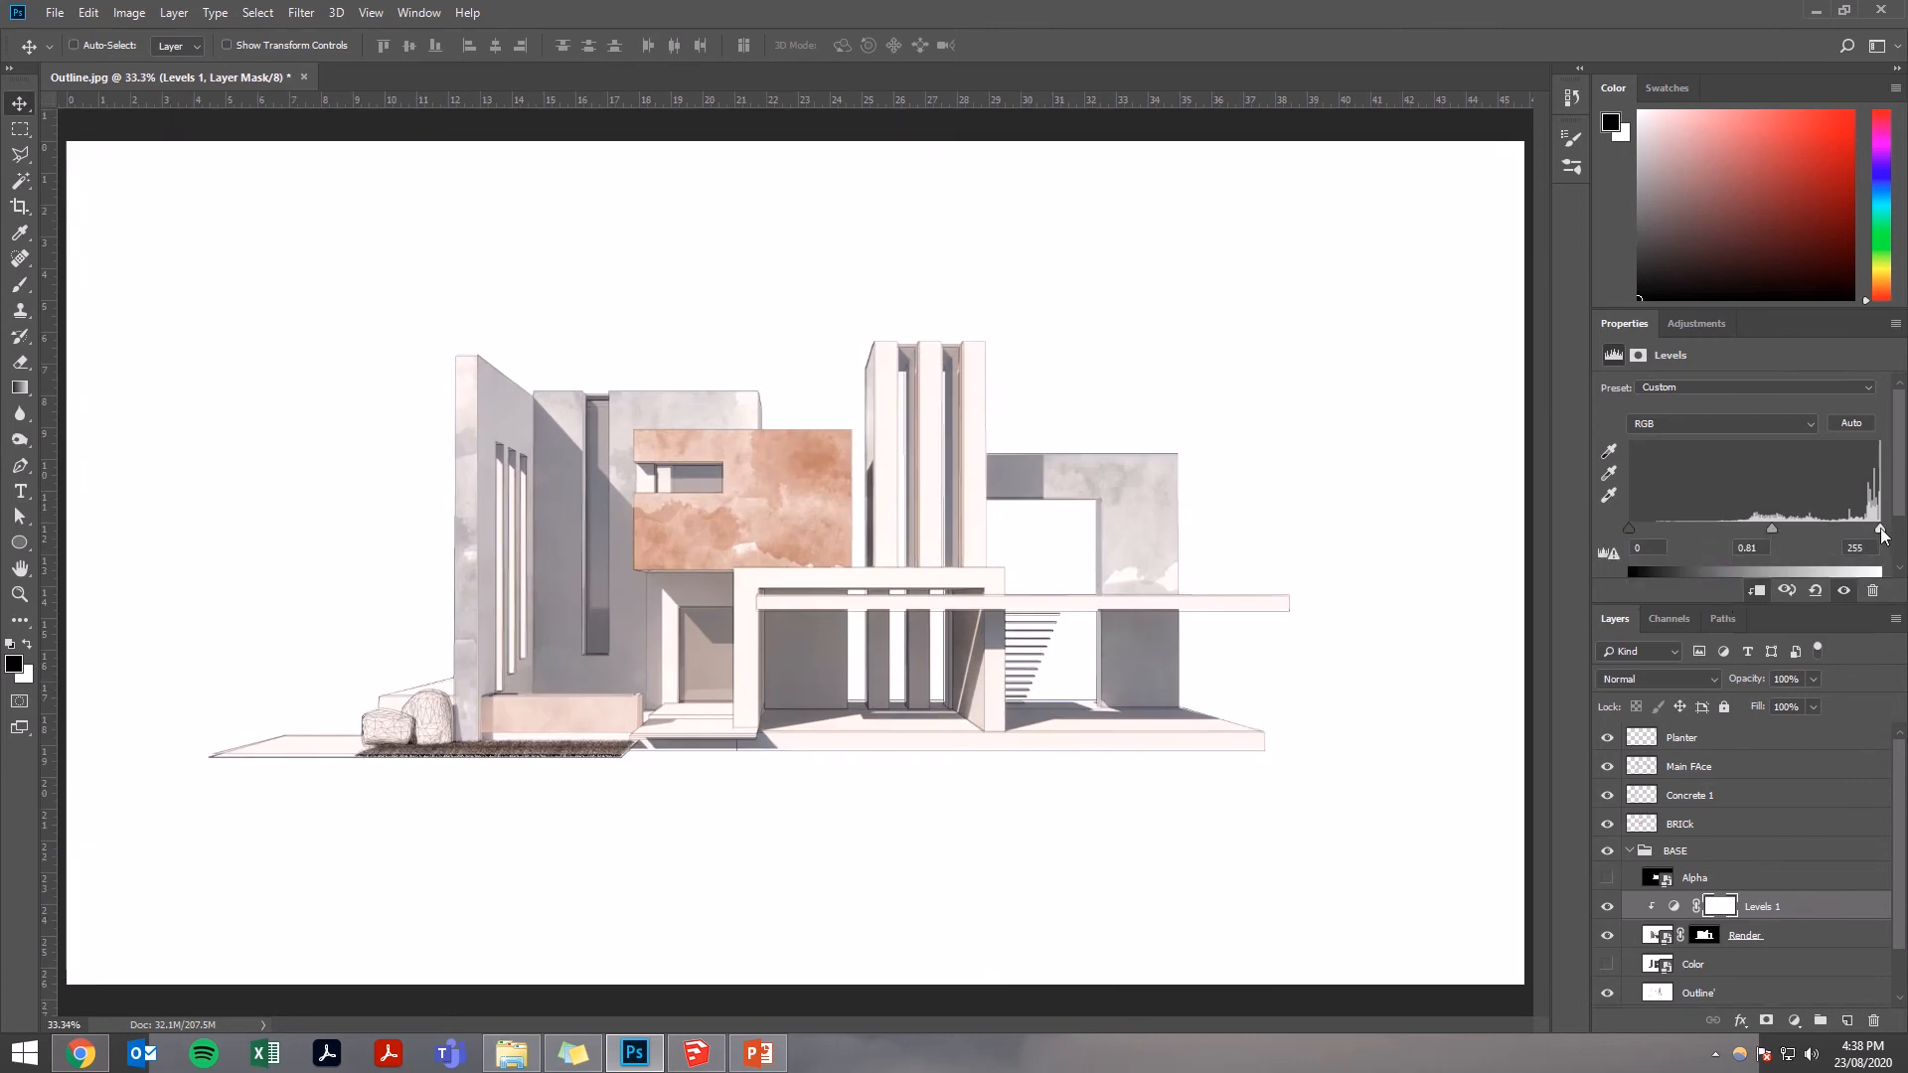
pyautogui.moveTo(1883, 529); pyautogui.dragTo(1857, 529)
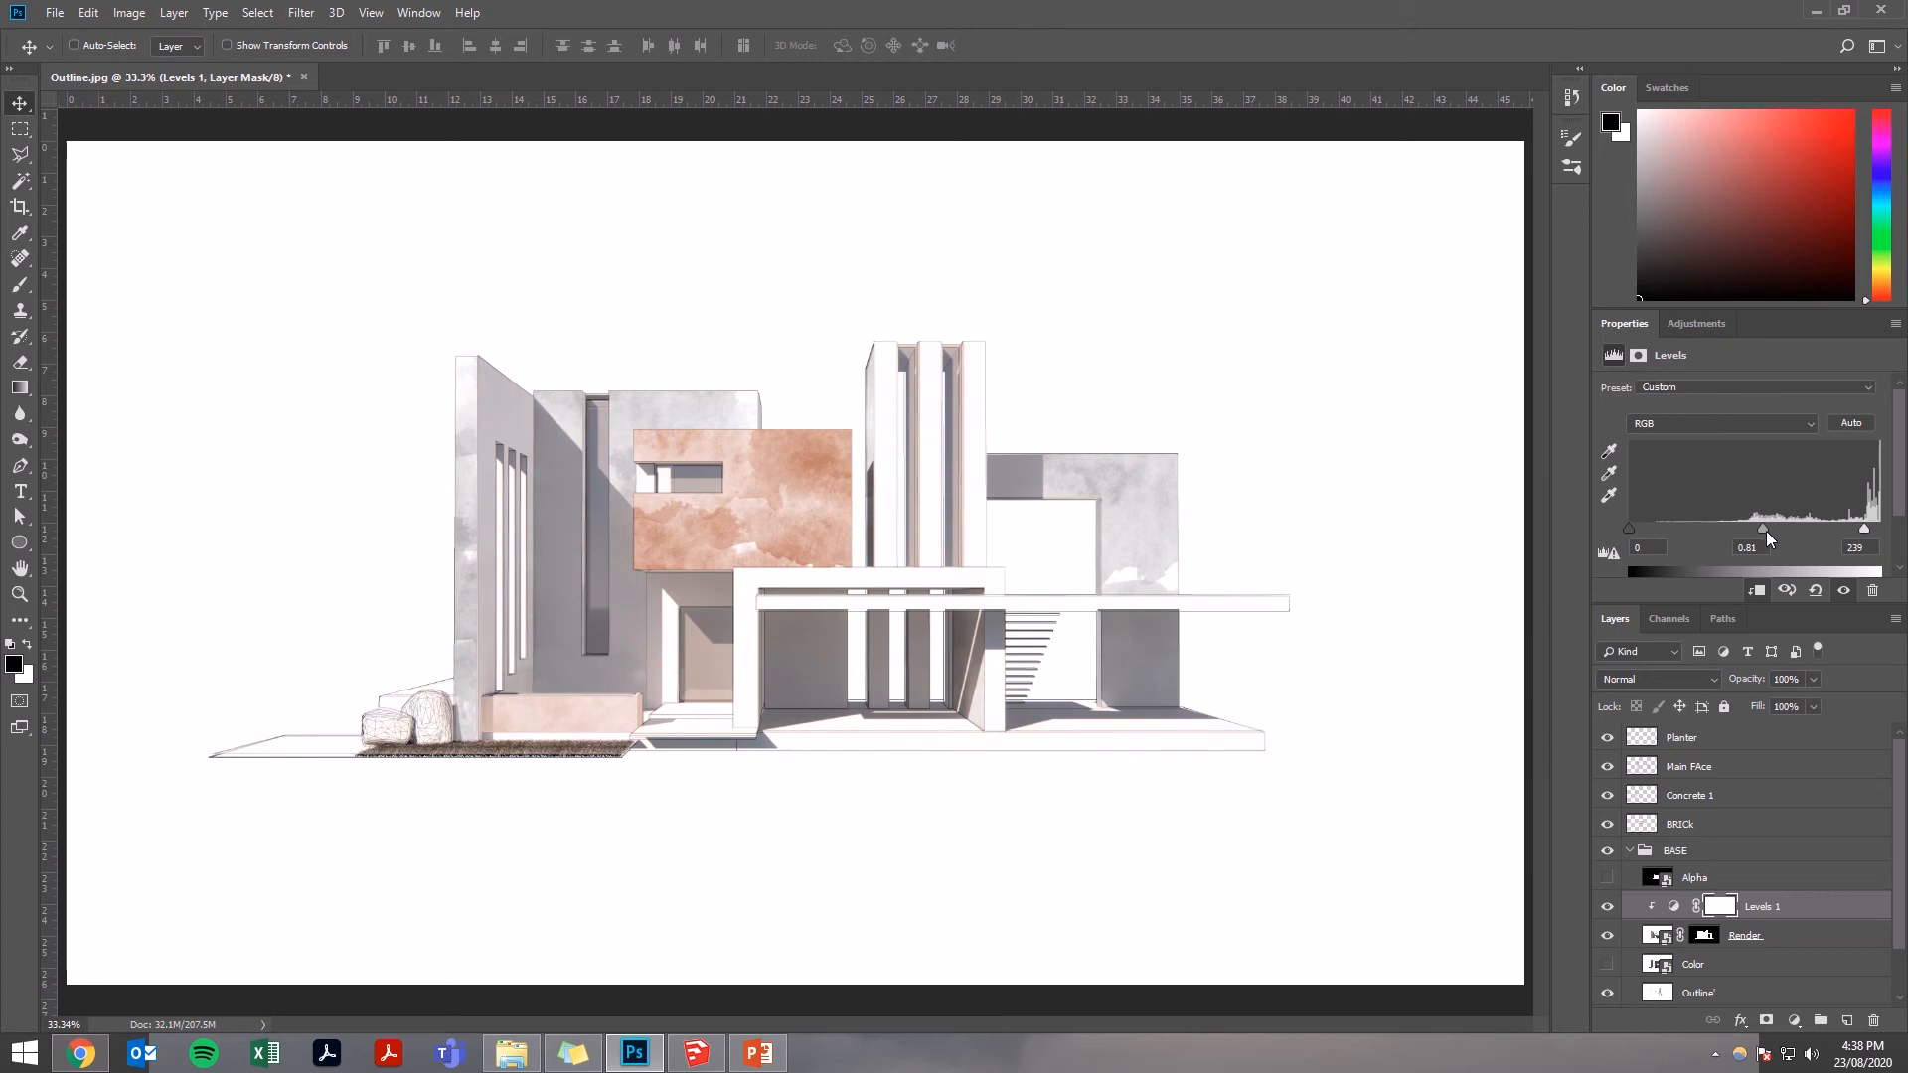
pyautogui.moveTo(1763, 529); pyautogui.dragTo(1759, 528)
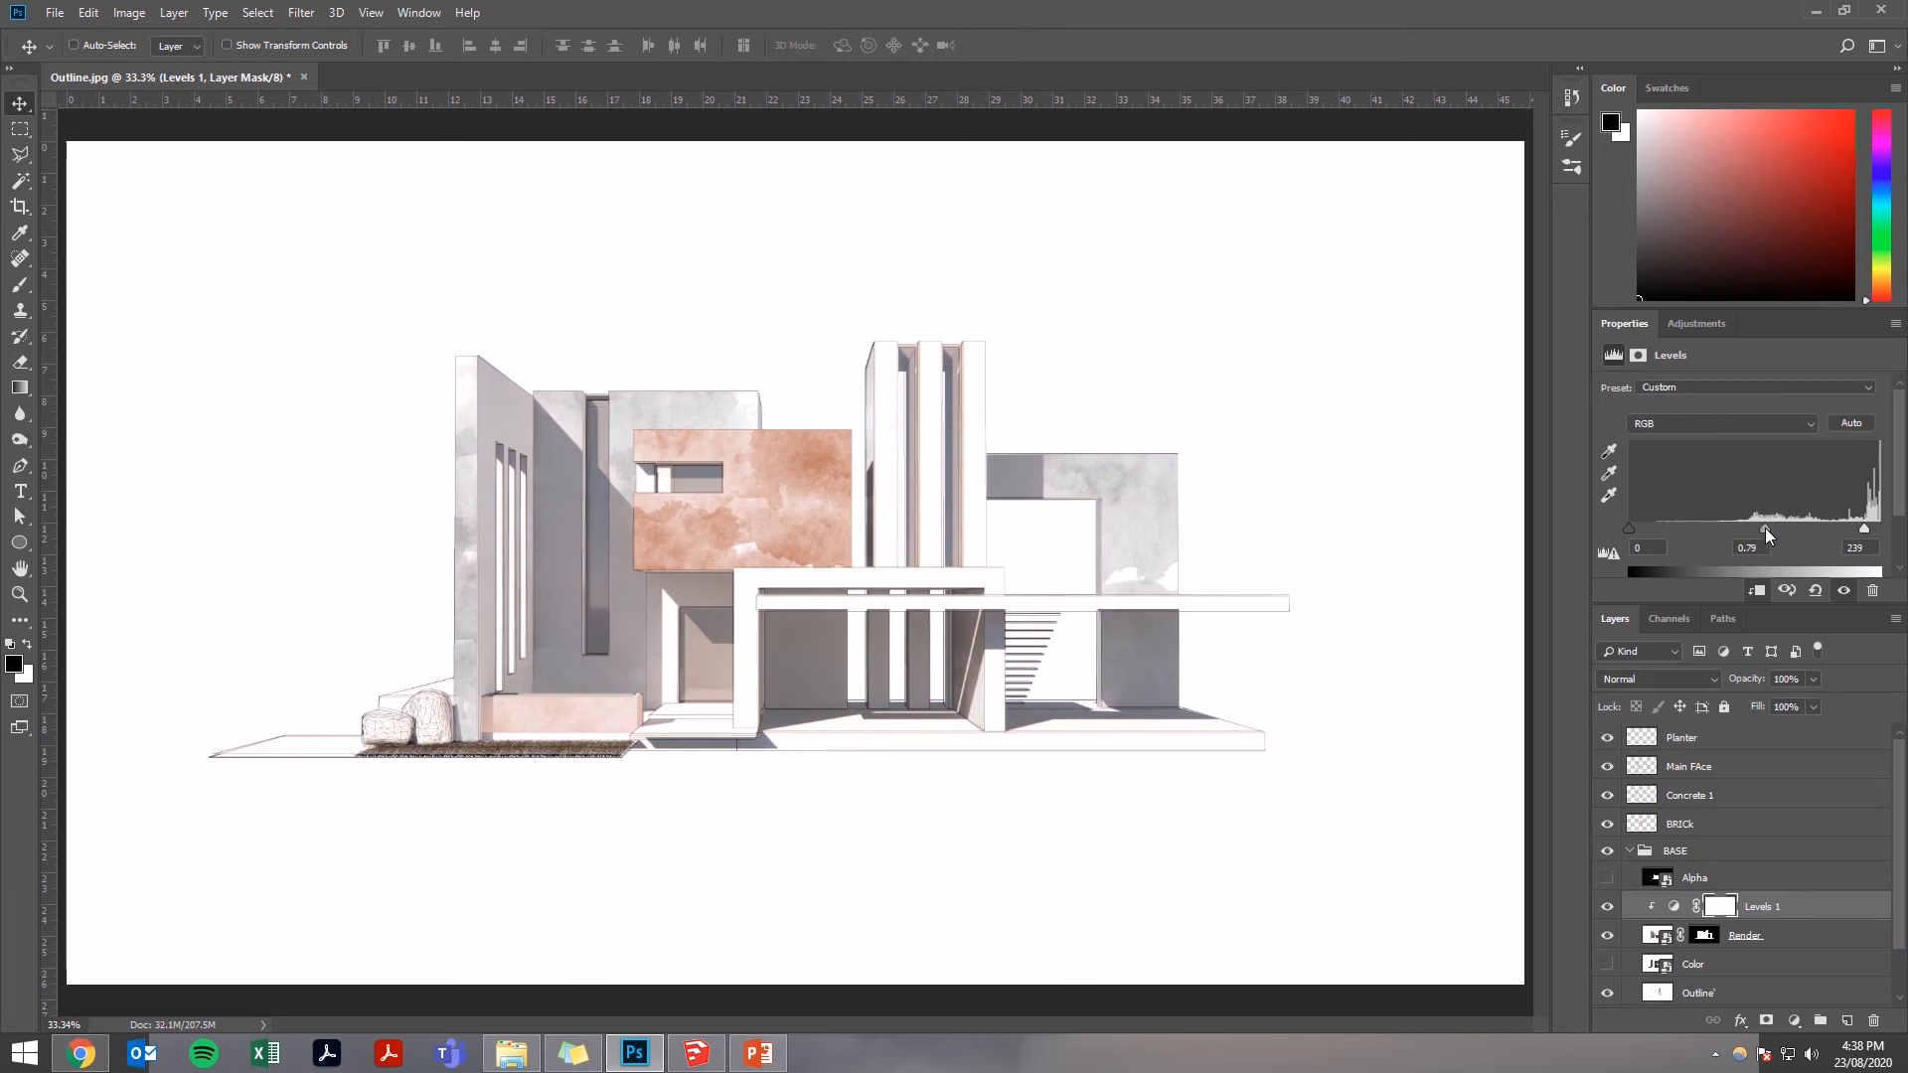
pyautogui.moveTo(1769, 529); pyautogui.dragTo(1764, 529)
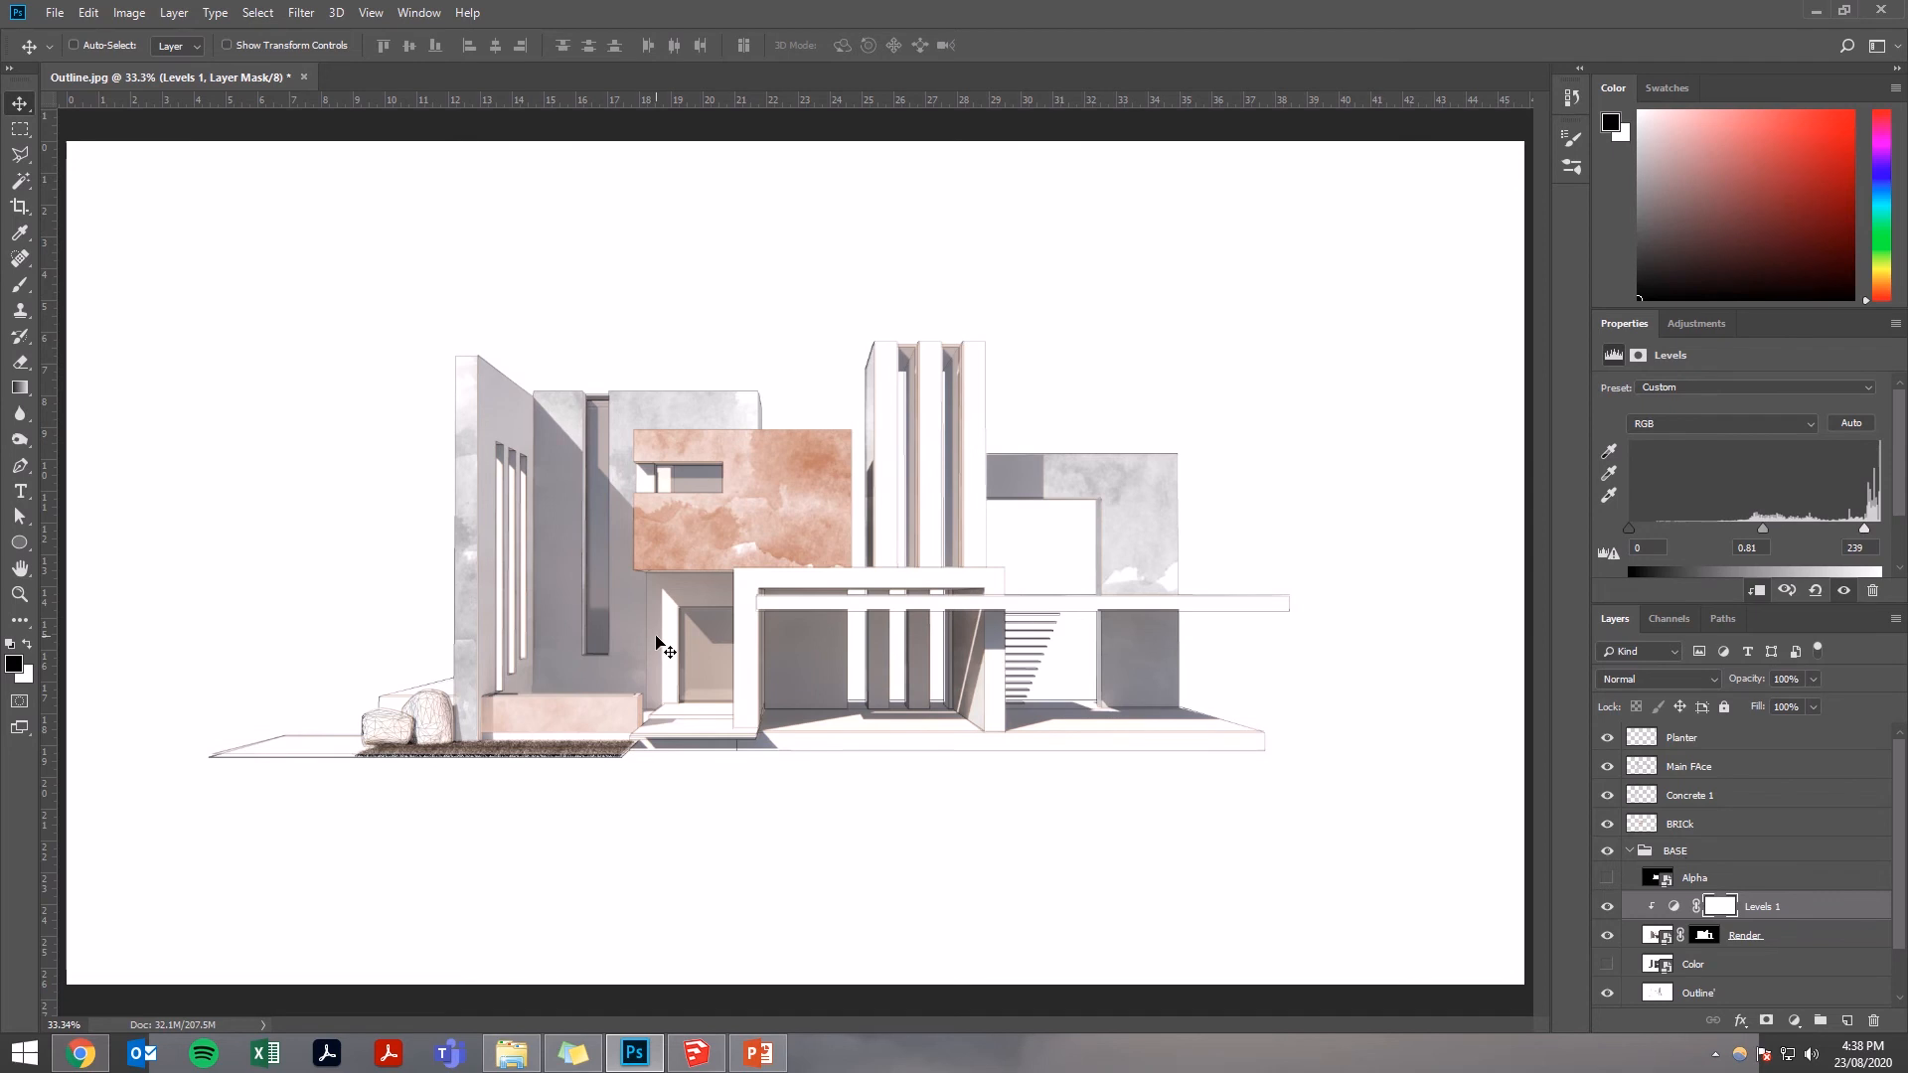
pyautogui.moveTo(505, 419)
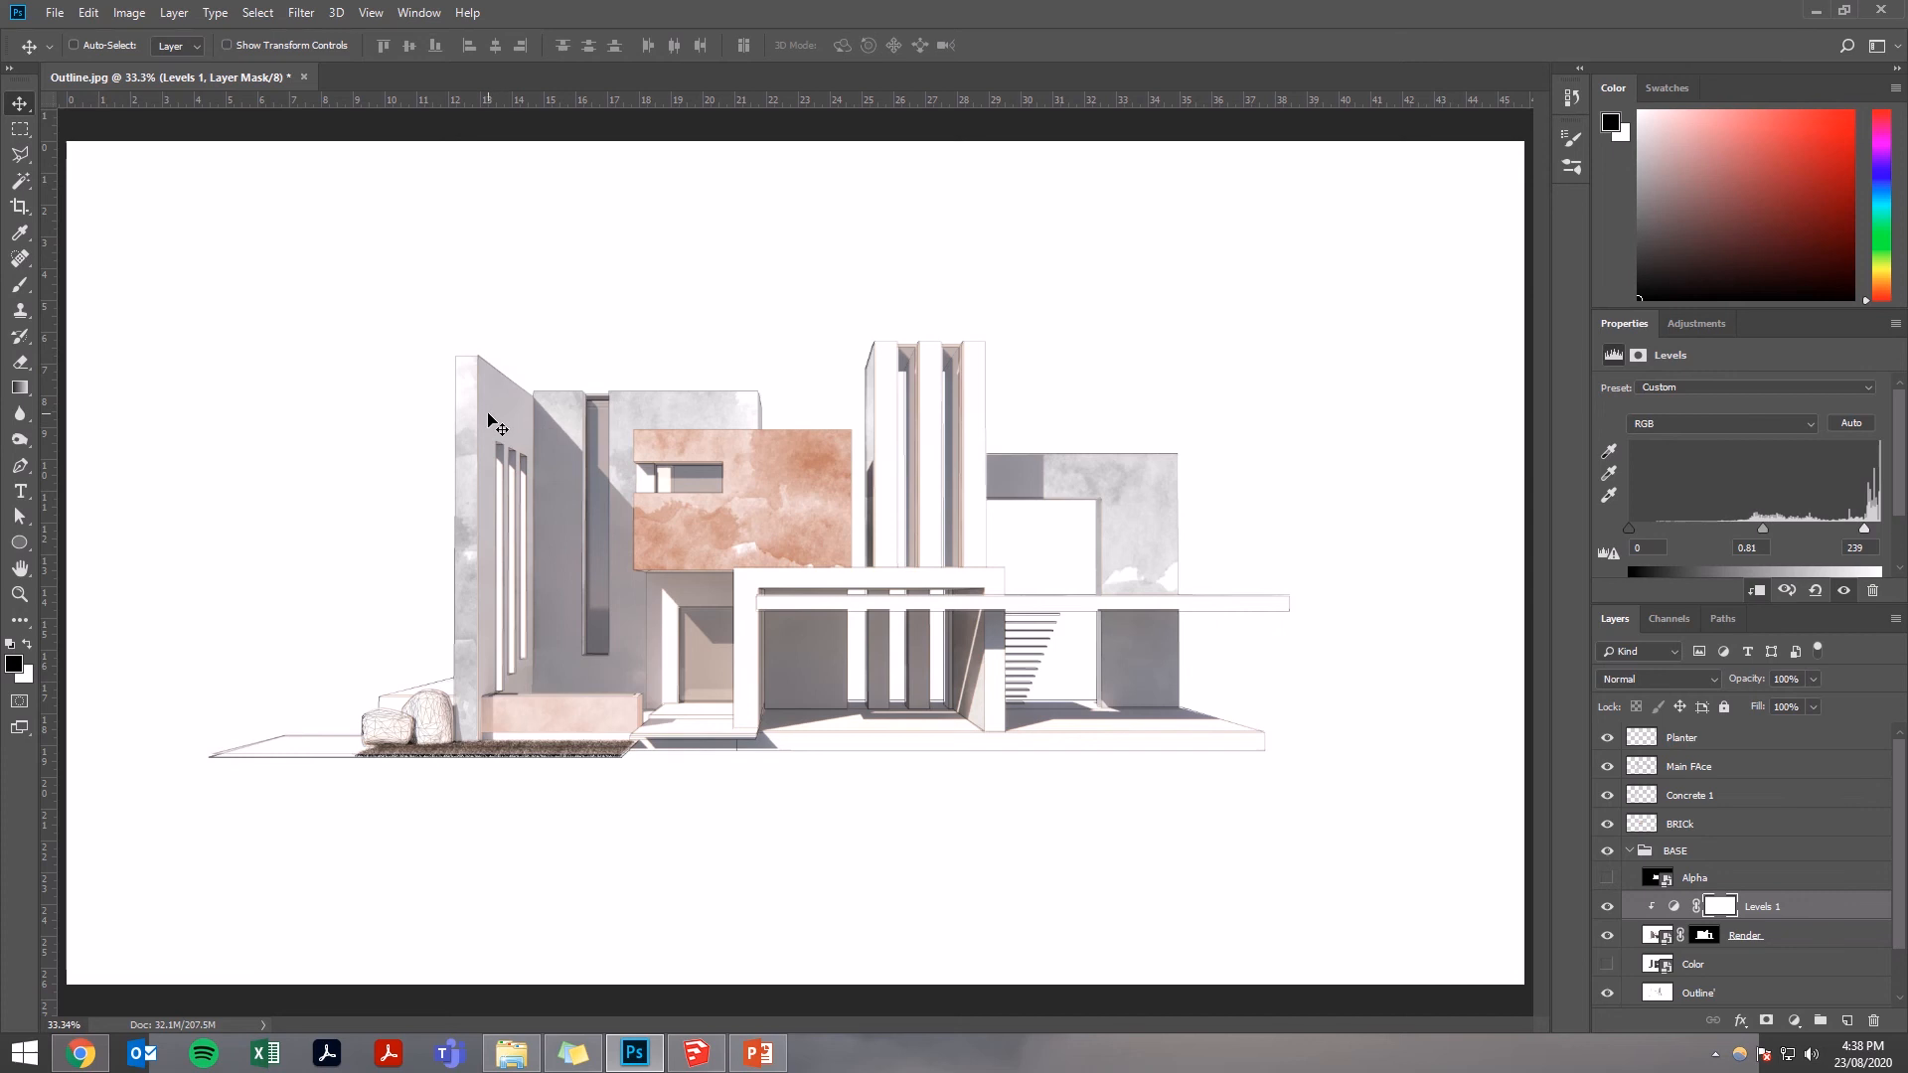
pyautogui.moveTo(1815, 772)
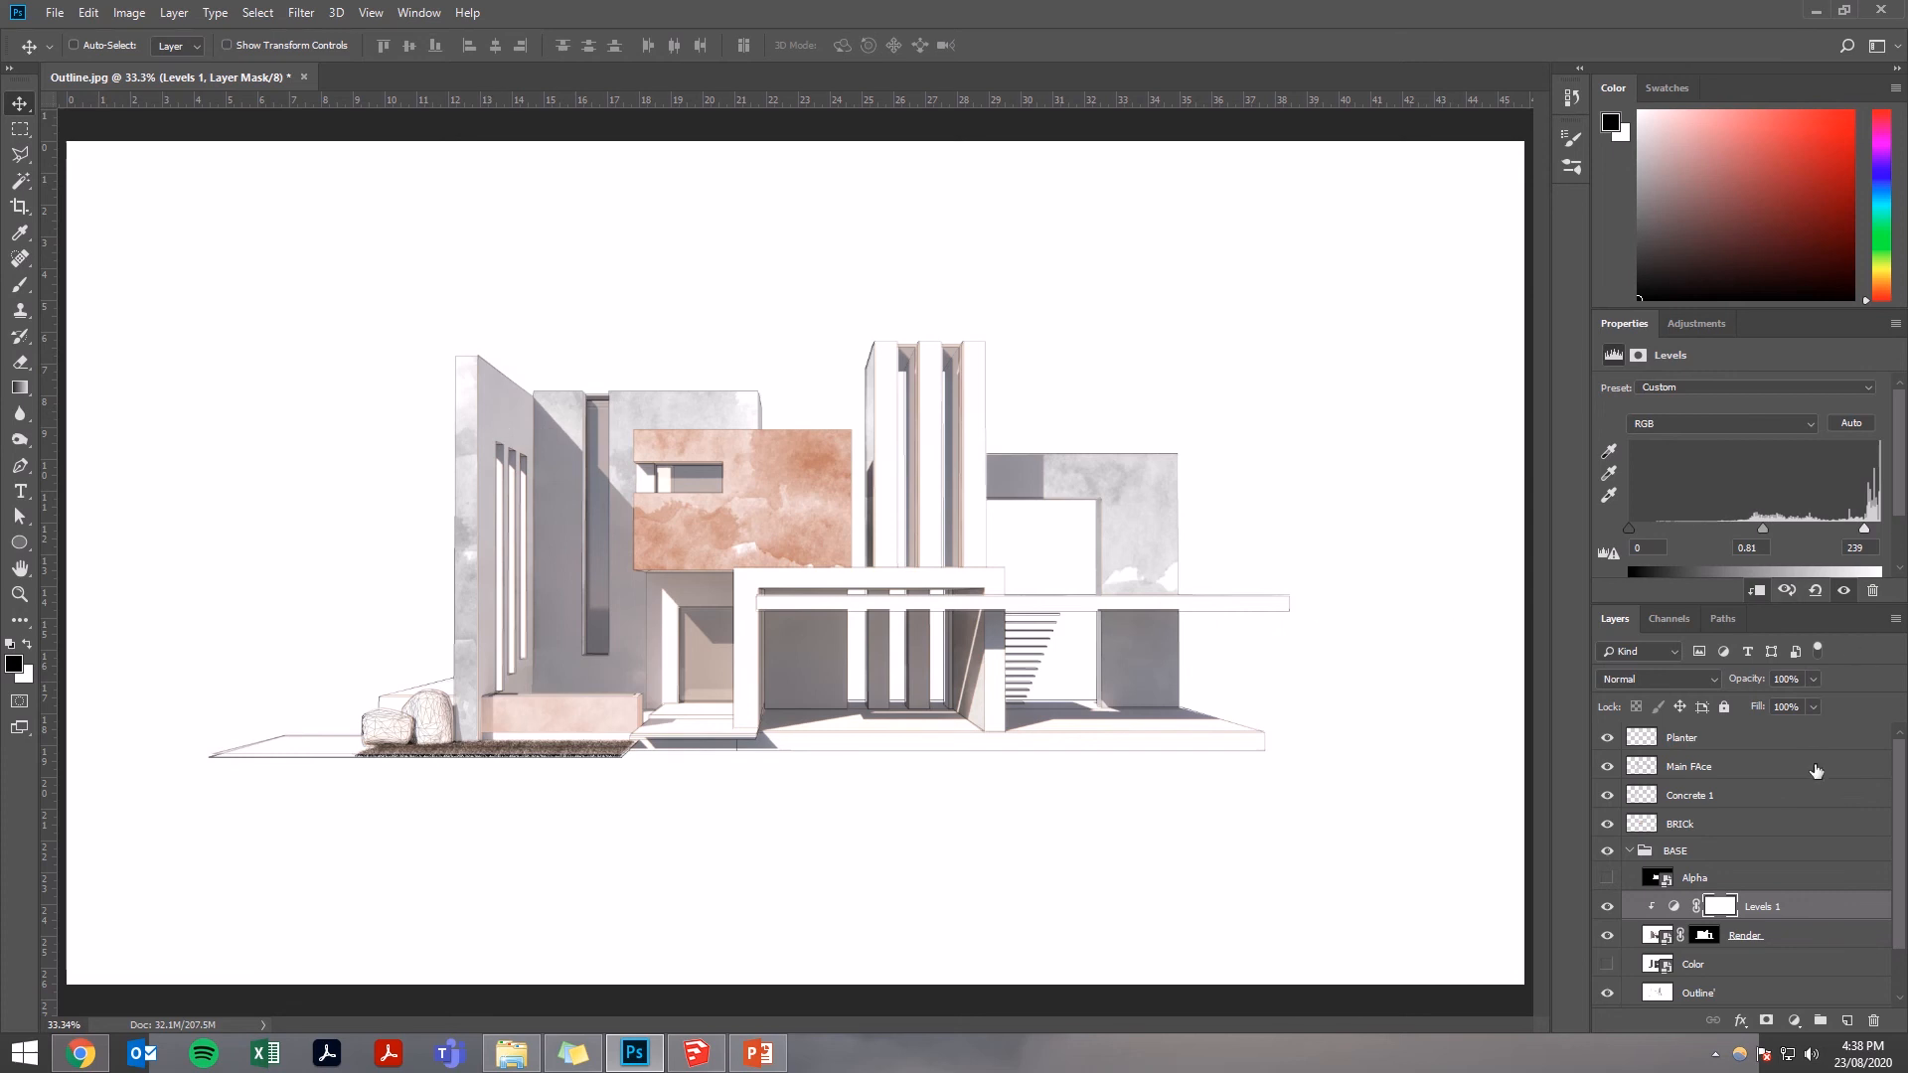
pyautogui.click(1748, 934)
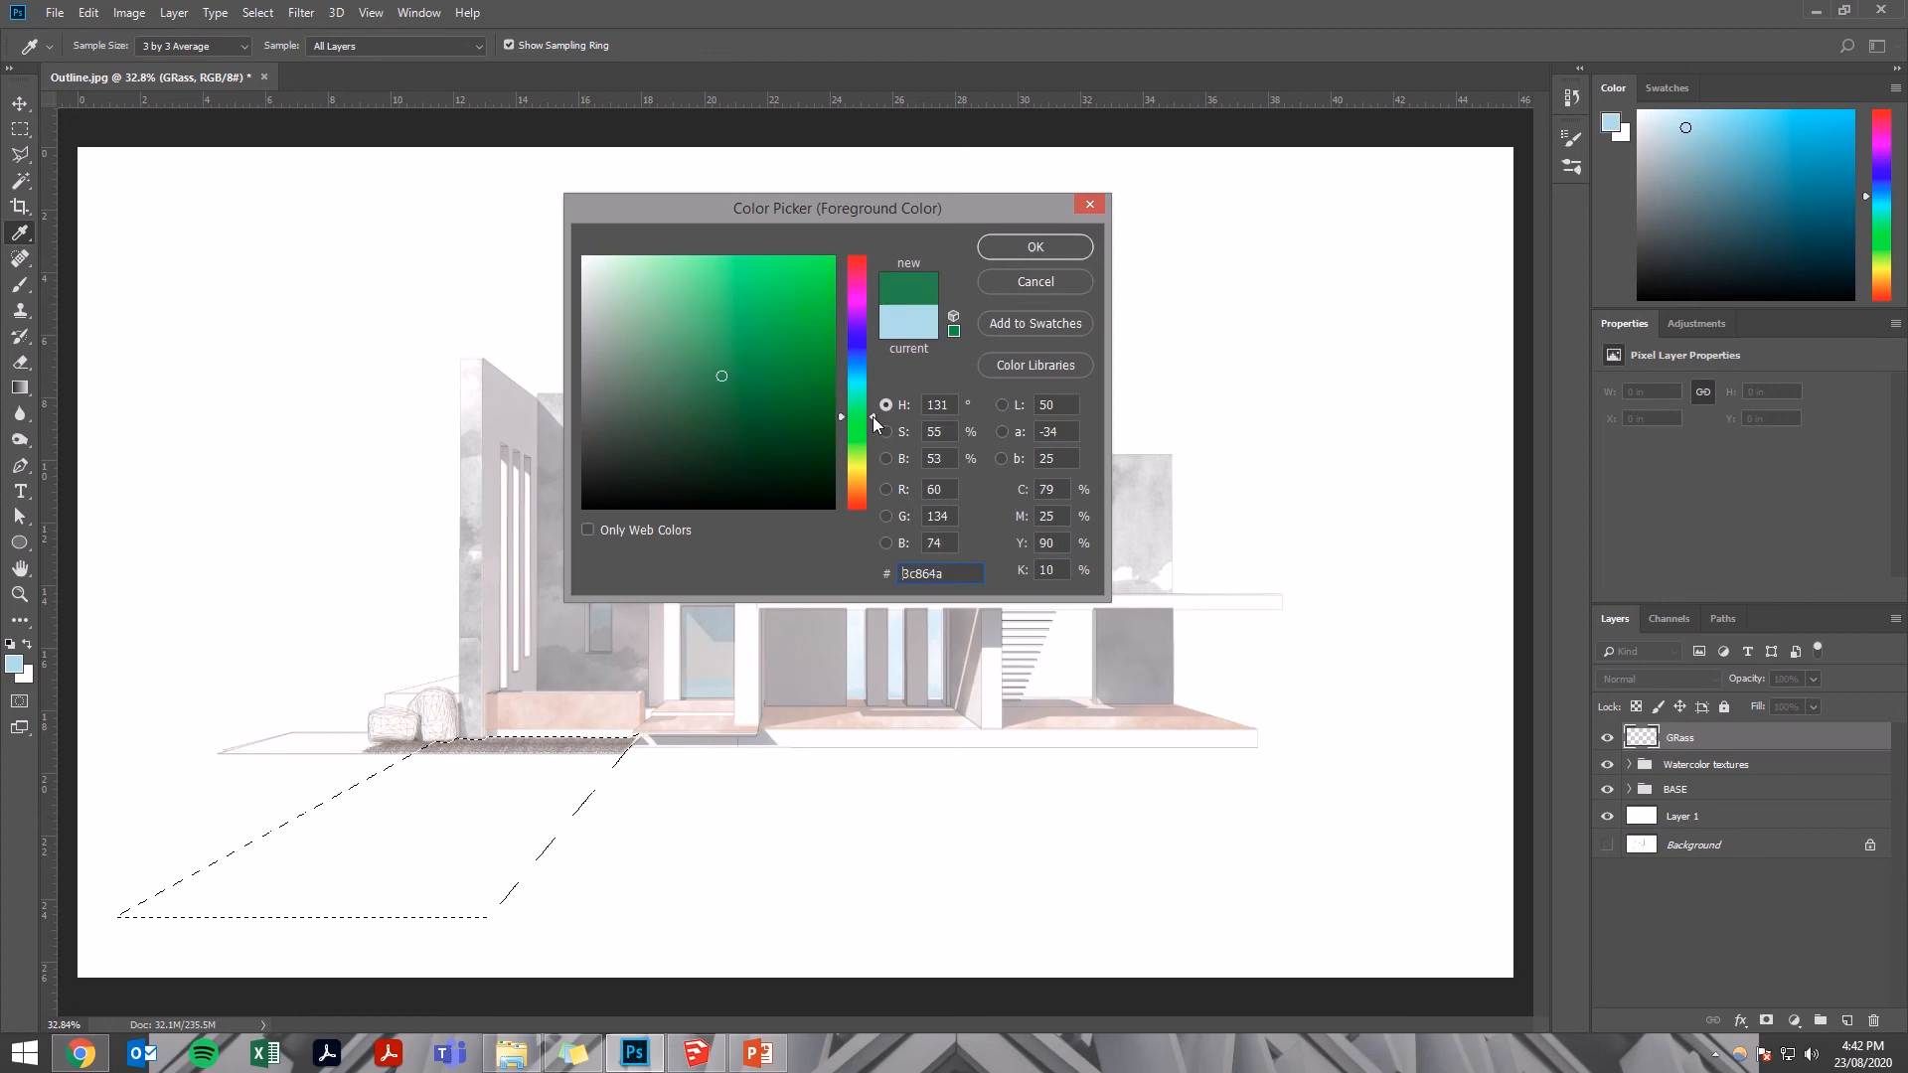
# - Choose green 3c864a as the foreground colour for the lawn wash
pyautogui.click(1034, 247)
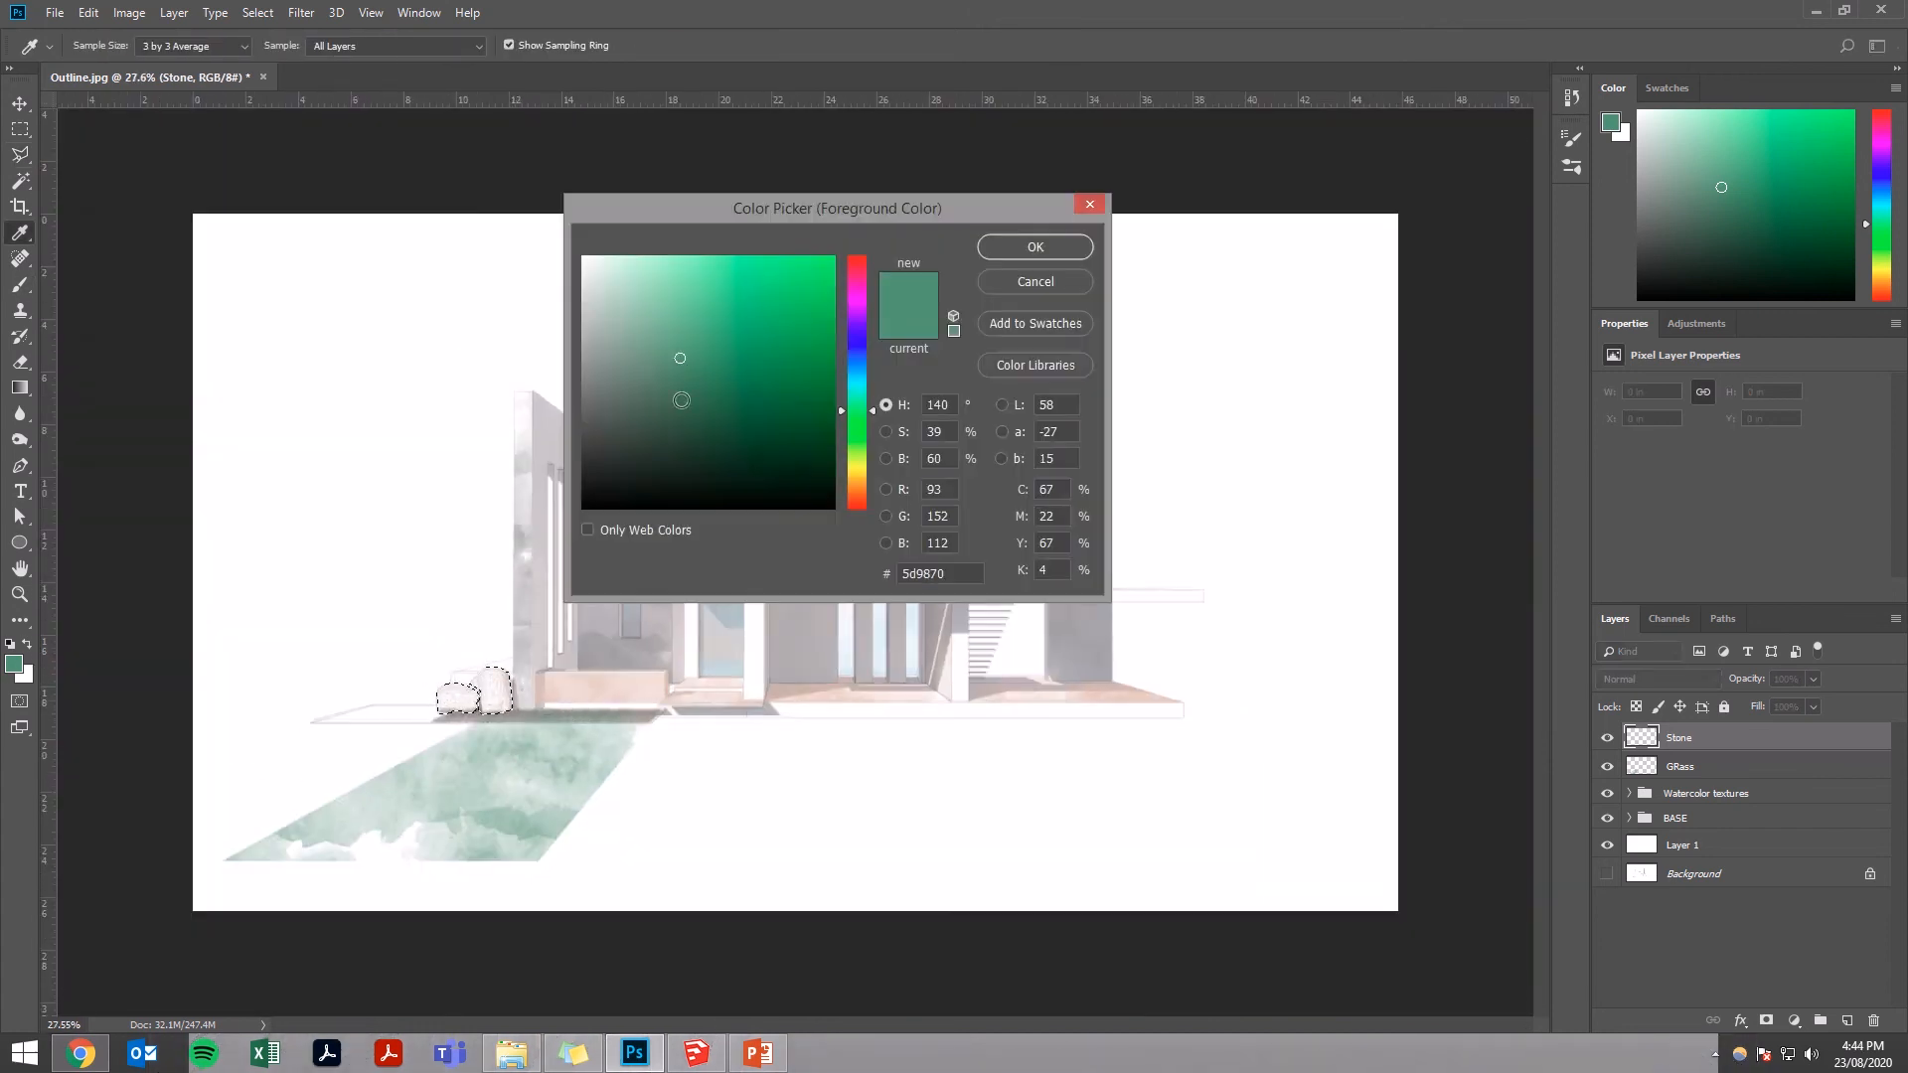
# - Pick a muted grey-green and paint stone texture over the rocks beside the lawn
pyautogui.click(1033, 247)
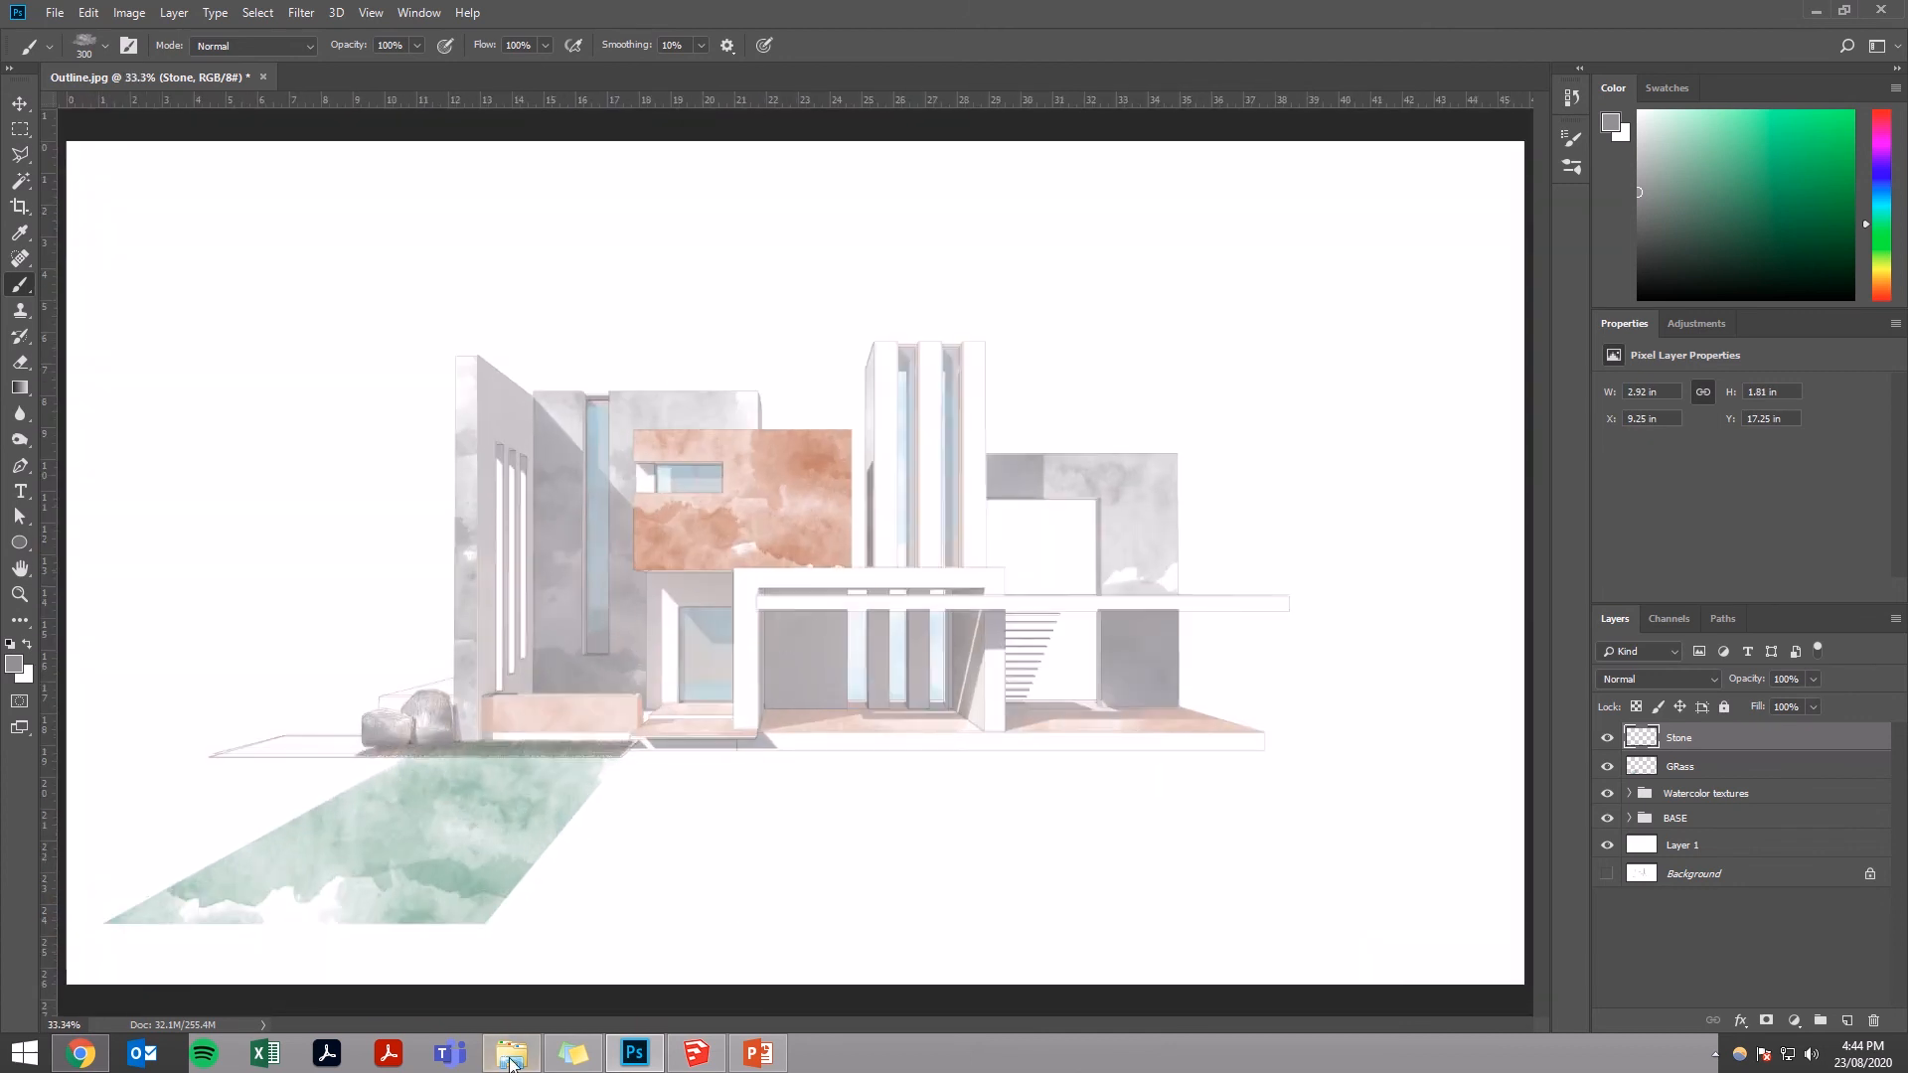
pyautogui.click(511, 1054)
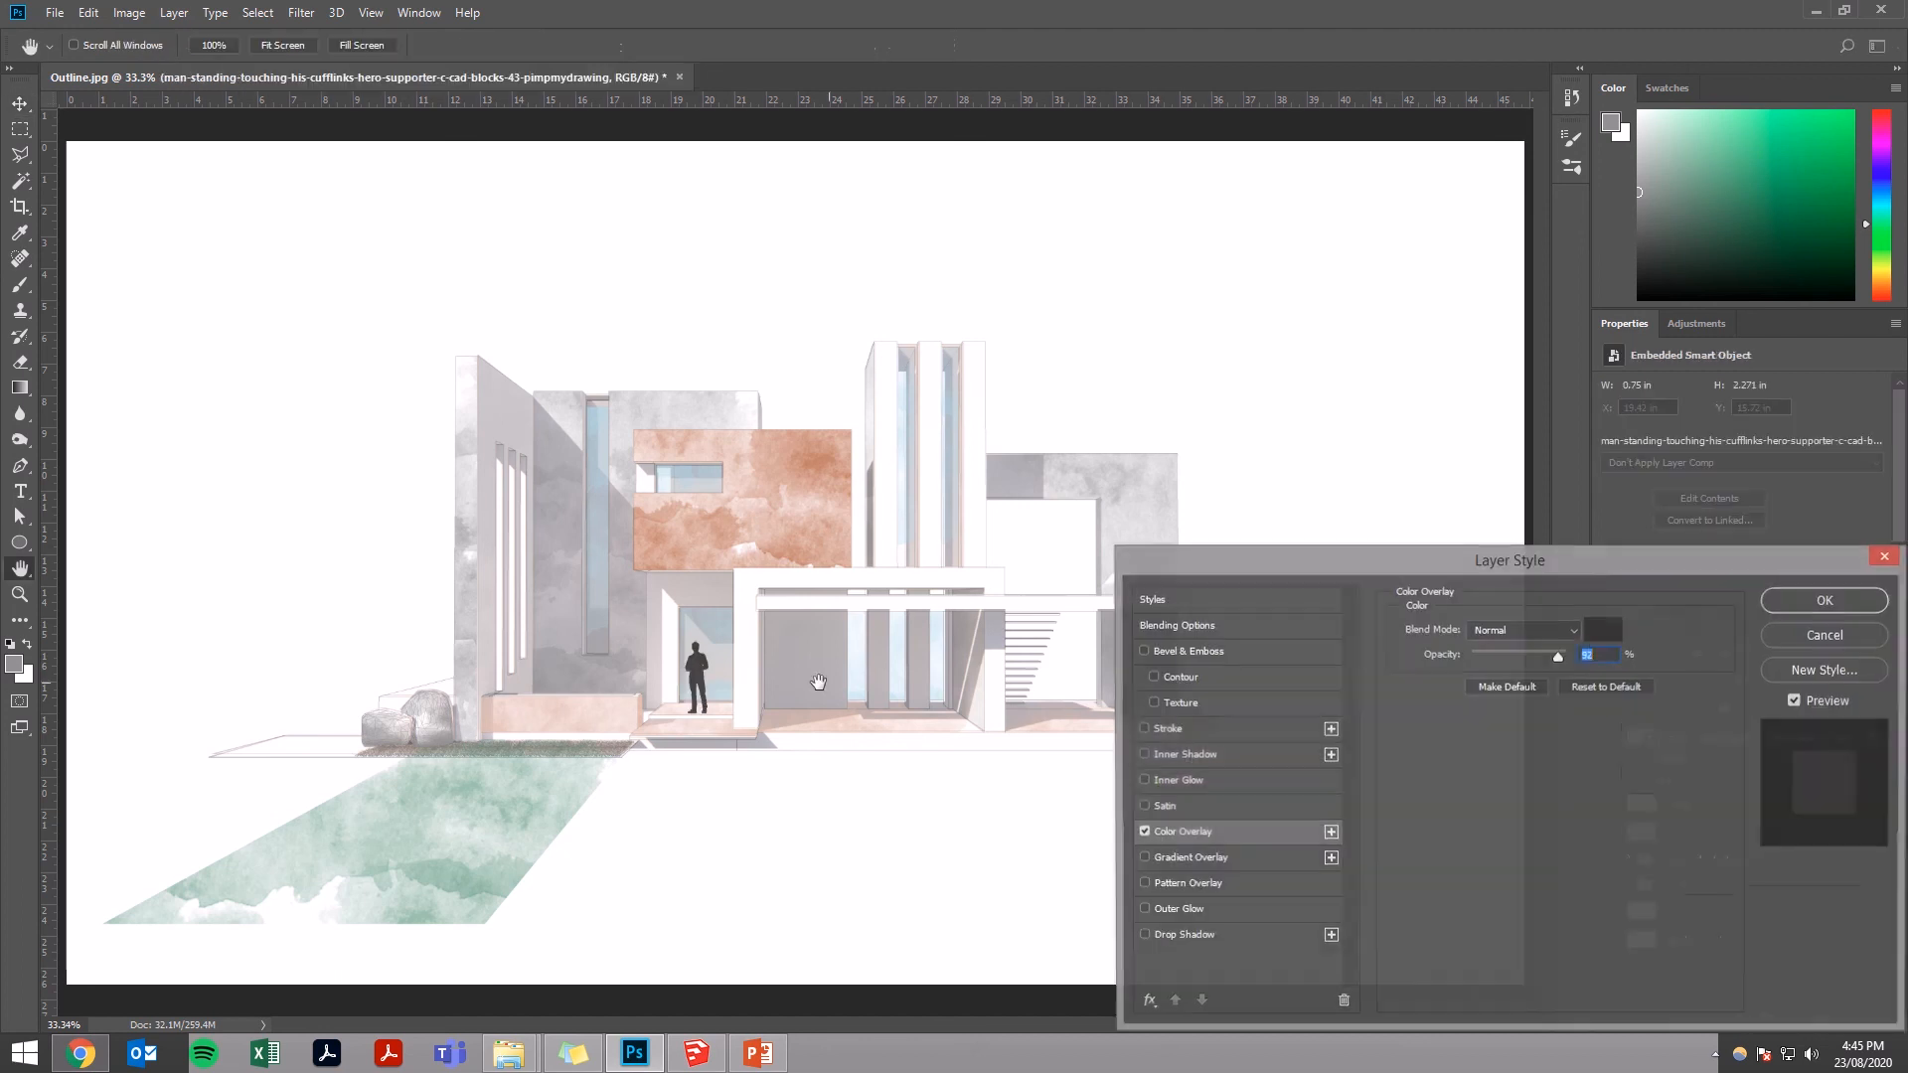
# - Set the first silhouette's Color Overlay colour and opacity
pyautogui.click(1603, 630)
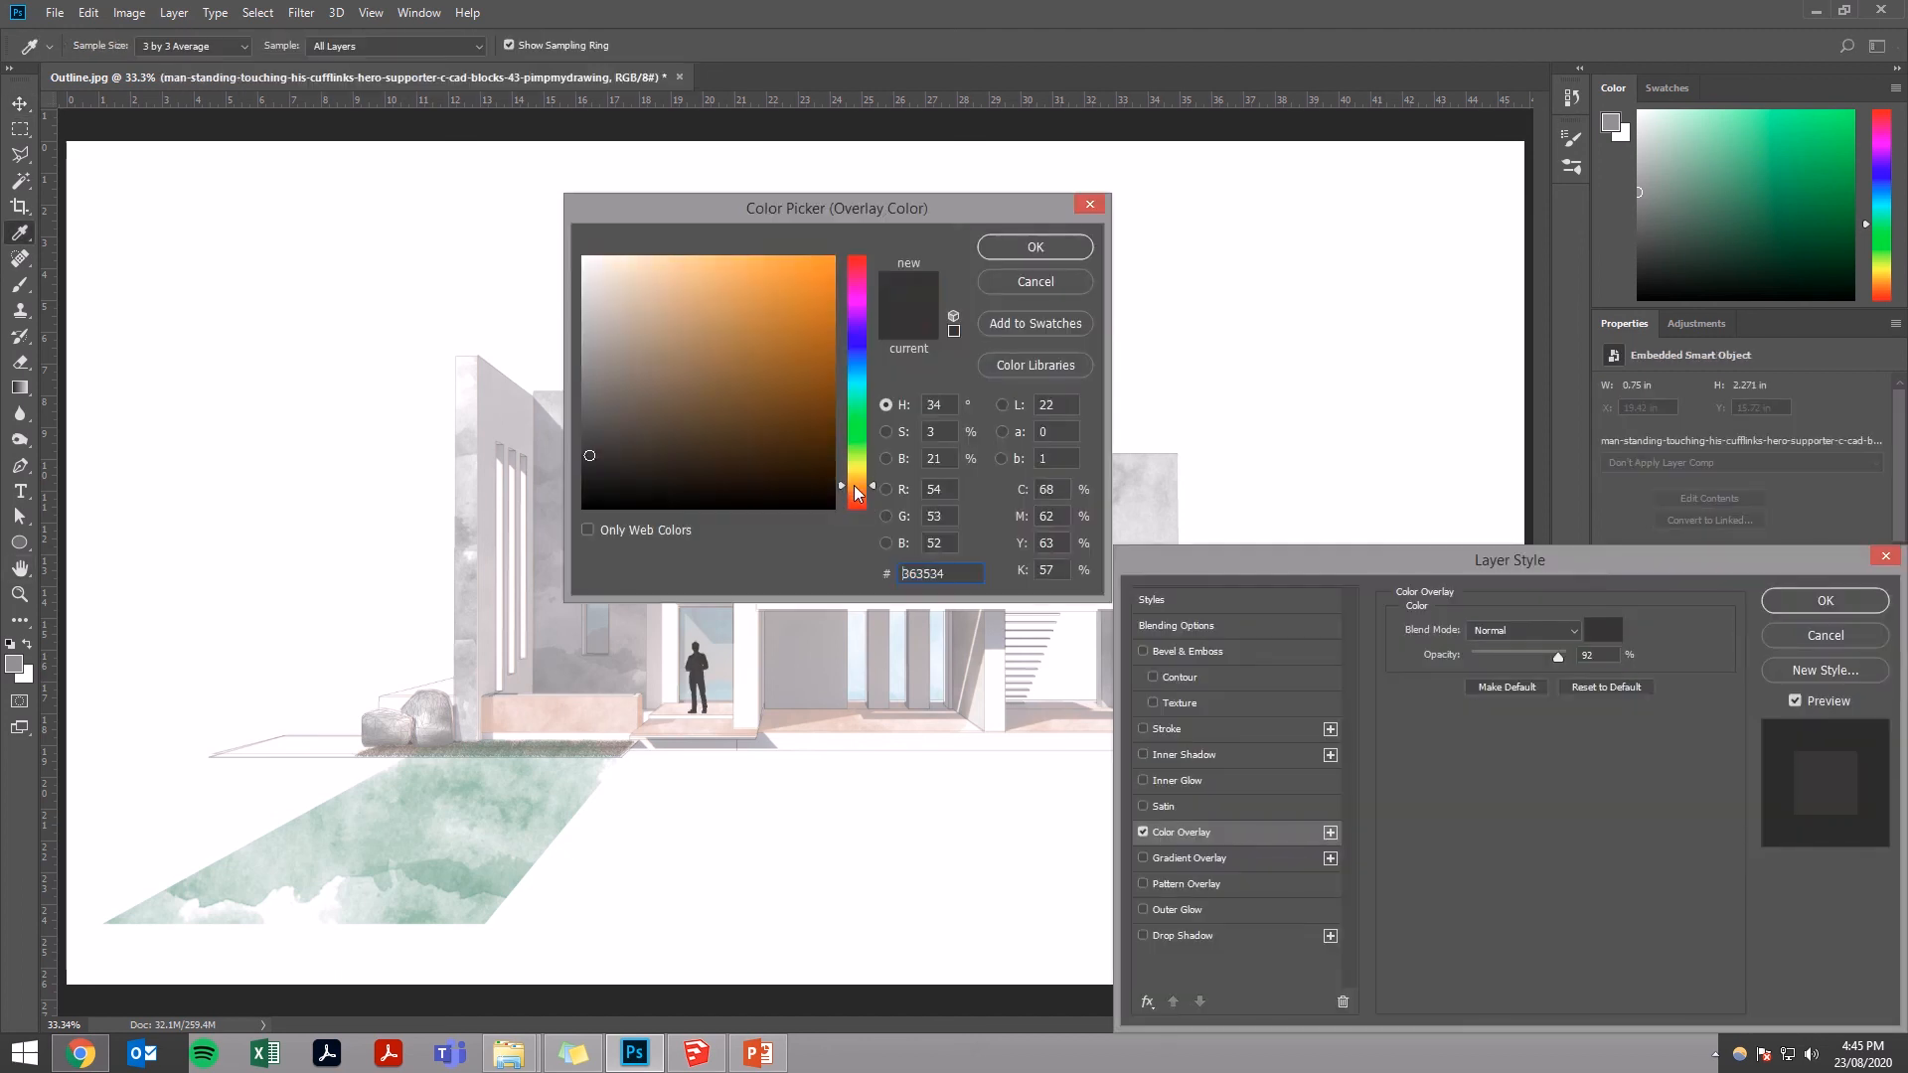
pyautogui.click(1034, 246)
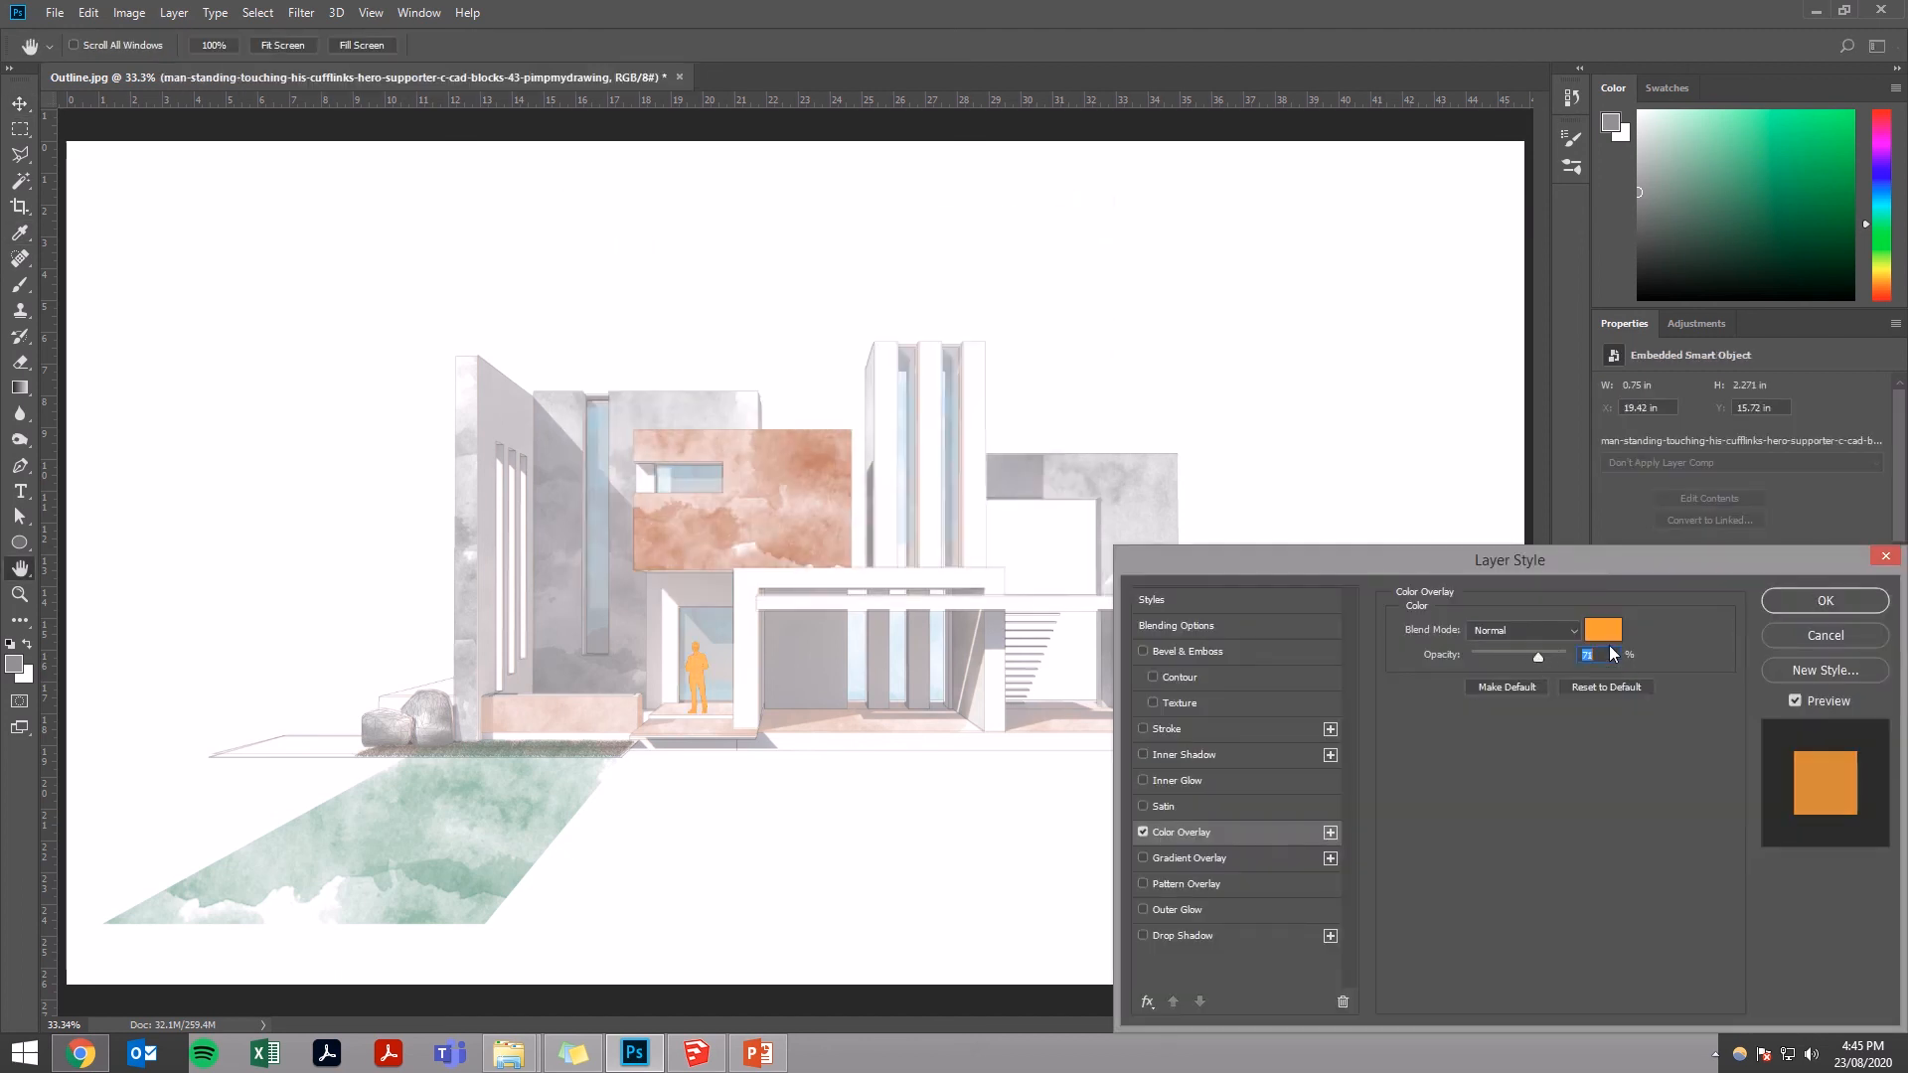
pyautogui.click(1825, 601)
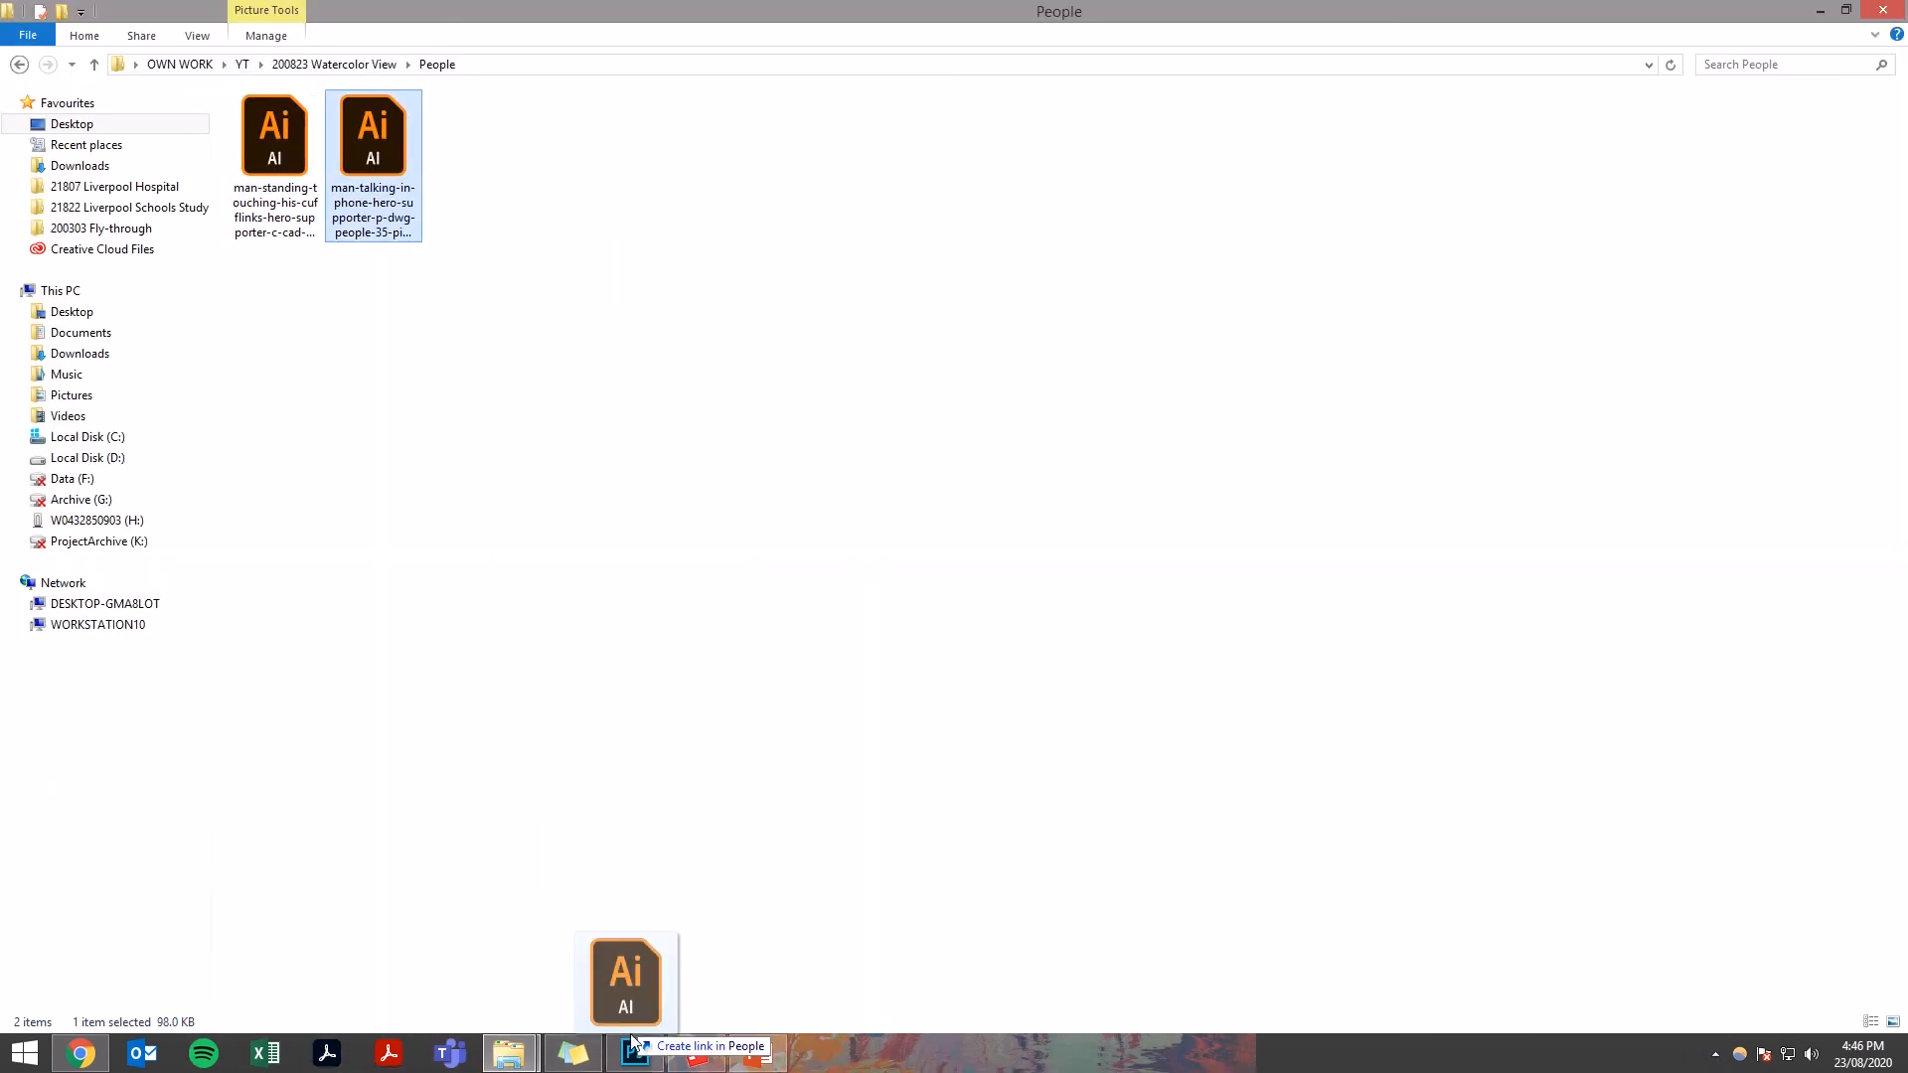
# - Bring in the second person drawing and select its layer for styling
pyautogui.click(632, 1054)
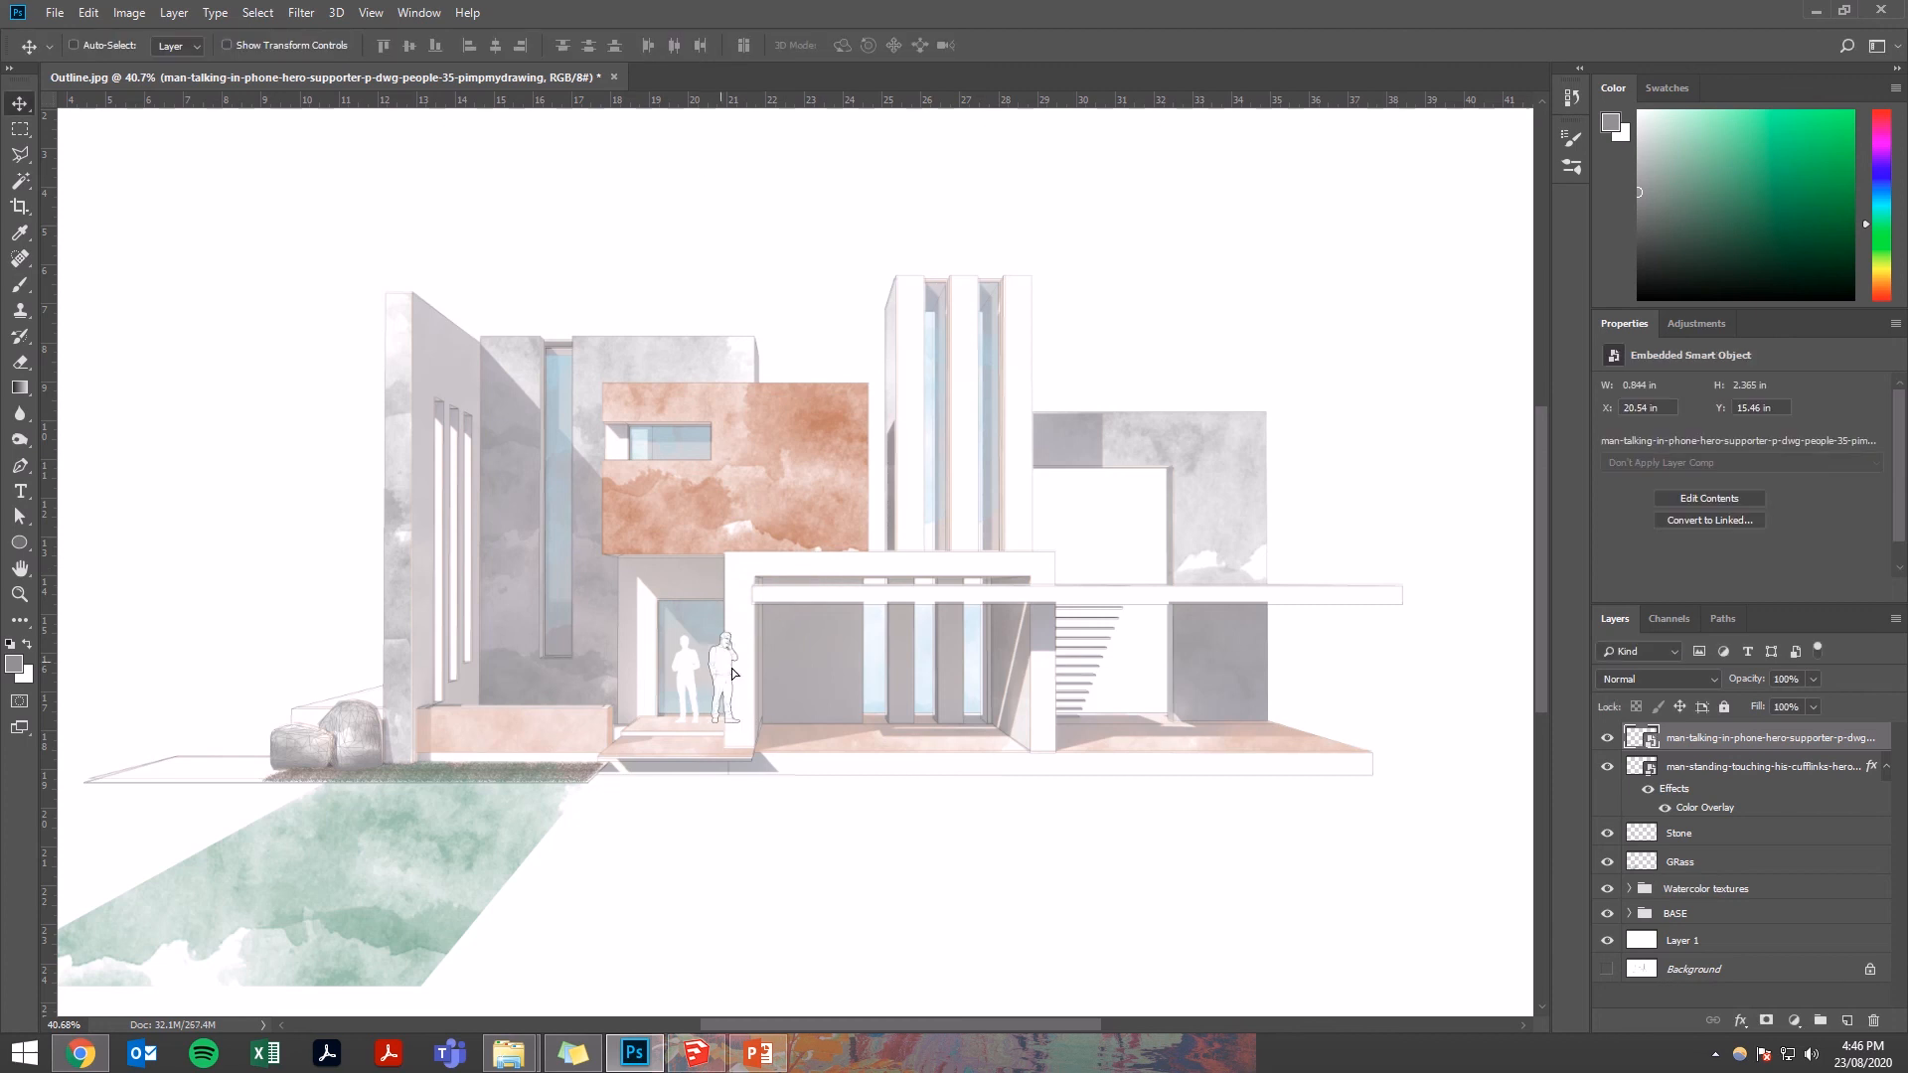
pyautogui.rightClick(1762, 765)
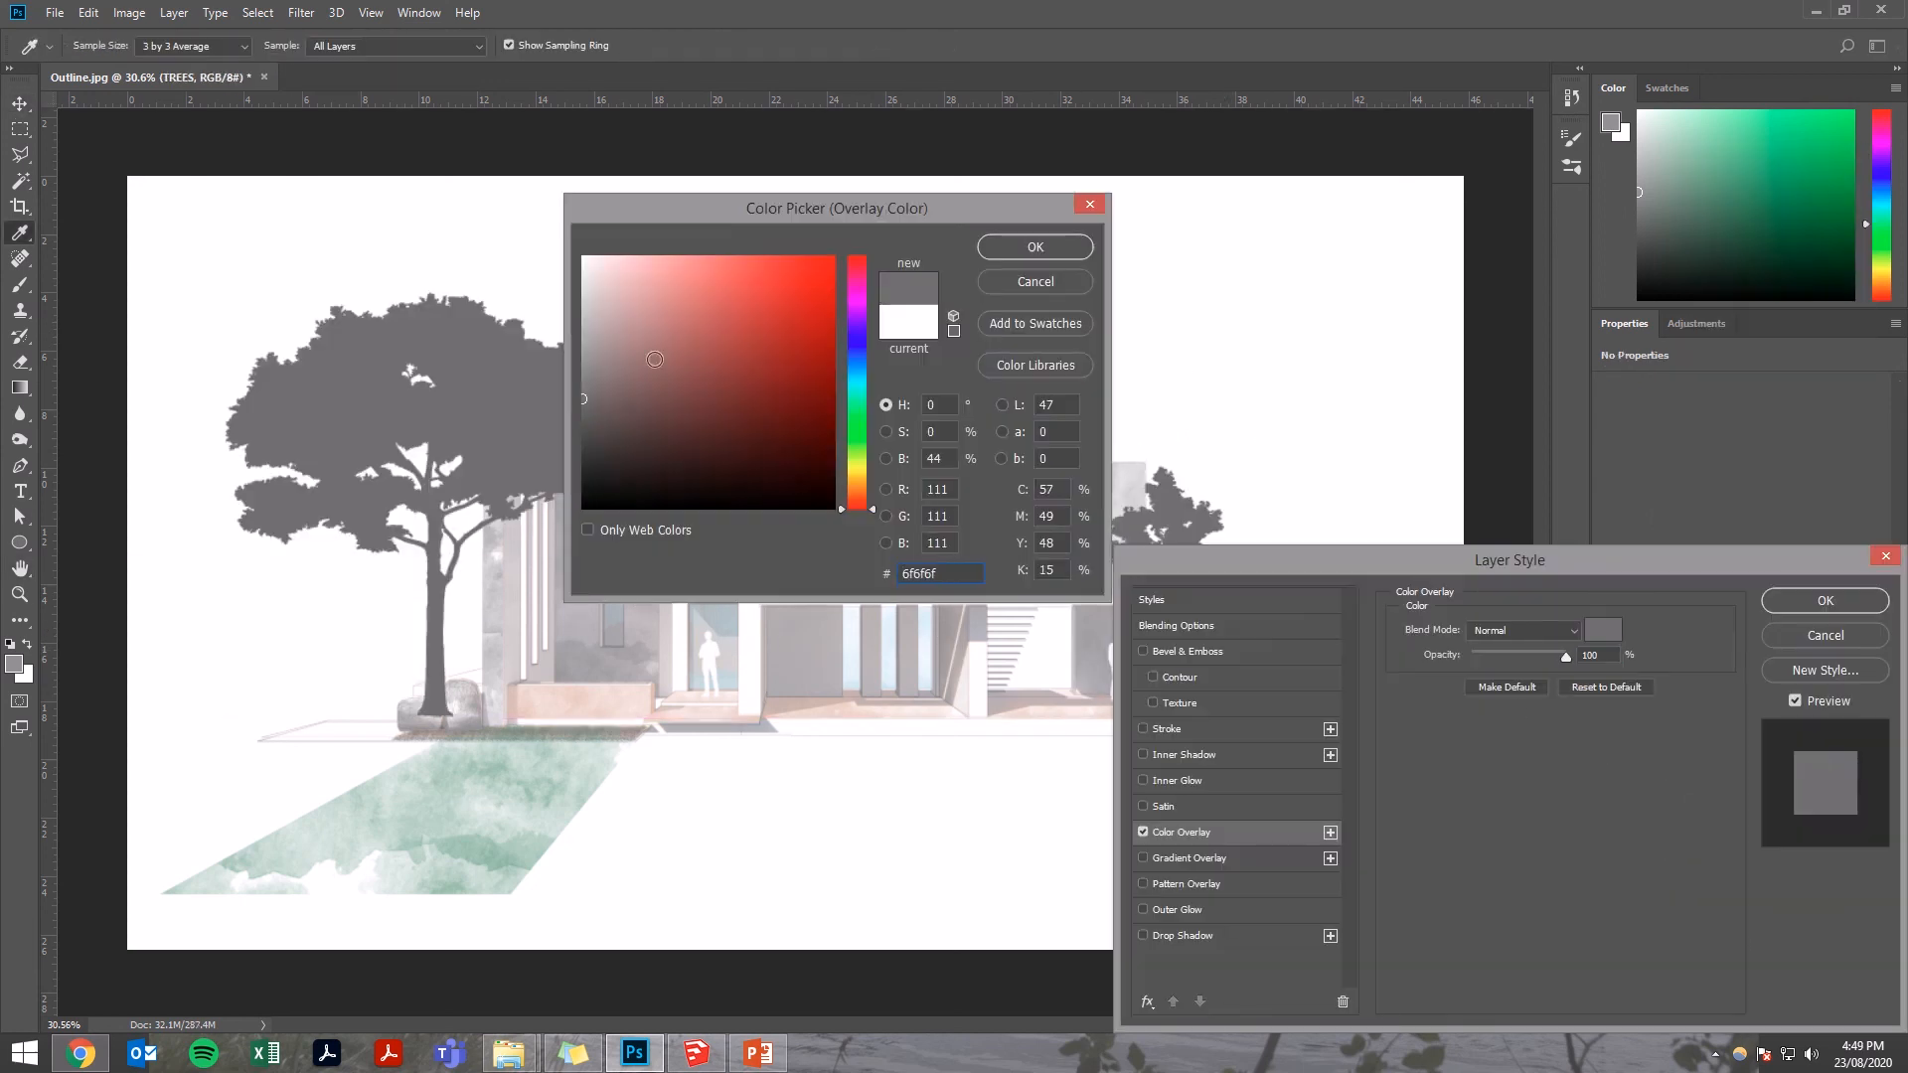
# - Set the TREES group's Color Overlay to mid grey 6f6f6f
pyautogui.click(1033, 246)
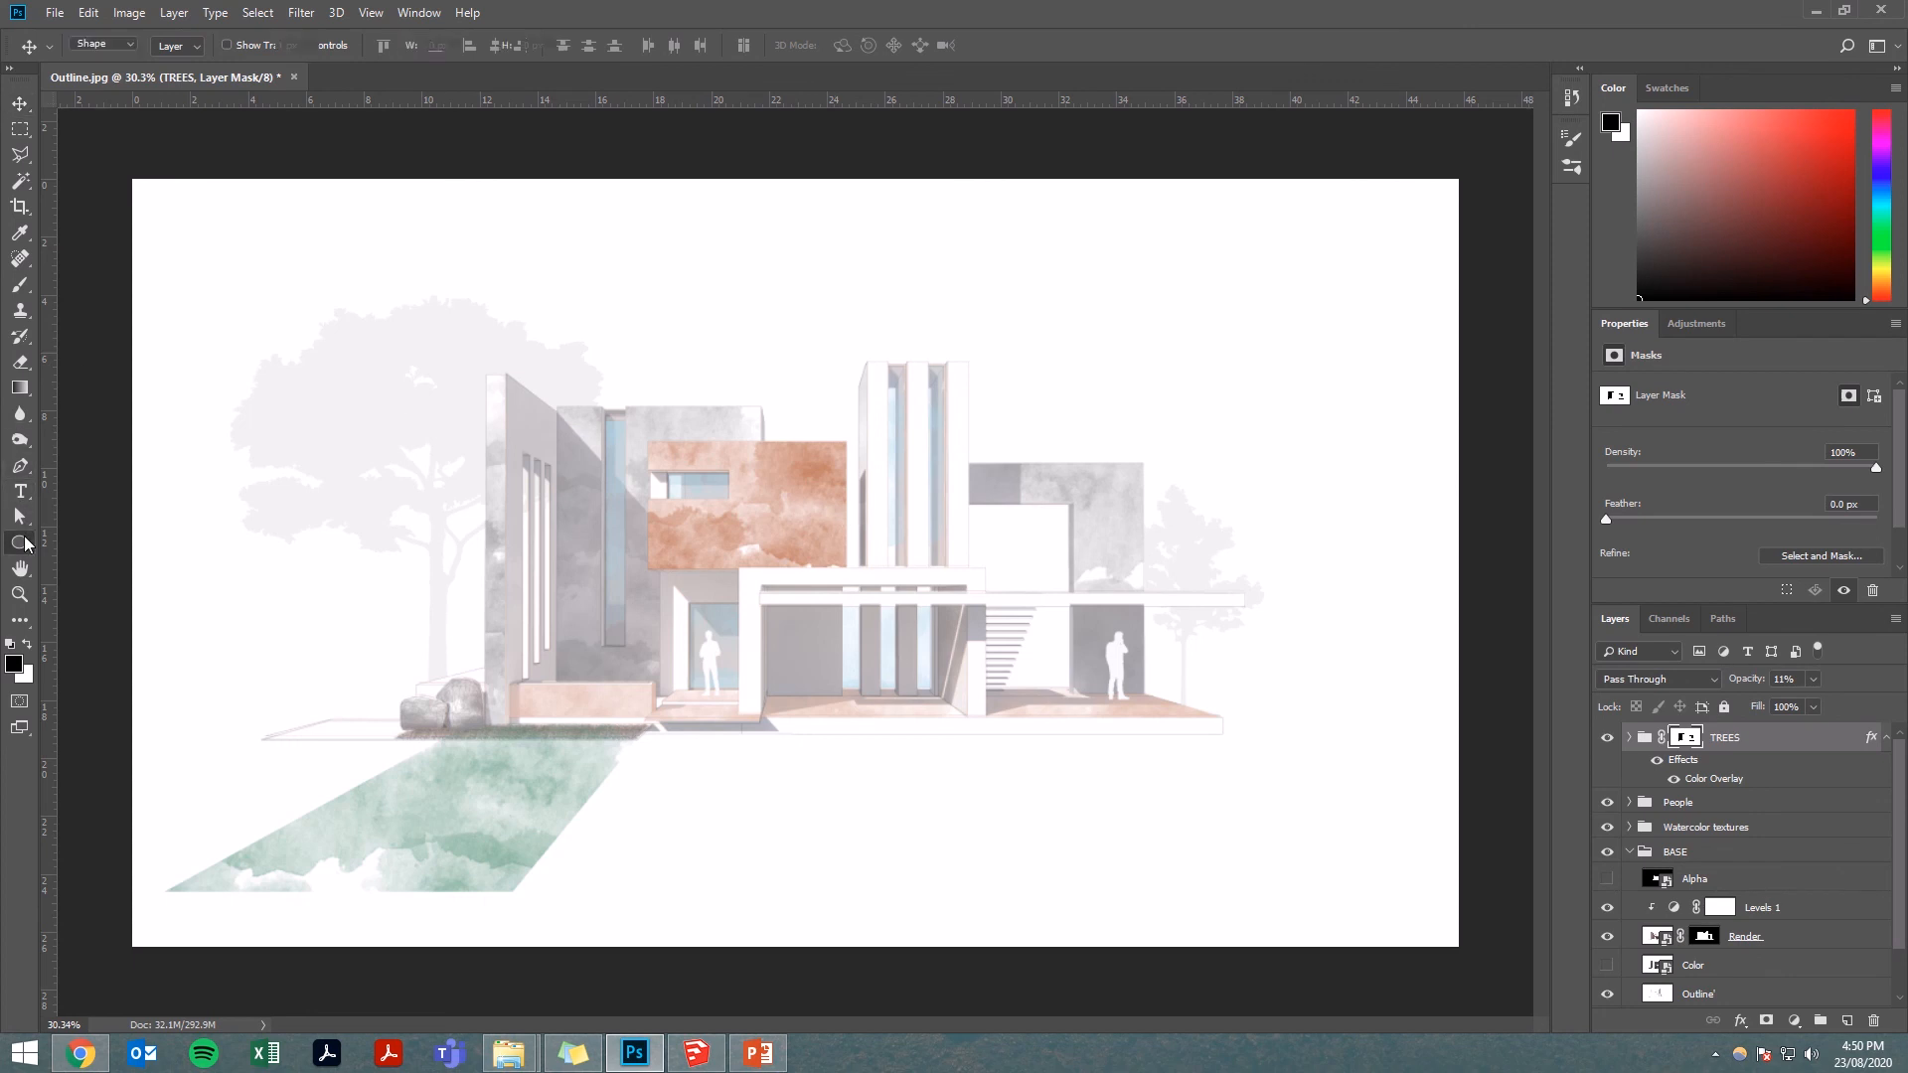
# - Draw a large Shift-constrained circle with the Ellipse tool over the house
pyautogui.click(20, 545)
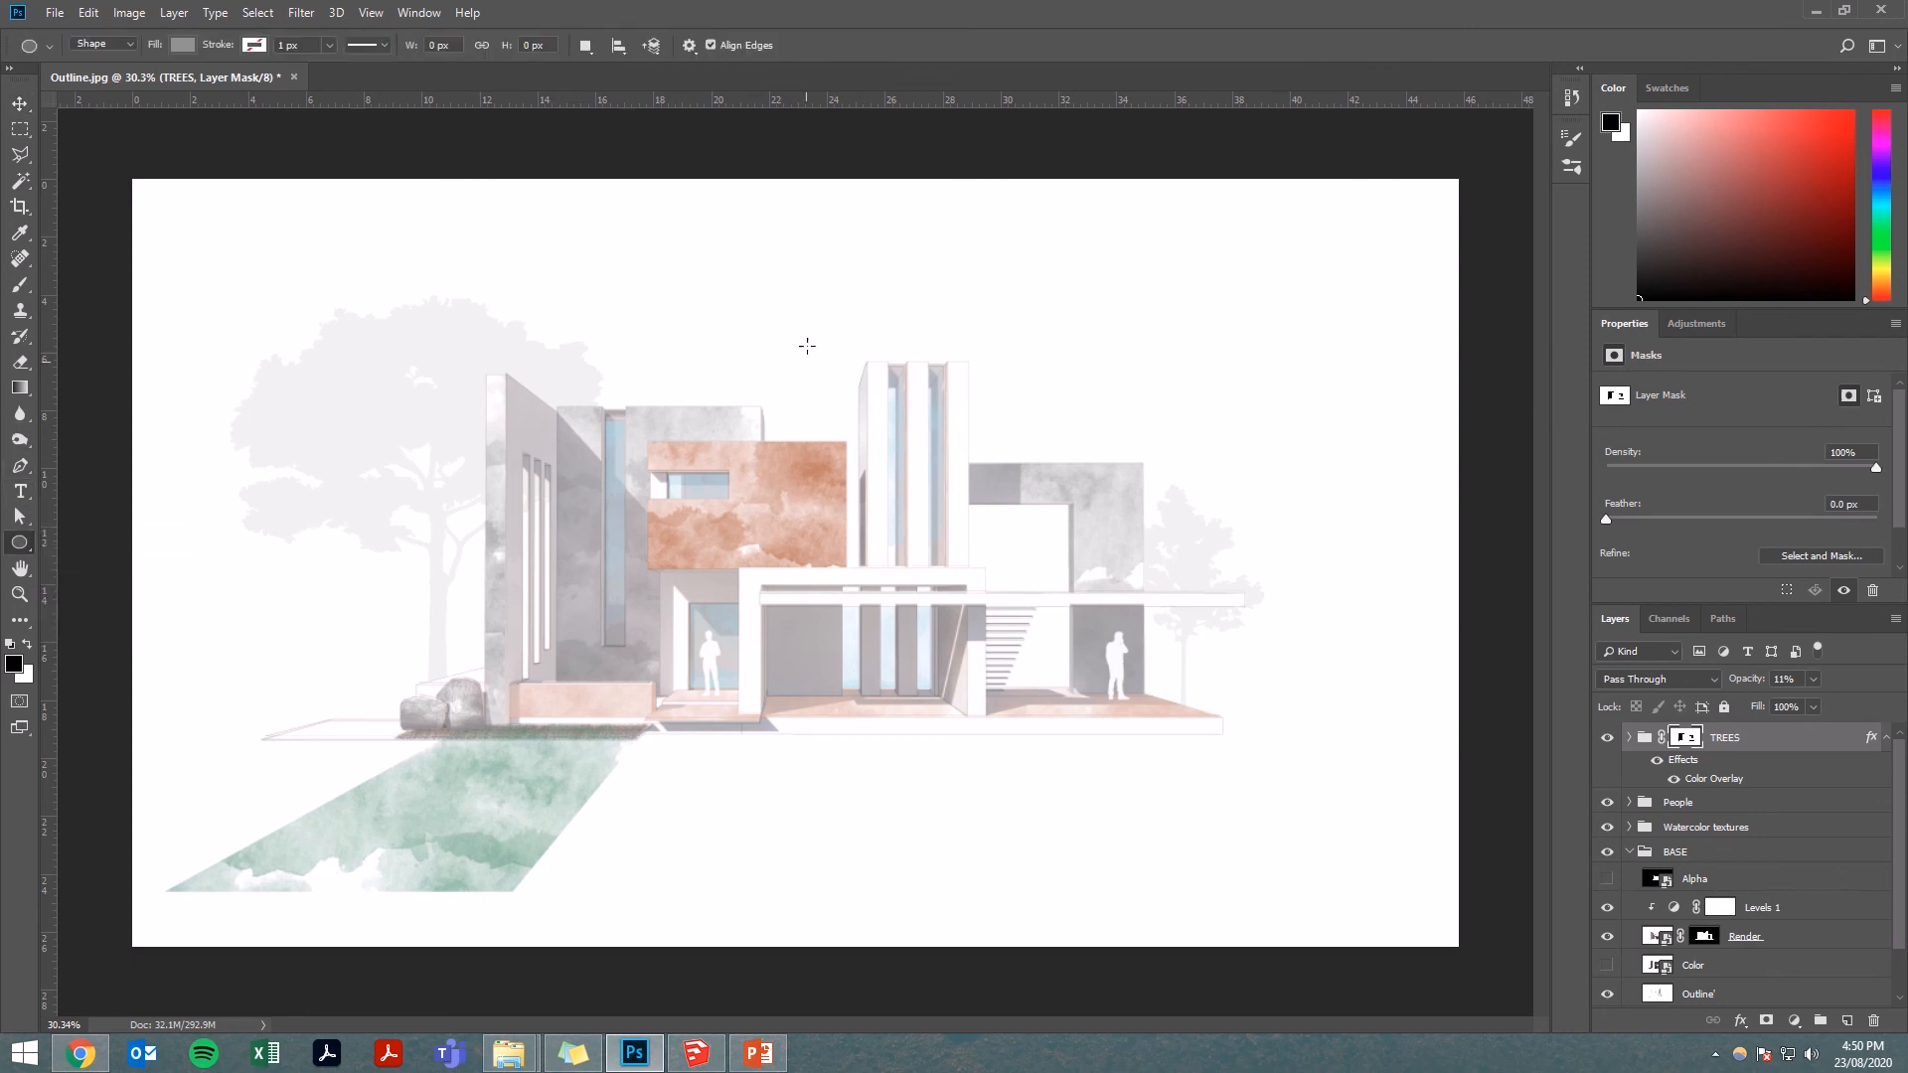
pyautogui.moveTo(807, 344); pyautogui.dragTo(1145, 628)
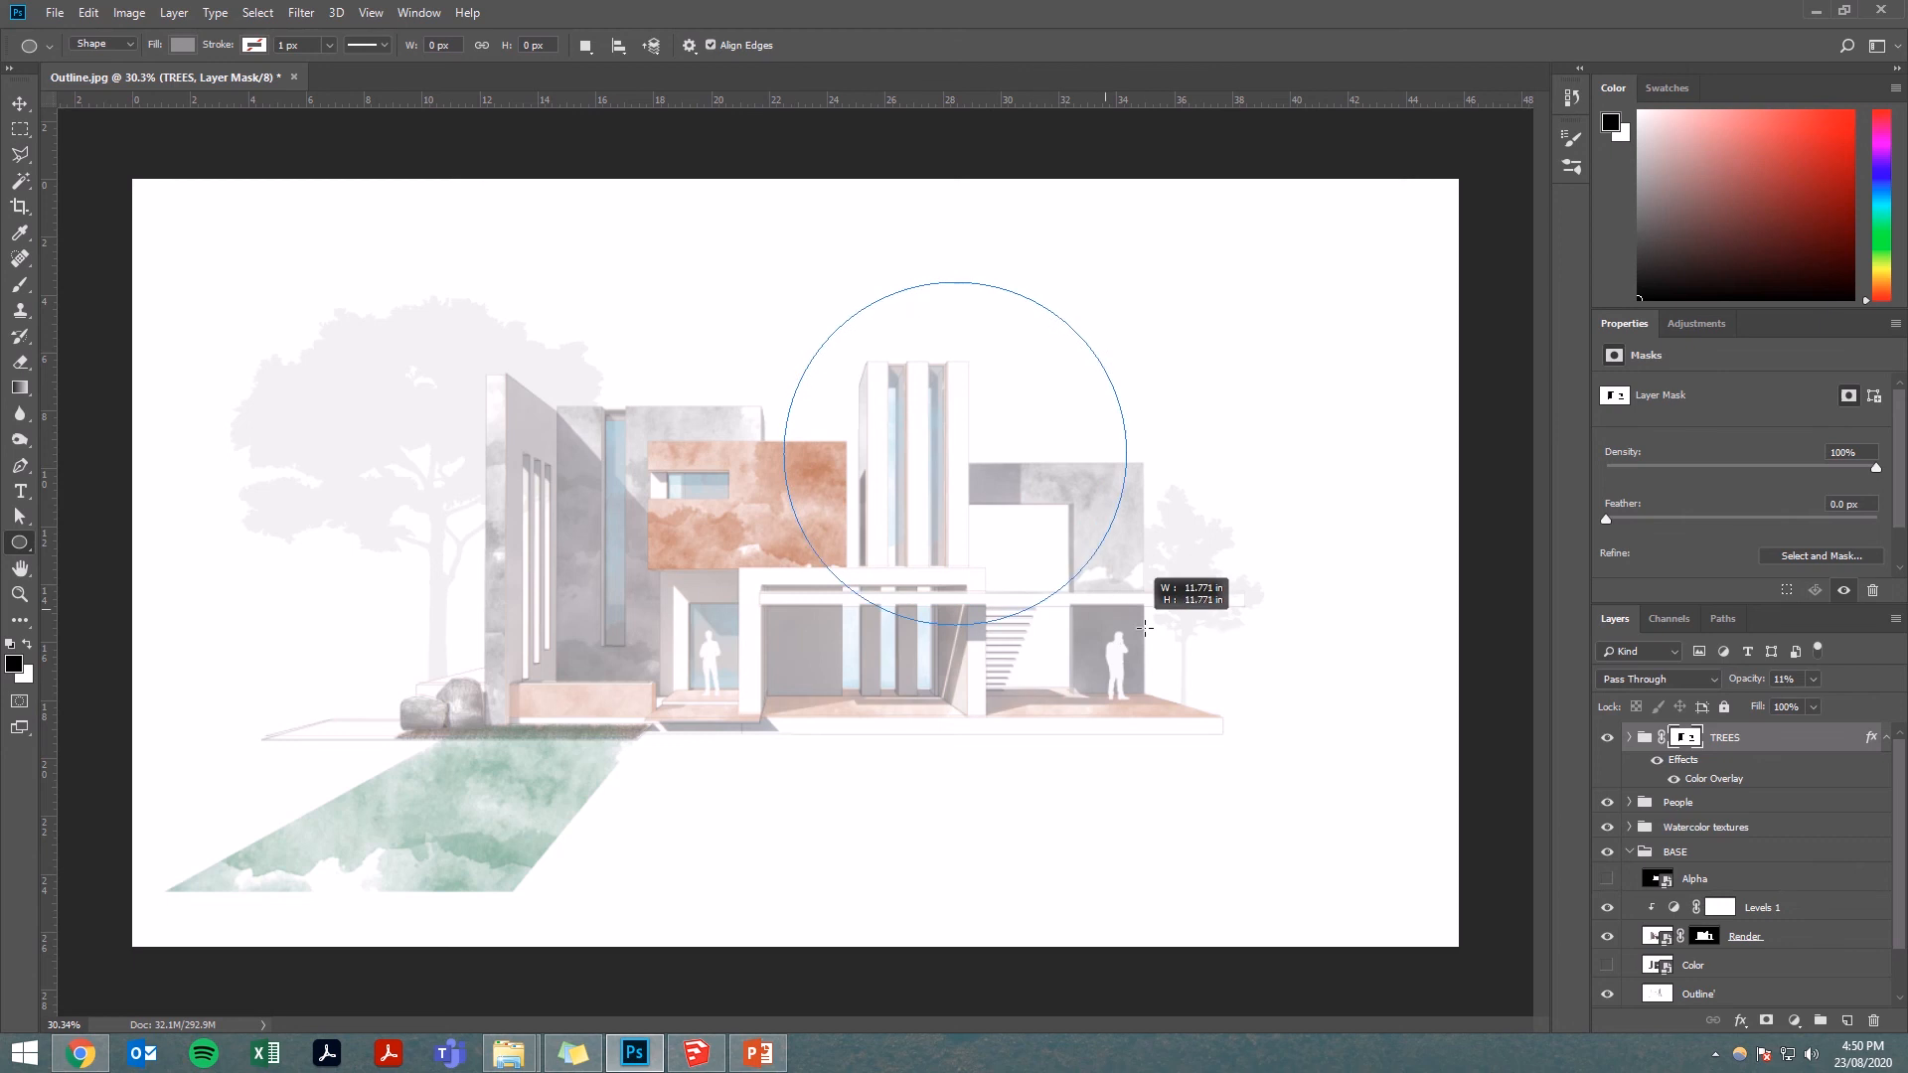
pyautogui.moveTo(1145, 626); pyautogui.dragTo(1201, 680)
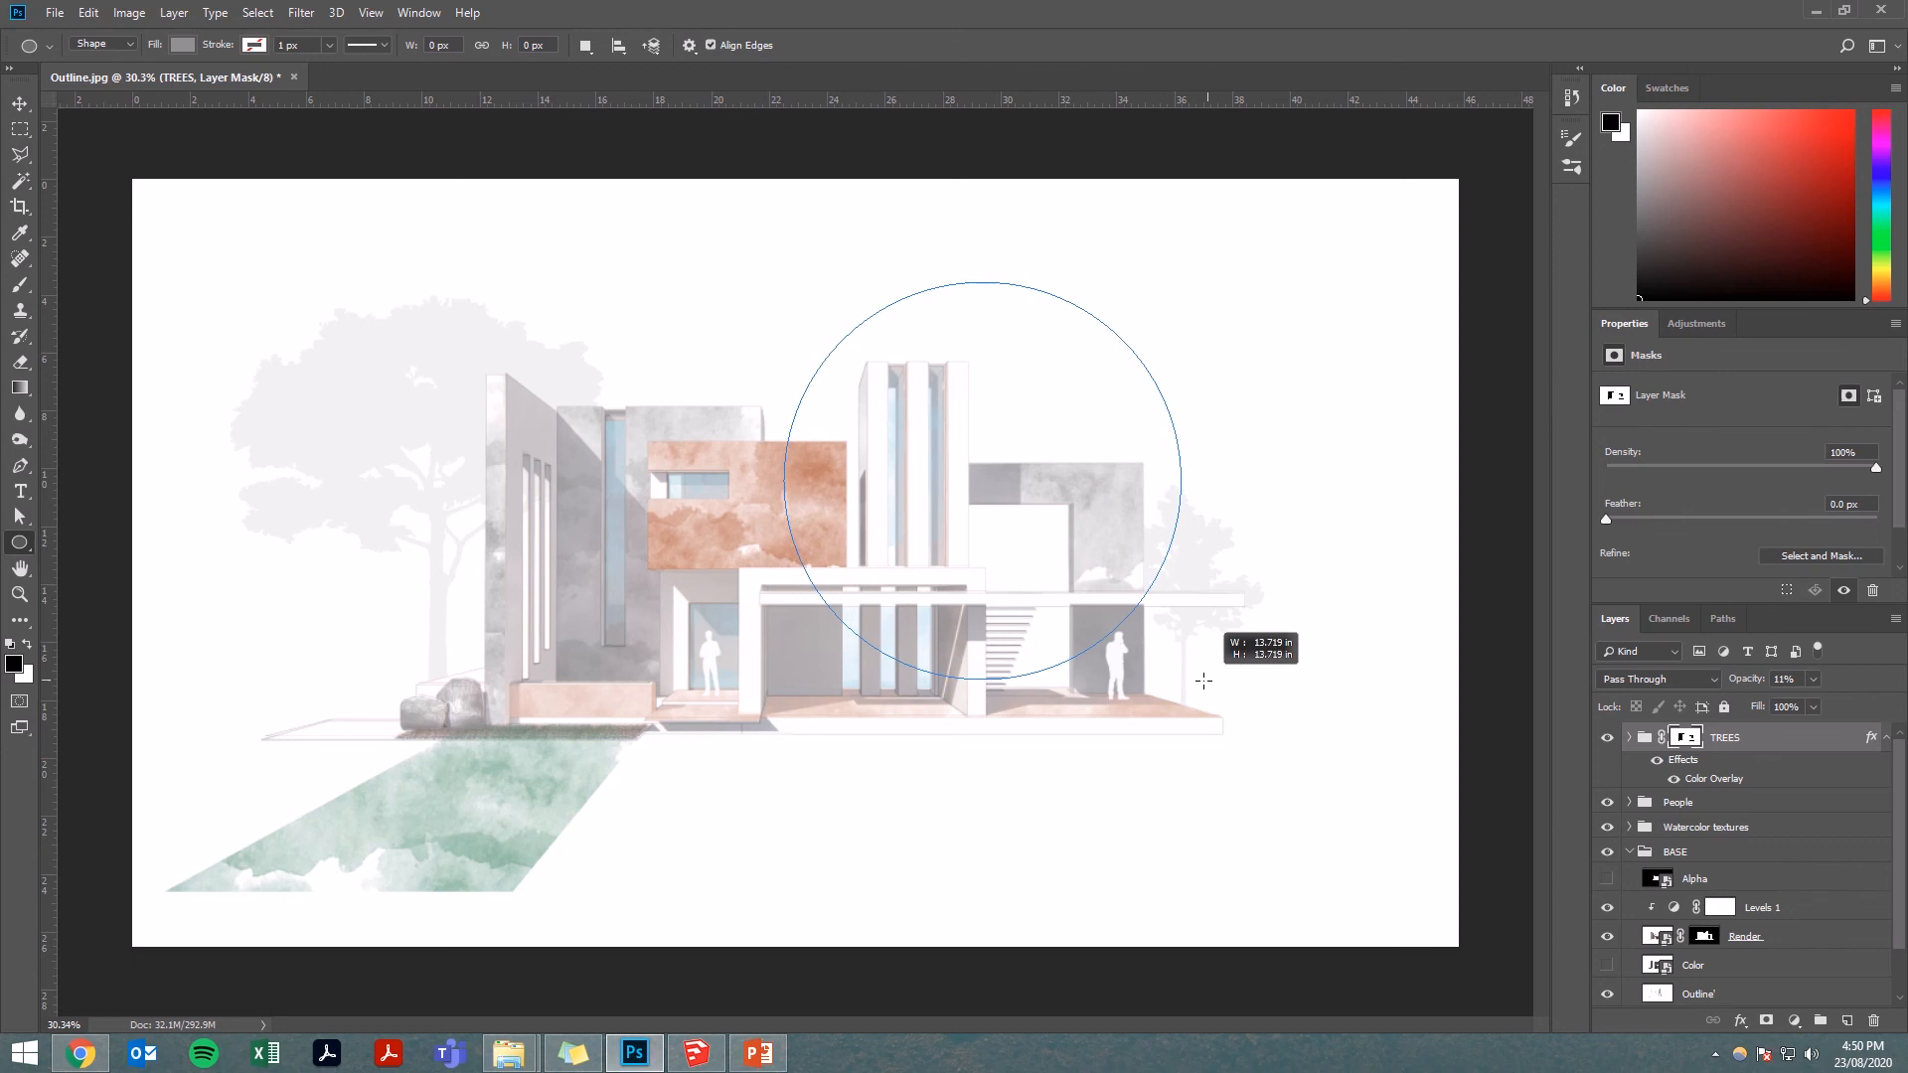
pyautogui.moveTo(1204, 679); pyautogui.dragTo(1222, 706)
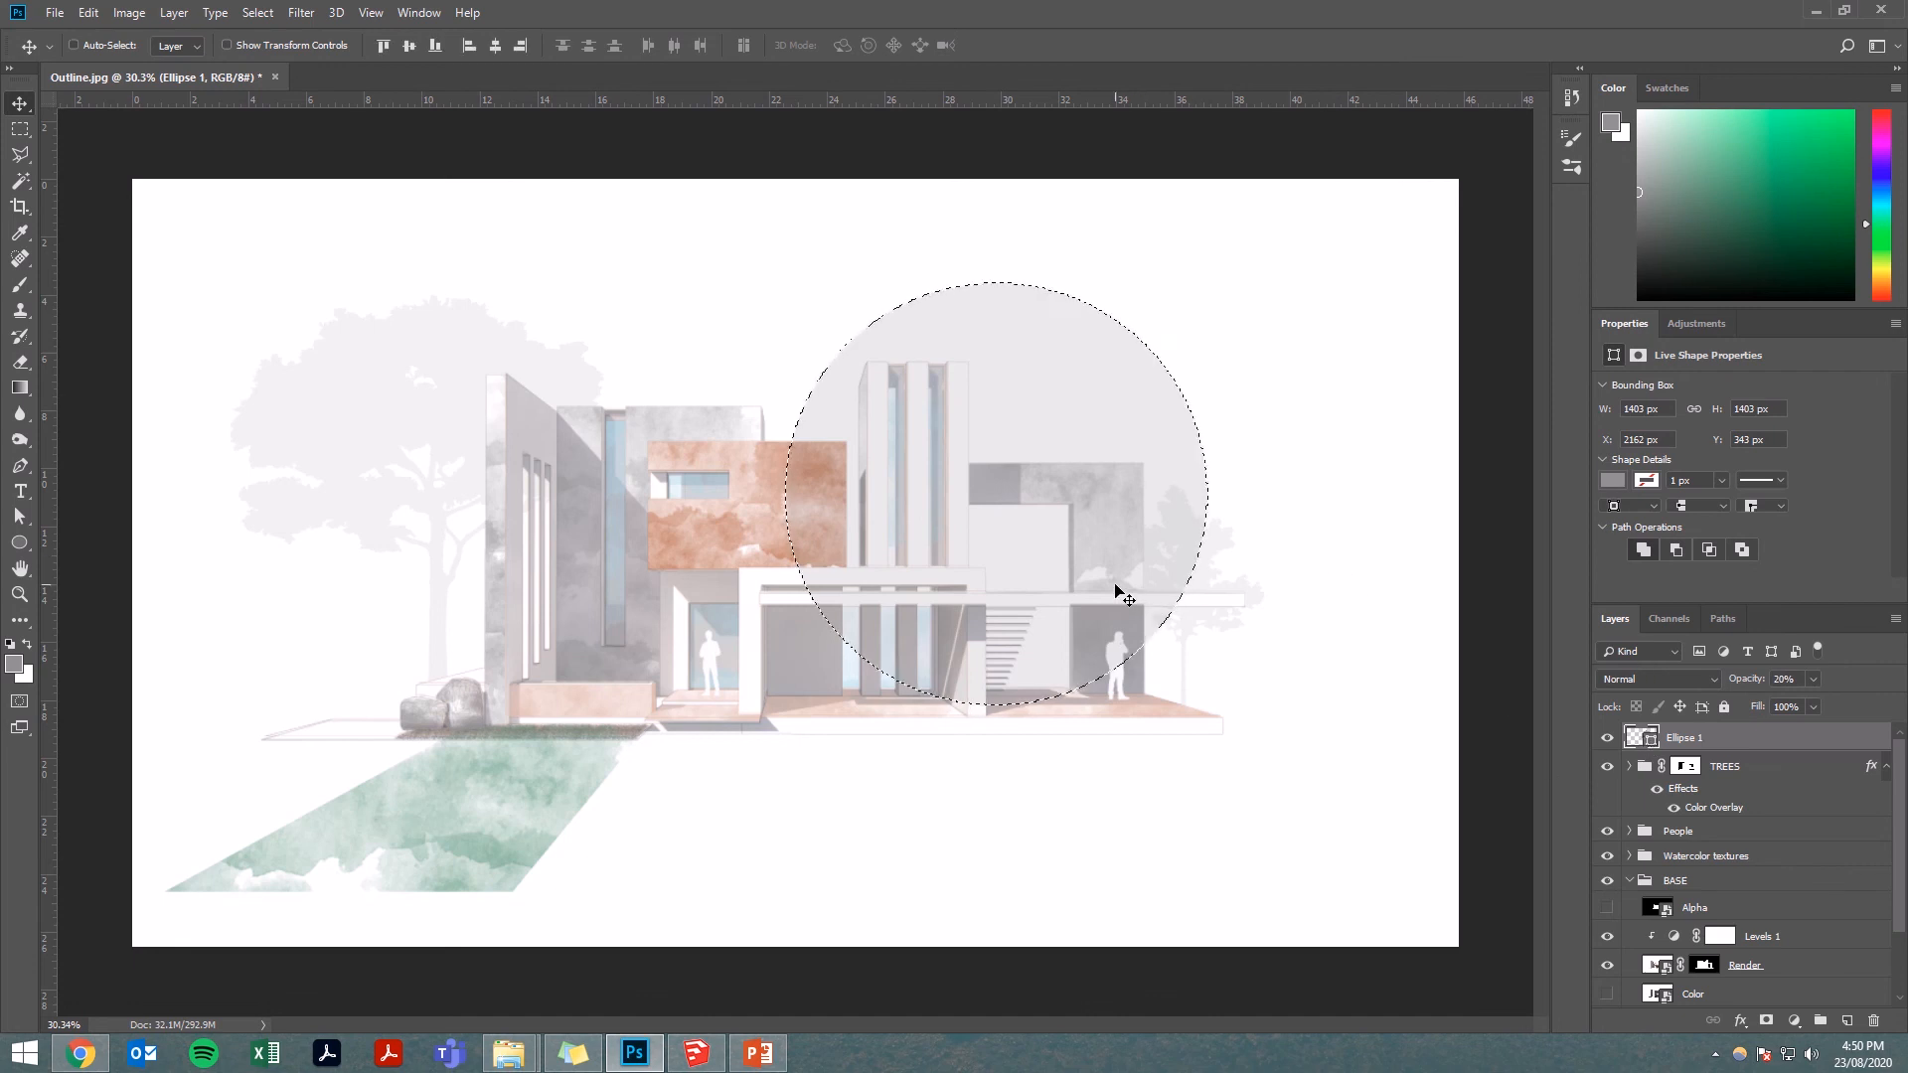
# - Move the circle into place behind the right half of the house
pyautogui.moveTo(1125, 594); pyautogui.dragTo(984, 475)
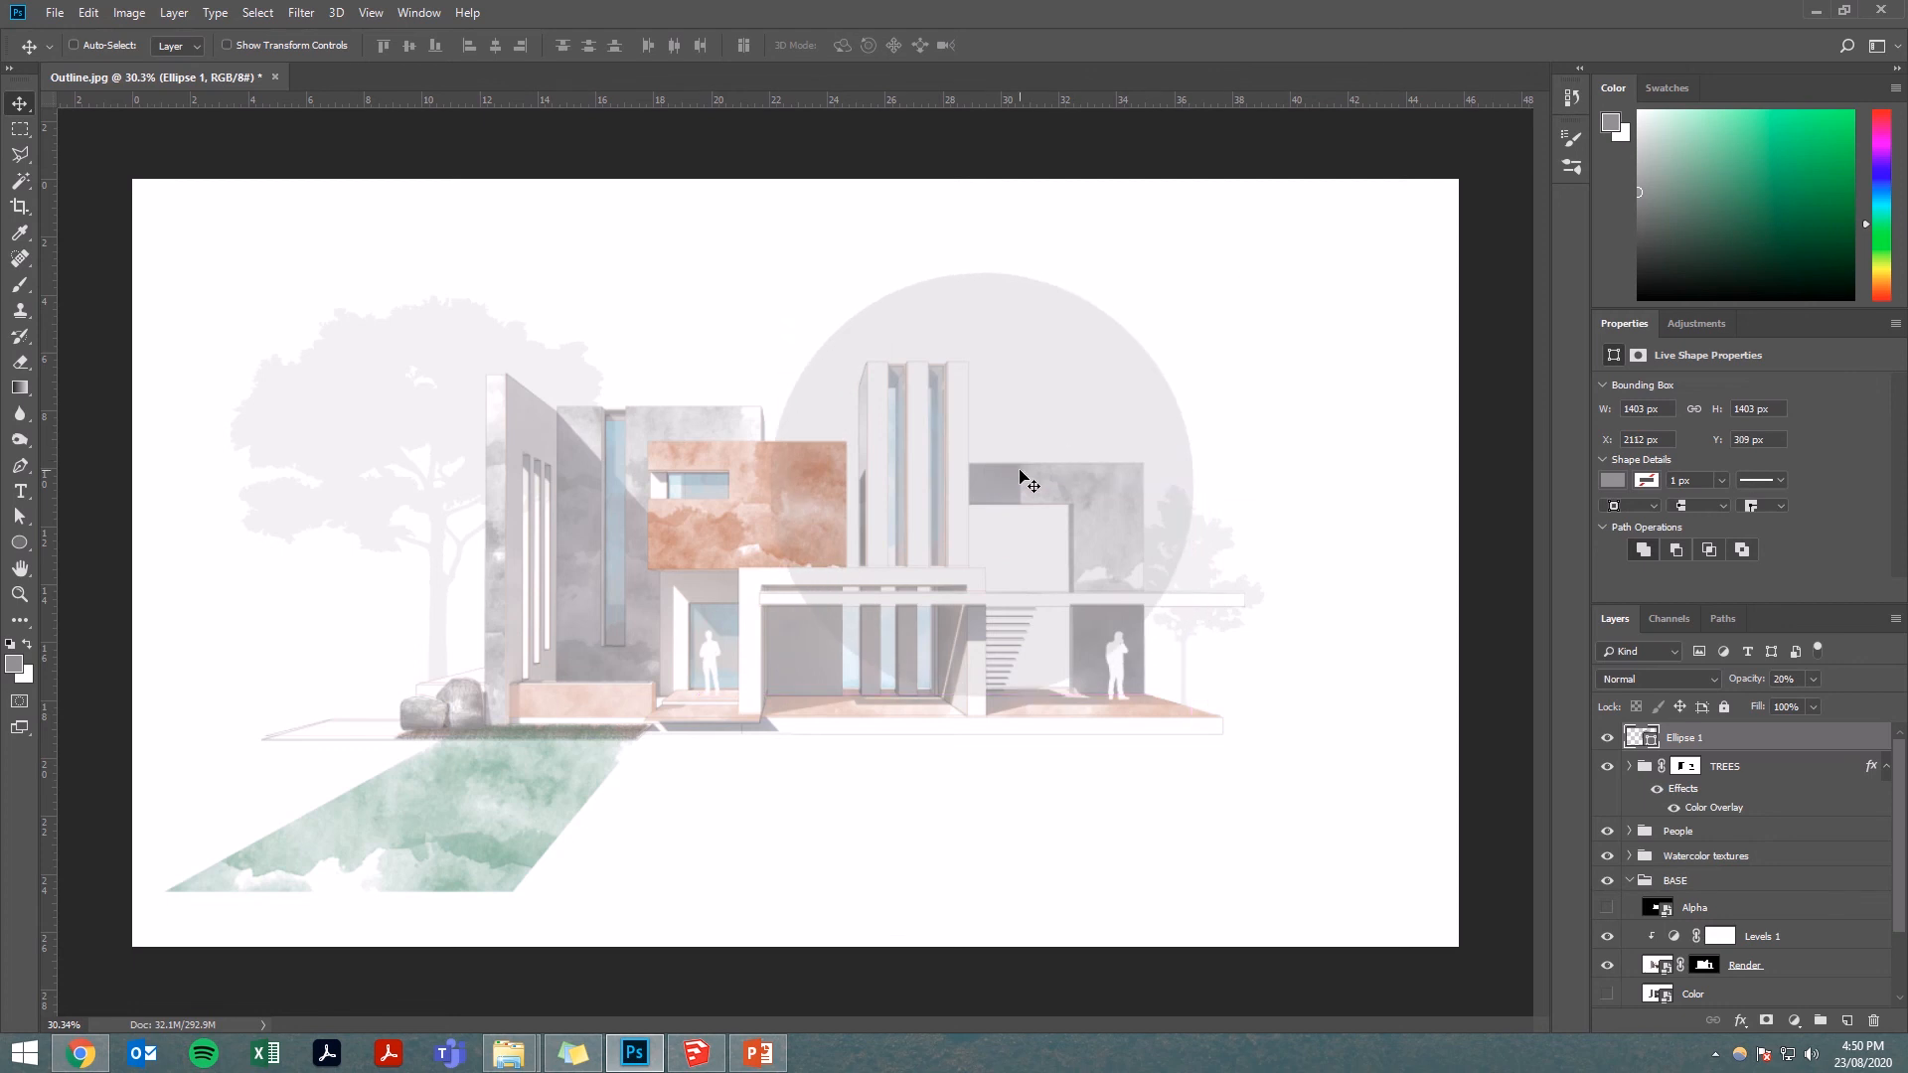
pyautogui.moveTo(1036, 501)
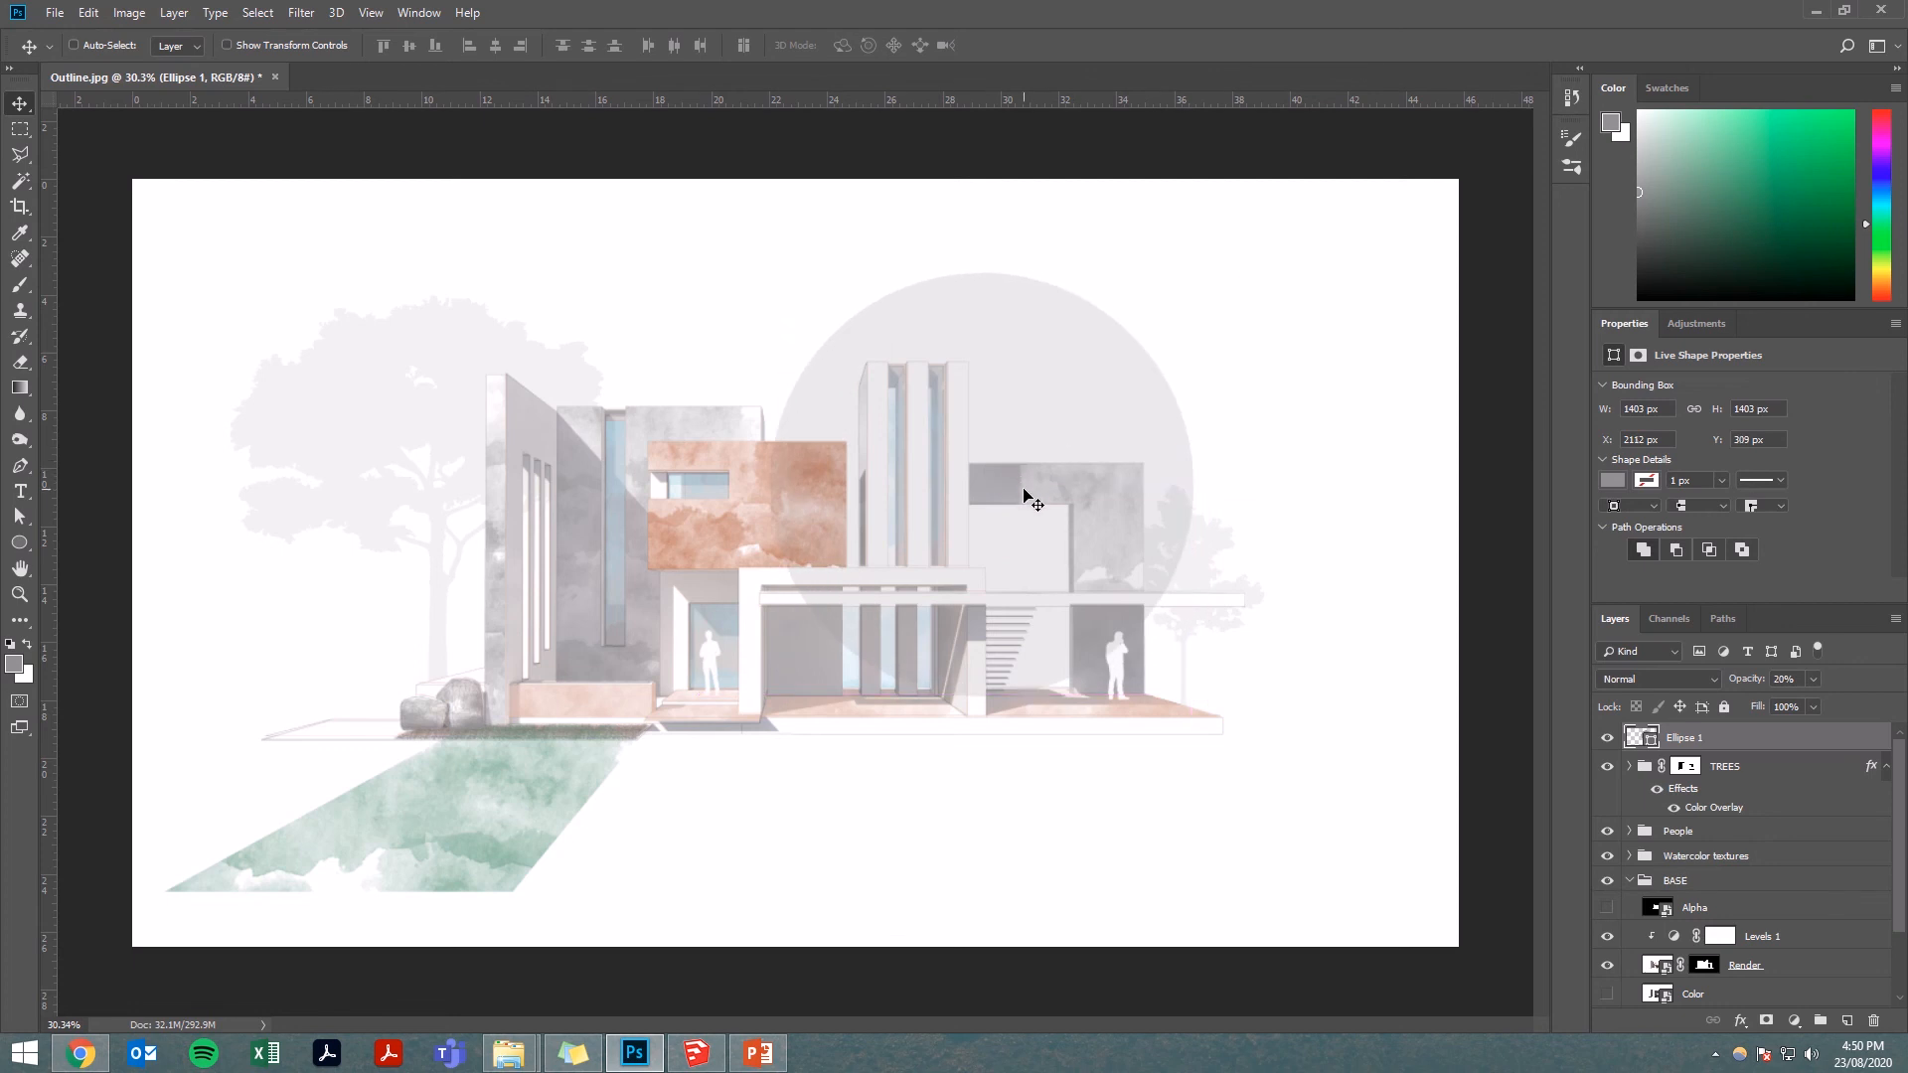
pyautogui.moveTo(986, 487); pyautogui.dragTo(1033, 511)
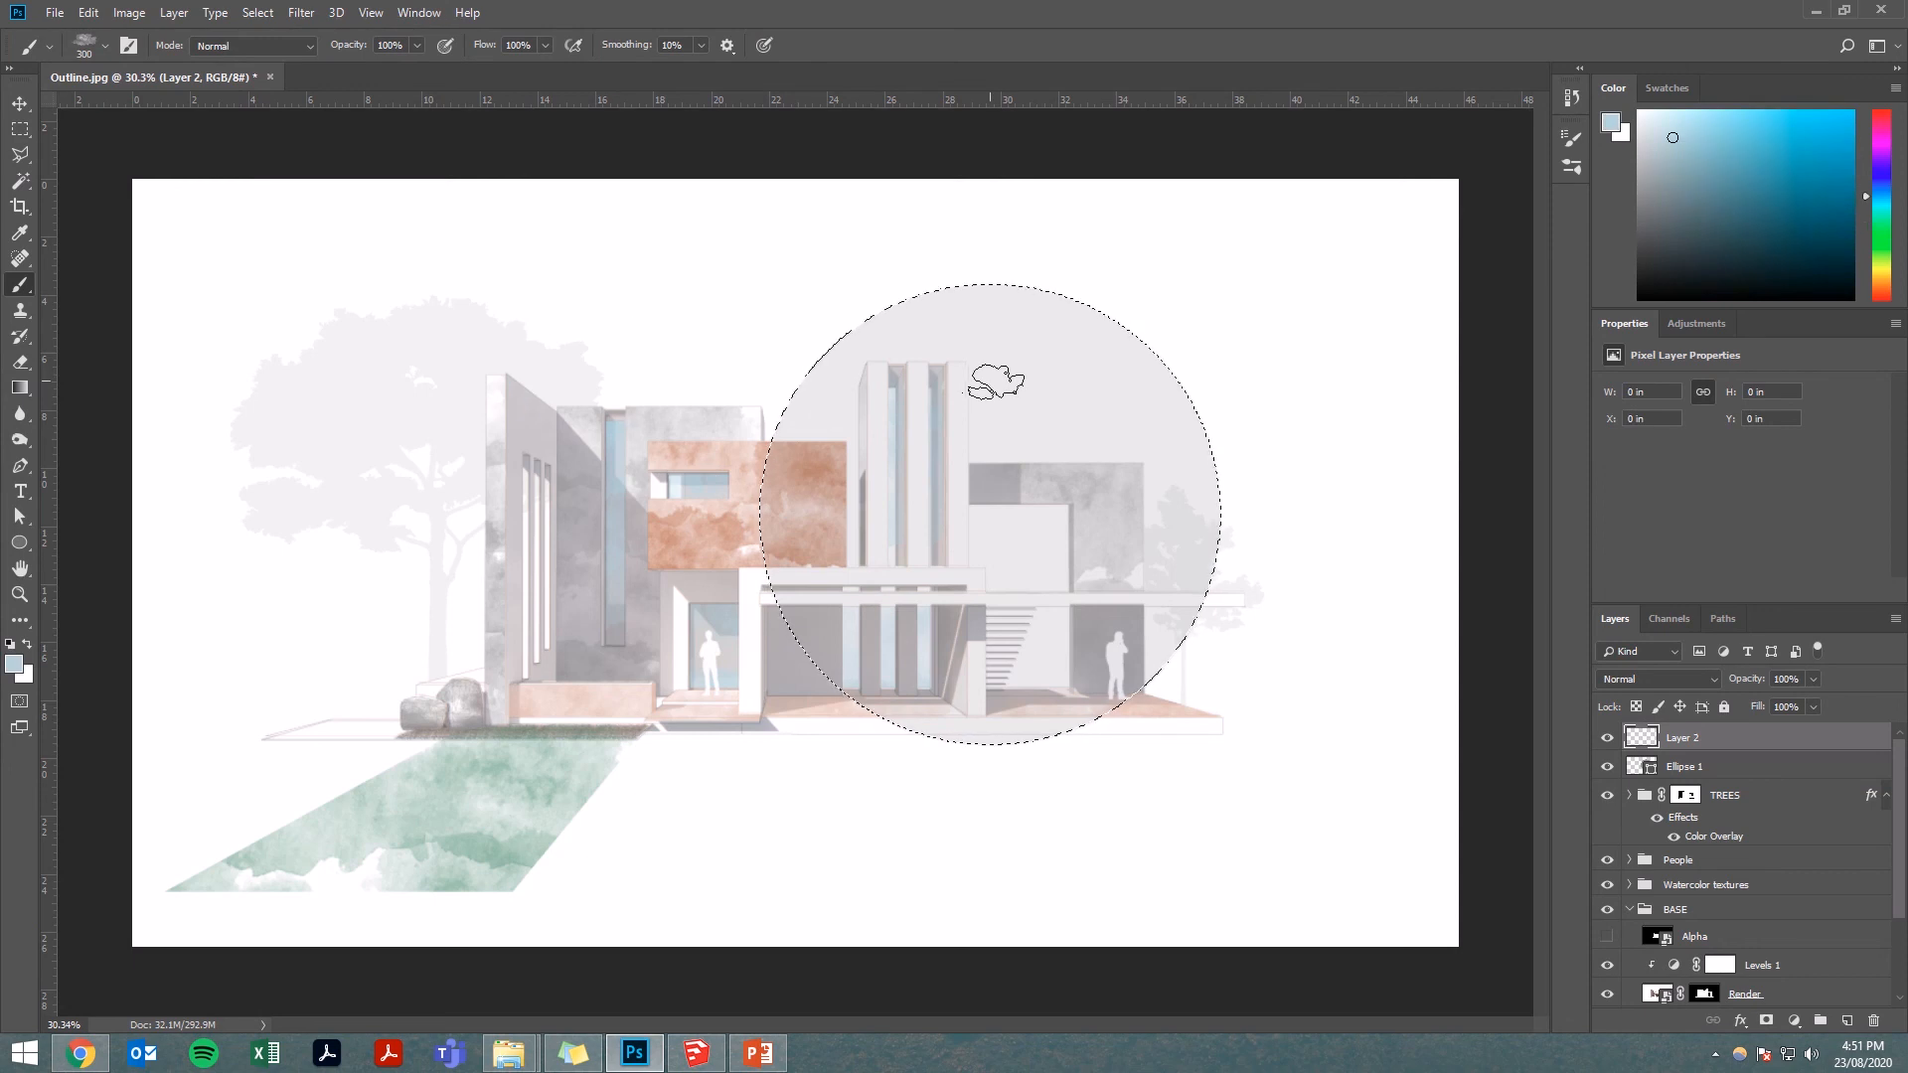
# - Paint blue watercolour sky inside the circle selection on Layer 2
pyautogui.moveTo(994, 382); pyautogui.dragTo(1010, 377)
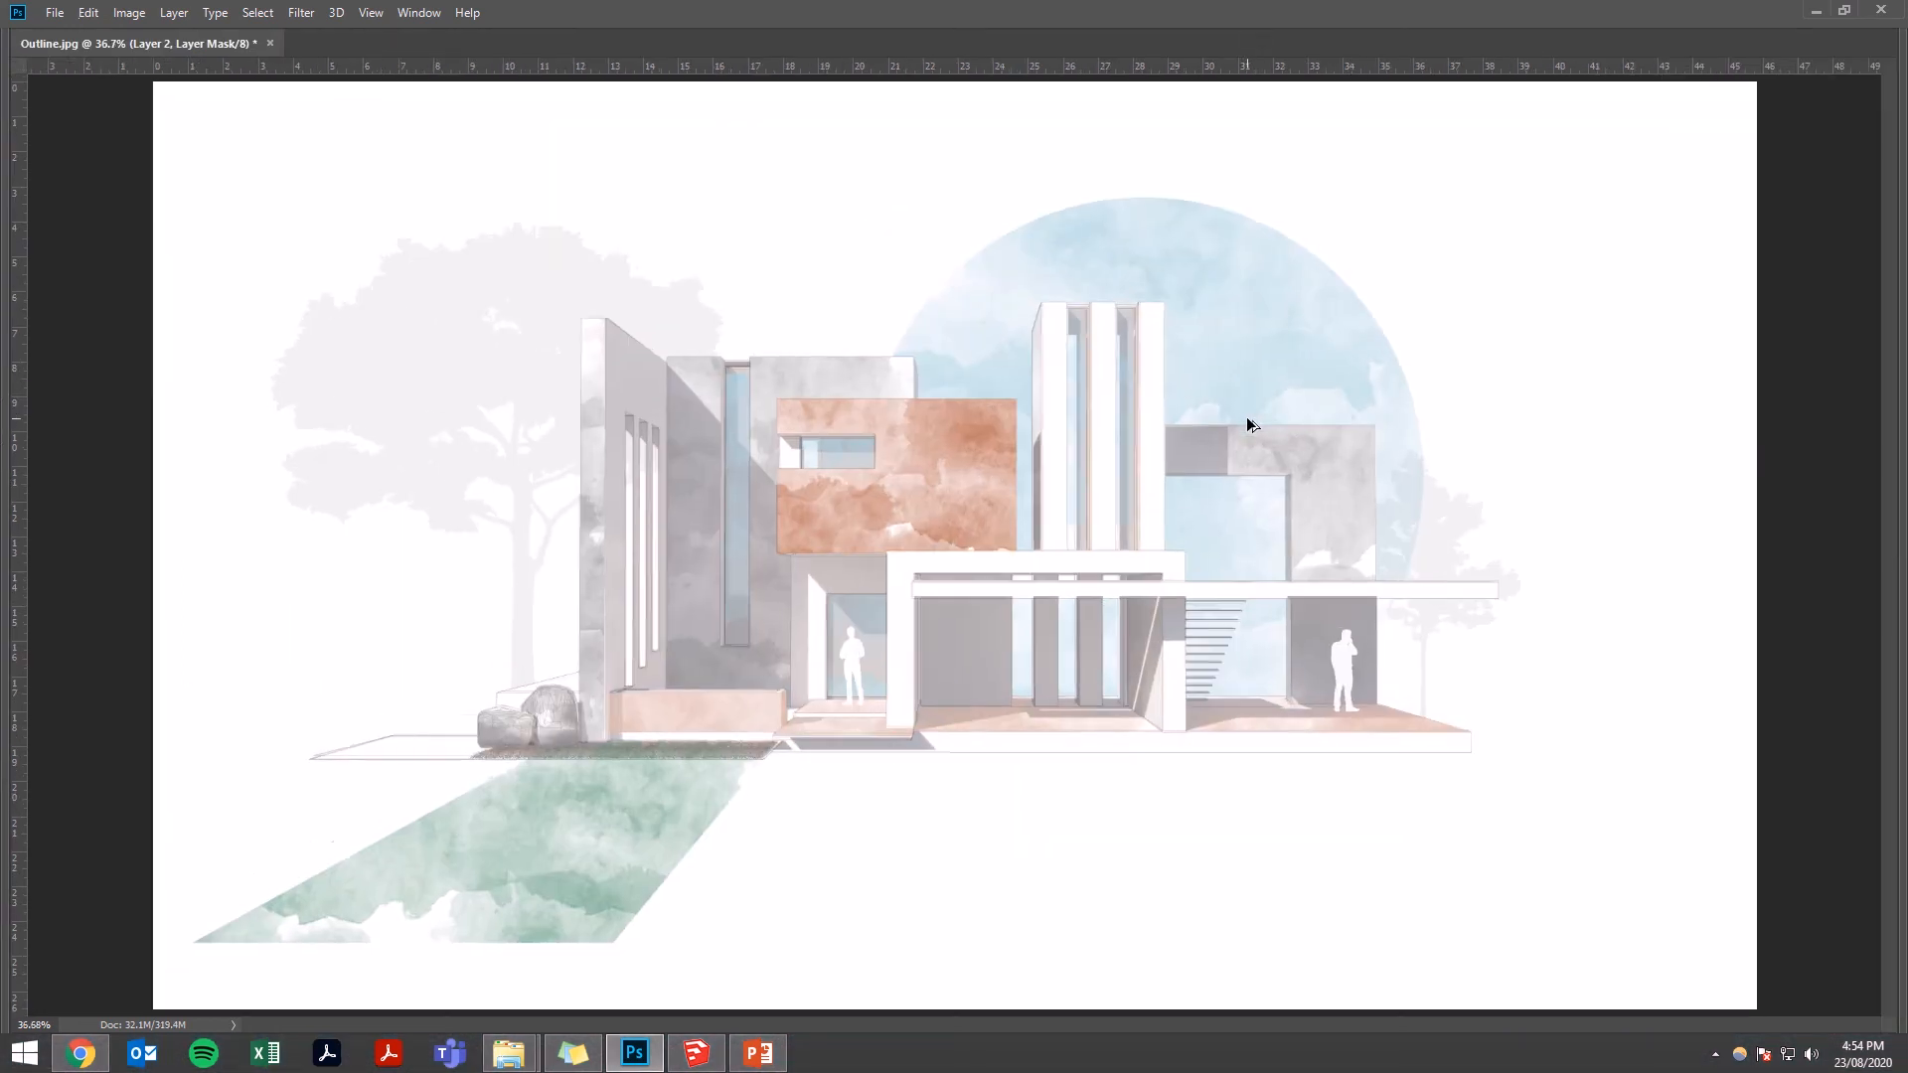
pyautogui.moveTo(1256, 436)
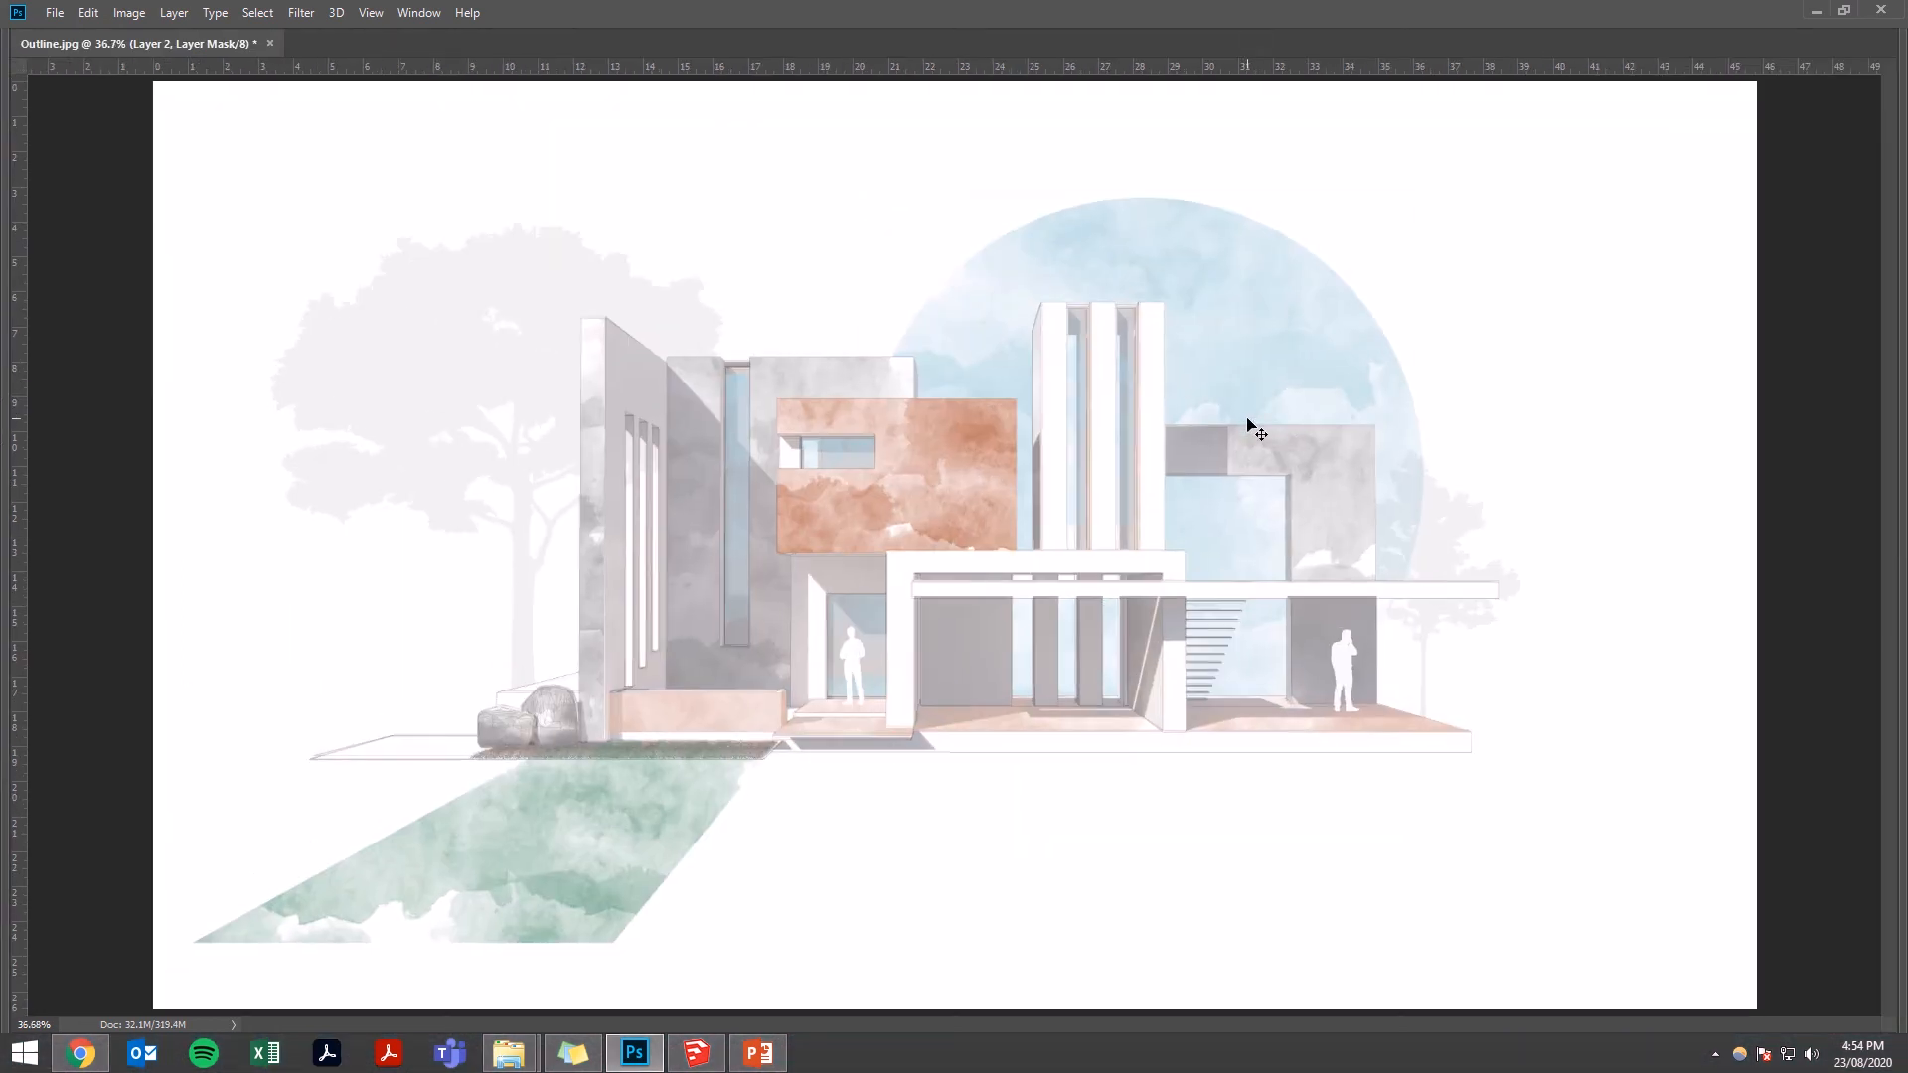
pyautogui.press('tab')
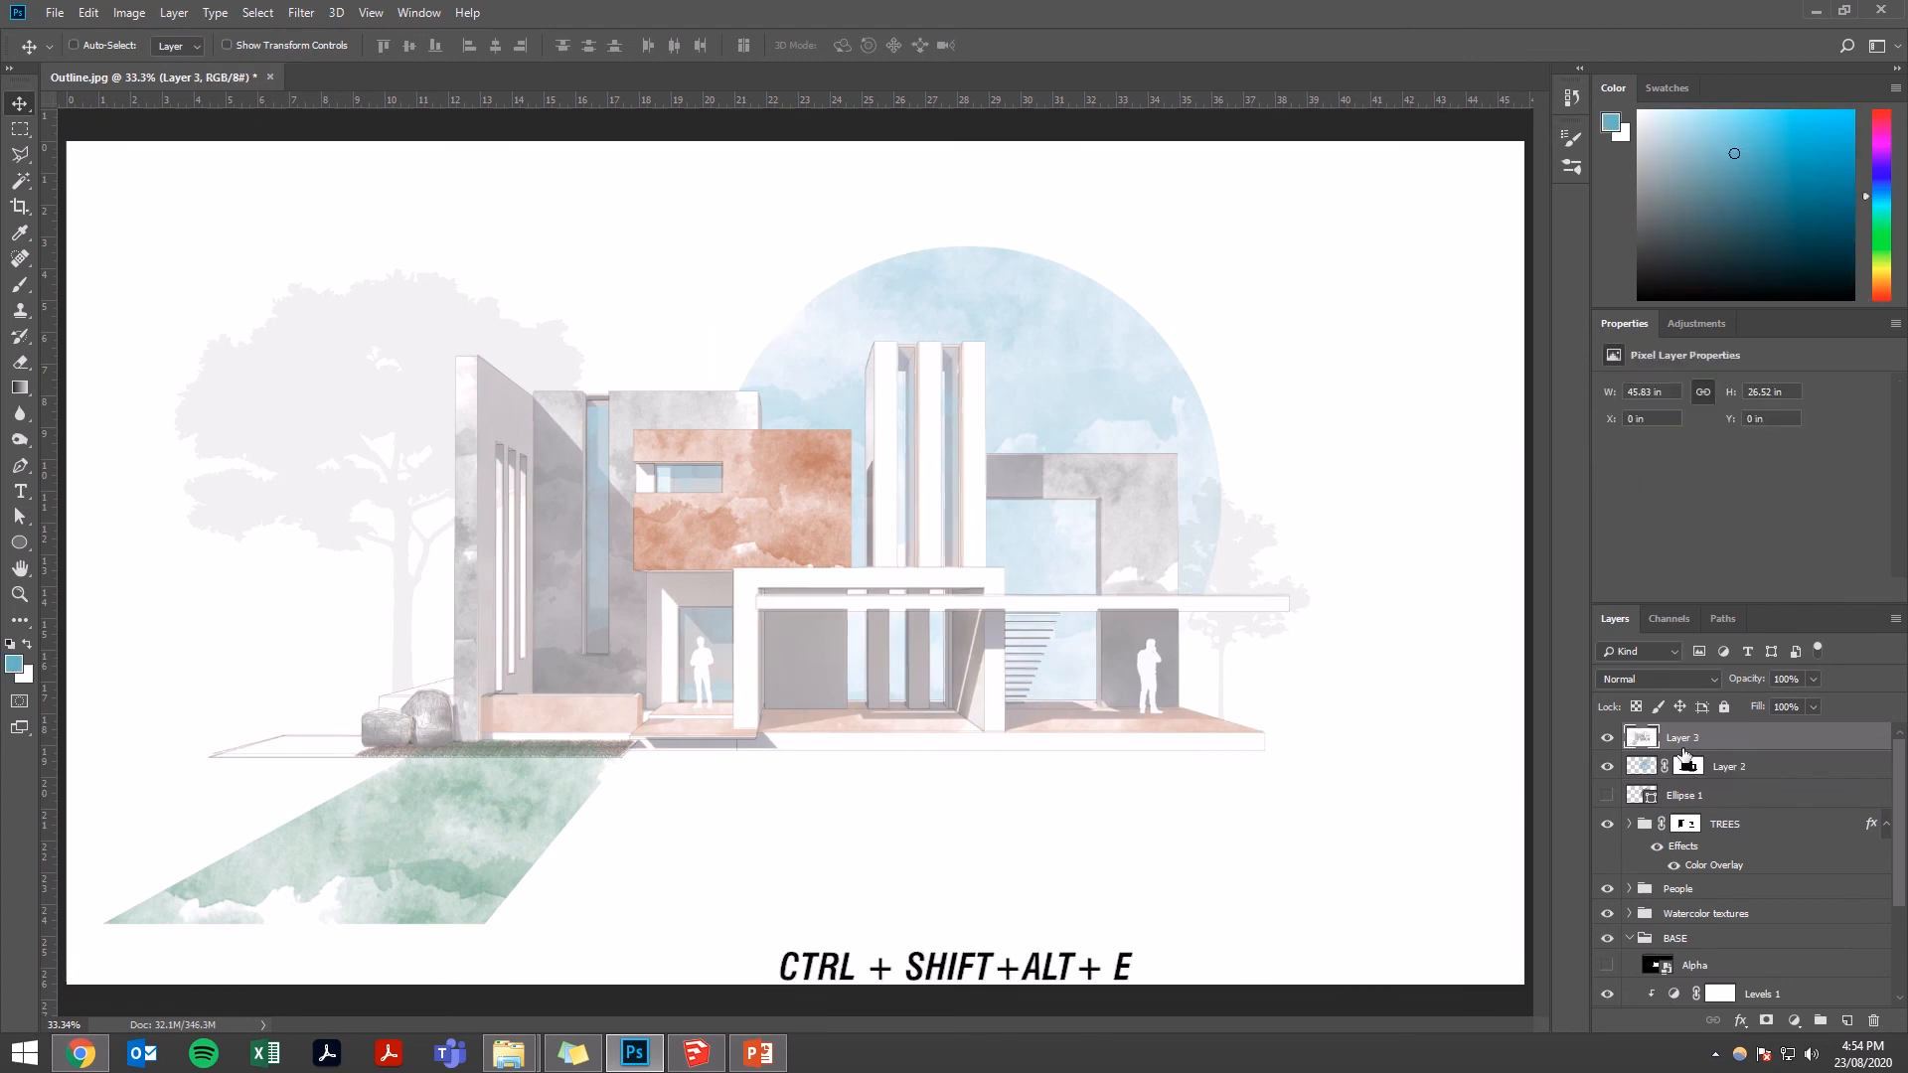
# - Apply a Gaussian Blur of about 8 px to the merged Layer 3 stamp
pyautogui.click(300, 12)
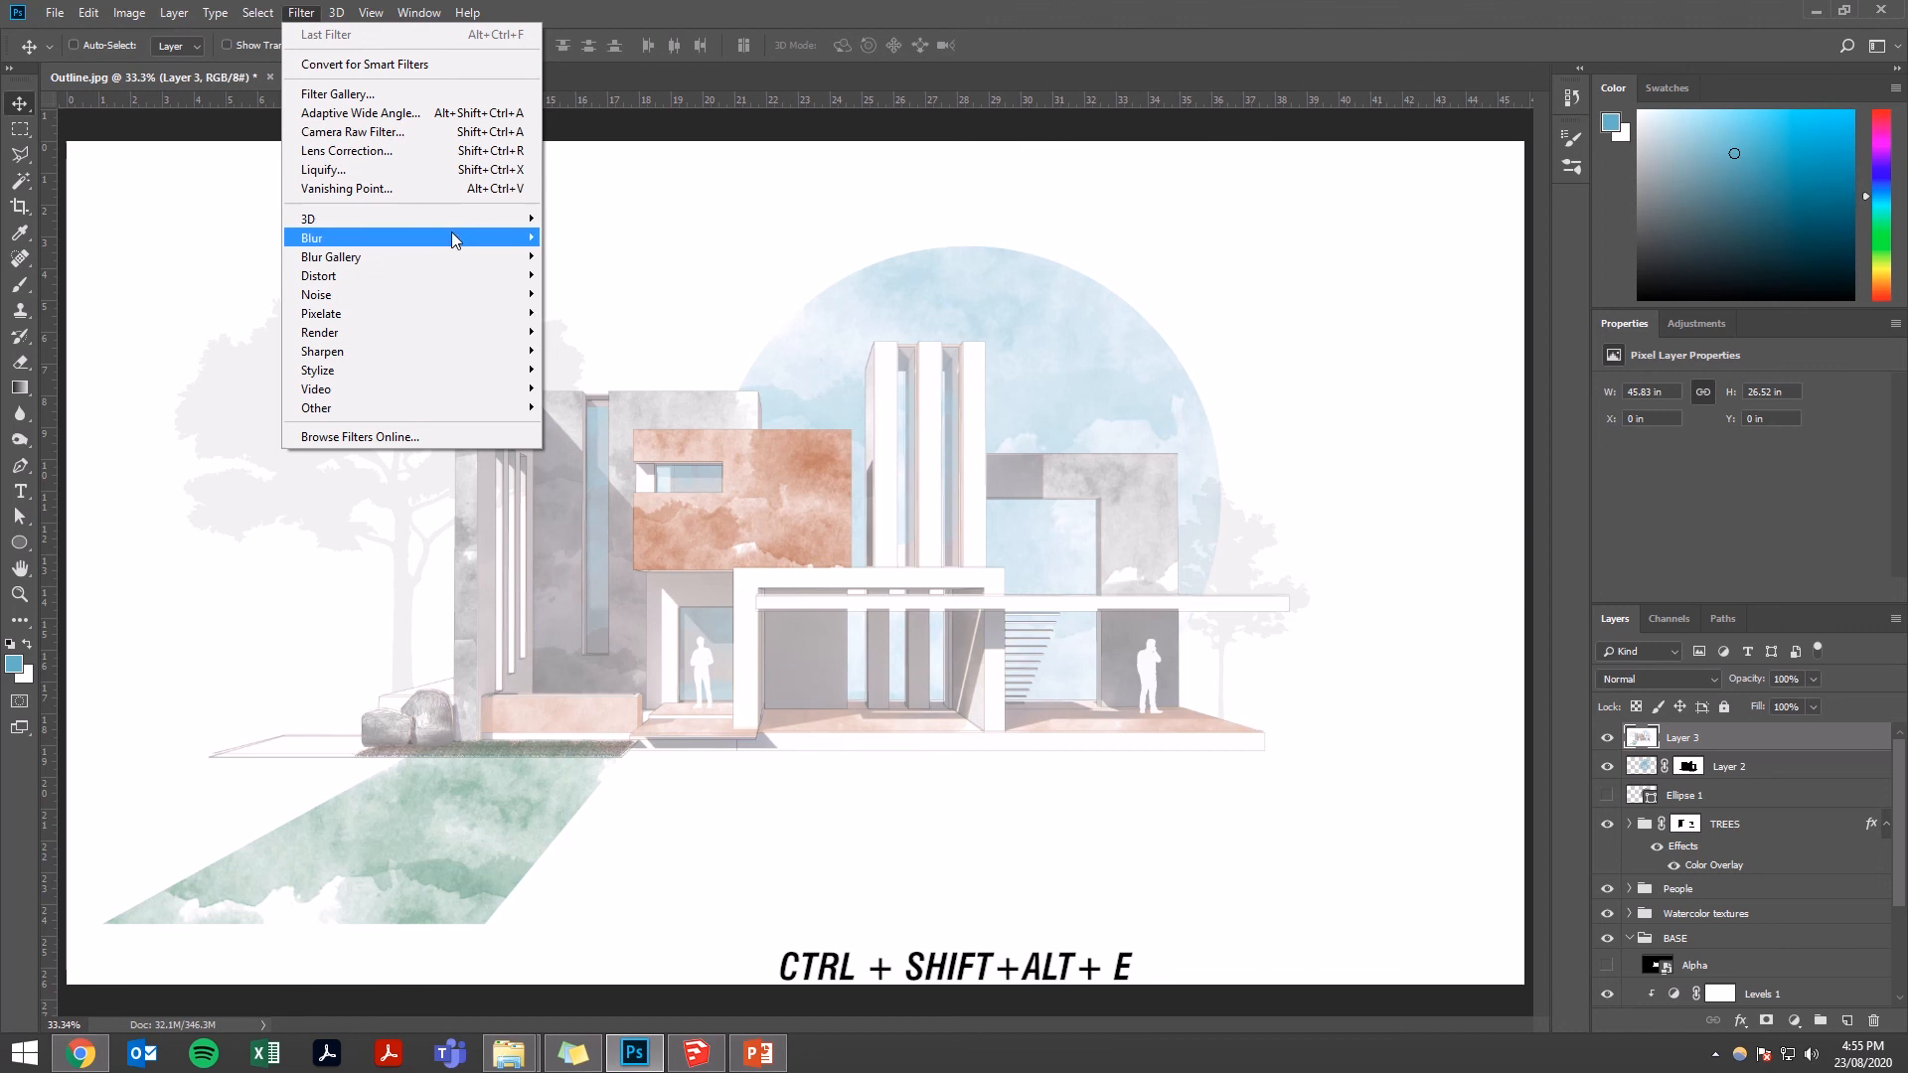
pyautogui.click(312, 236)
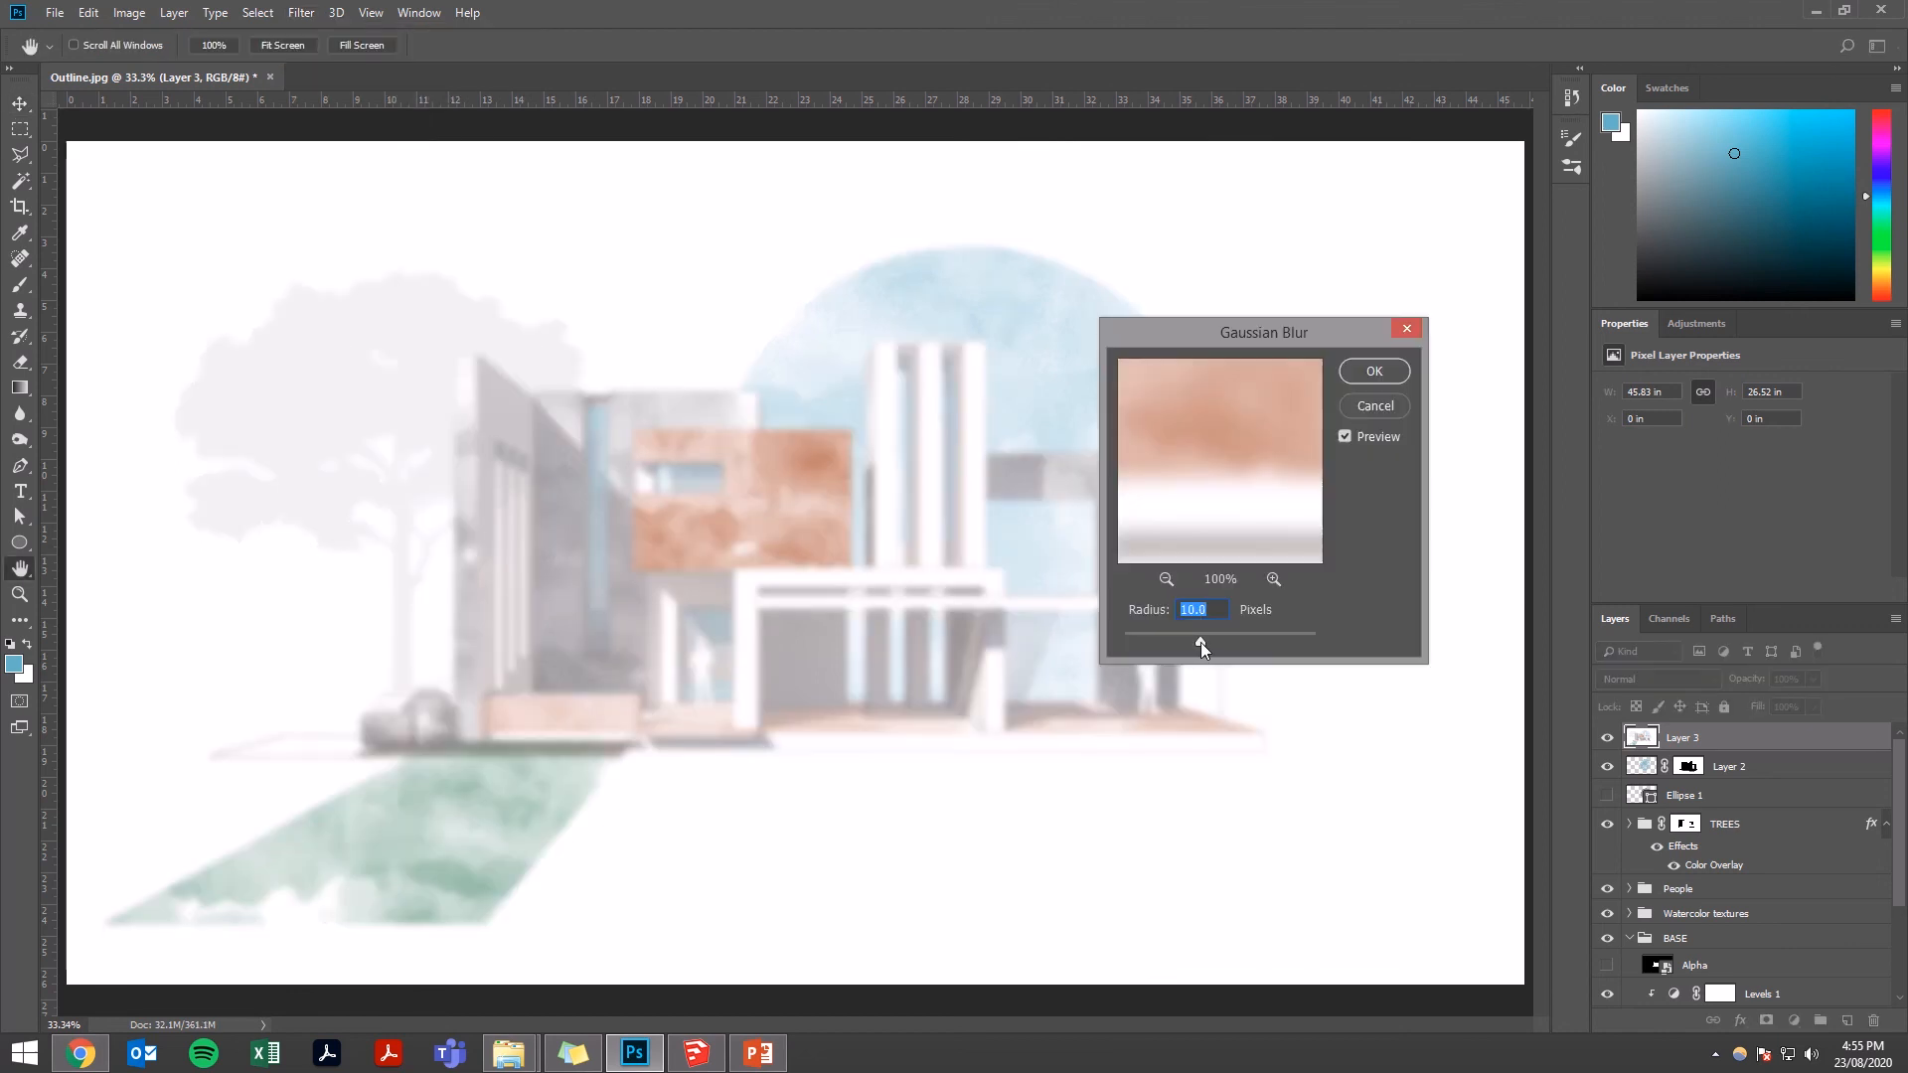
pyautogui.moveTo(1198, 642); pyautogui.dragTo(1191, 642)
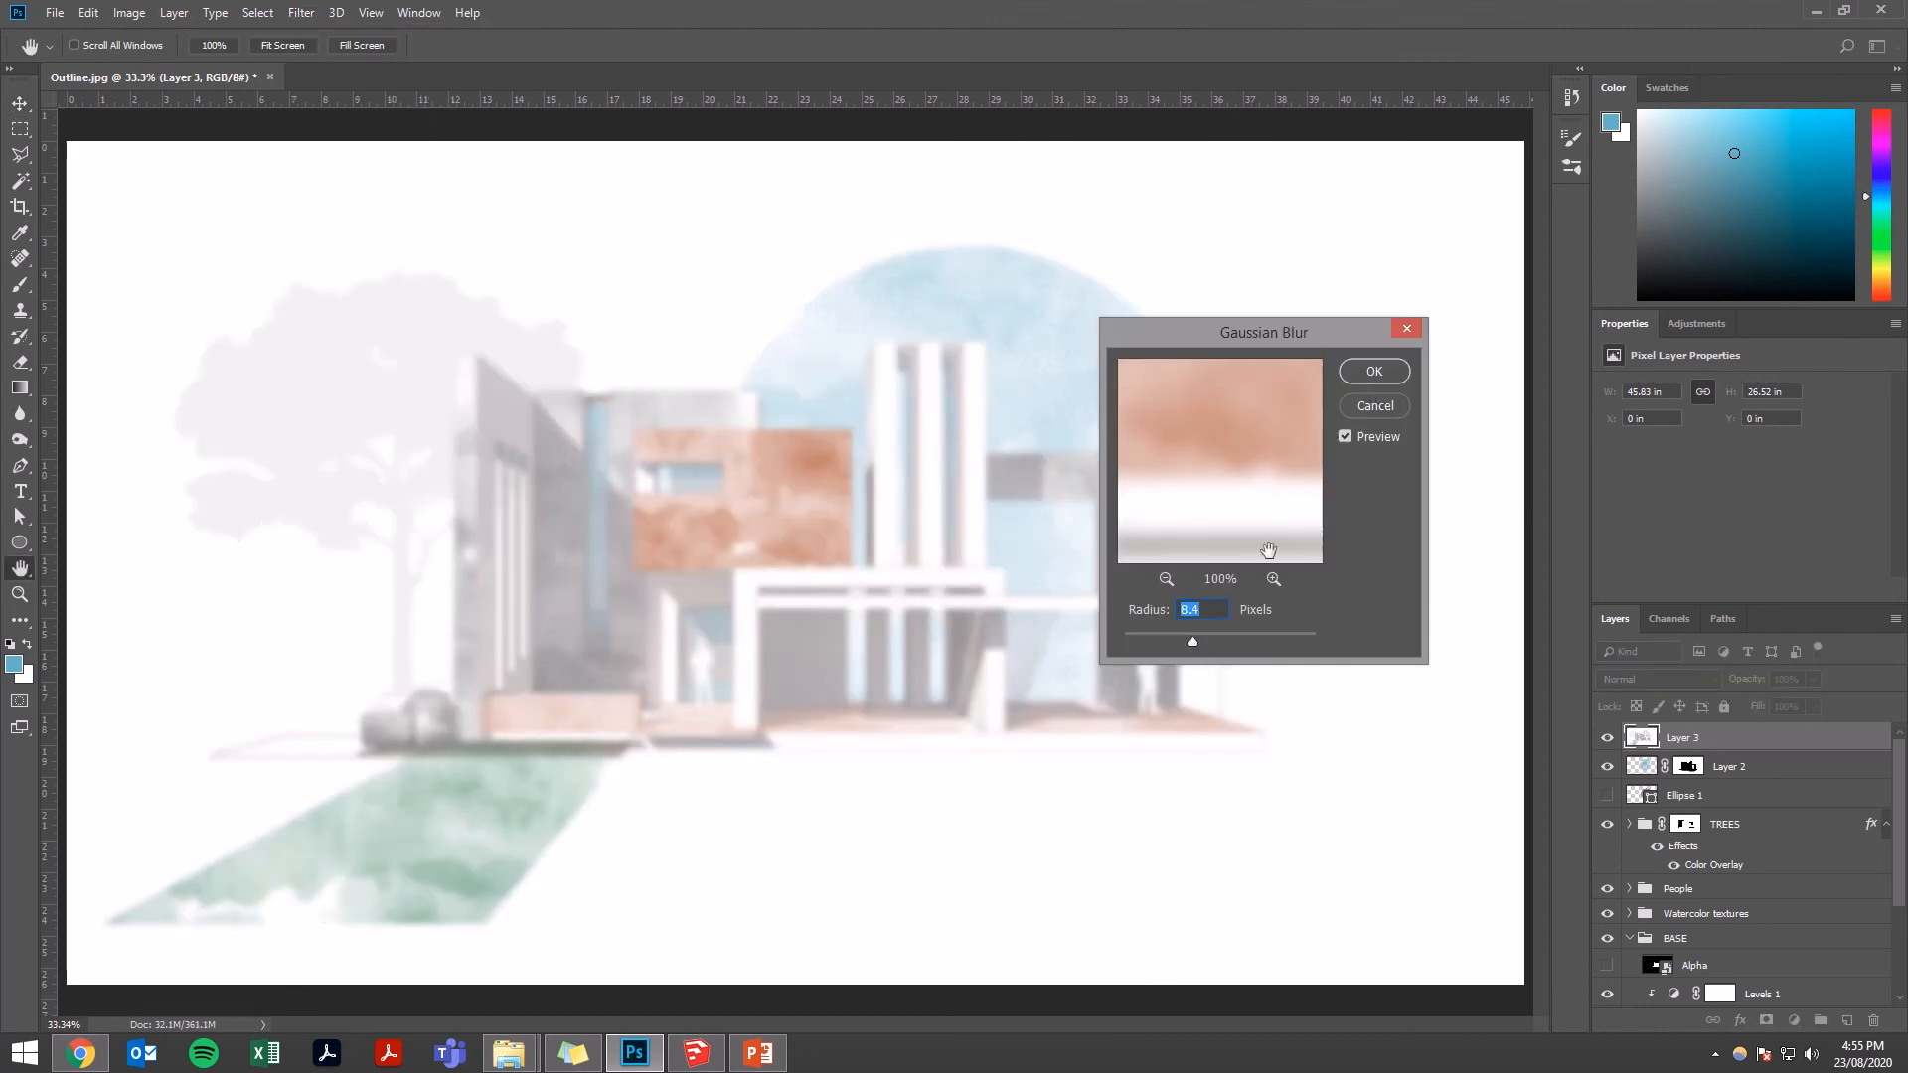
# - Blend the blurred copy in Multiply at 25% opacity and preview without panels
pyautogui.click(1655, 678)
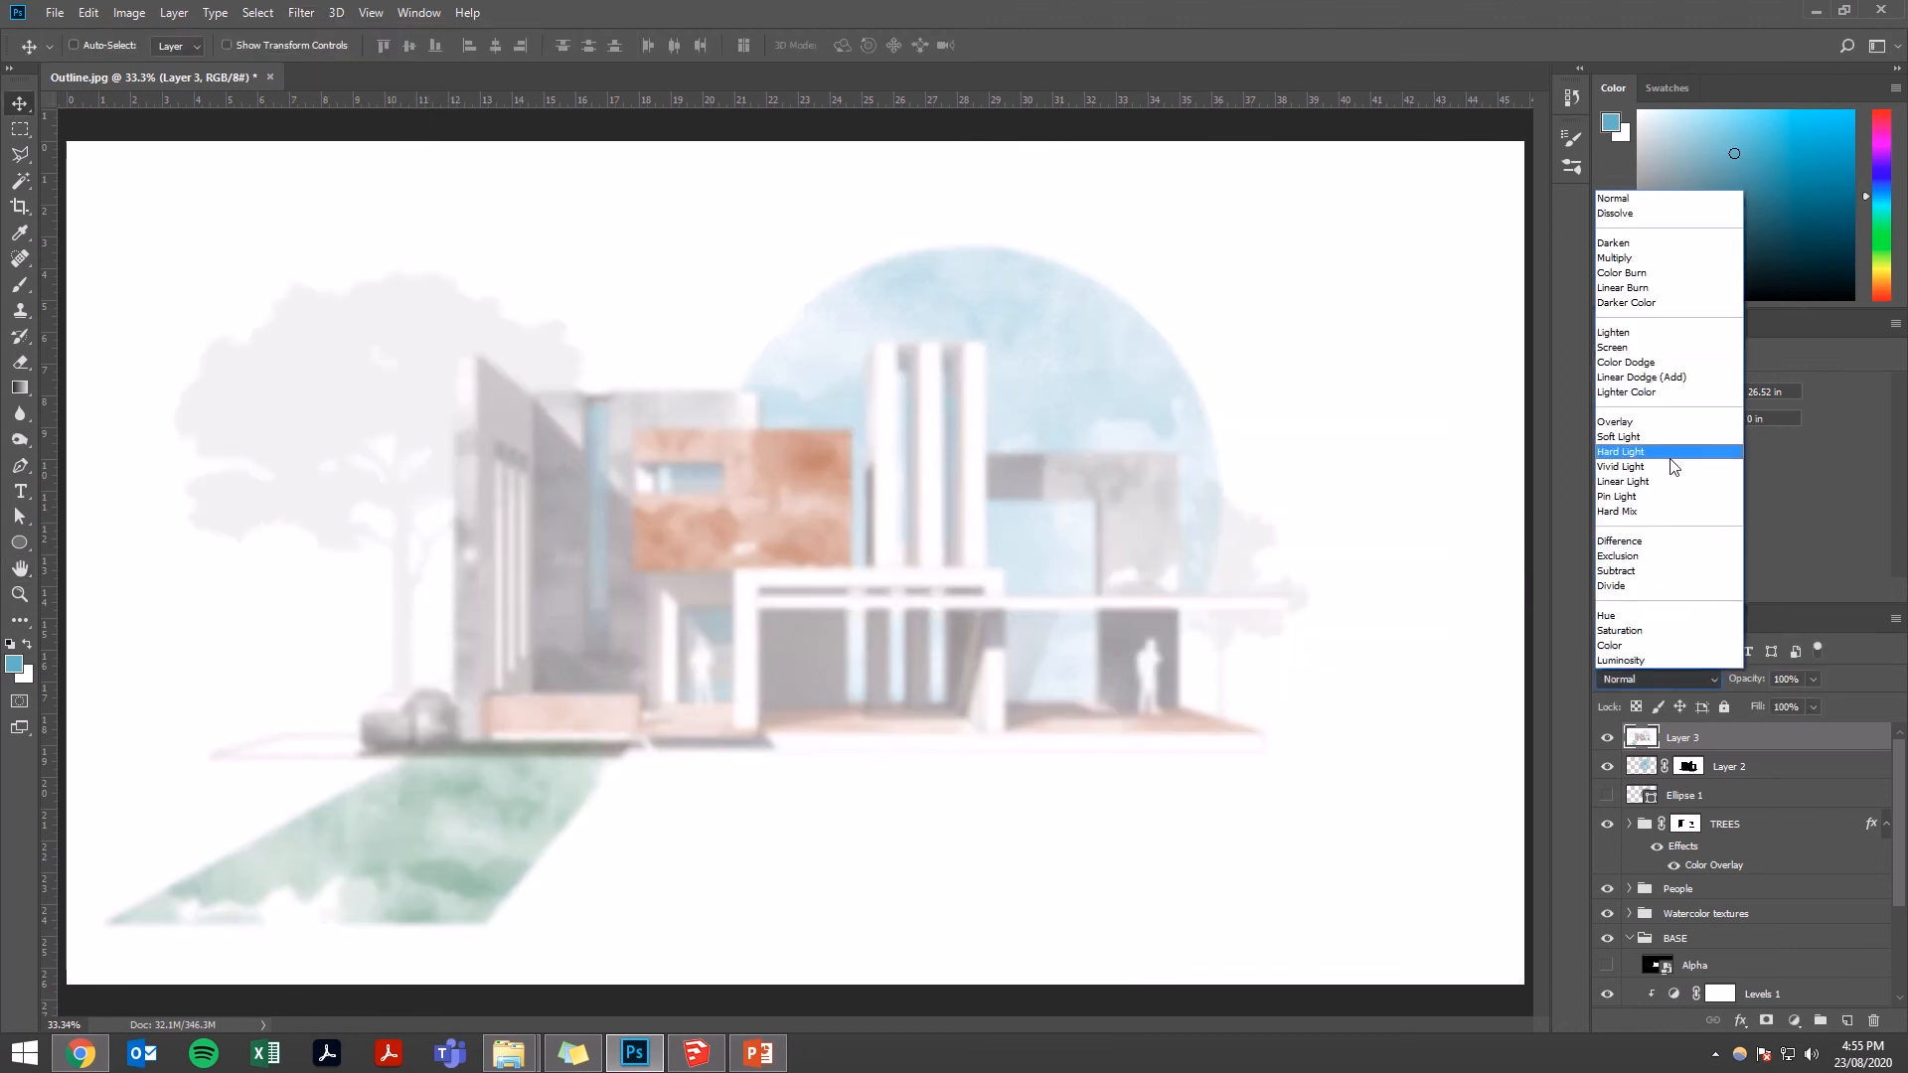
pyautogui.moveTo(1668, 422)
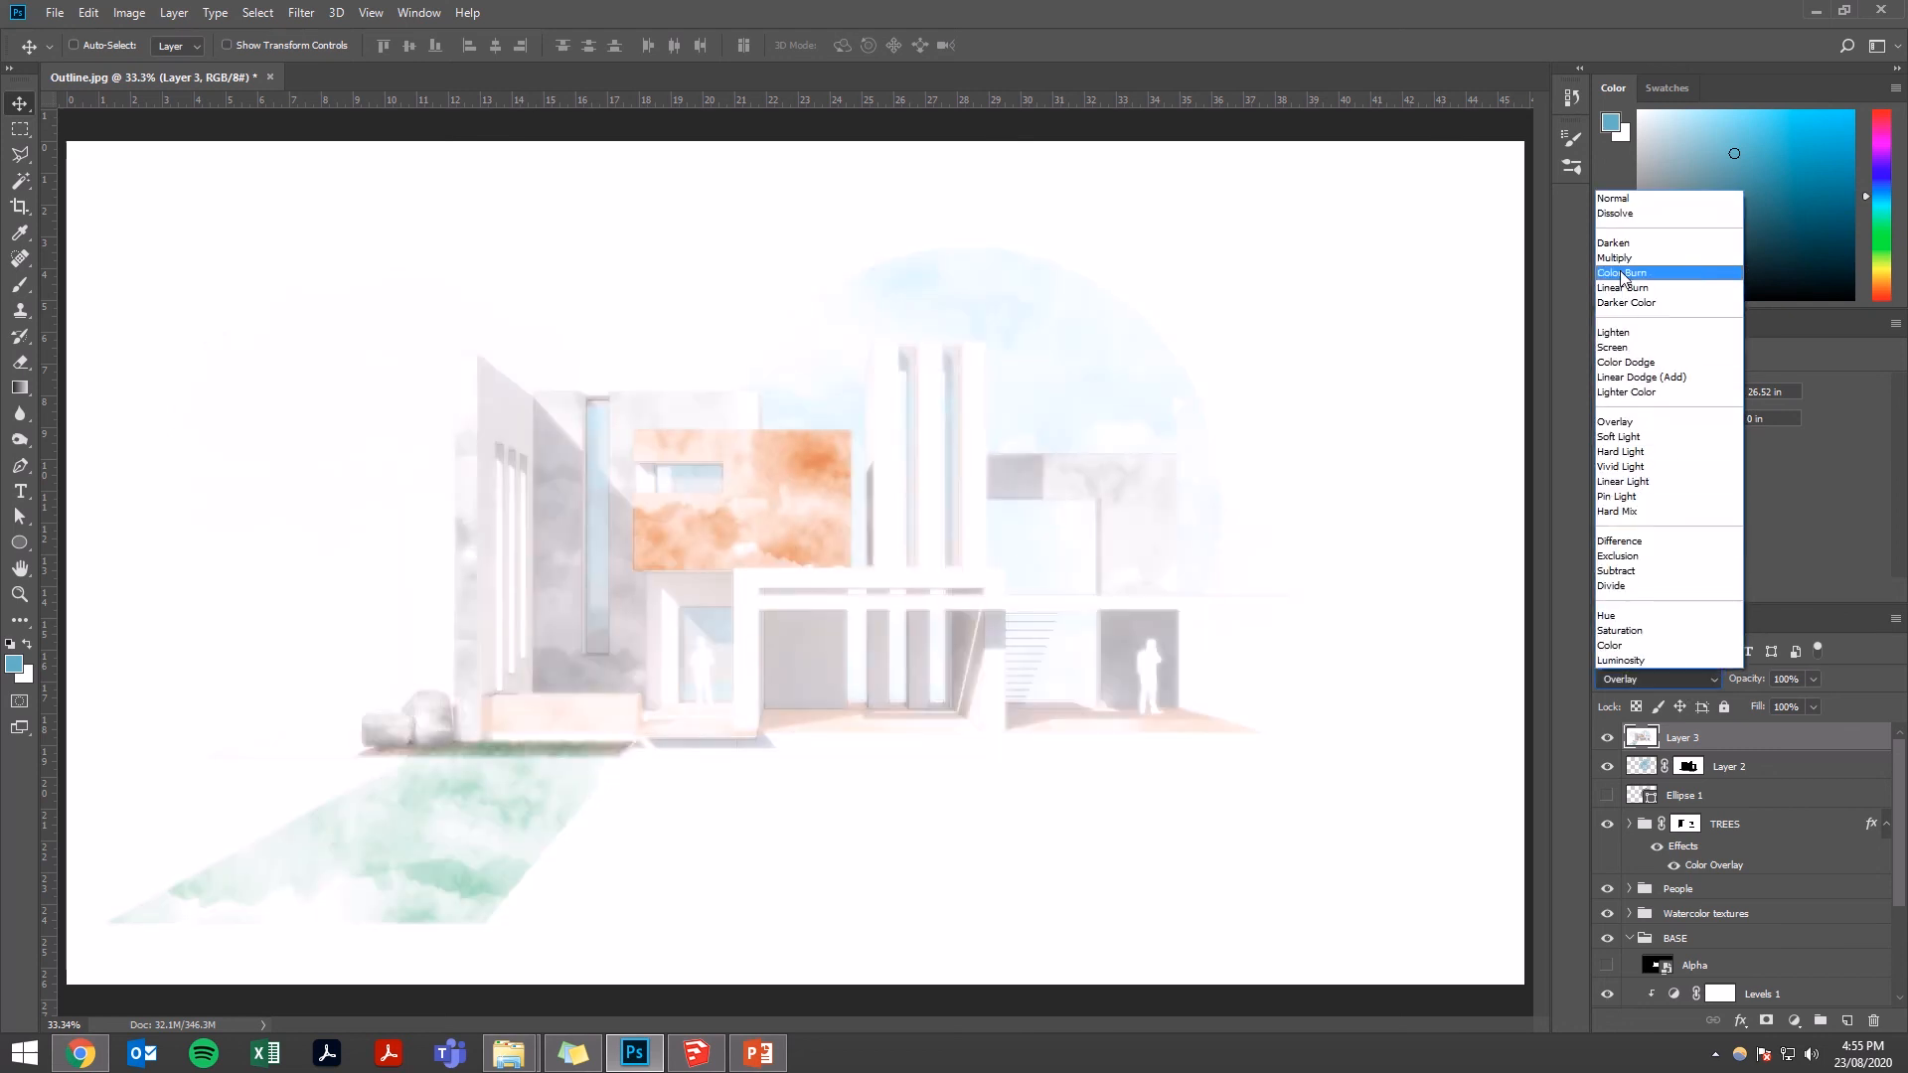
pyautogui.click(1614, 259)
pyautogui.write('25')
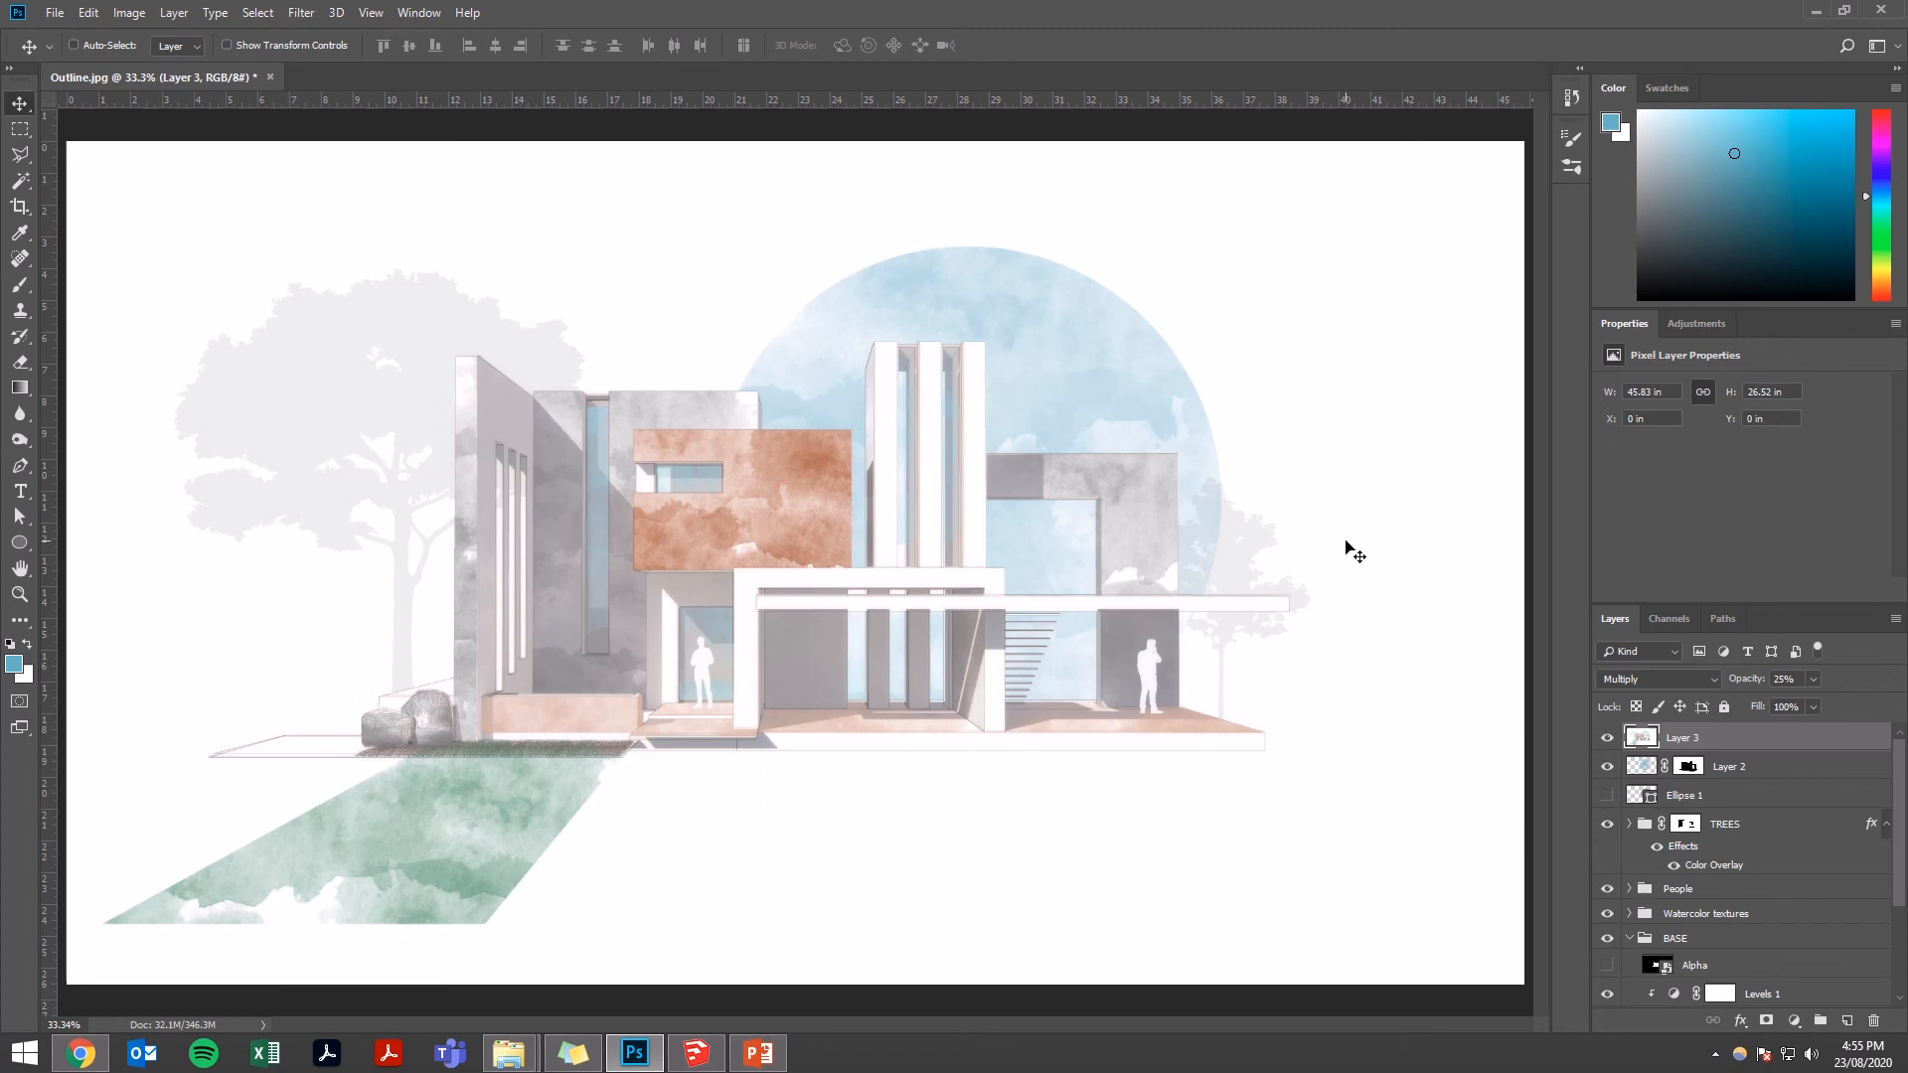
pyautogui.press('Tab')
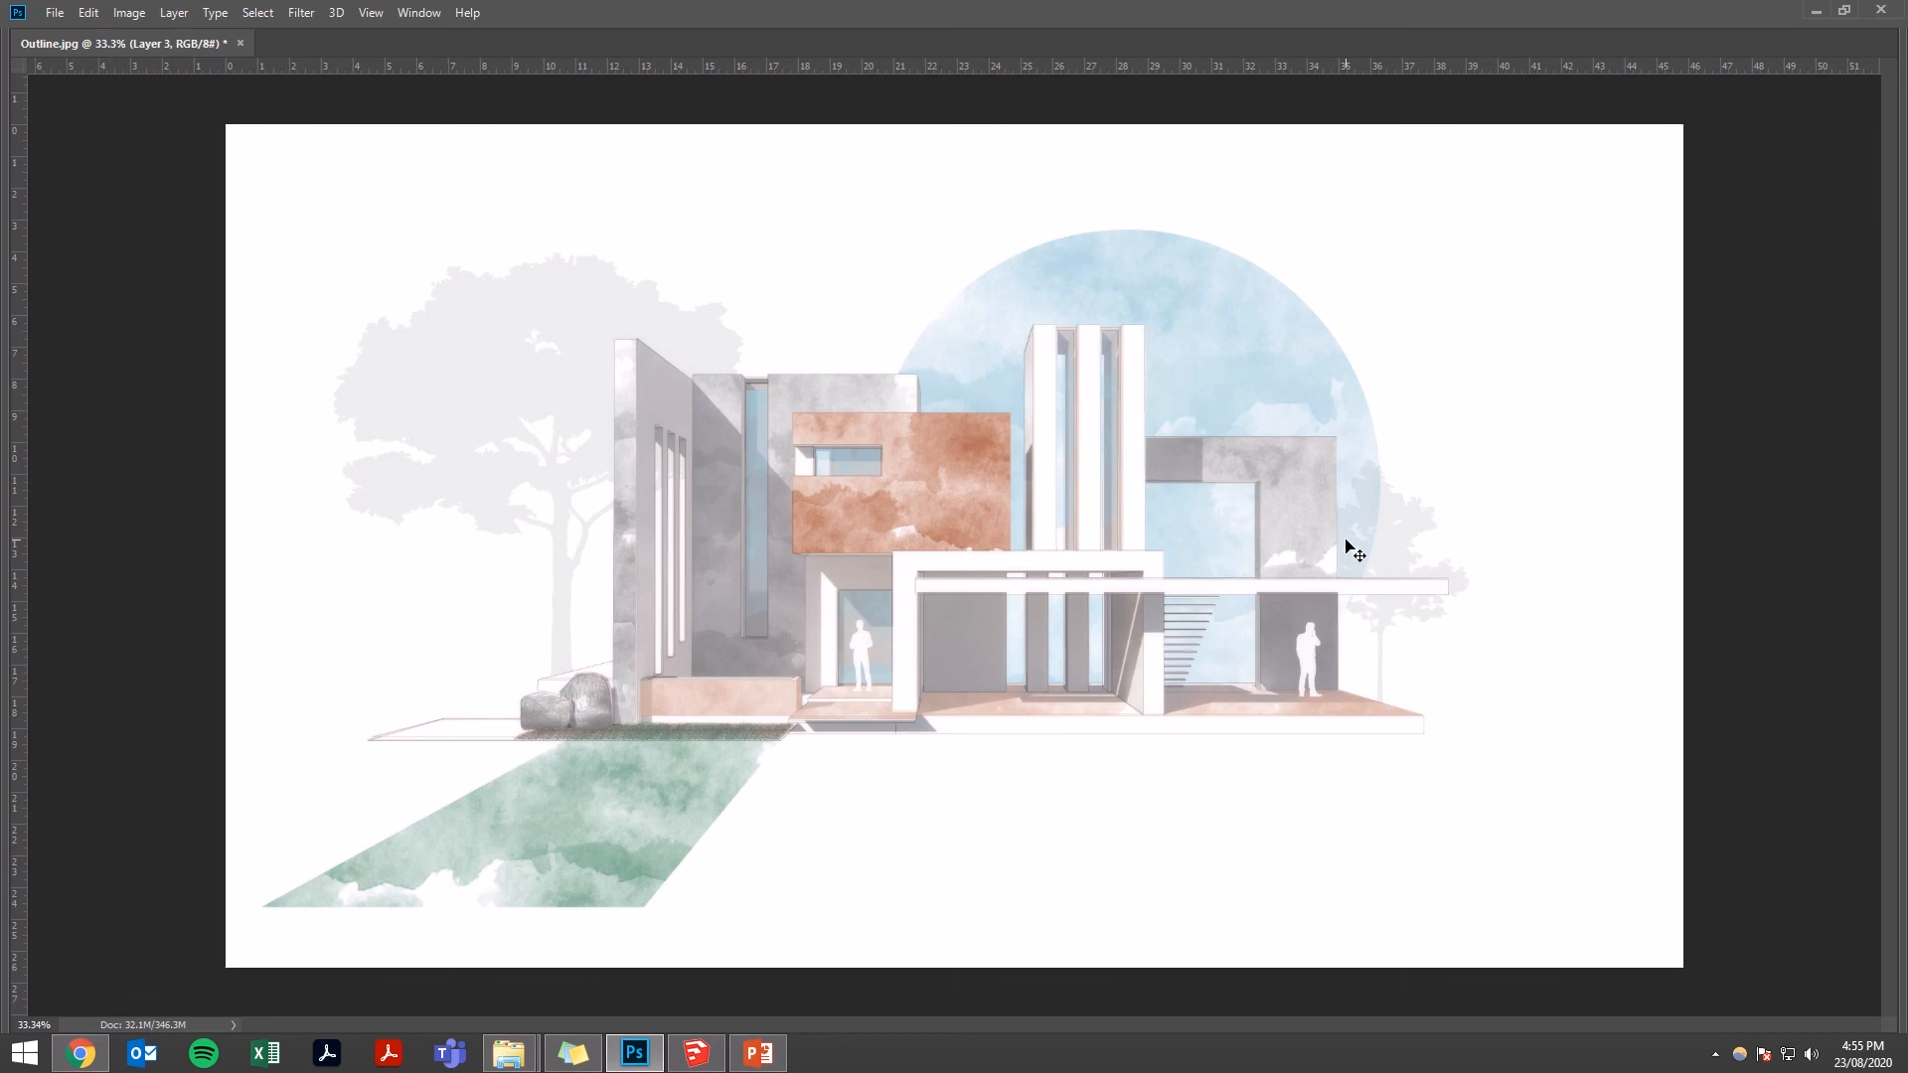
pyautogui.moveTo(1330, 554)
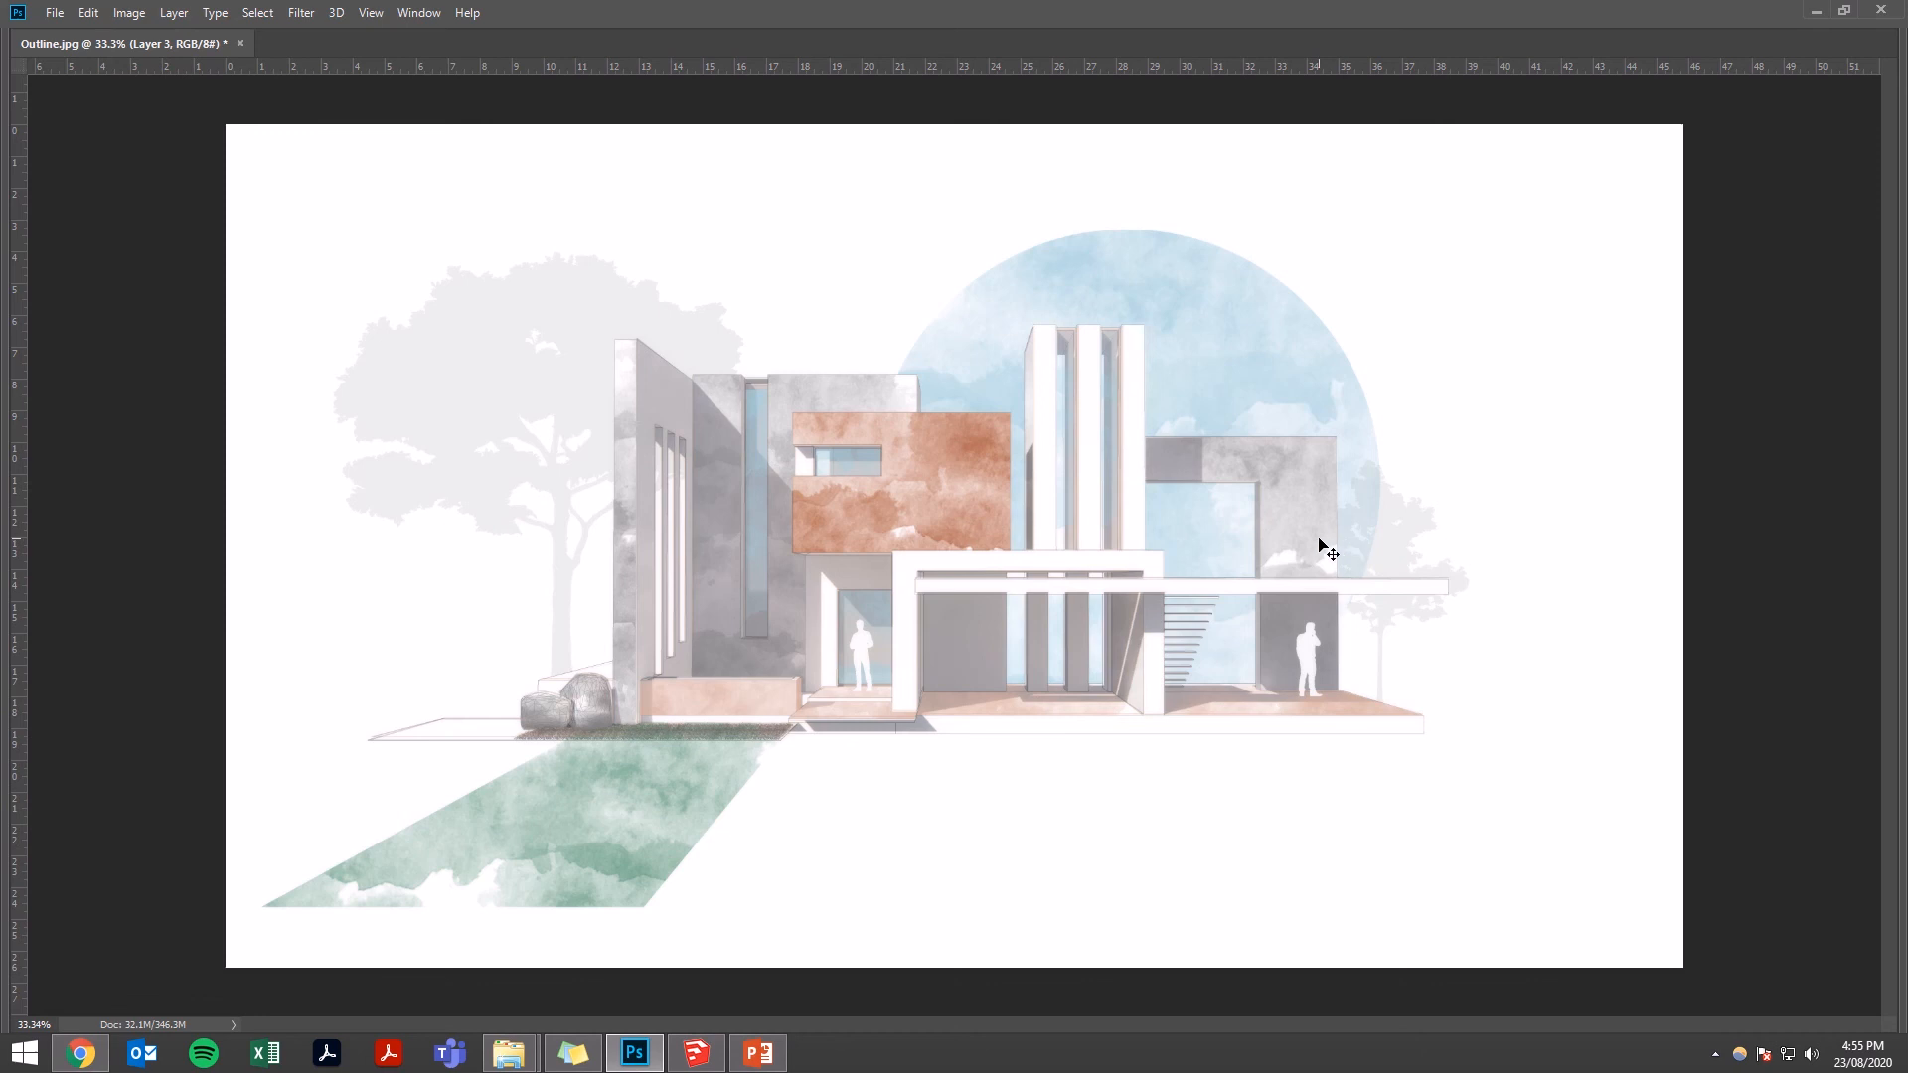